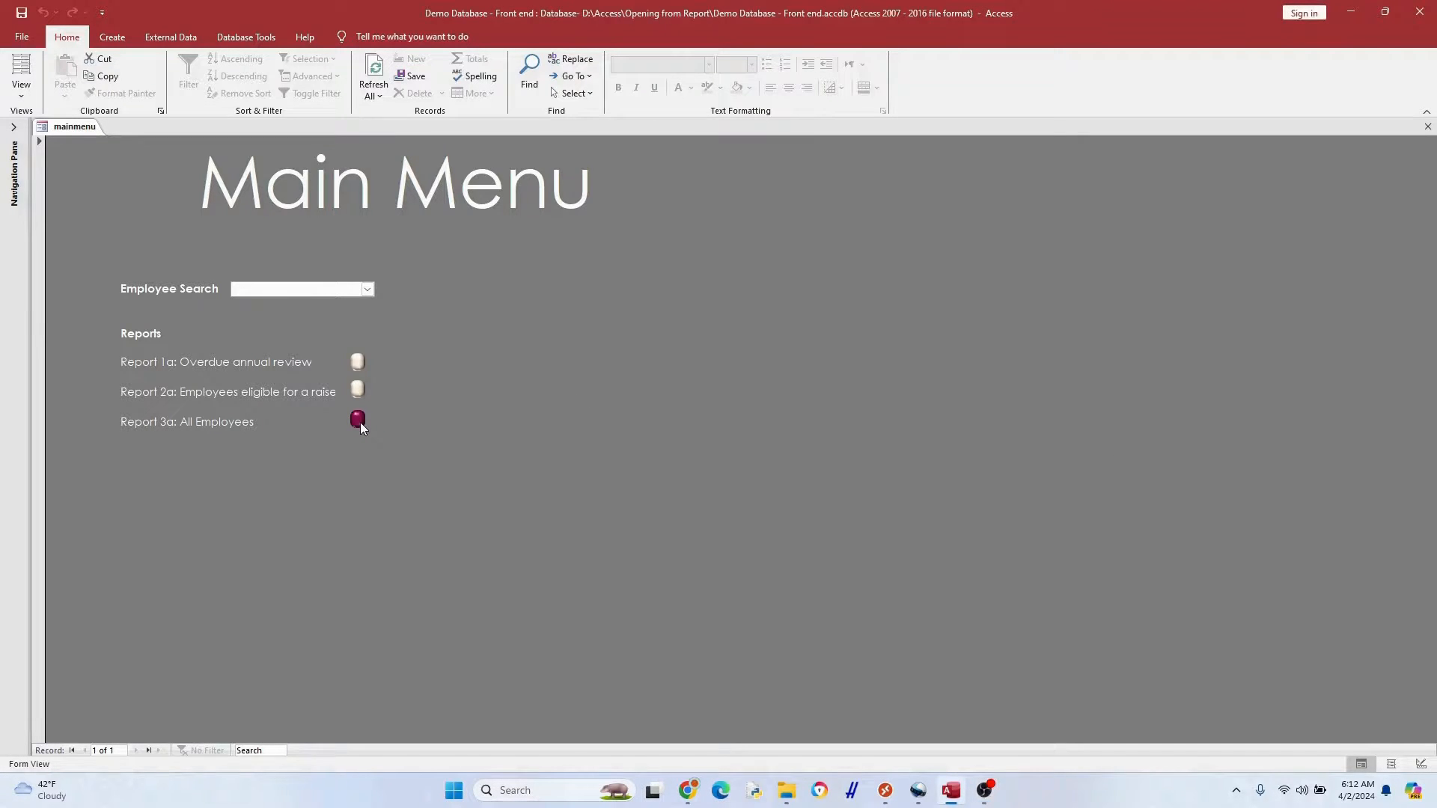
Open the All Employees report from Main Menu and view employee records 3 and 13
{"action": "left_click", "coordinate": [357, 419]}
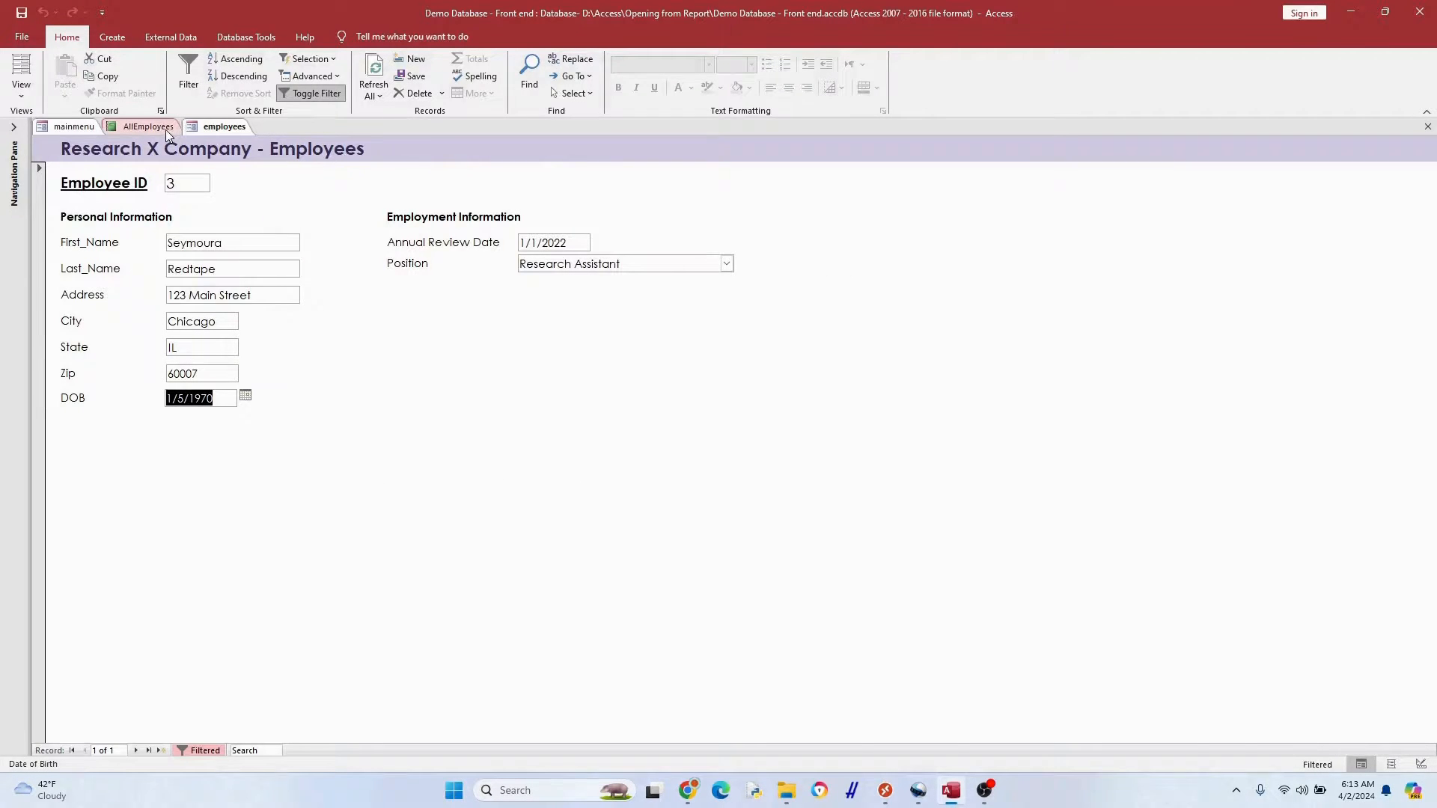
{"action": "left_click", "coordinate": [148, 126]}
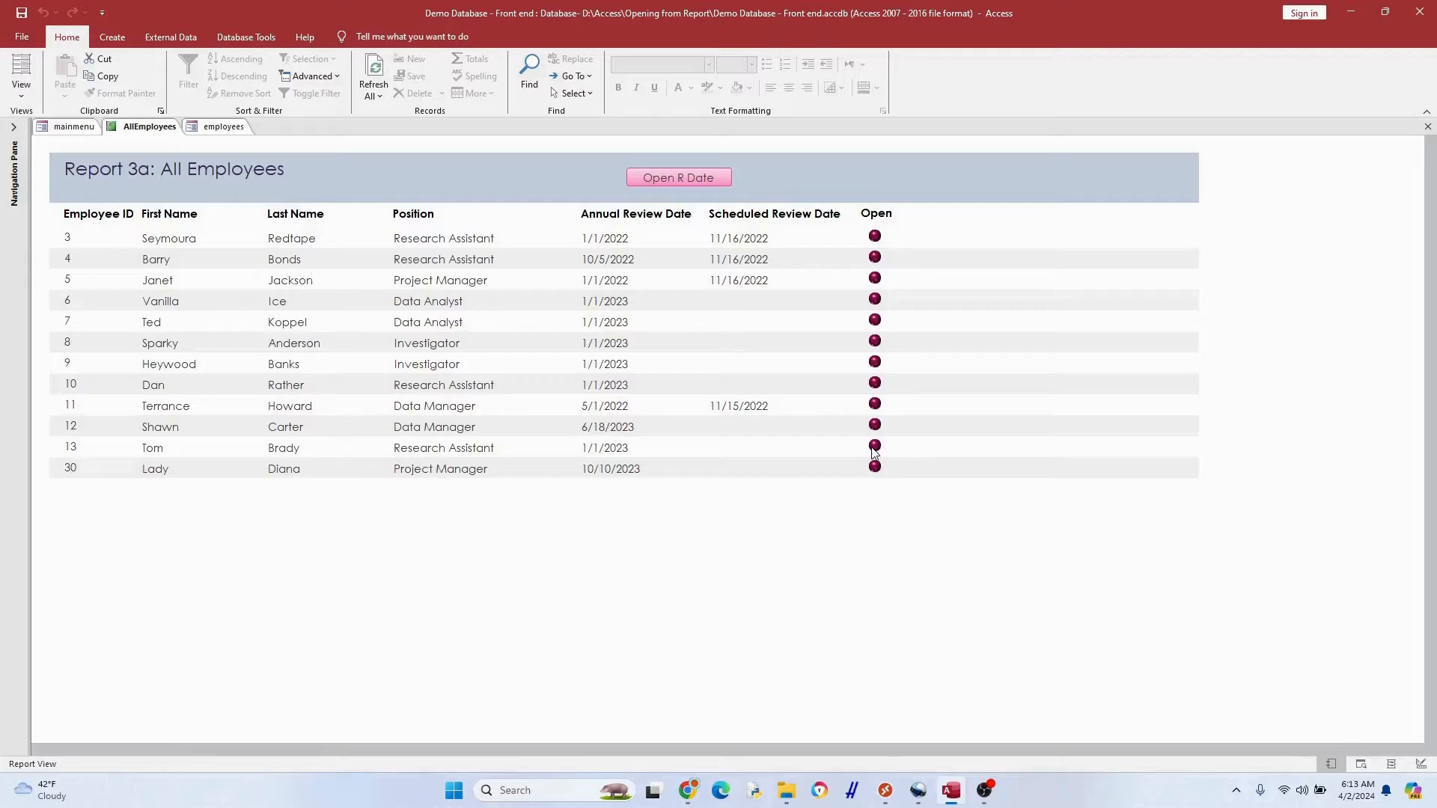
{"action": "left_click", "coordinate": [874, 445]}
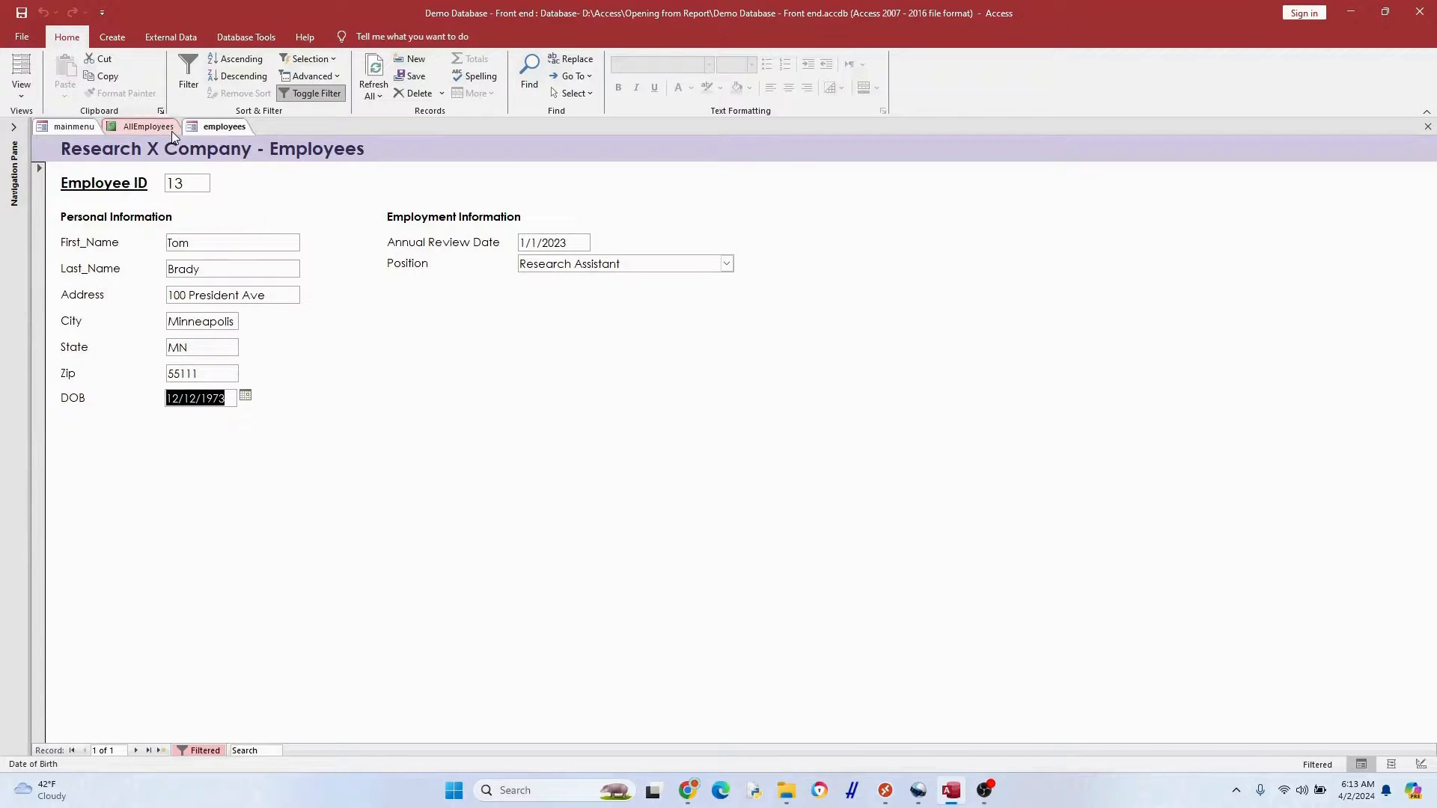
{"action": "left_click", "coordinate": [147, 126]}
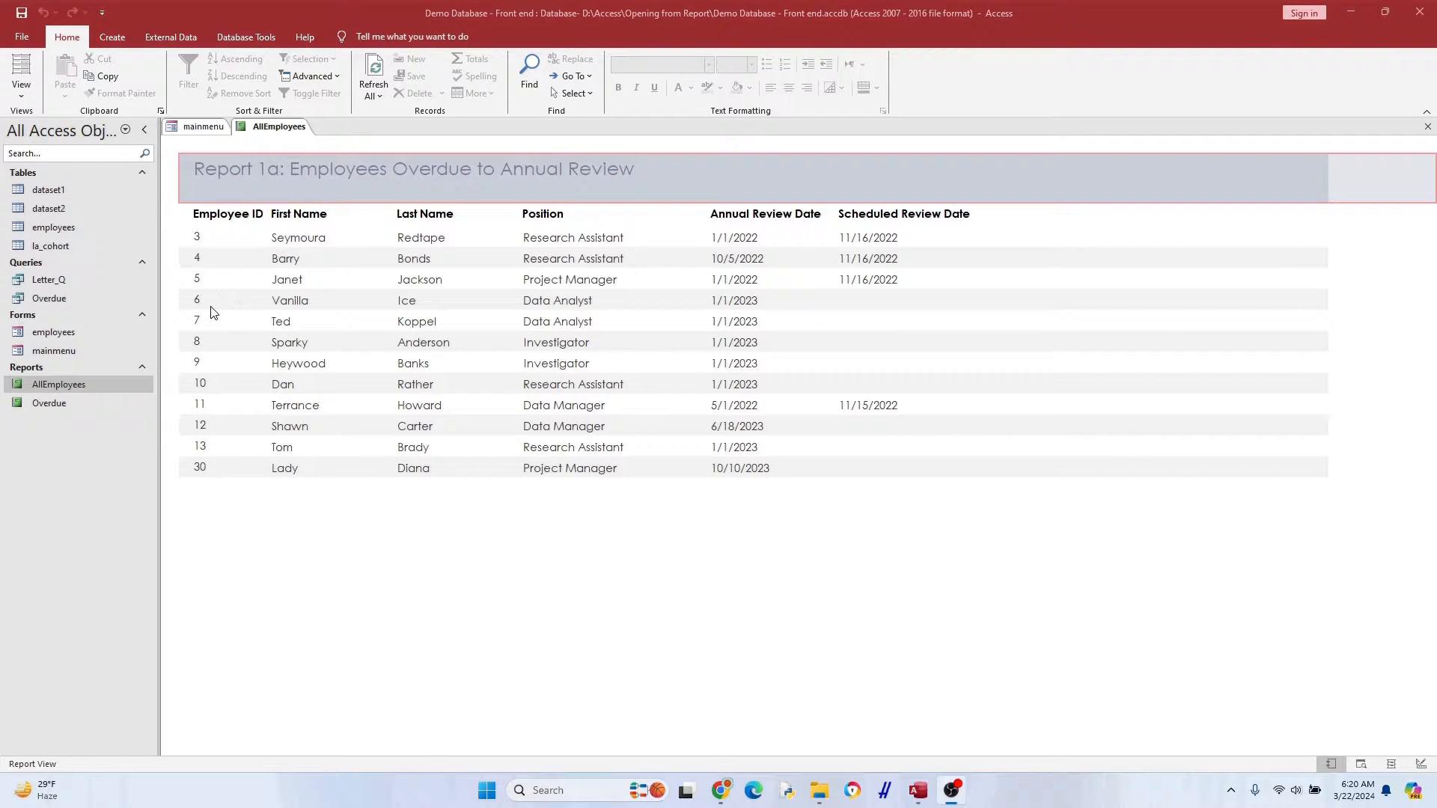
{"action": "mouse_move", "coordinate": [201, 241]}
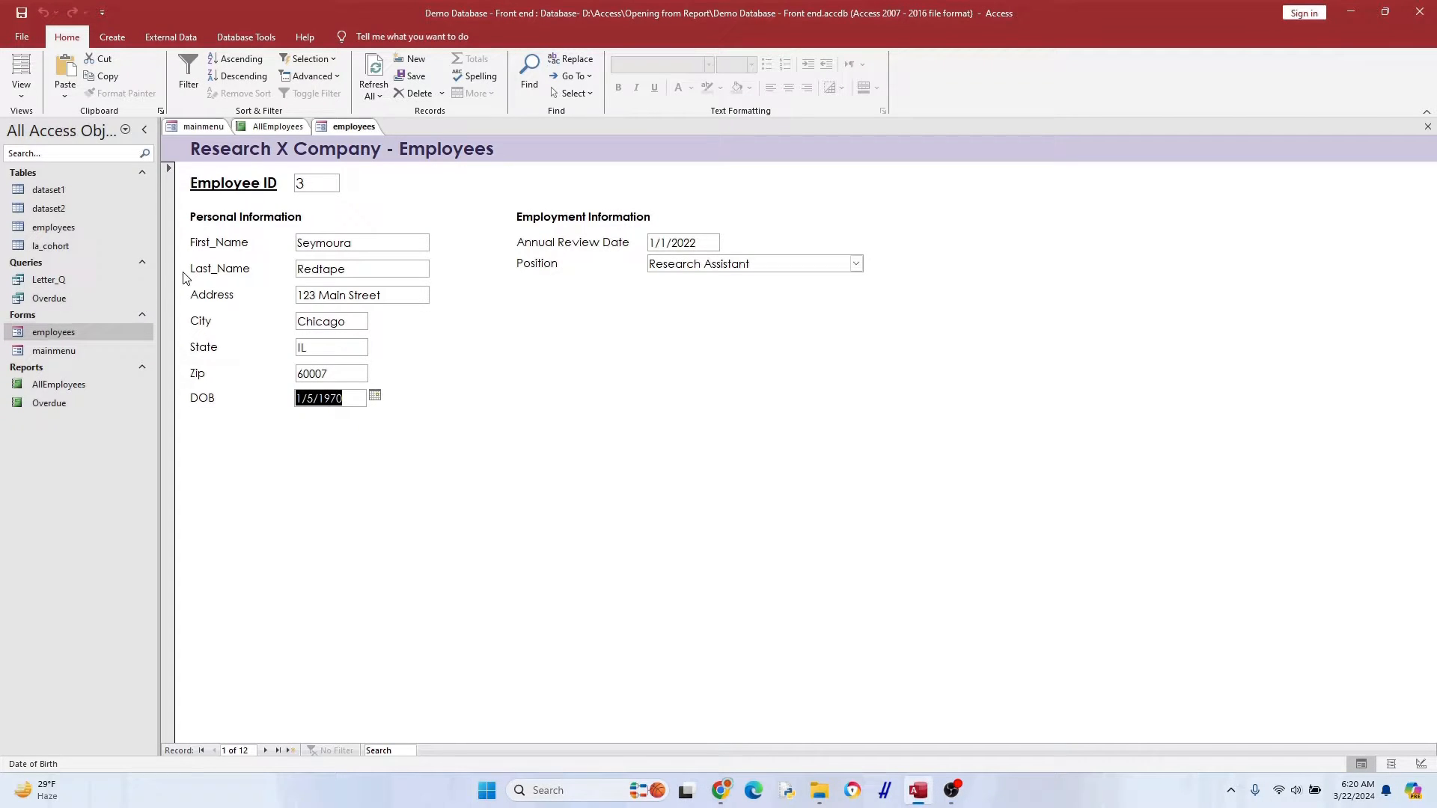
{"action": "left_click", "coordinate": [320, 183]}
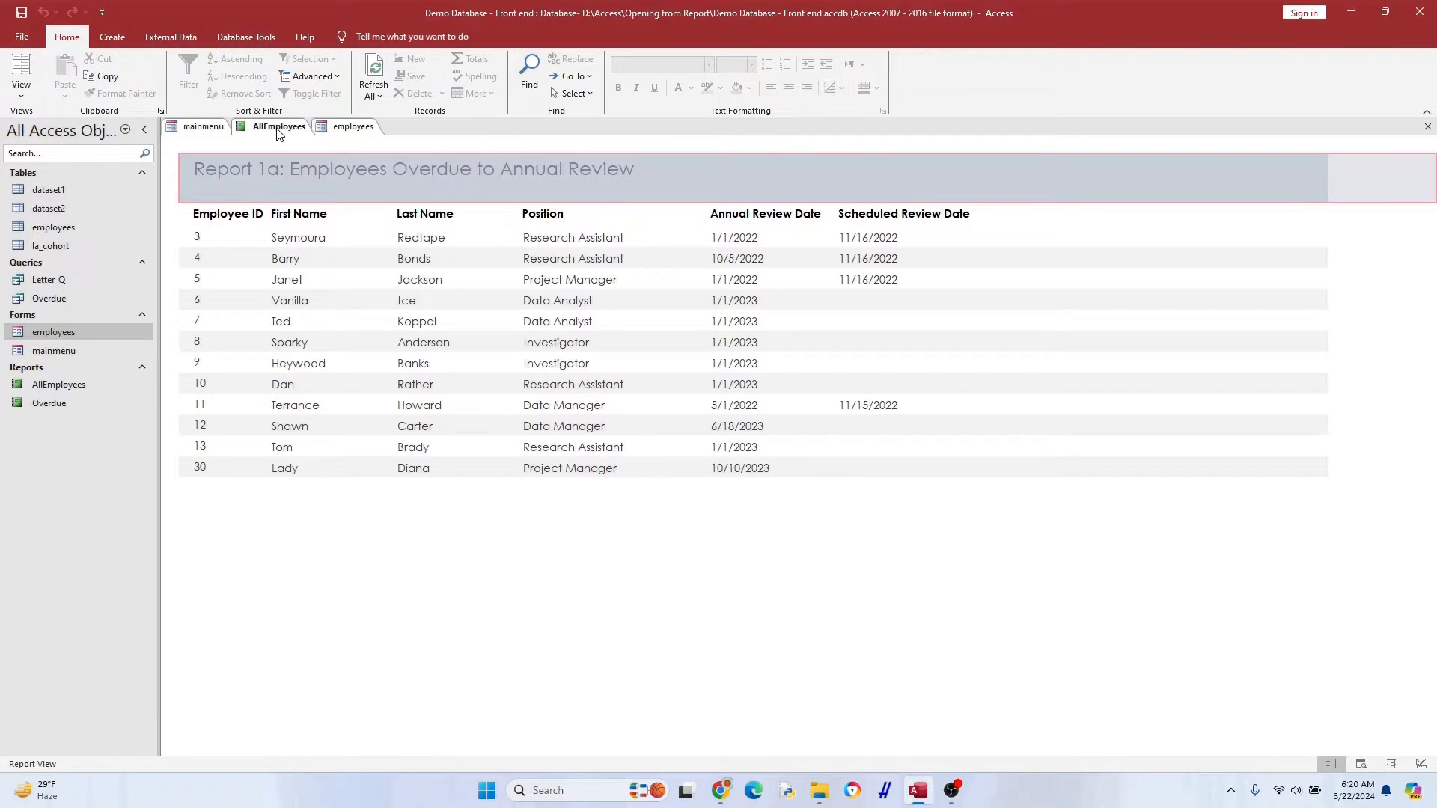
{"action": "left_click", "coordinate": [380, 126]}
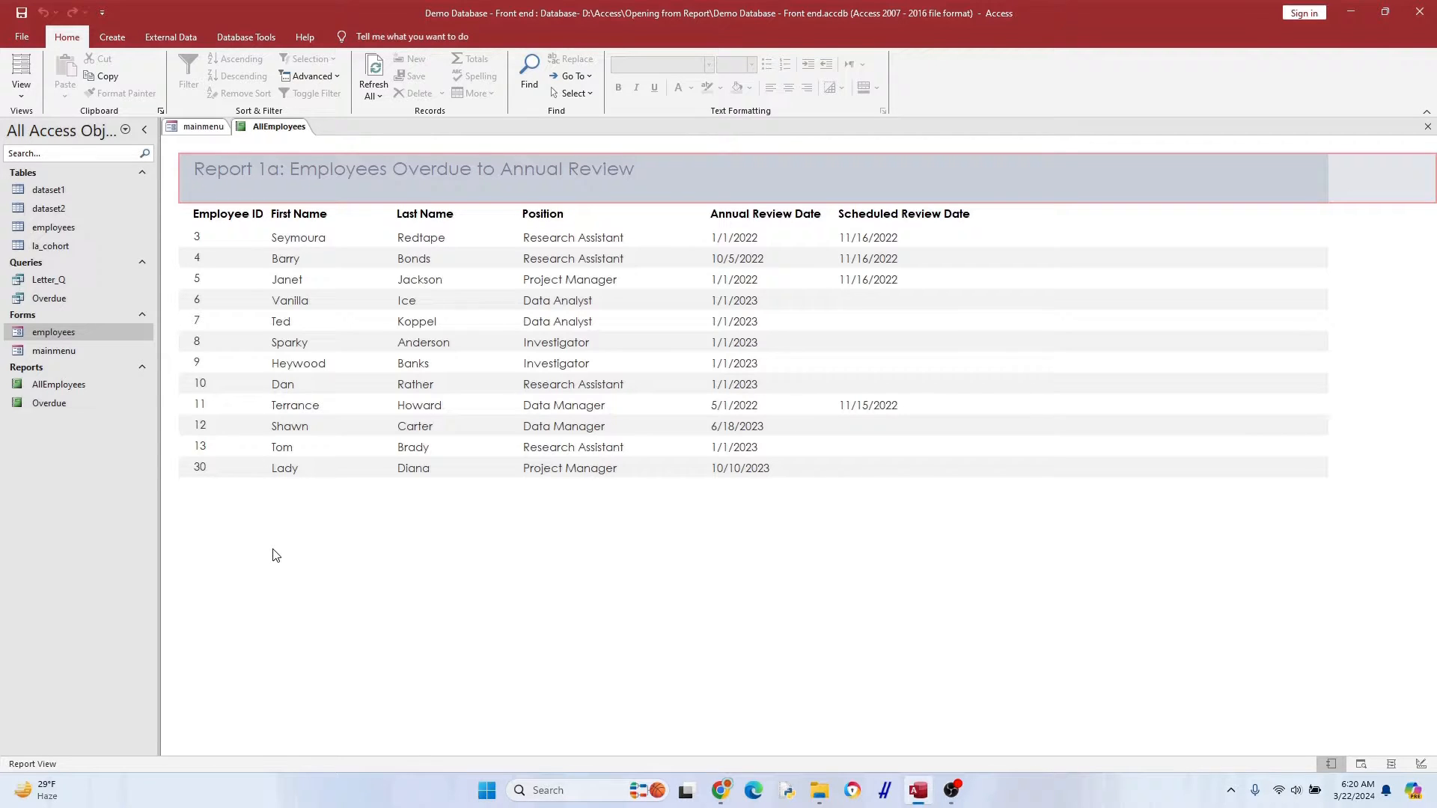
In Design View, add an 'Open' Page Header label and a Detail-section toggle button
{"action": "right_click", "coordinate": [276, 554]}
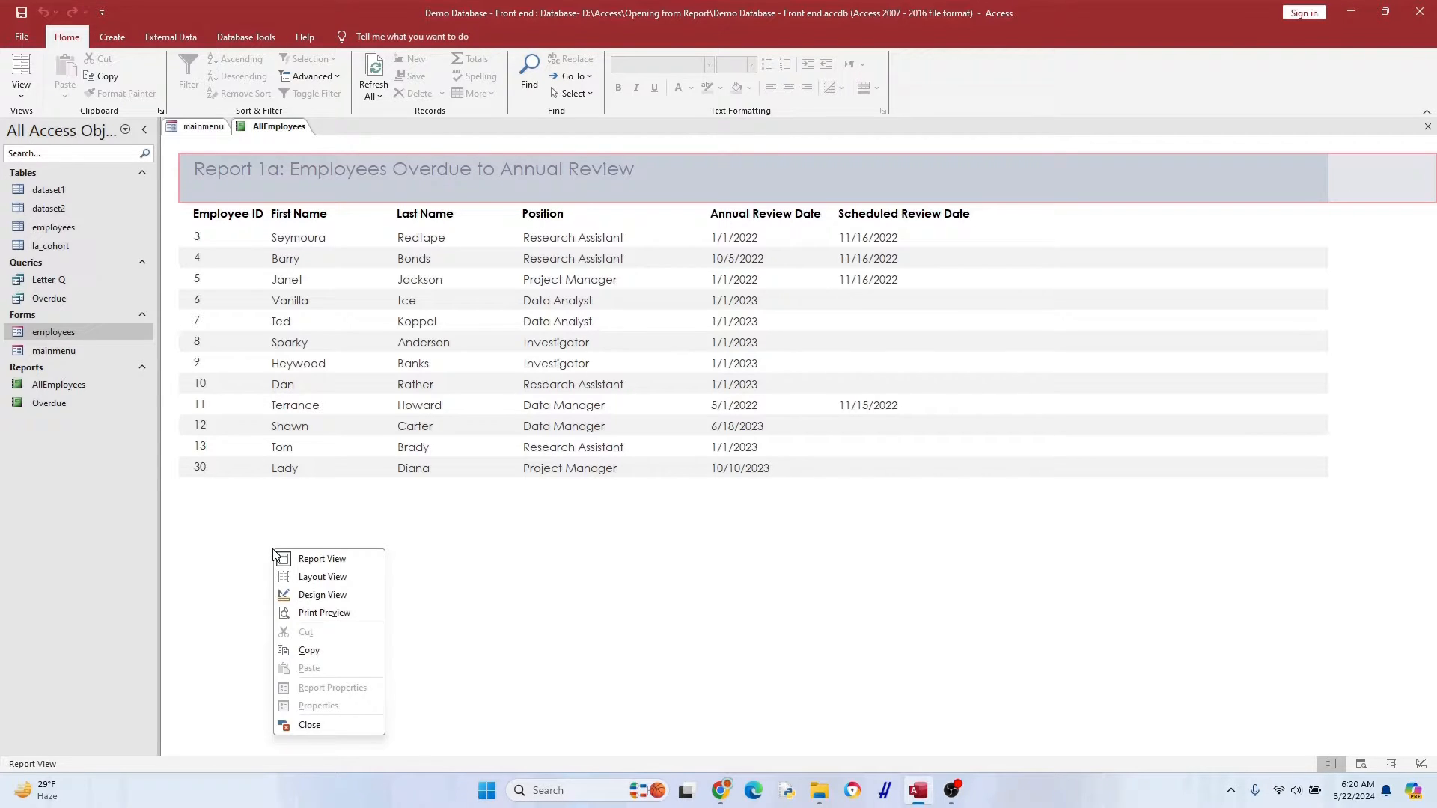
{"action": "left_click", "coordinate": [323, 594]}
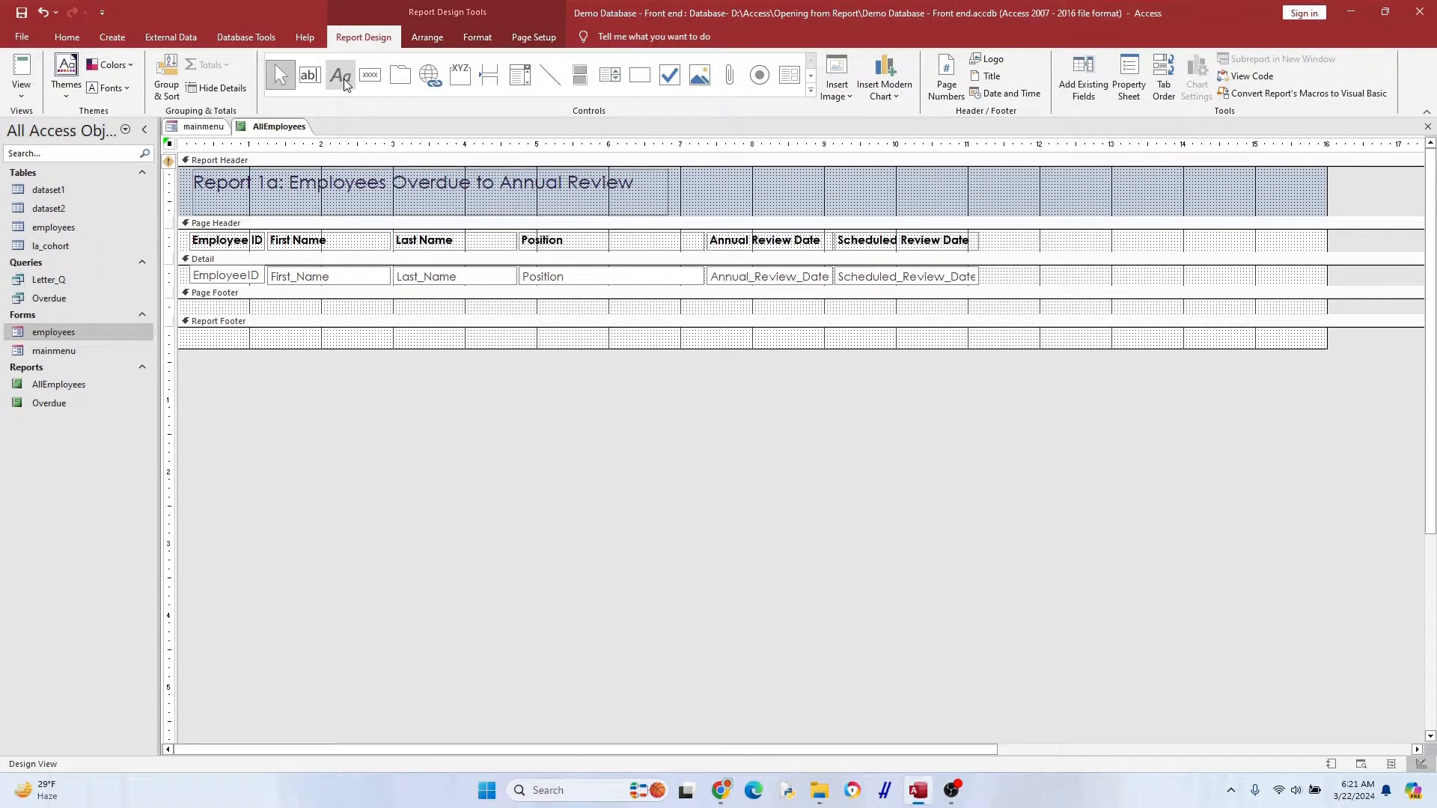
{"action": "left_click", "coordinate": [340, 75]}
{"action": "type", "text": "Open"}
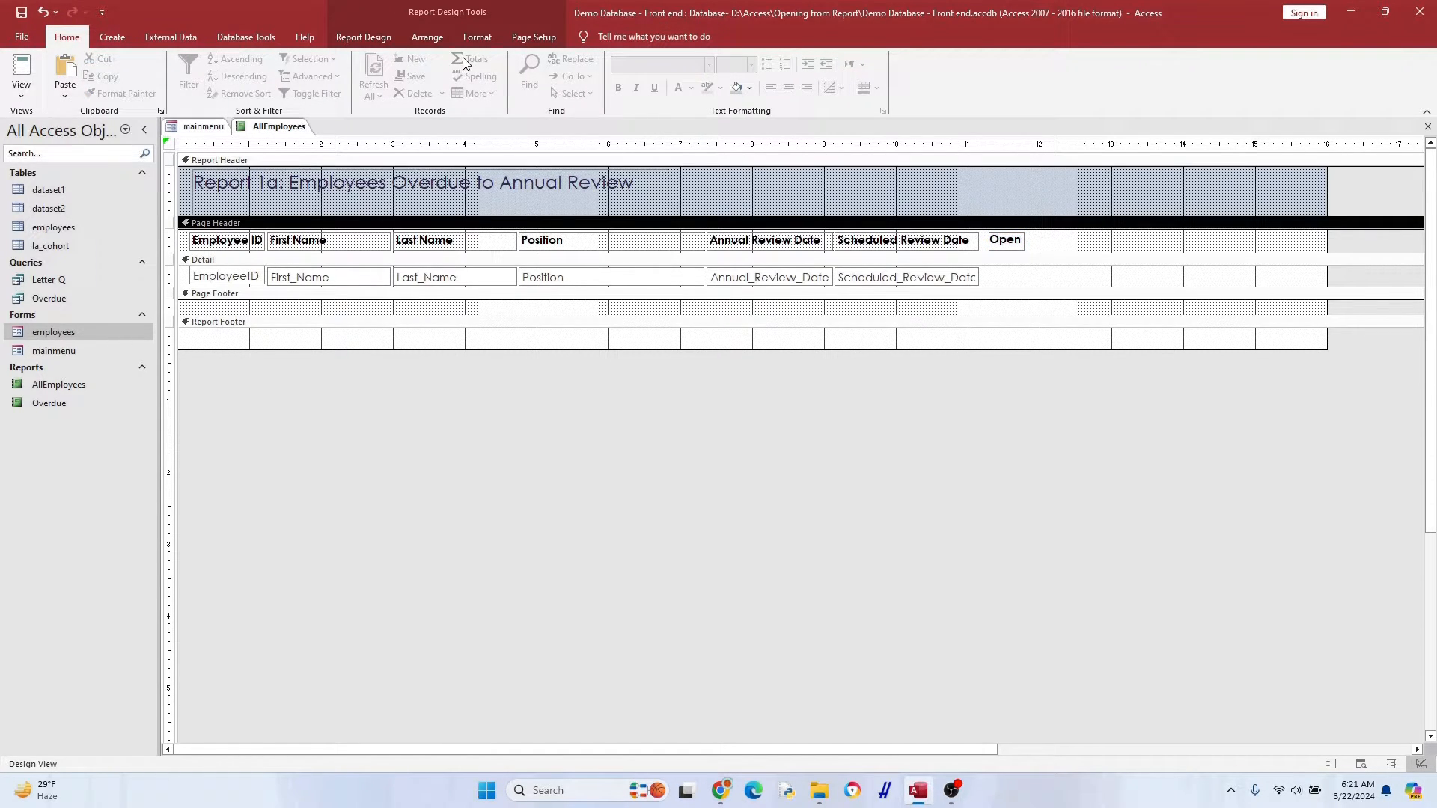
{"action": "left_click", "coordinate": [363, 37]}
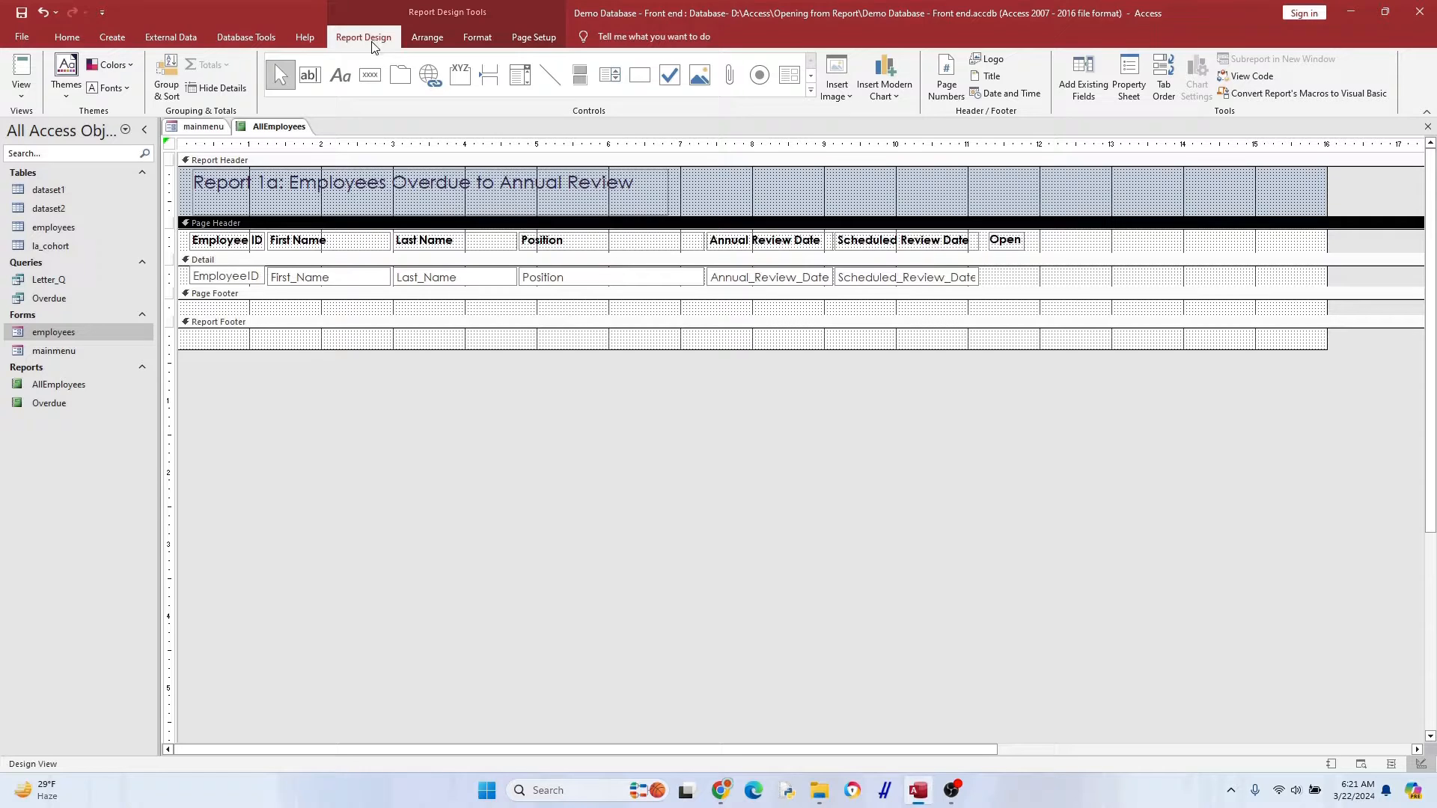
{"action": "mouse_move", "coordinate": [570, 68]}
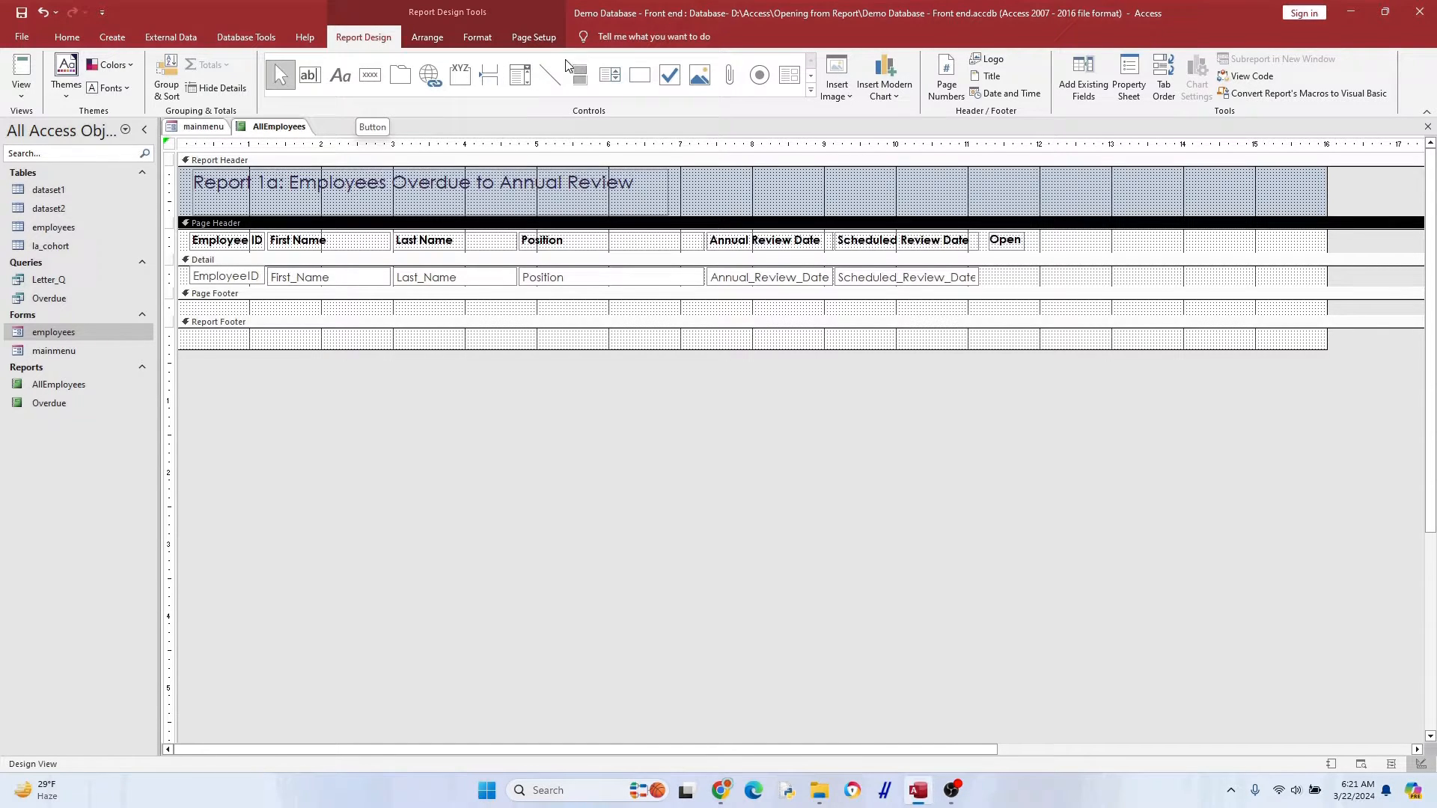
{"action": "mouse_move", "coordinate": [580, 75]}
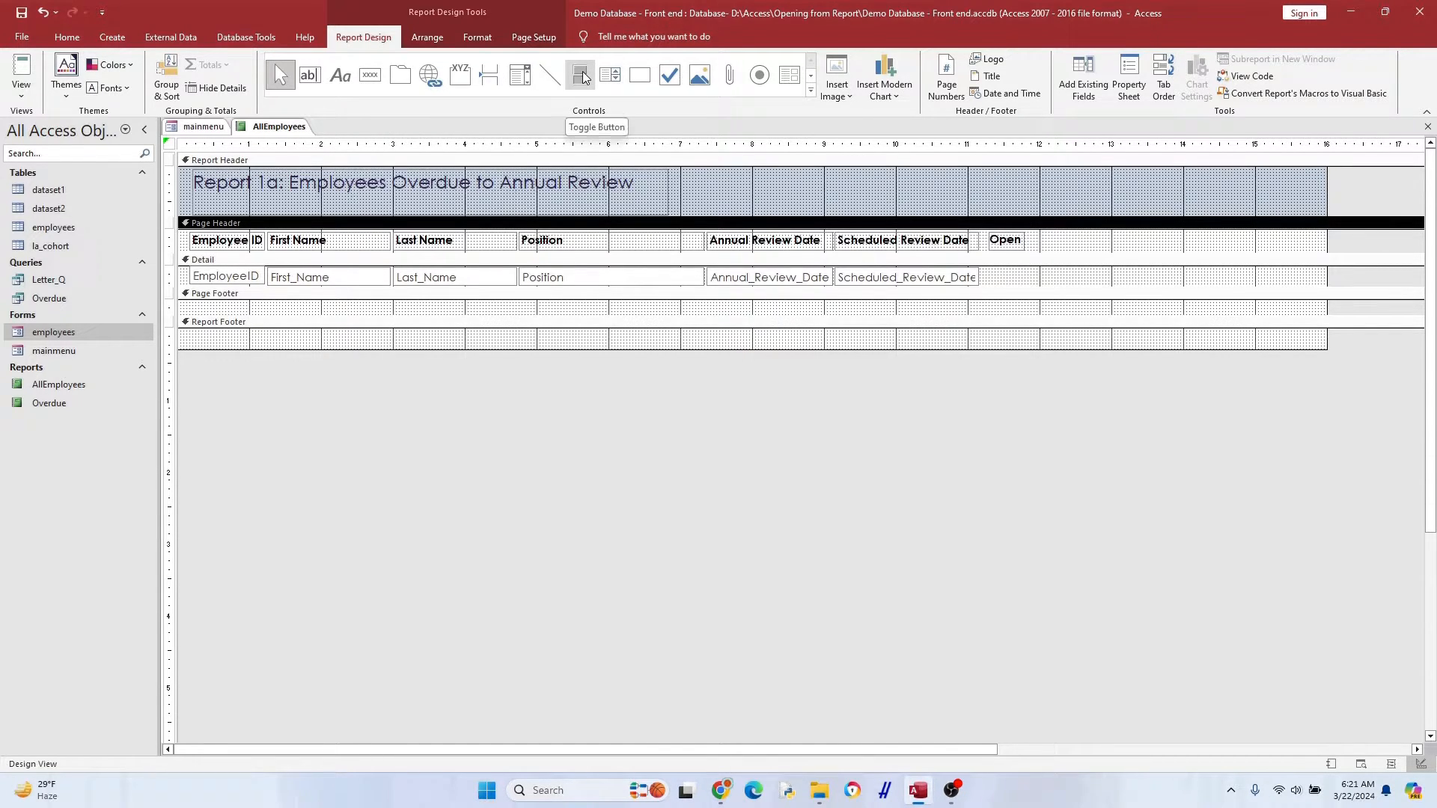
{"action": "left_click", "coordinate": [581, 74]}
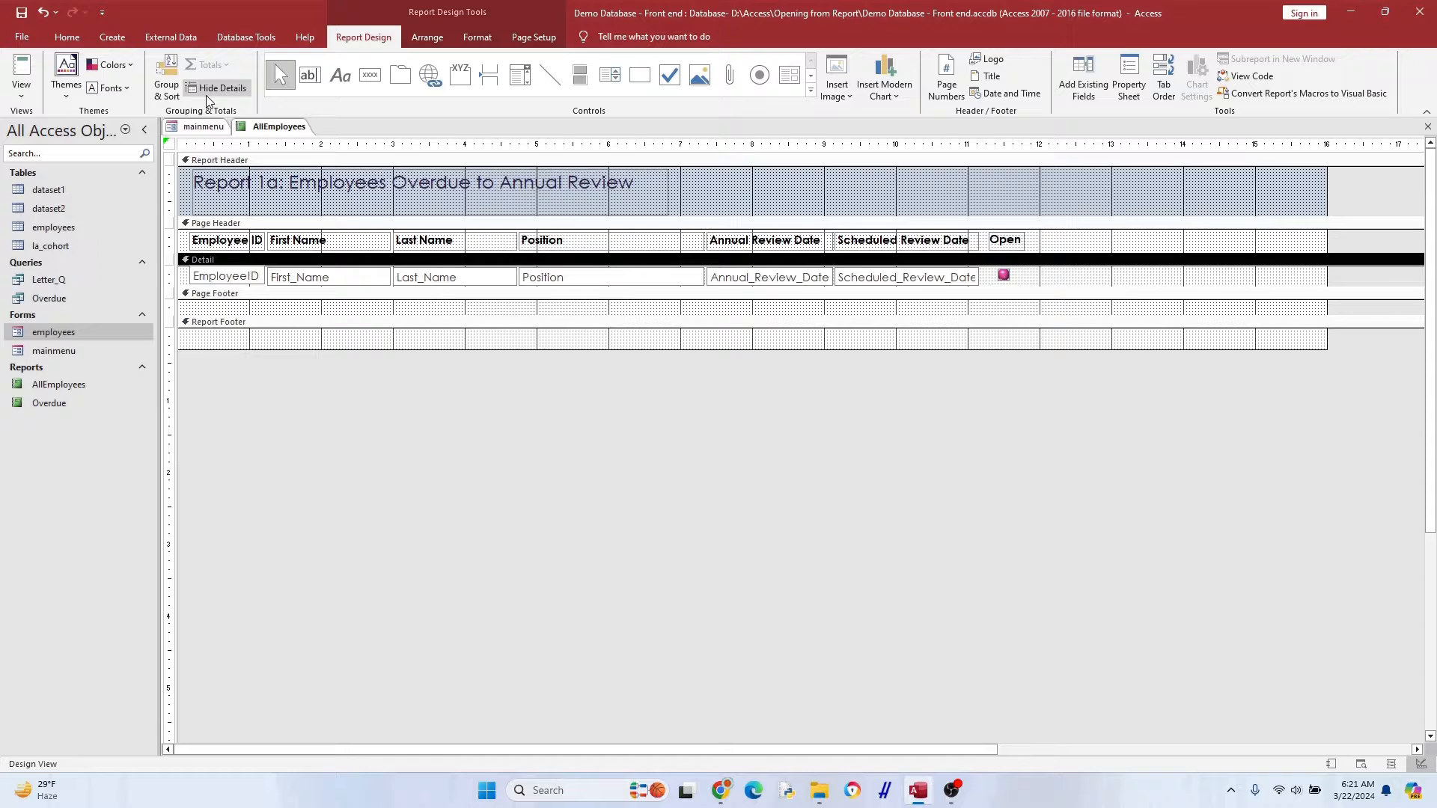
{"action": "left_click", "coordinate": [21, 71]}
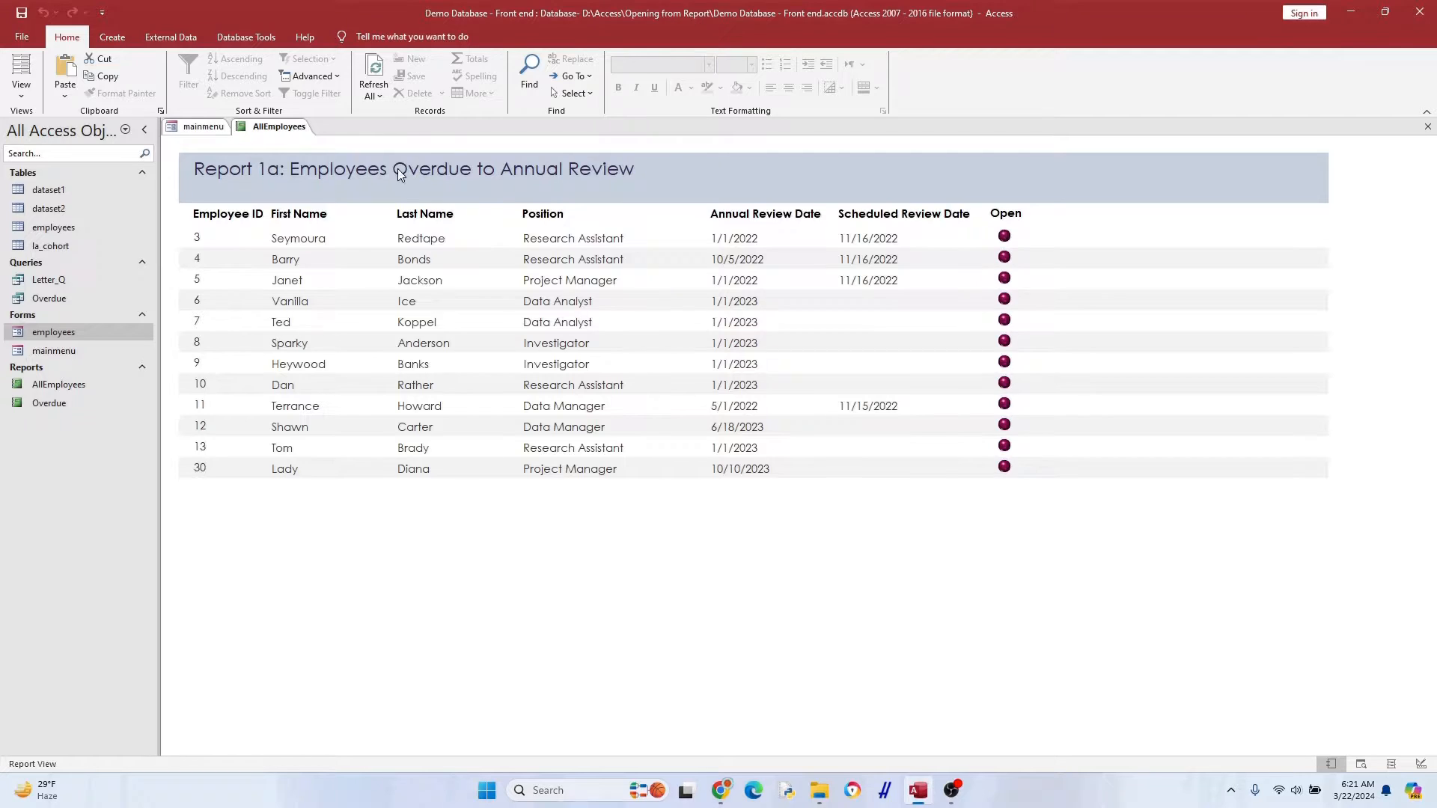
Return the report to Design View and choose Code Builder for the toggle's On Click event
{"action": "right_click", "coordinate": [278, 126]}
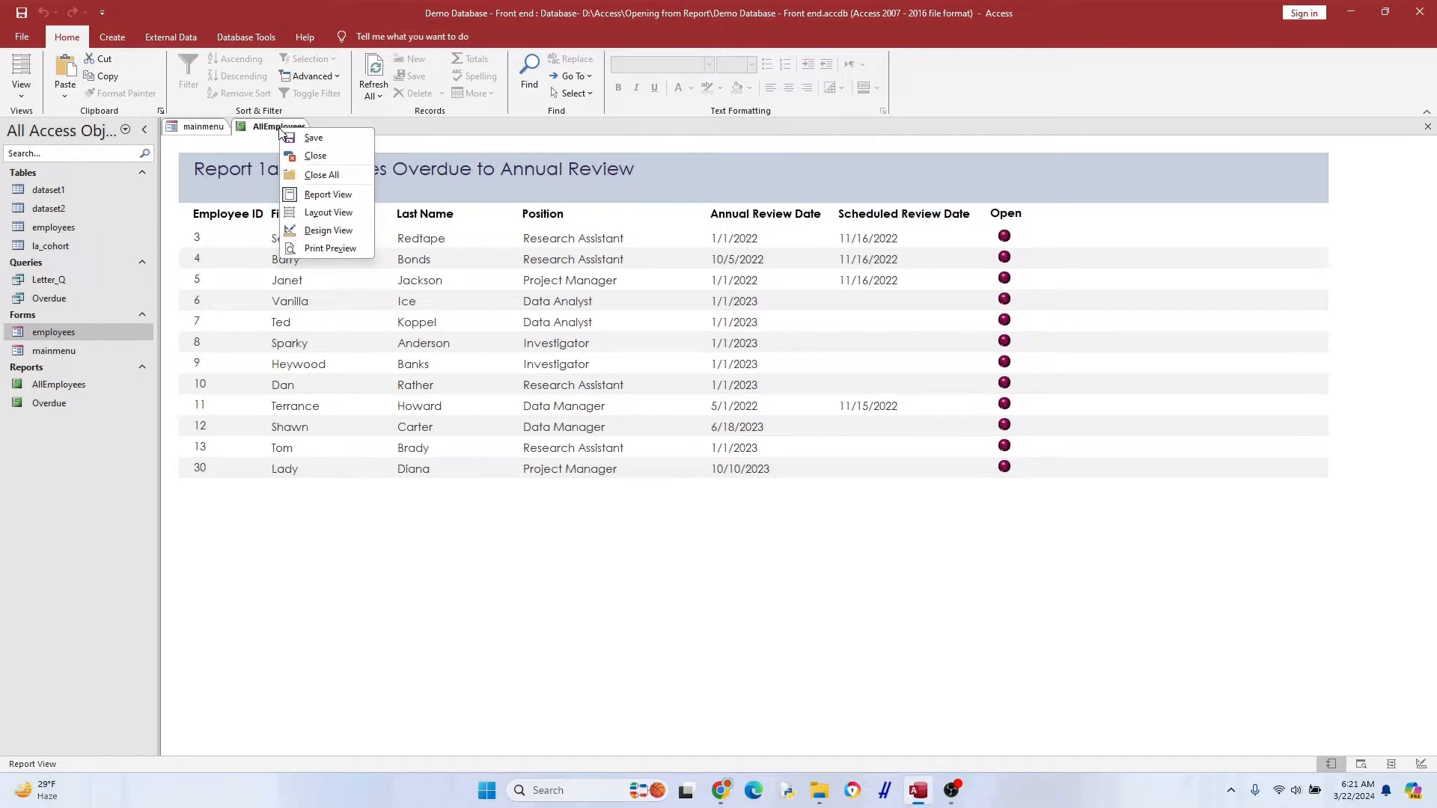
{"action": "left_click", "coordinate": [328, 230]}
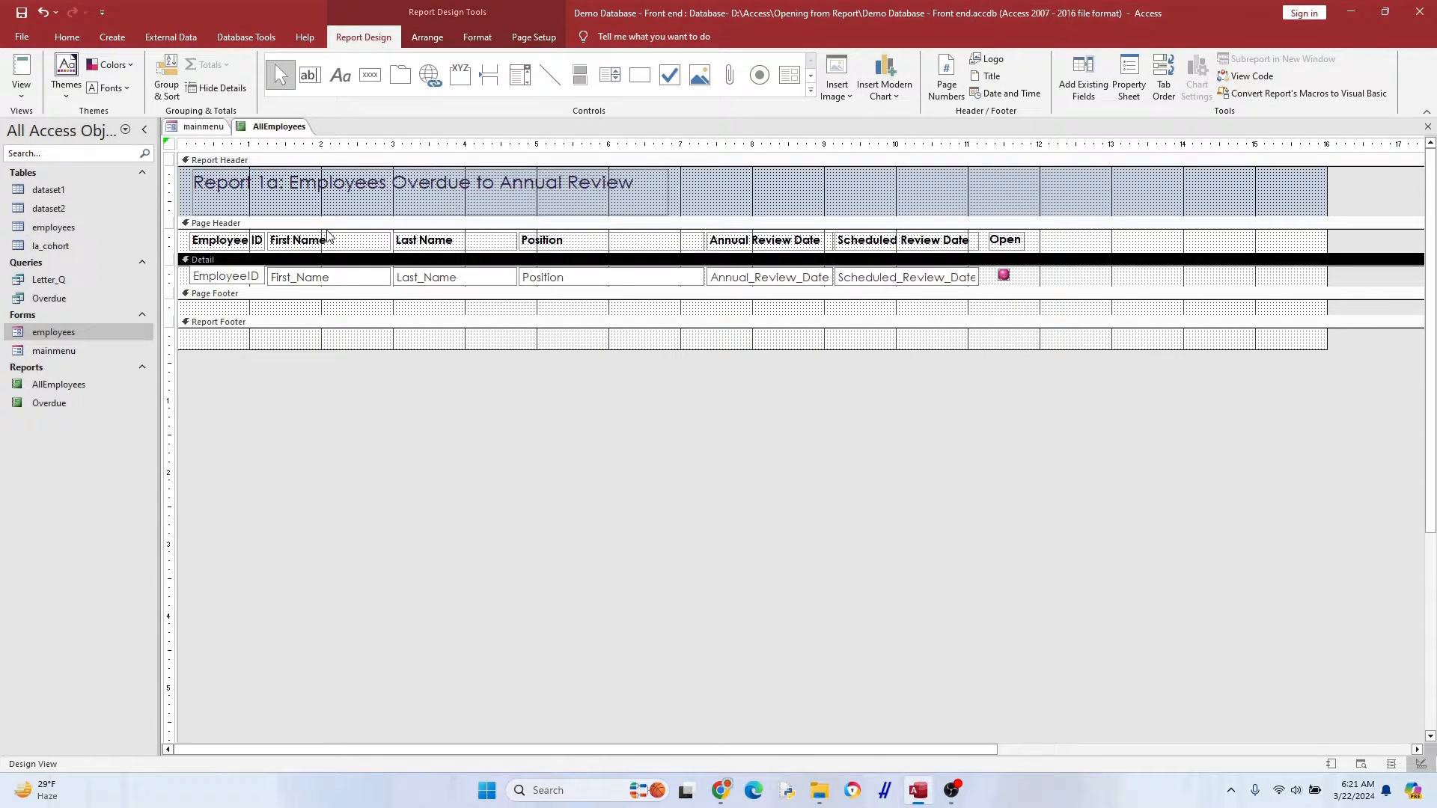
{"action": "mouse_move", "coordinate": [530, 244]}
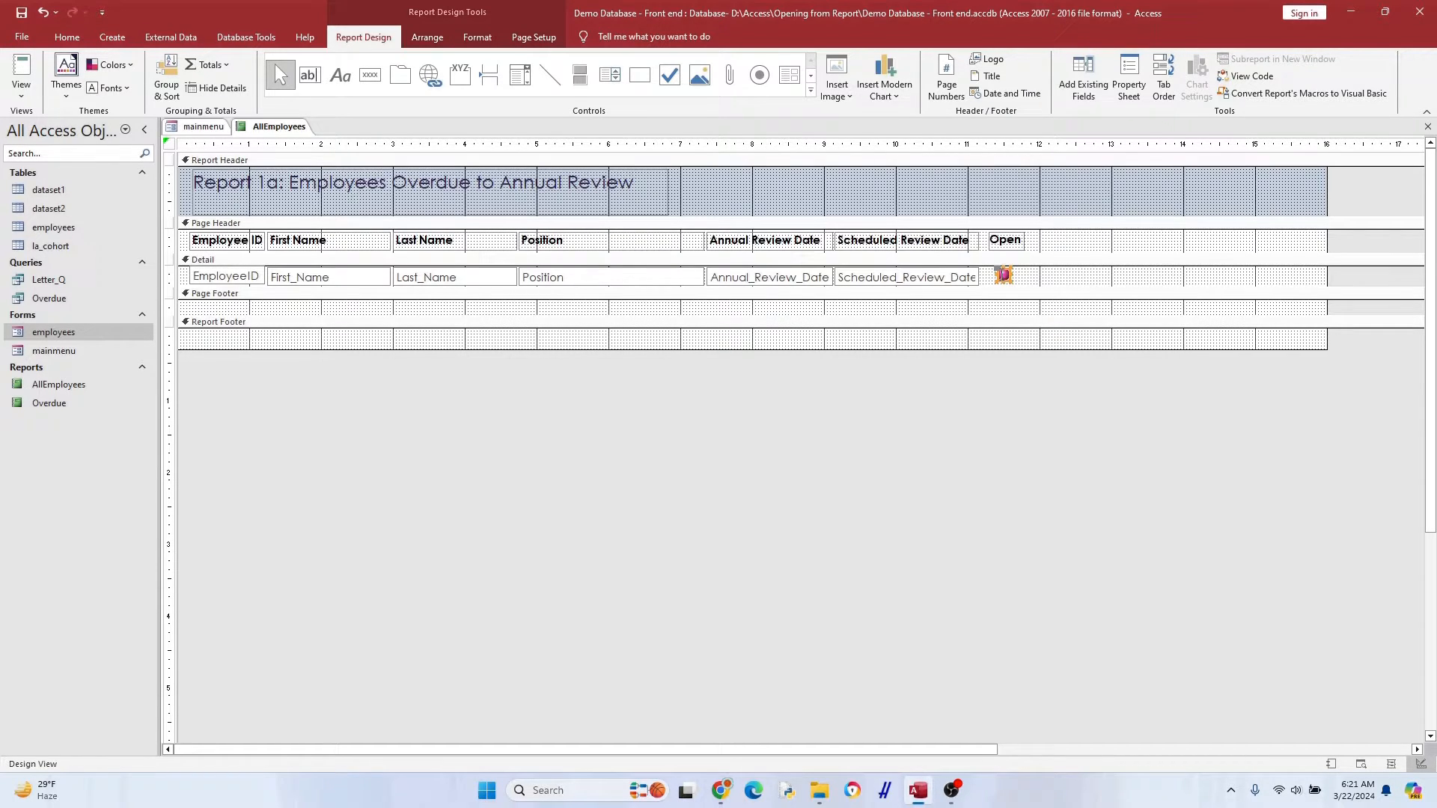
{"action": "right_click", "coordinate": [1003, 275]}
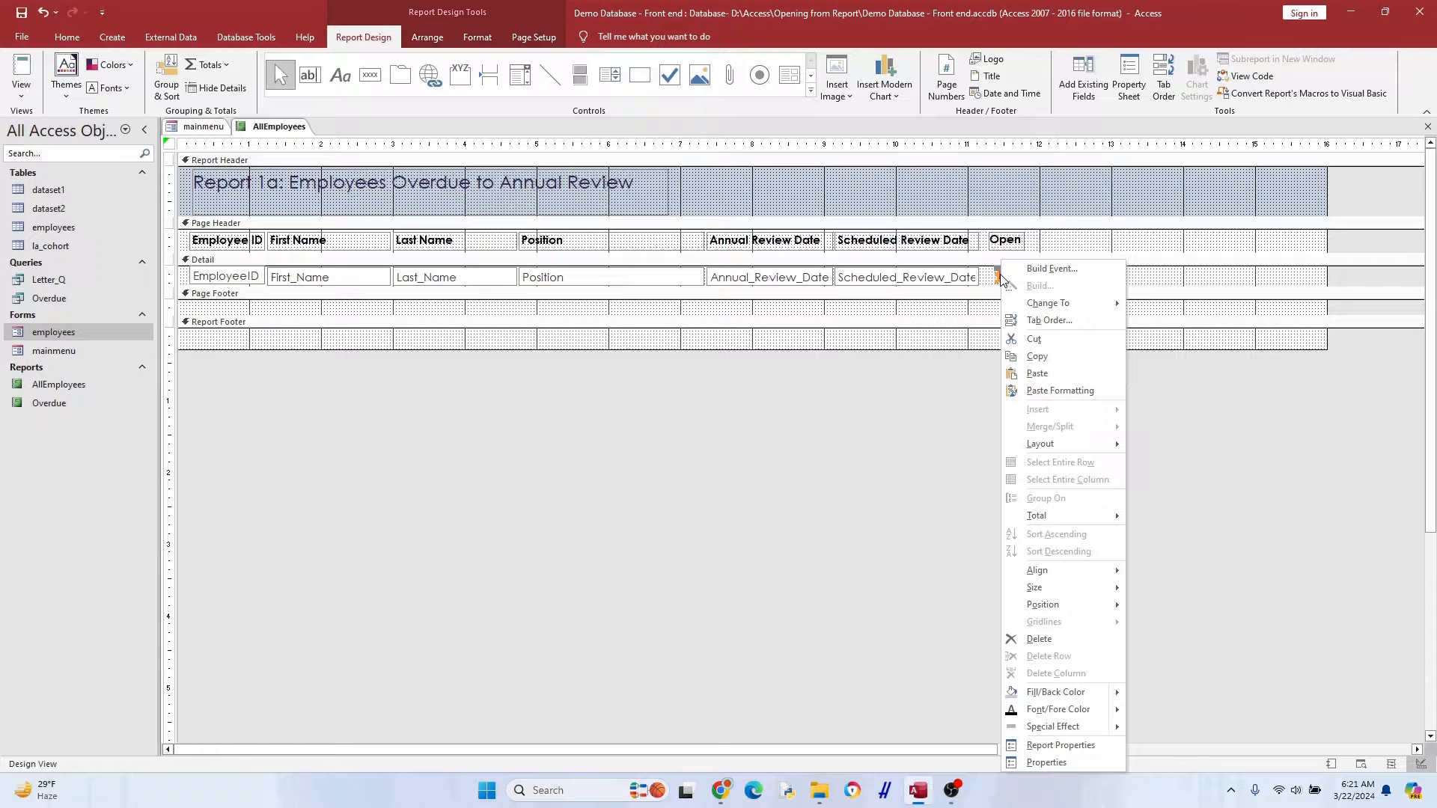
{"action": "left_click", "coordinate": [1046, 762]}
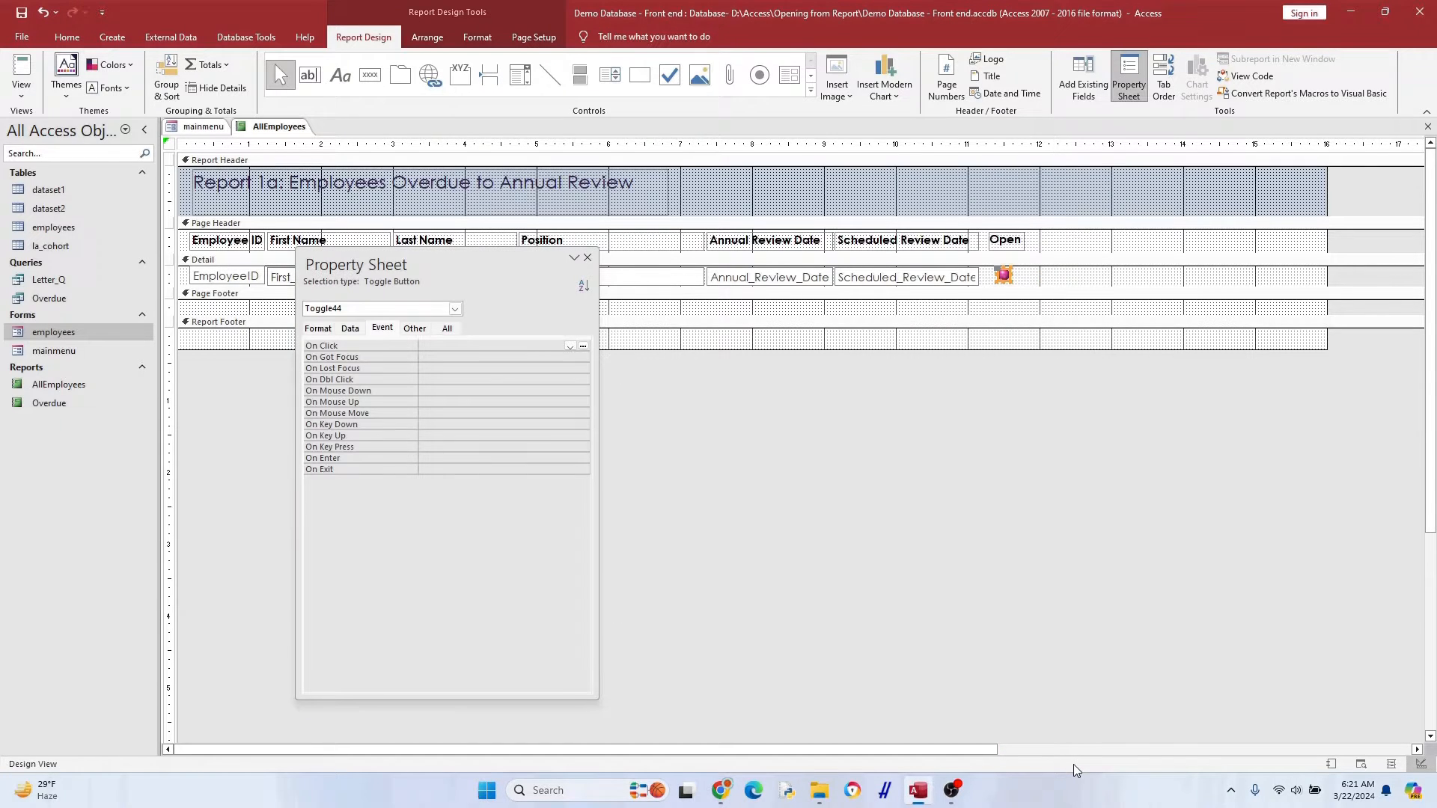
{"action": "mouse_move", "coordinate": [628, 351]}
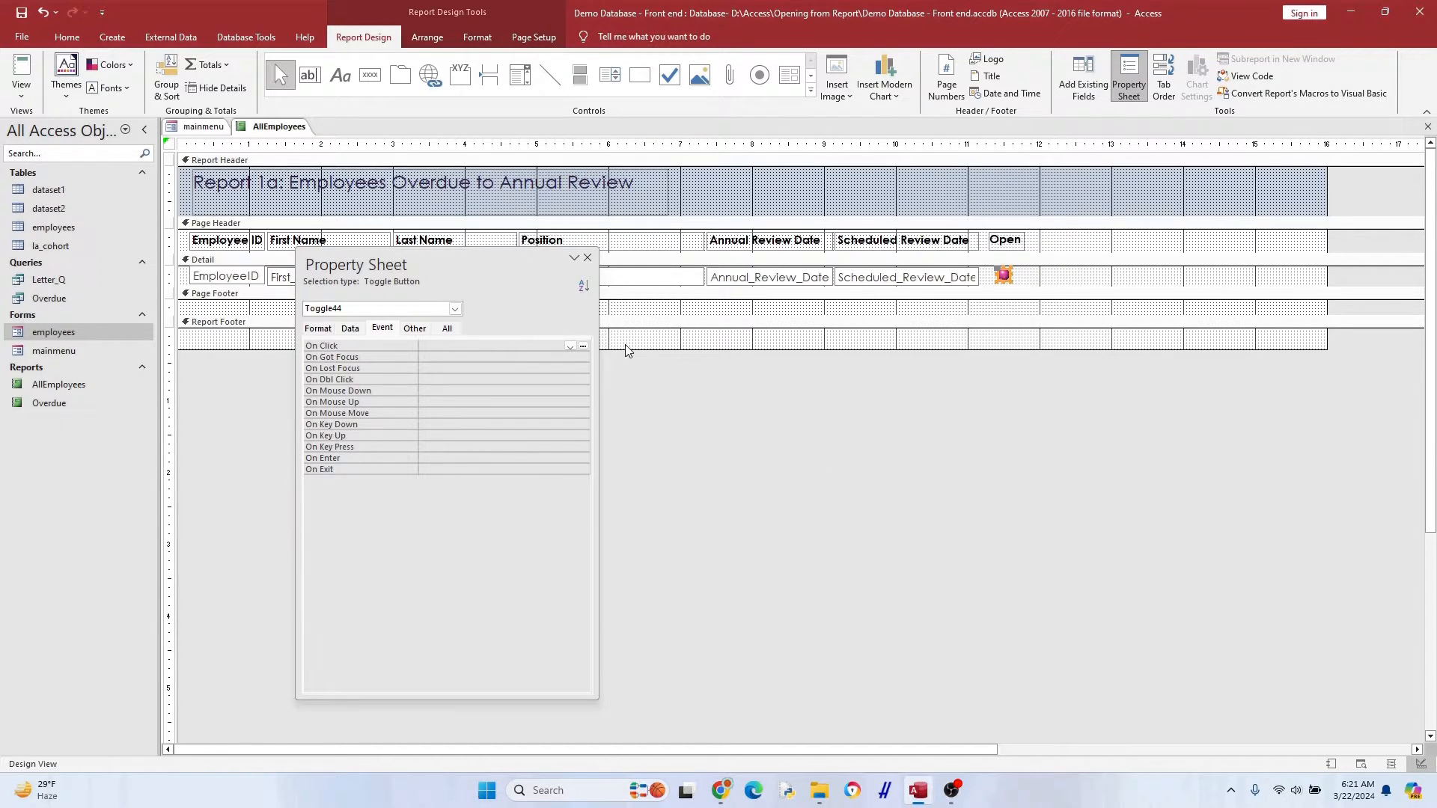
{"action": "left_click", "coordinate": [582, 346]}
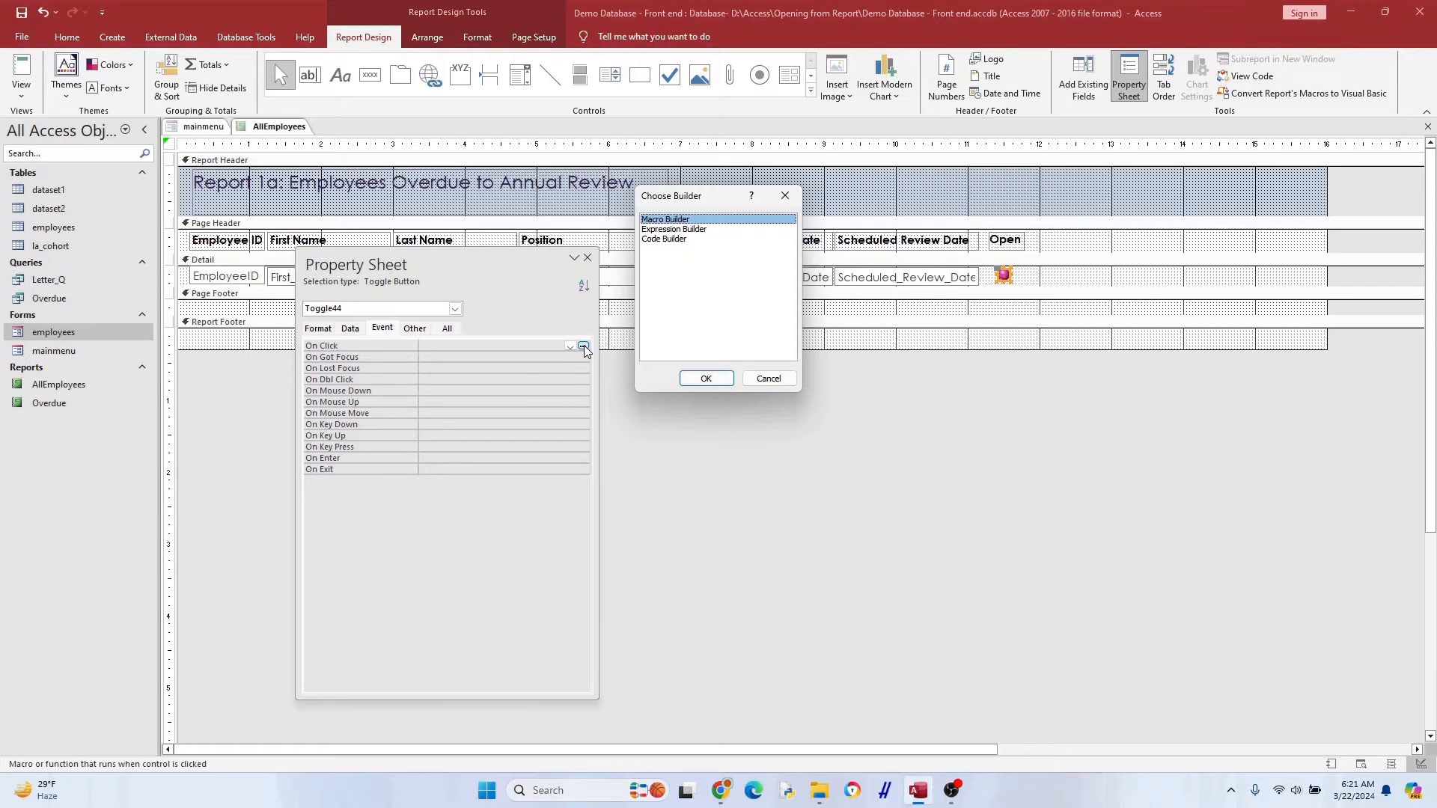
{"action": "left_click", "coordinate": [664, 239]}
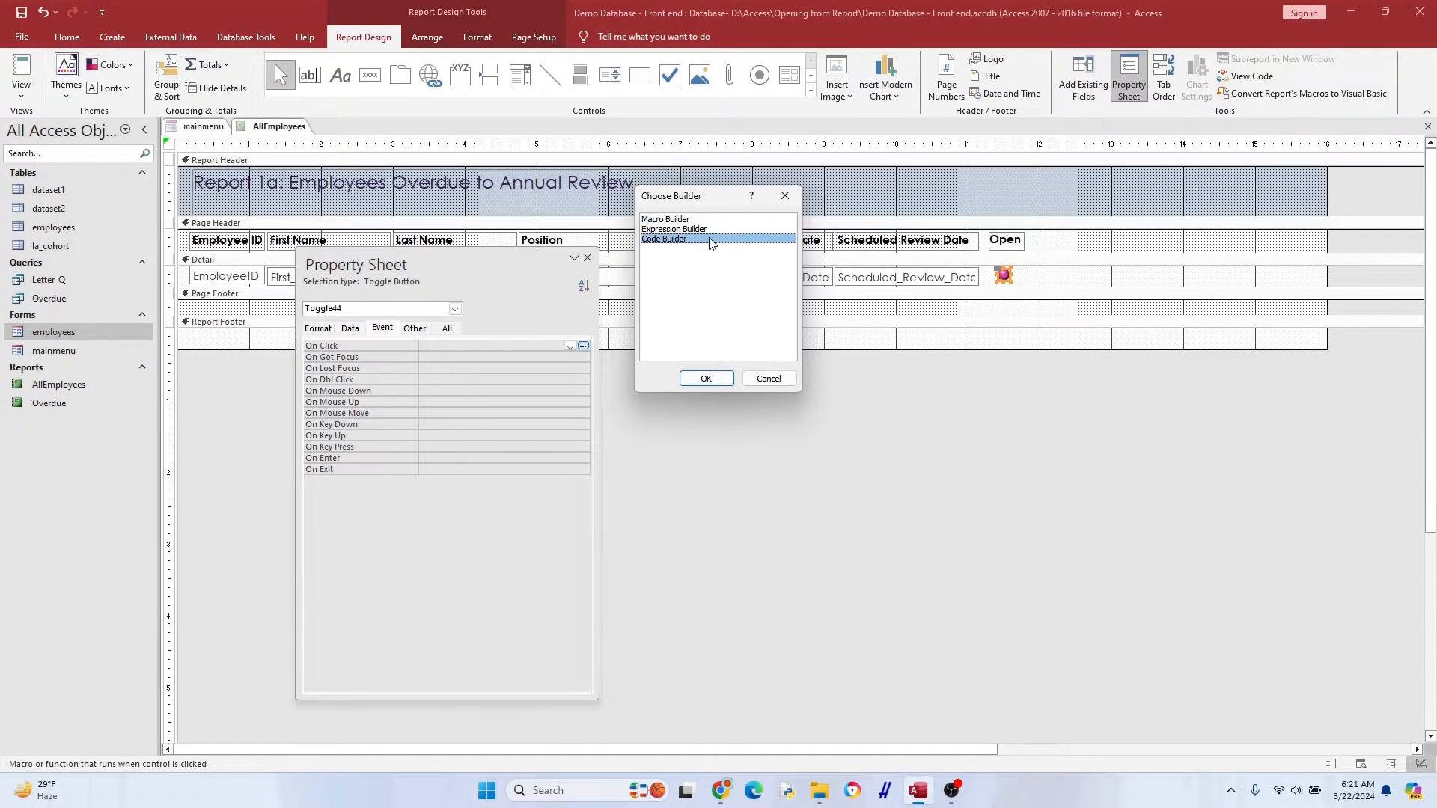
Declare EmployeeIDReport, assign it the row's EmployeeID, and comment it as the report's EmployeeID
{"action": "left_click", "coordinate": [706, 378]}
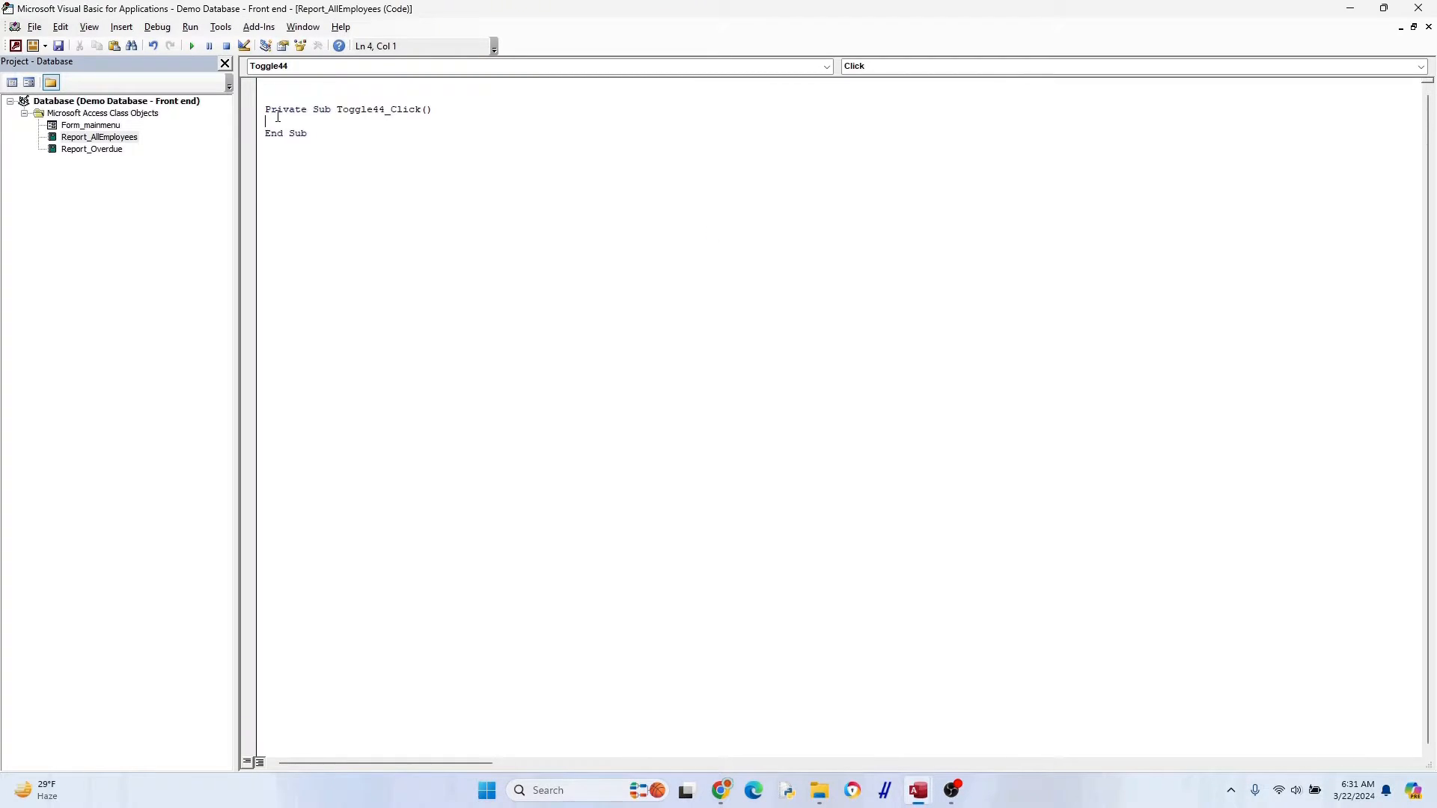
{"action": "type", "text": "Dim"}
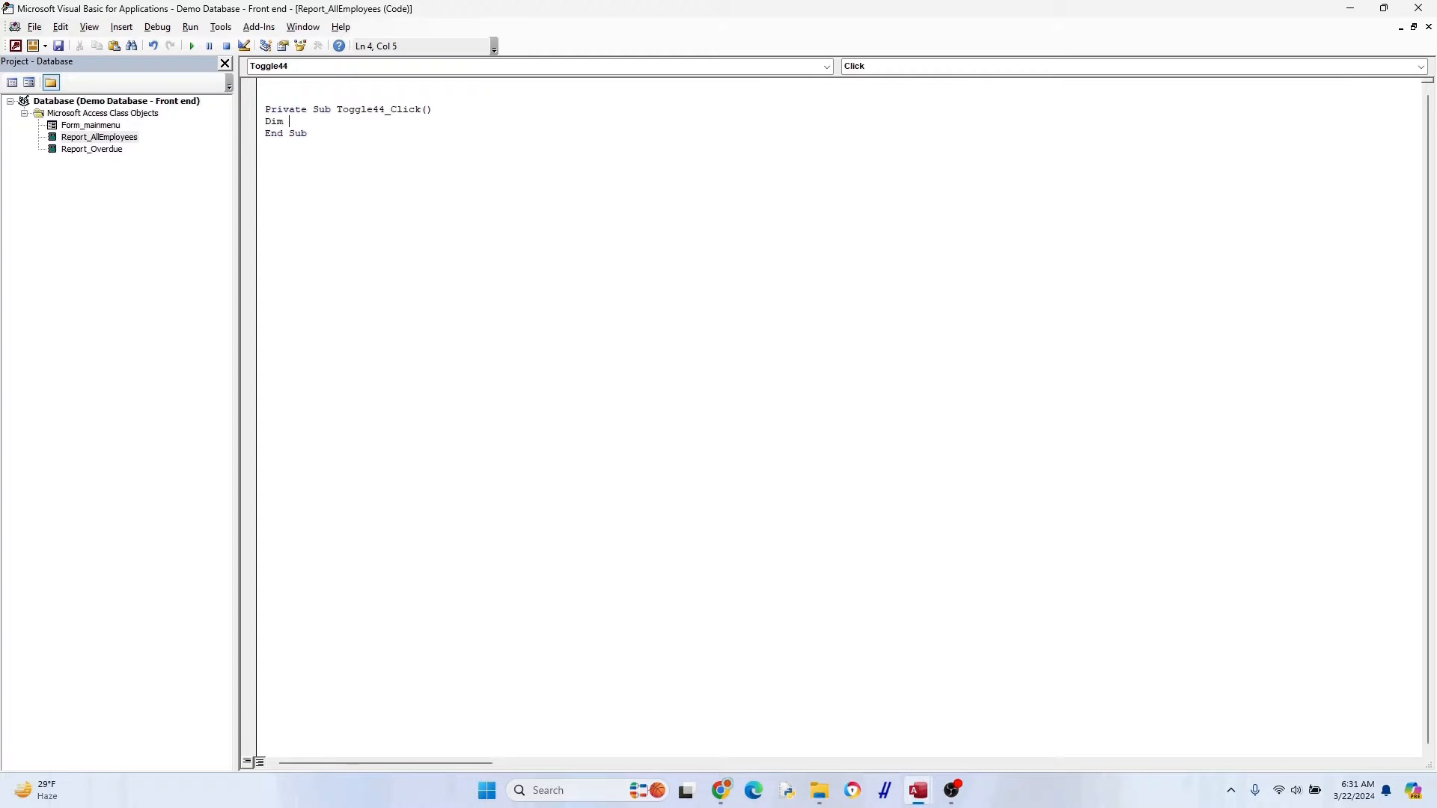
{"action": "type", "text": "EmployeeIDReport As Integer"}
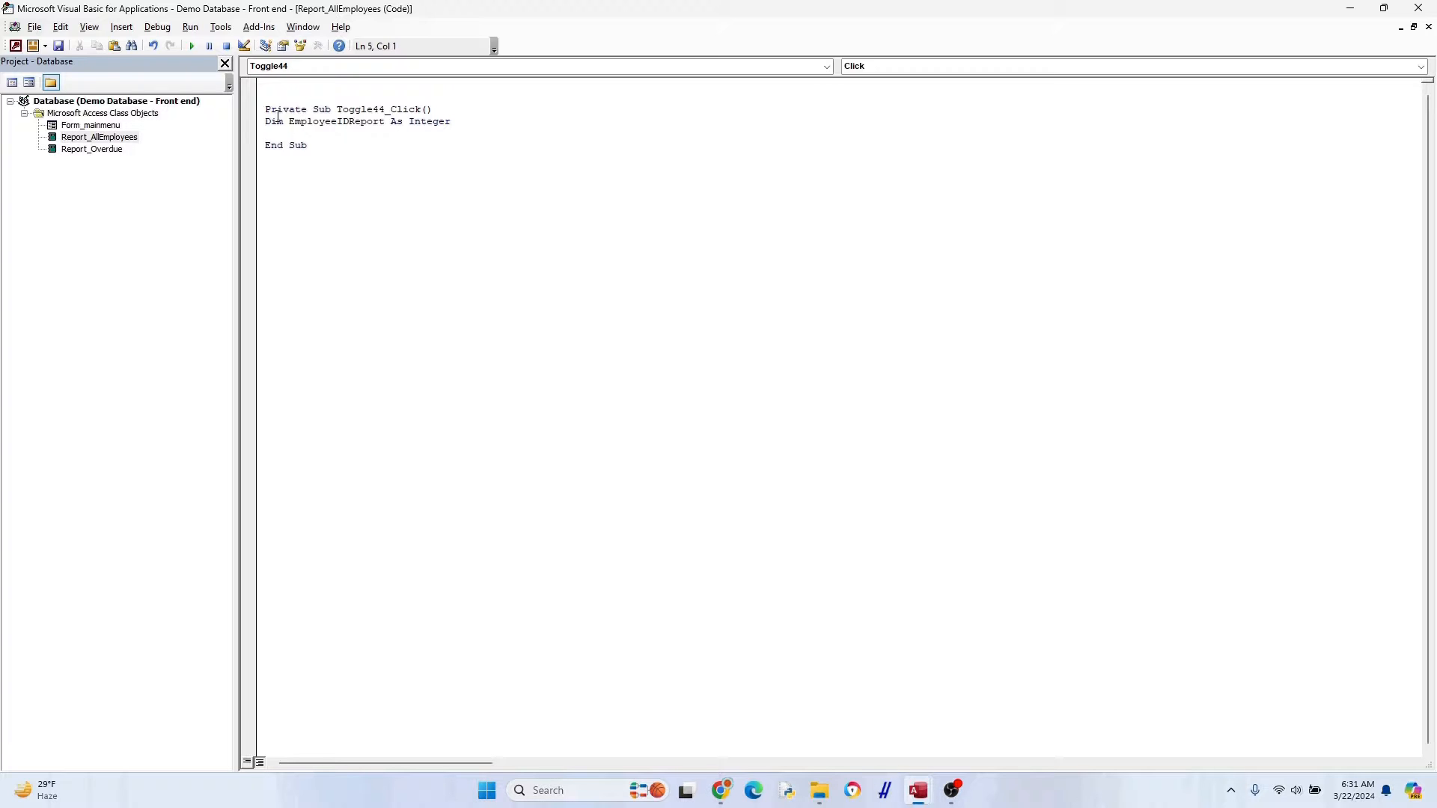
{"action": "type", "text": "EmployeeIDReport = Me."}
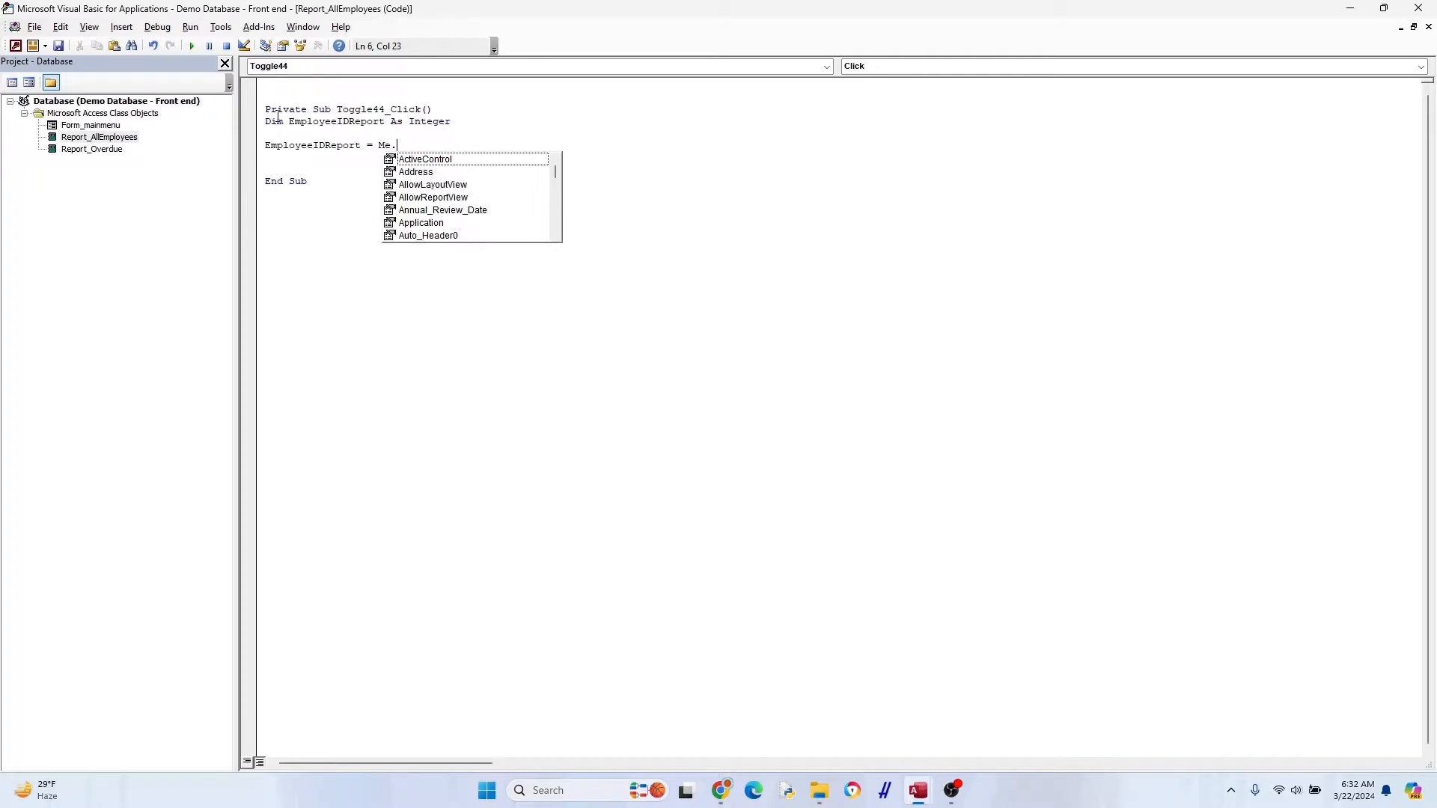
{"action": "type", "text": "EmployeeID"}
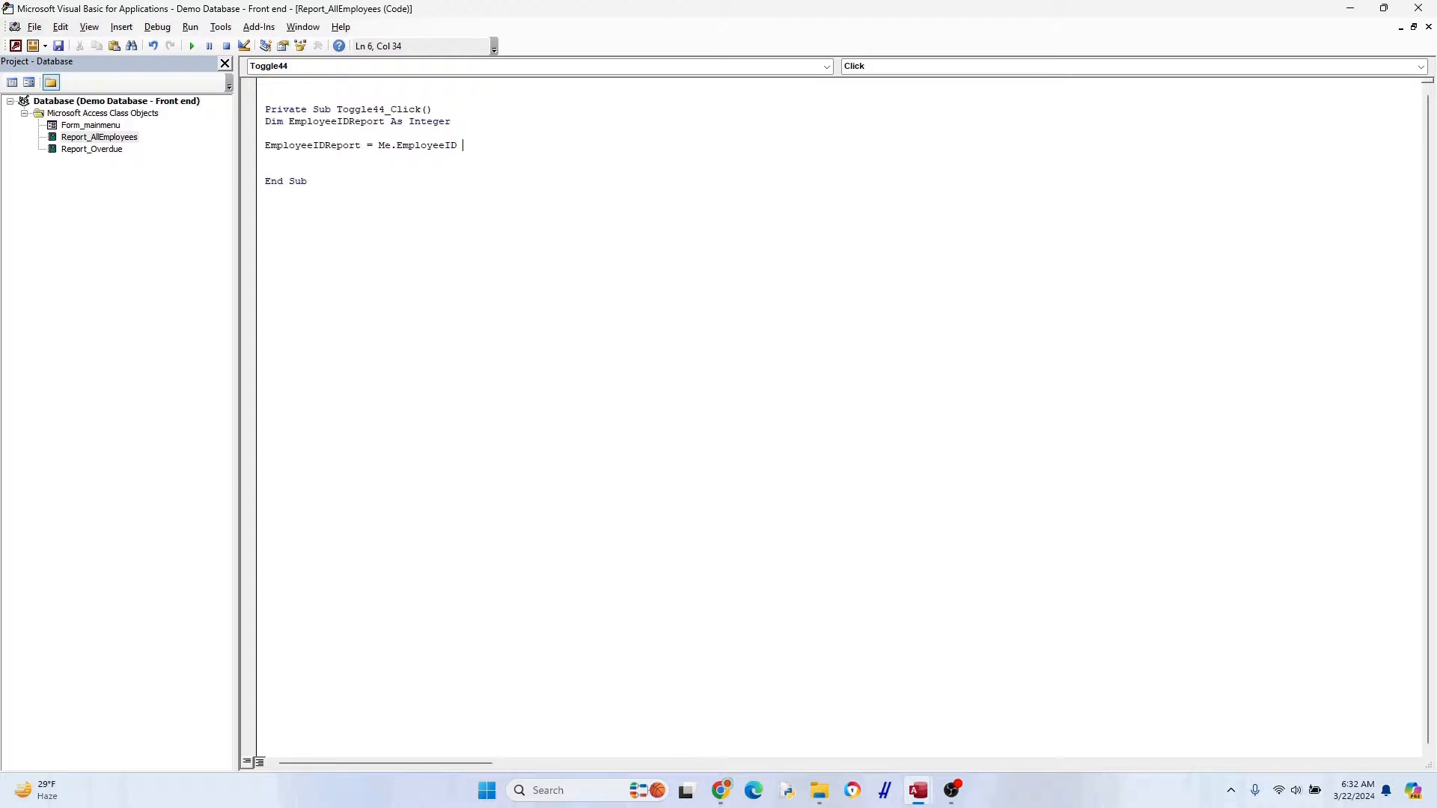
{"action": "type", "text": "'This is the EmployeeID from the Report"}
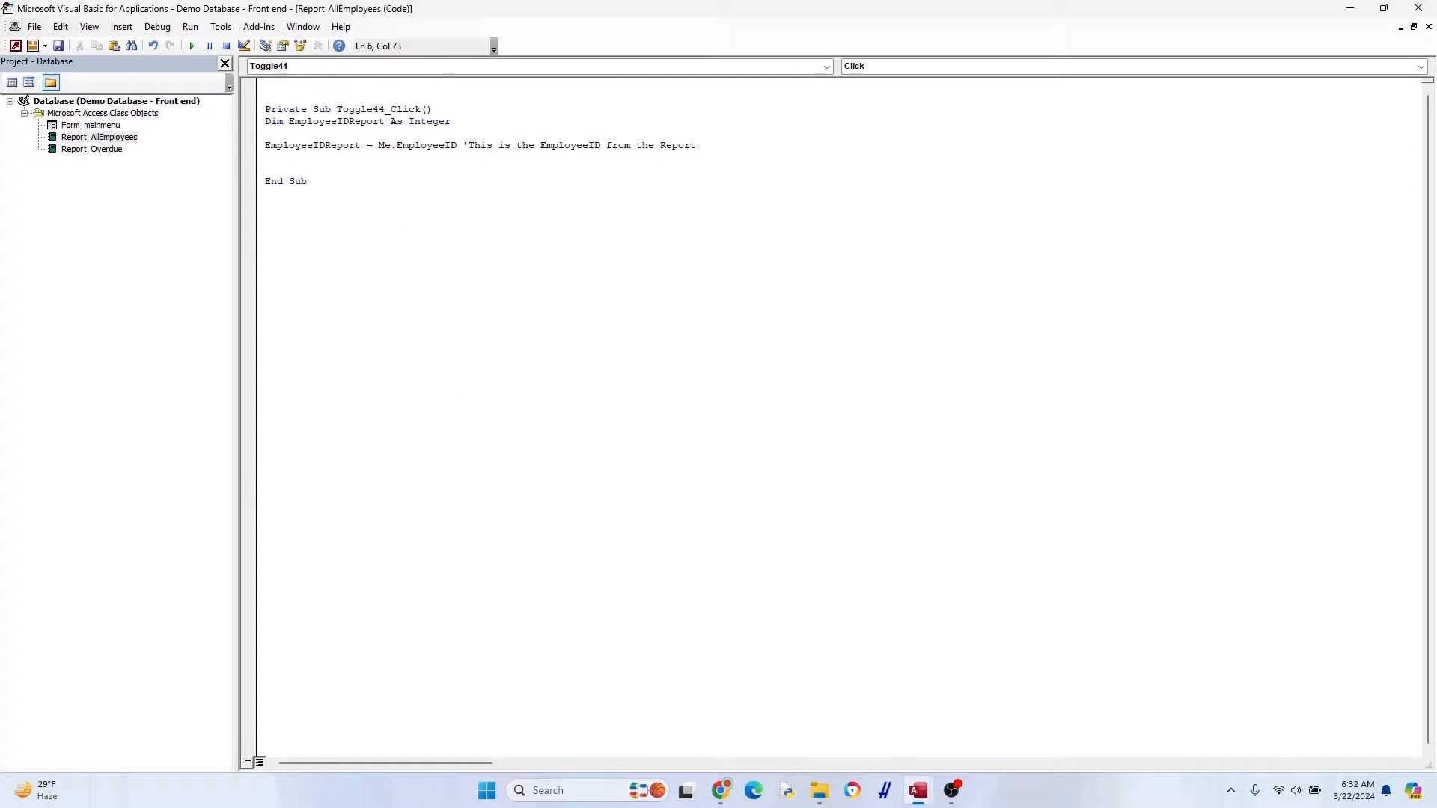
Add DoCmd.OpenForm "employees", , , "EmployeeID = " & EmployeeIDReport to Toggle44_Click
{"action": "type", "text": "Docmd.OpenForm"}
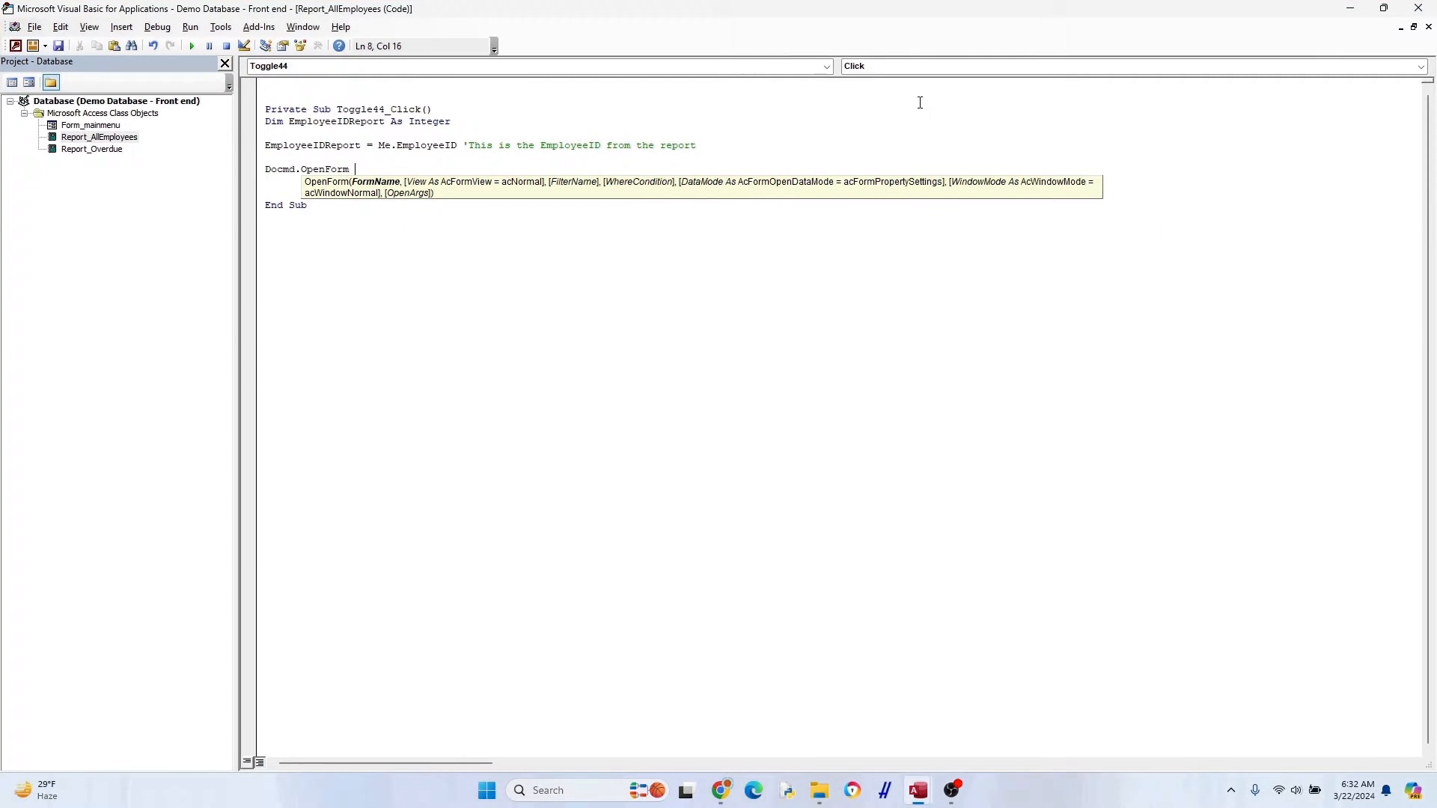
{"action": "type", "text": "\"employee"}
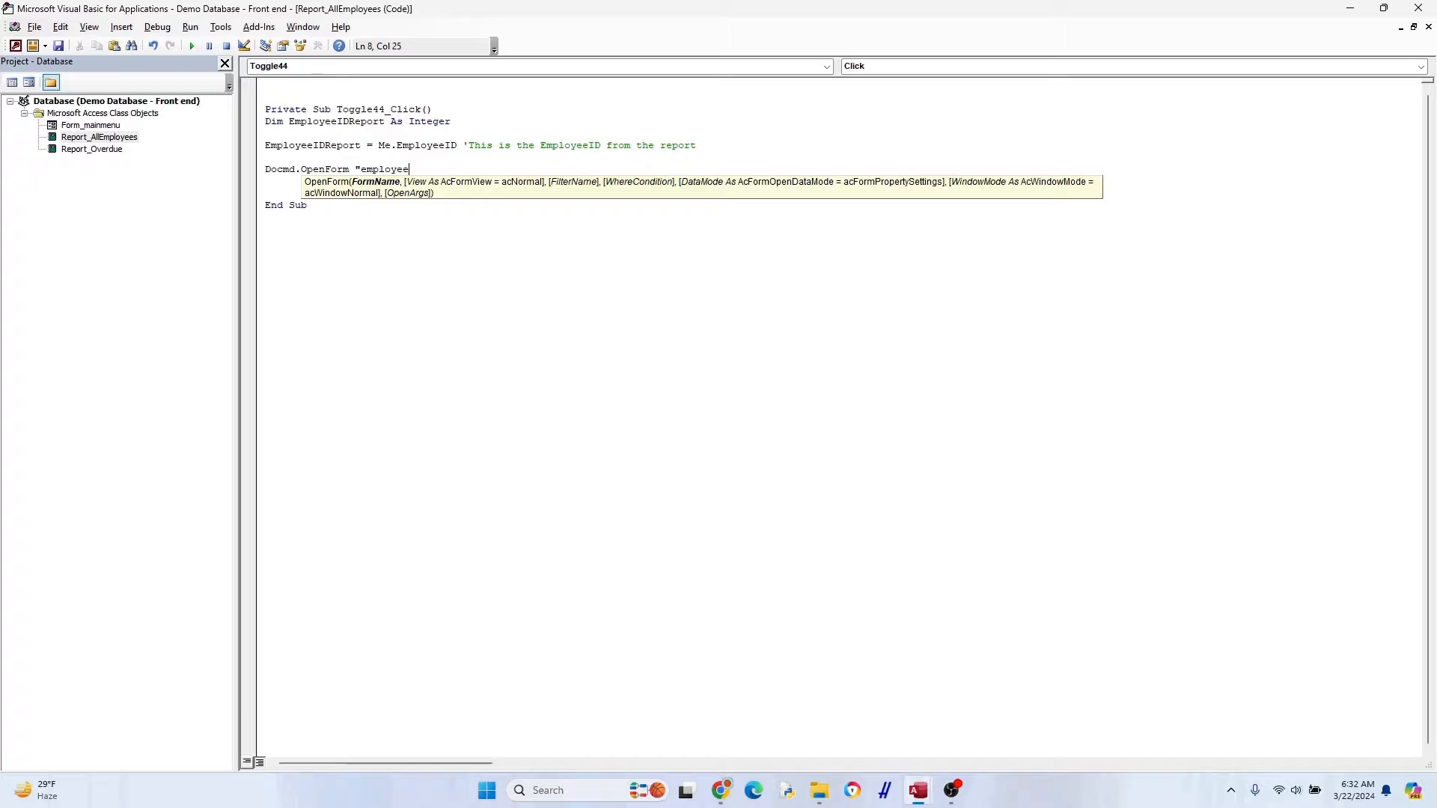
{"action": "type", "text": "s\", , ,"}
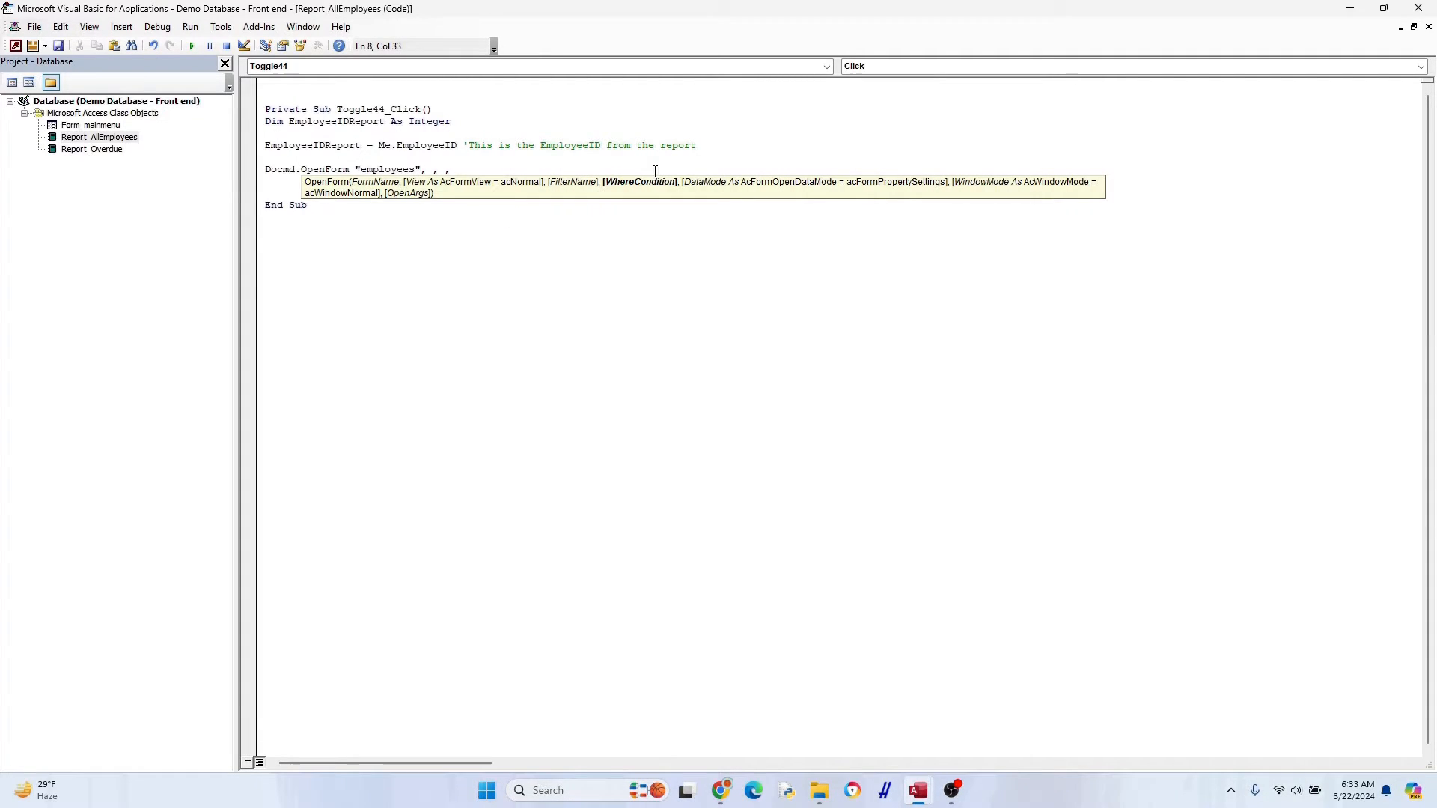
{"action": "type", "text": "\"EmployeeID = \" &"}
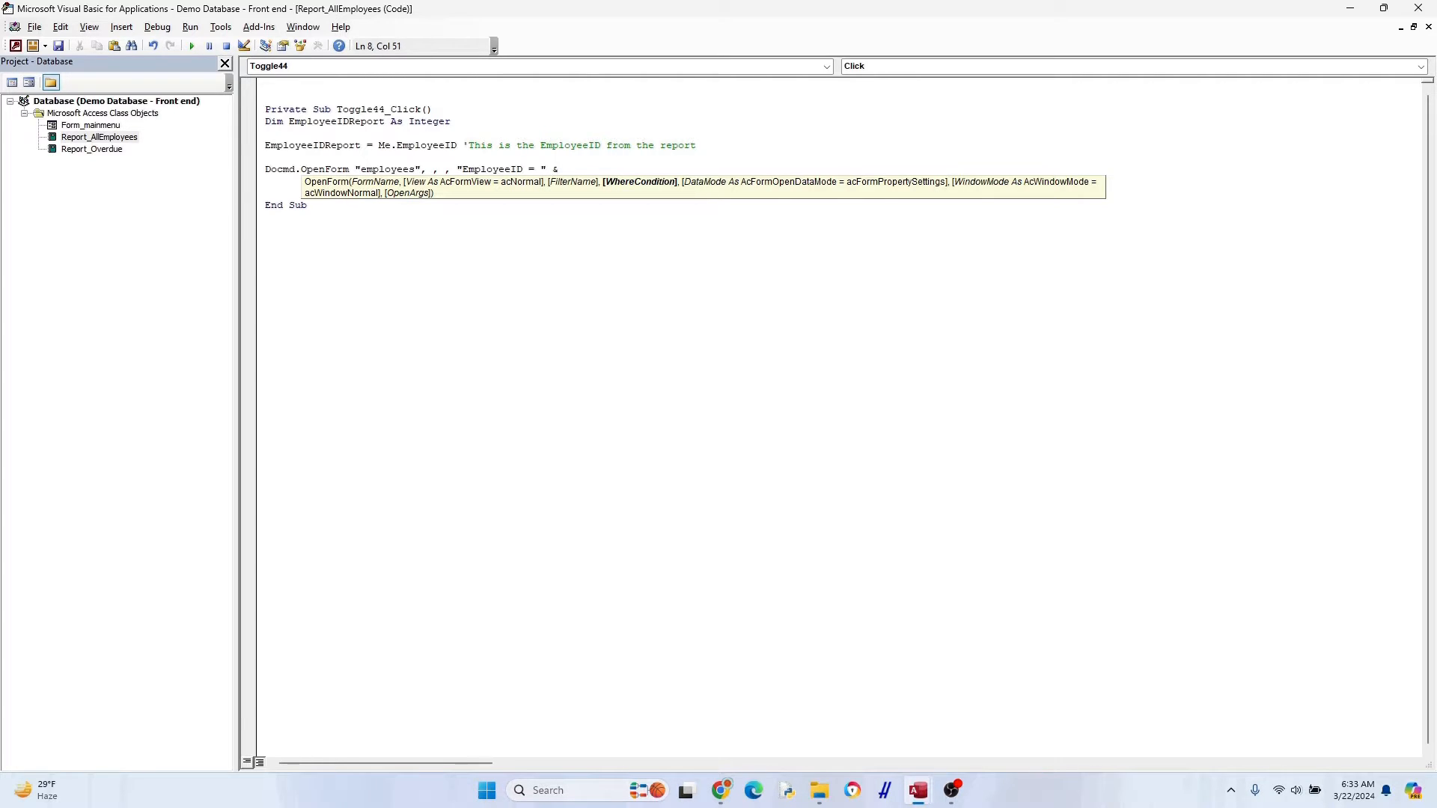
{"action": "type", "text": "EmployeeIDReport"}
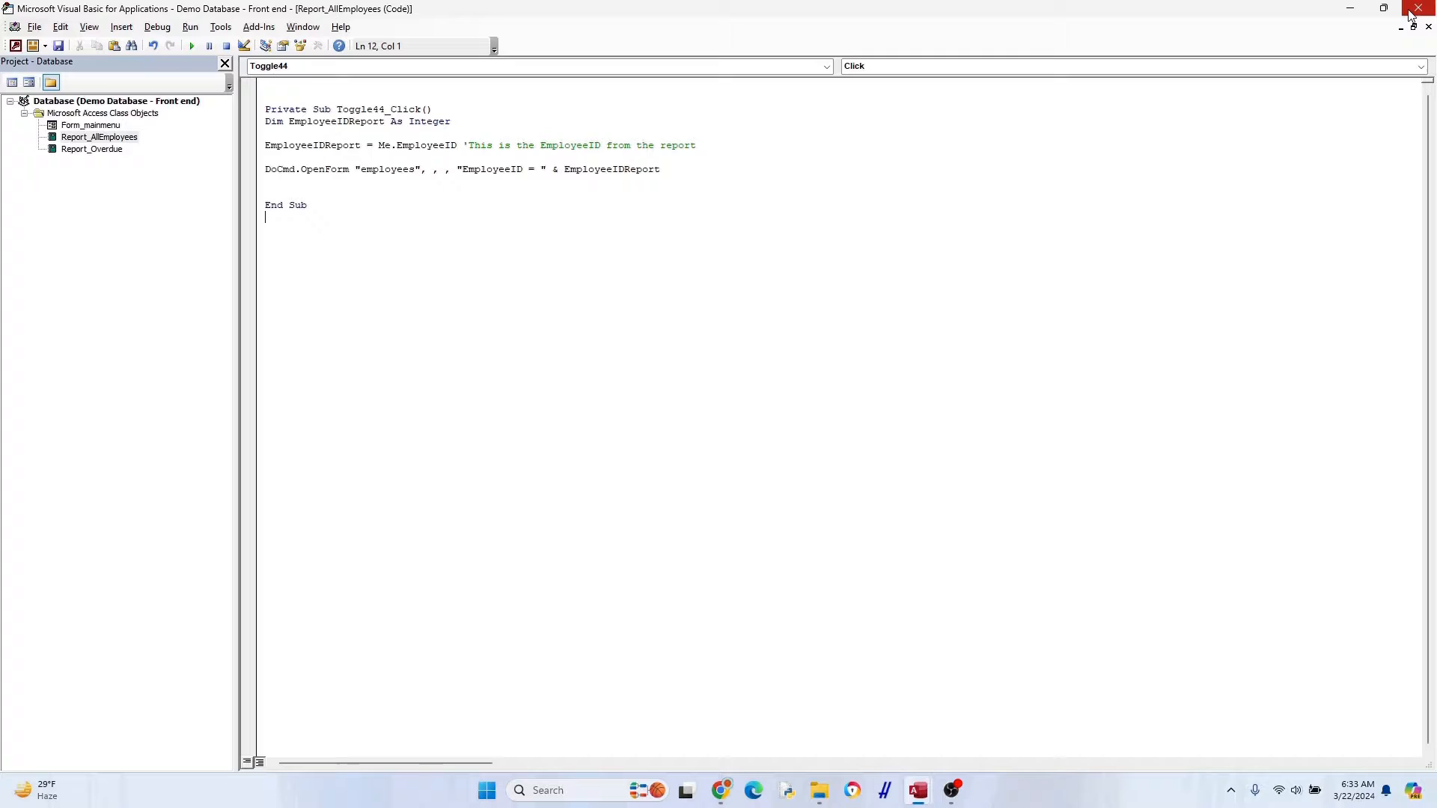
Close VBA, switch to the AllEmployees report, and open employee 30's record via its toggle
{"action": "left_click", "coordinate": [1417, 9]}
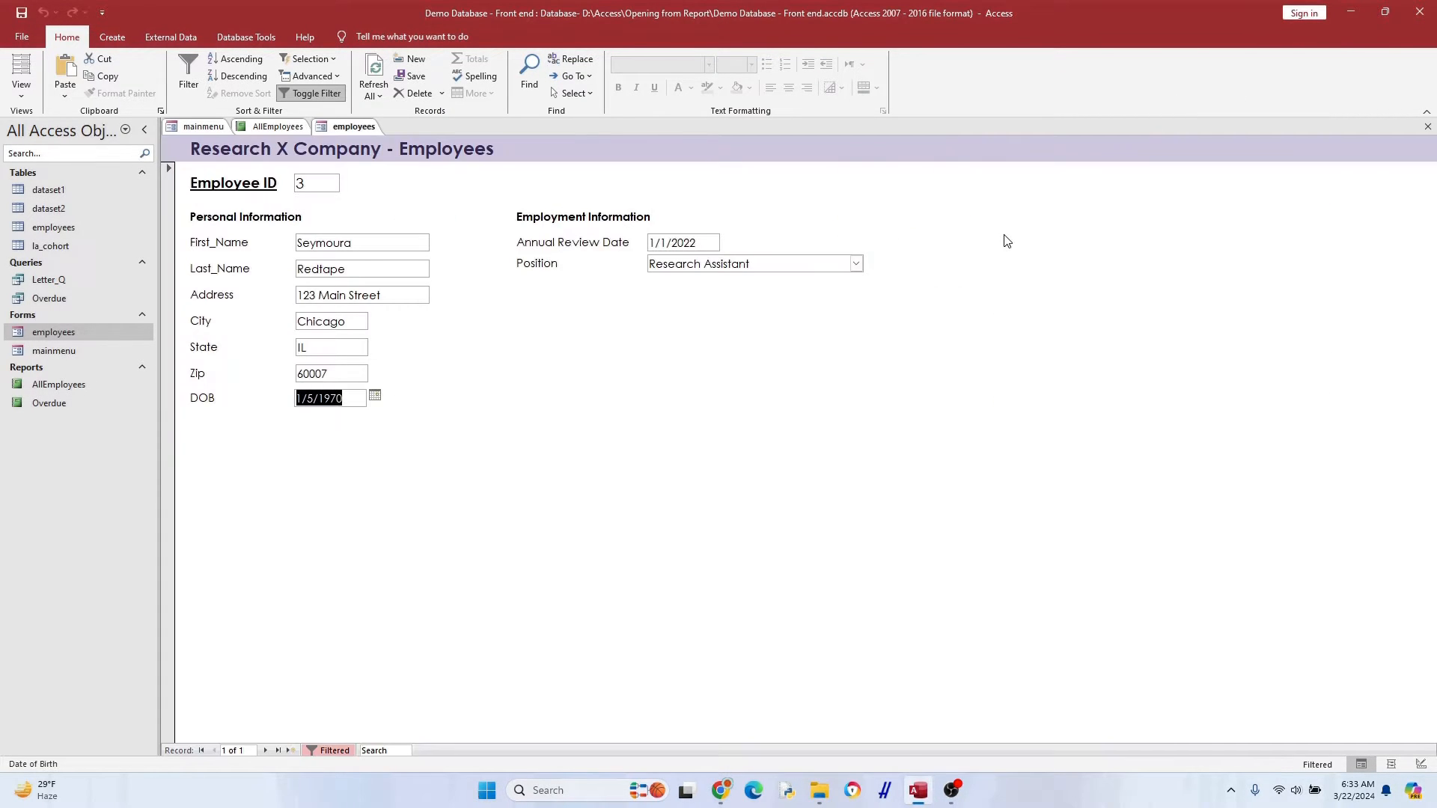
{"action": "mouse_move", "coordinate": [367, 160]}
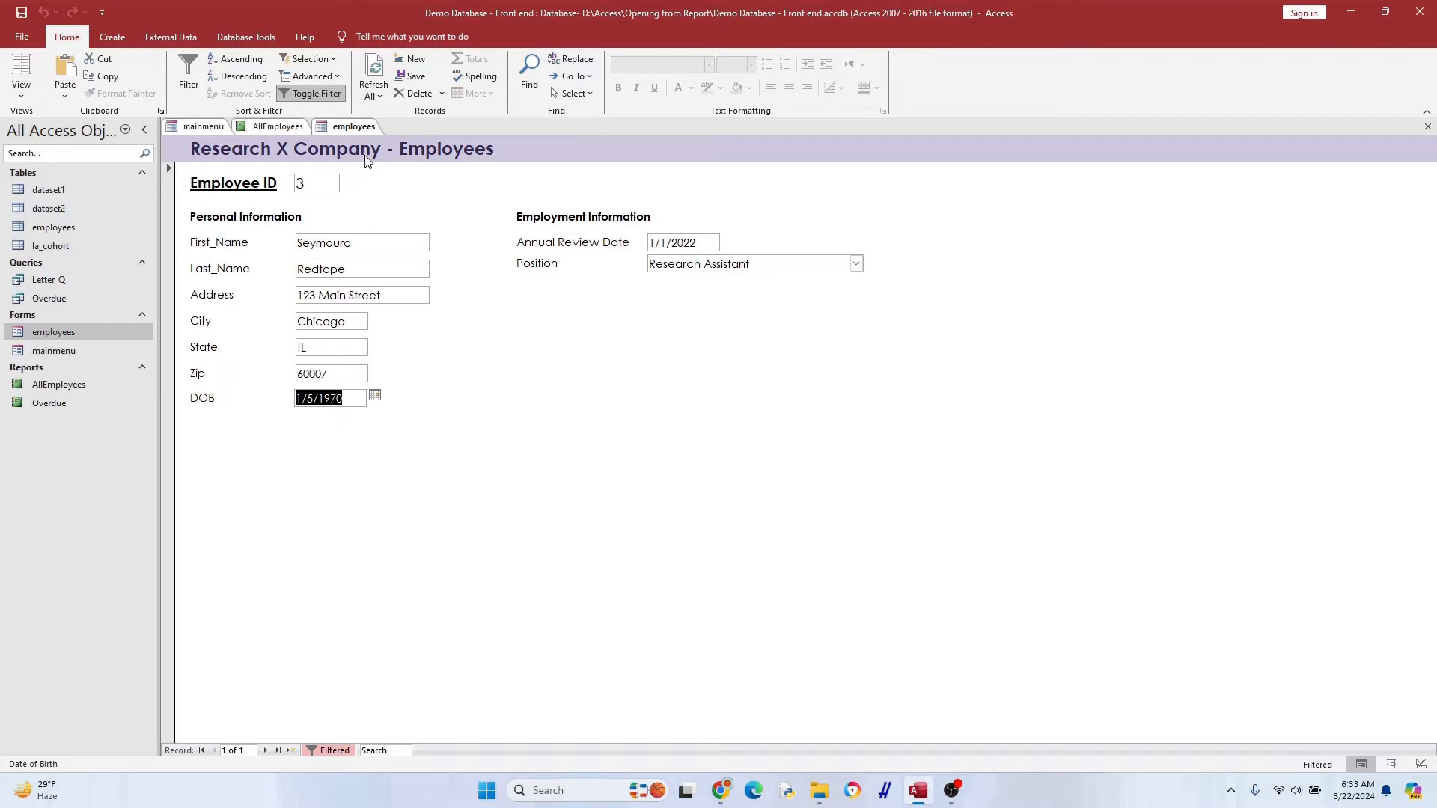
{"action": "left_click", "coordinate": [278, 127]}
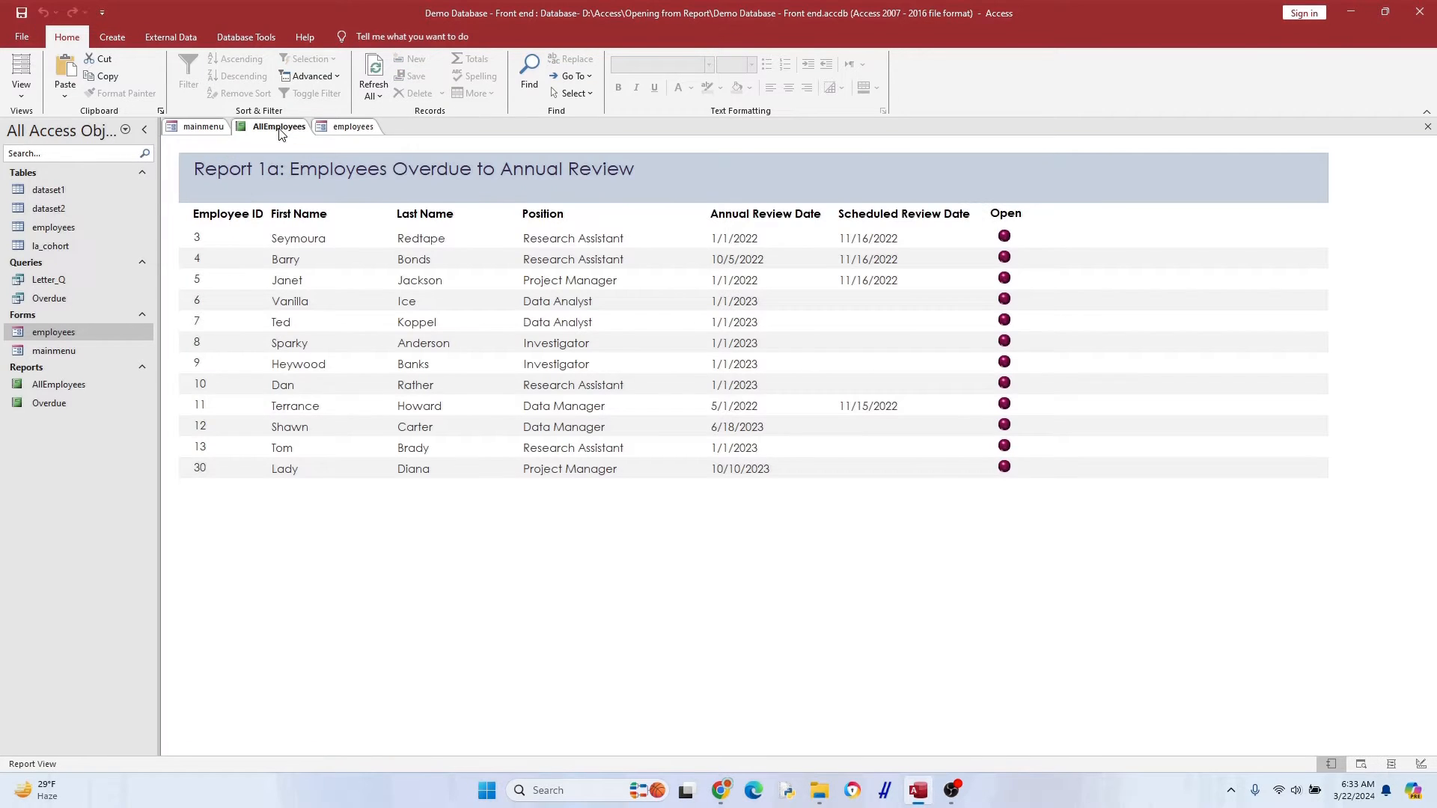
{"action": "left_click", "coordinate": [1003, 466]}
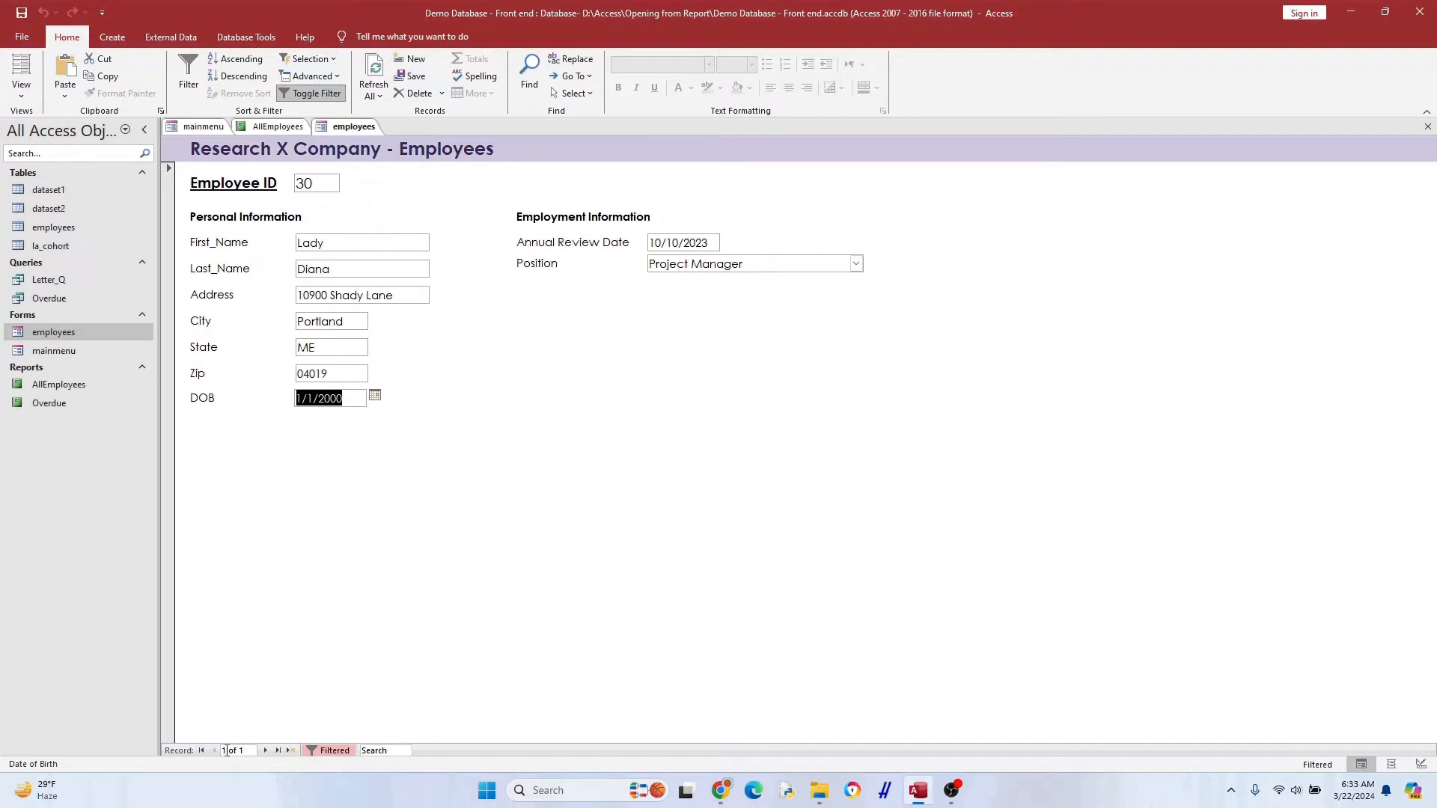
{"action": "mouse_move", "coordinate": [250, 738]}
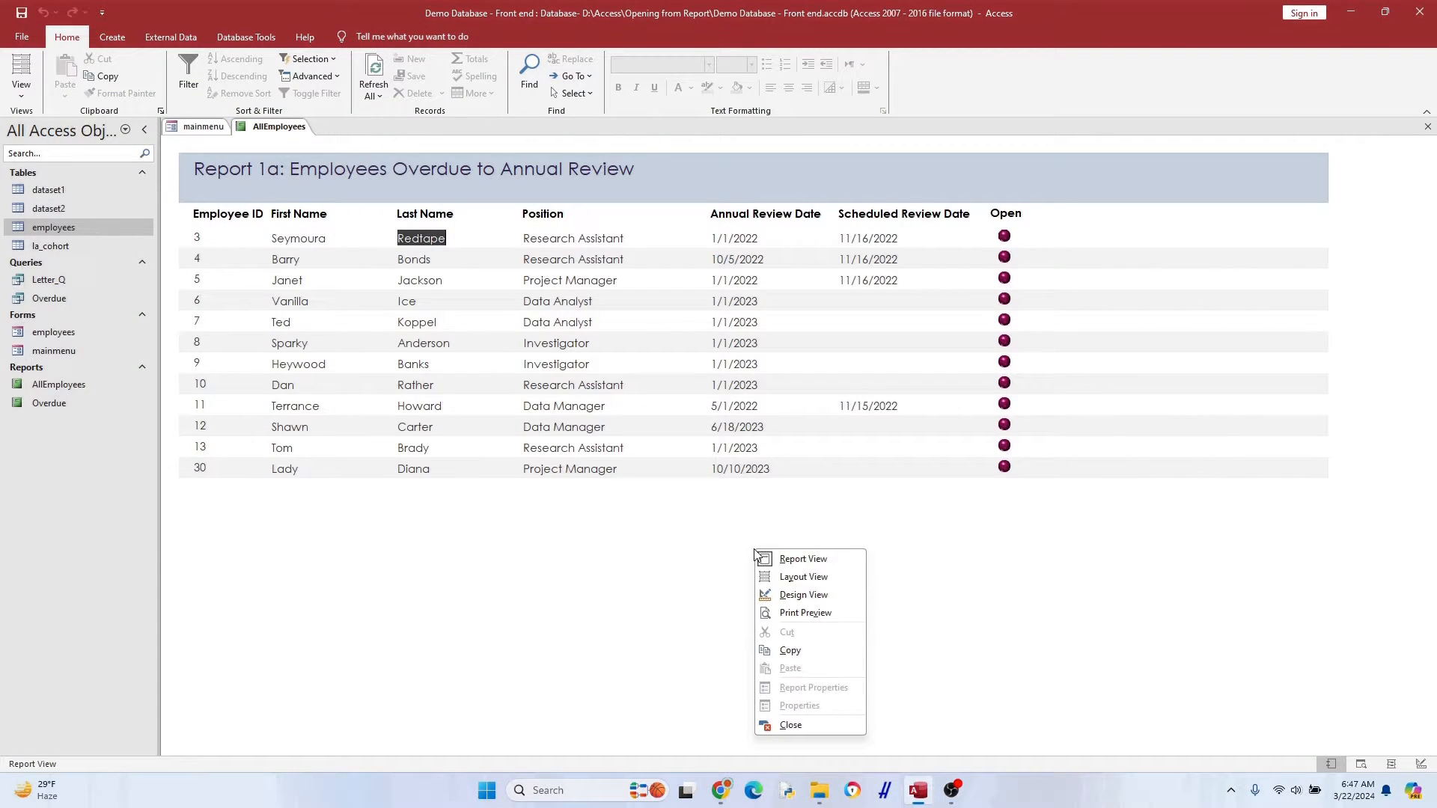
Rewrite the toggle code to store Last_Name in LastNameReport and filter on Last_Name
{"action": "left_click", "coordinate": [803, 595]}
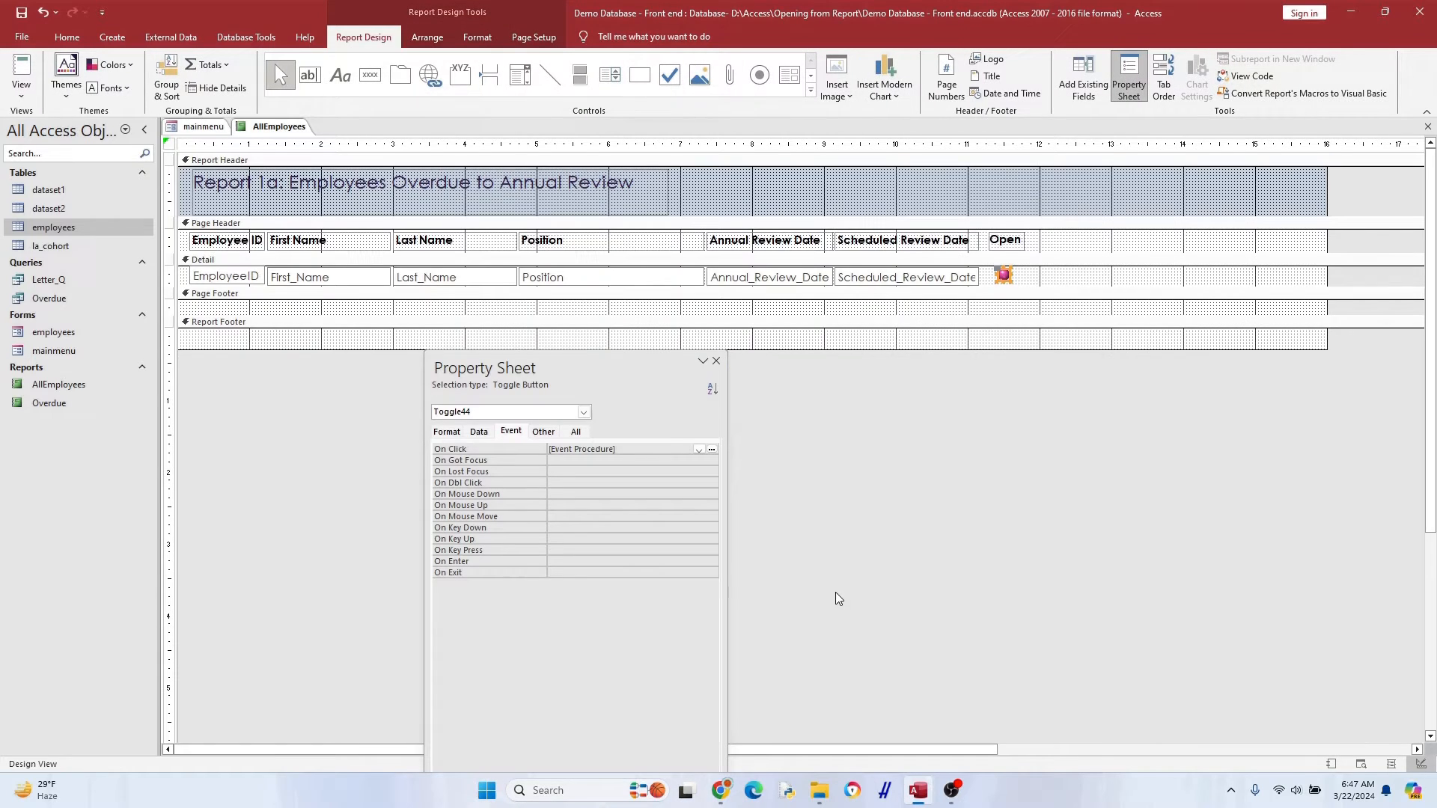
{"action": "left_click", "coordinate": [711, 449]}
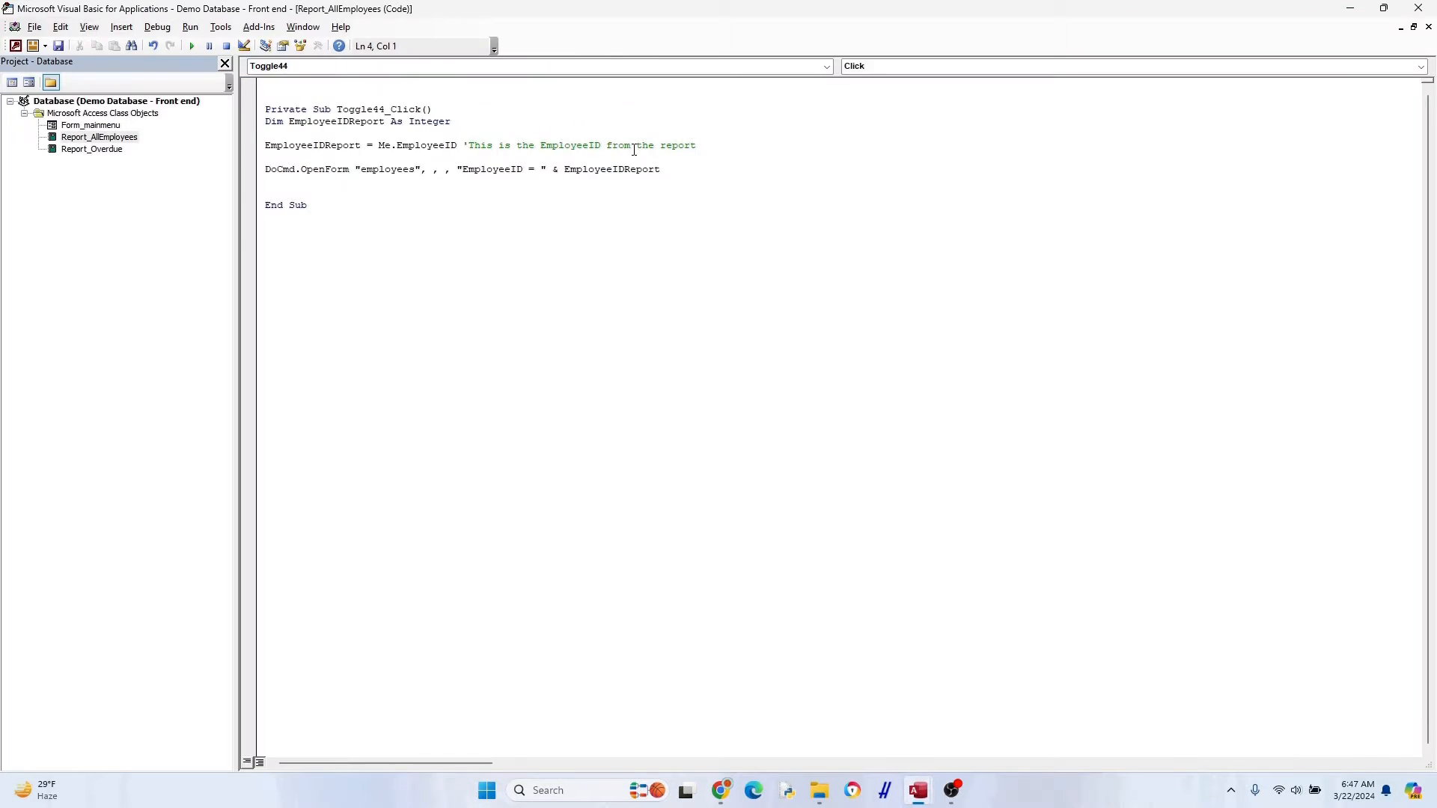
{"action": "double_click", "coordinate": [569, 145]}
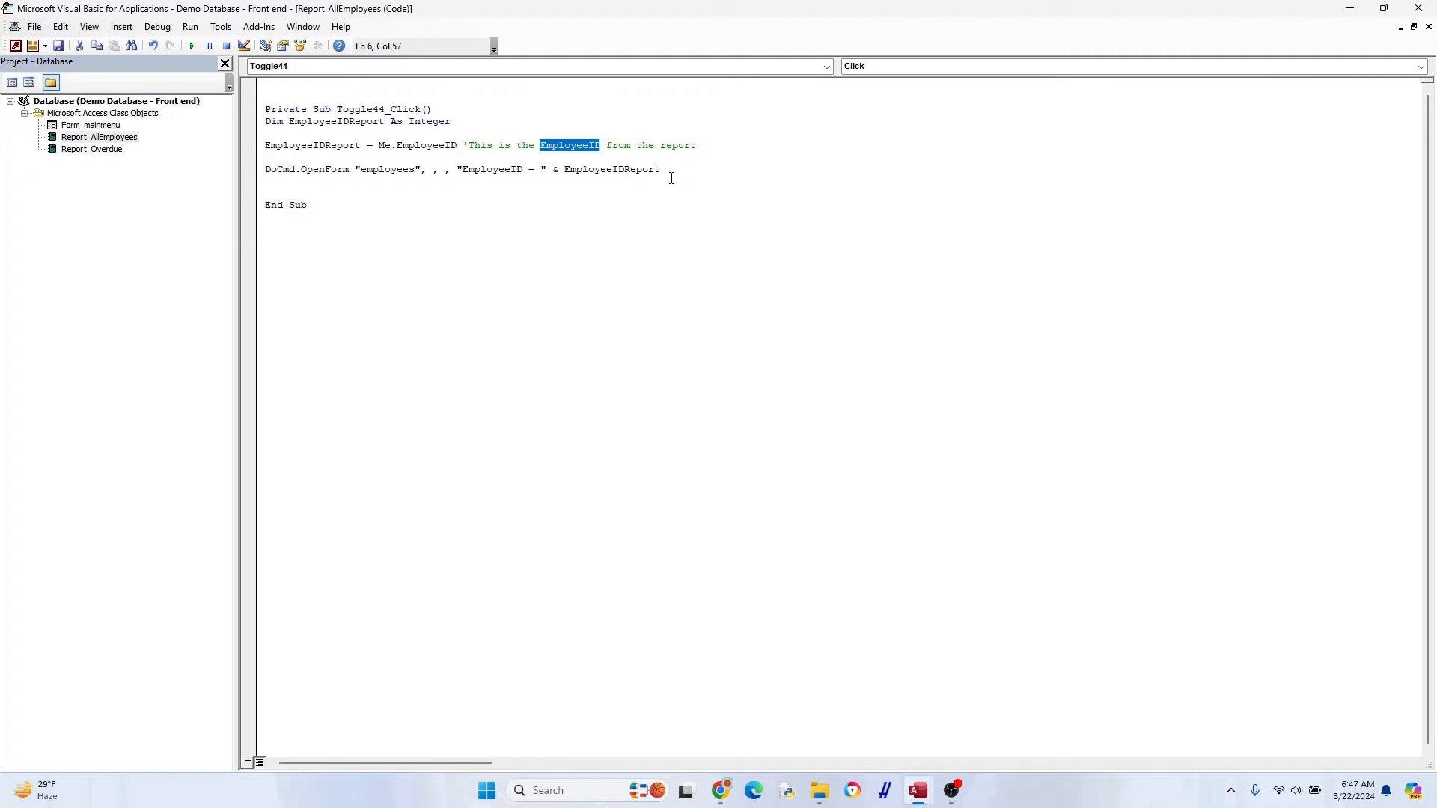
{"action": "type", "text": "Last Name"}
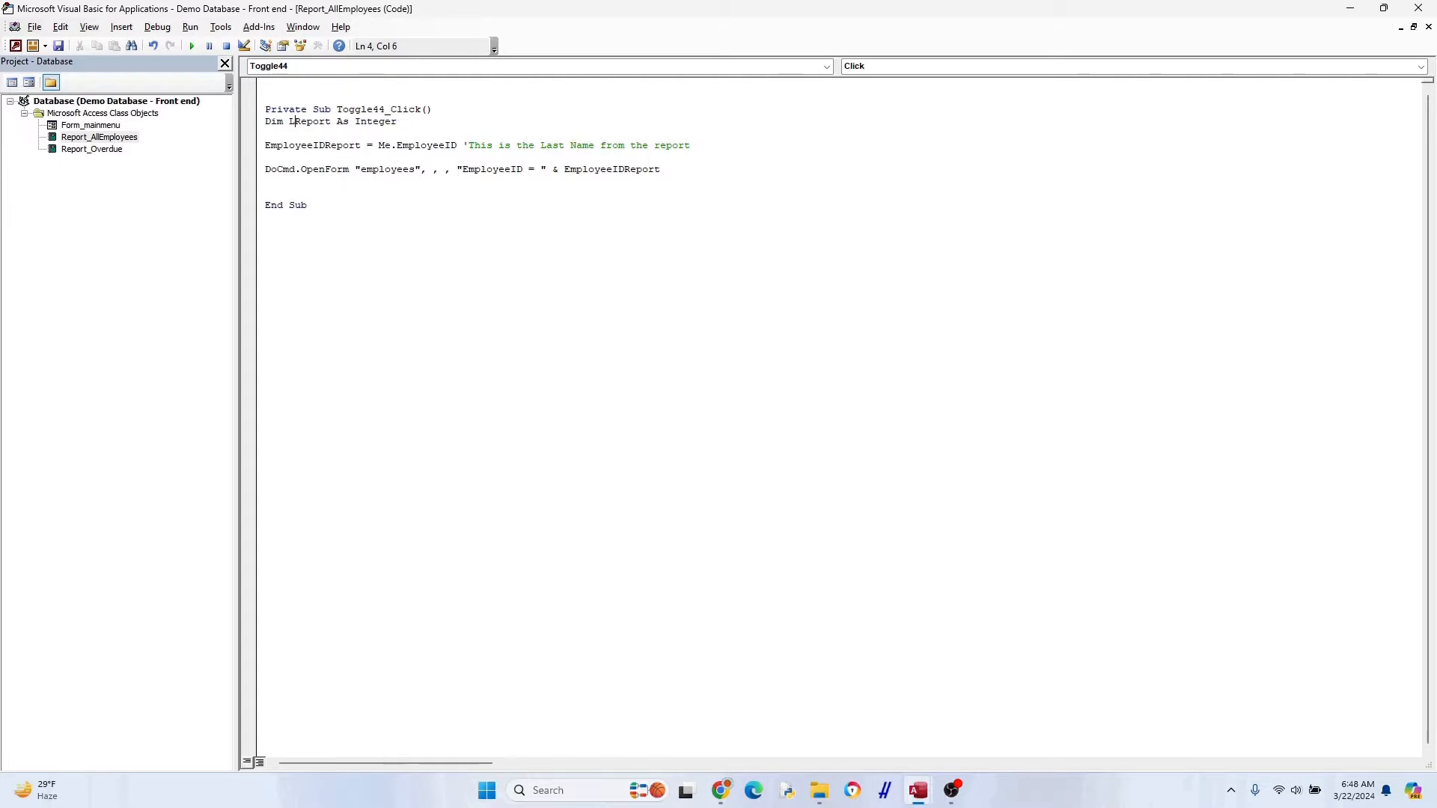
{"action": "right_click", "coordinate": [316, 121]}
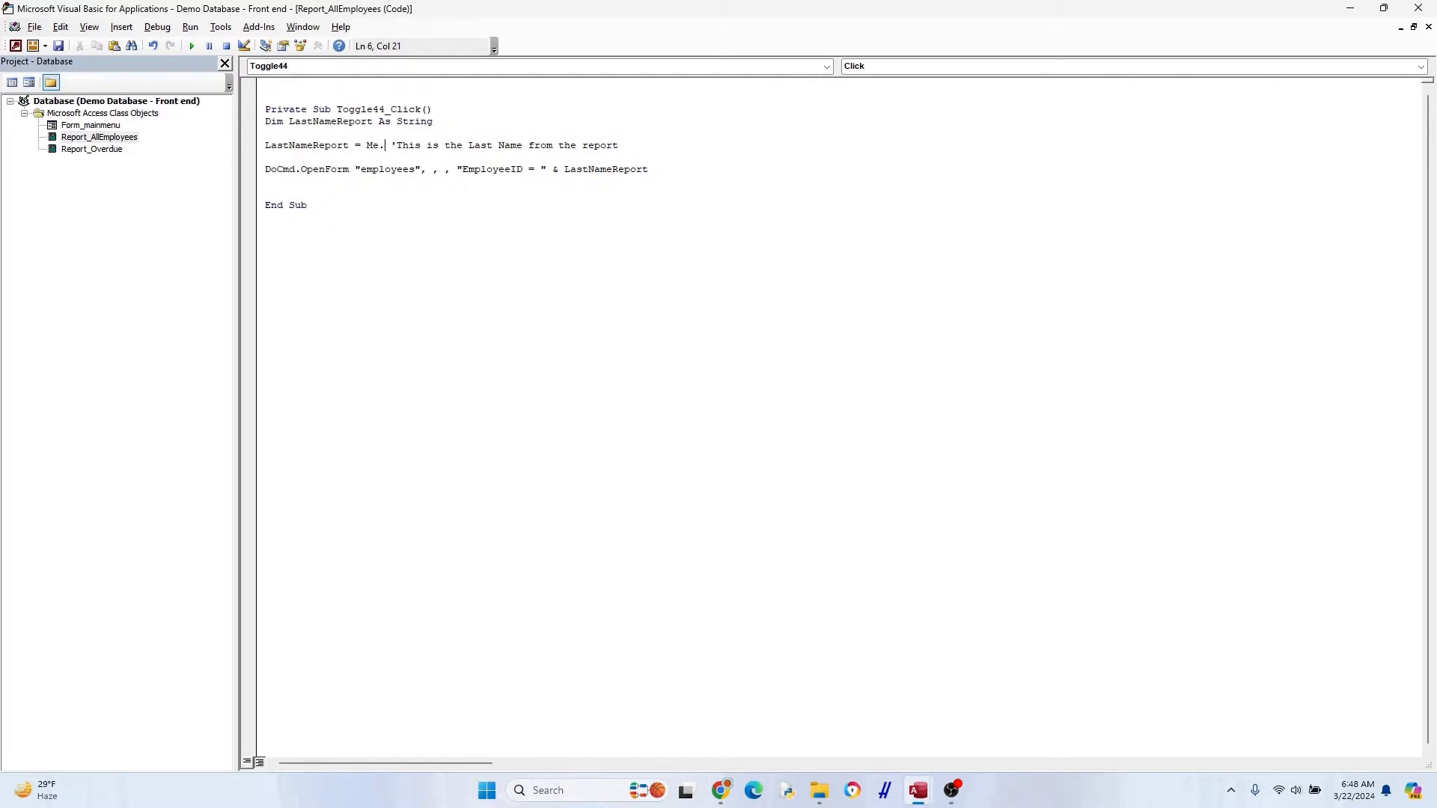
{"action": "type", "text": "Last_Name"}
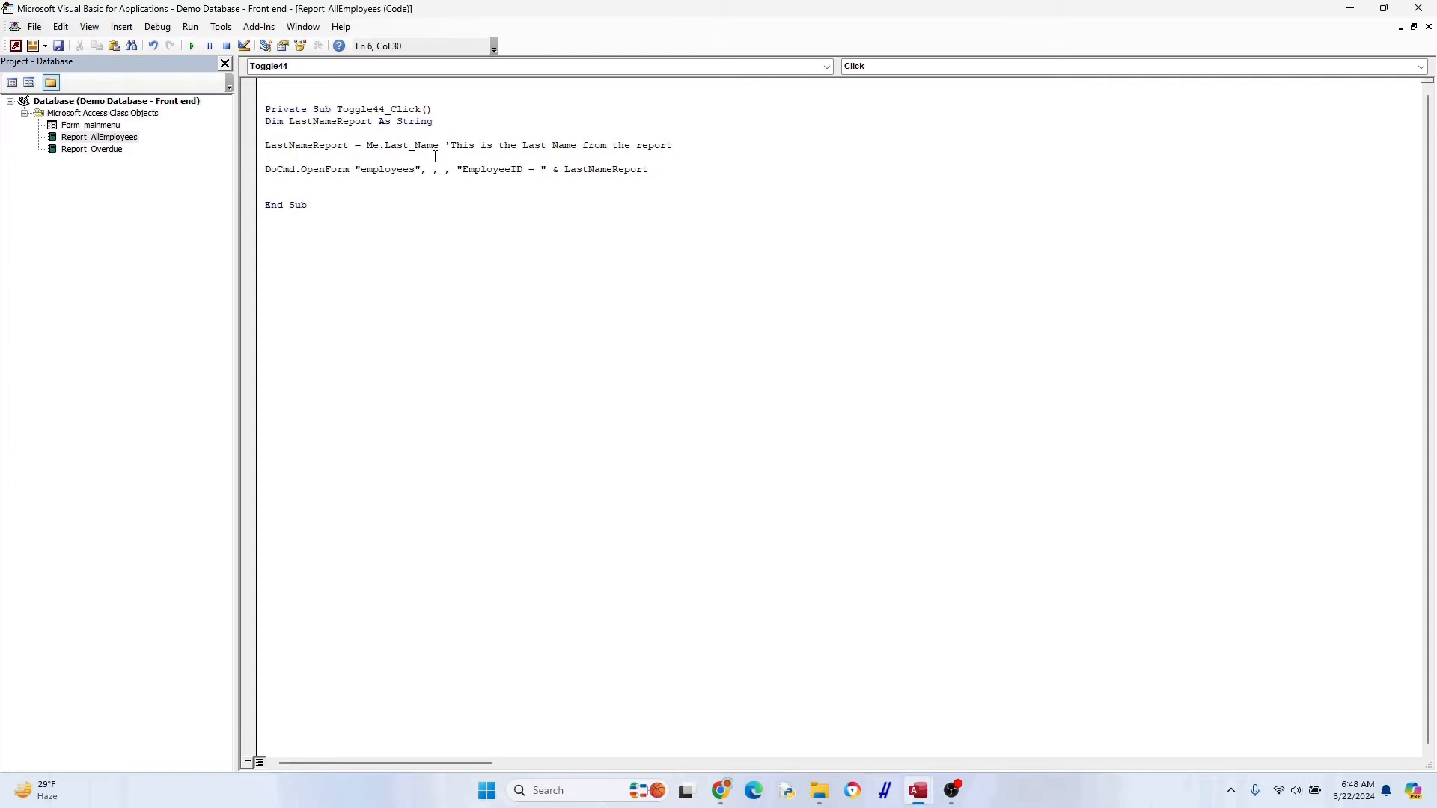
{"action": "double_click", "coordinate": [490, 168]}
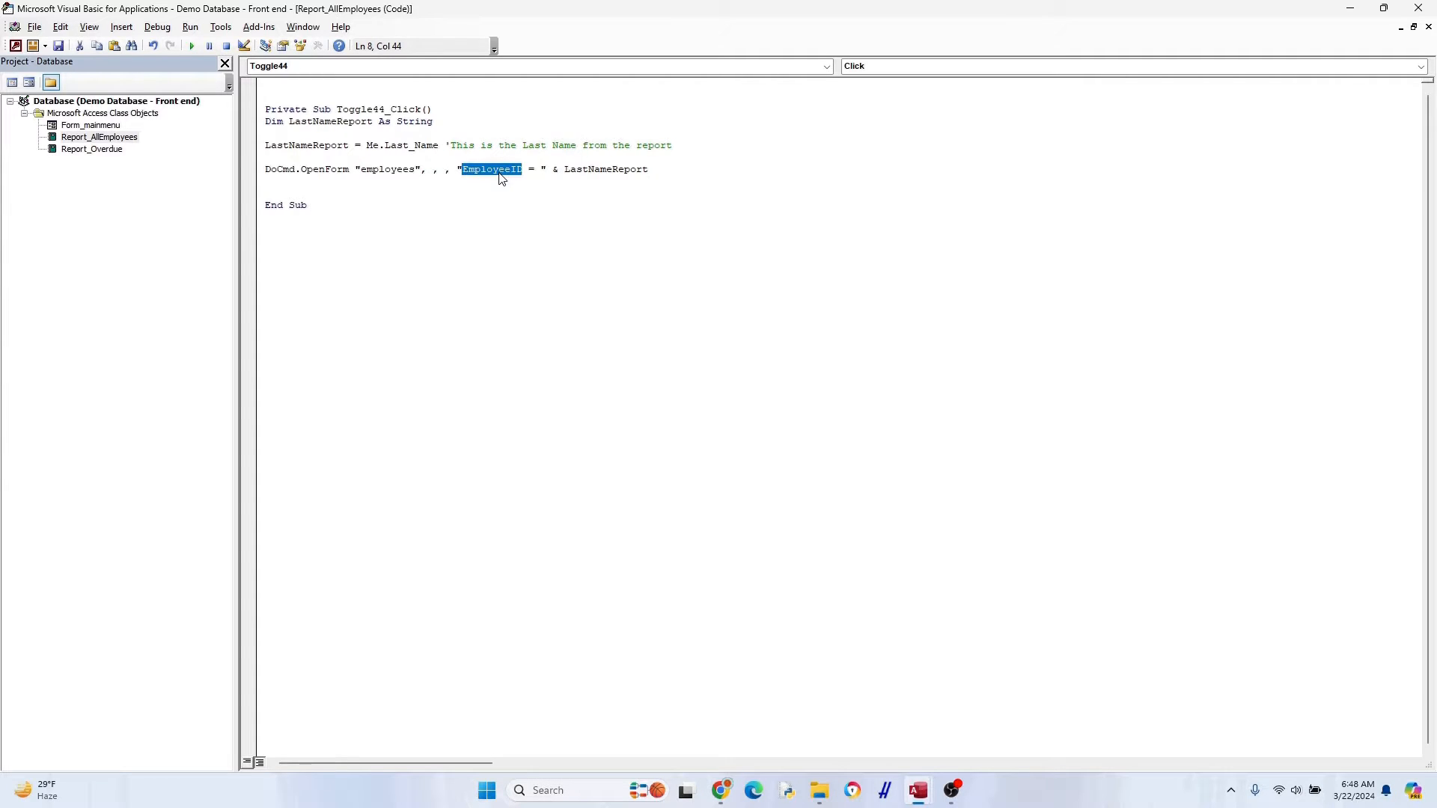
{"action": "type", "text": "Last_Name"}
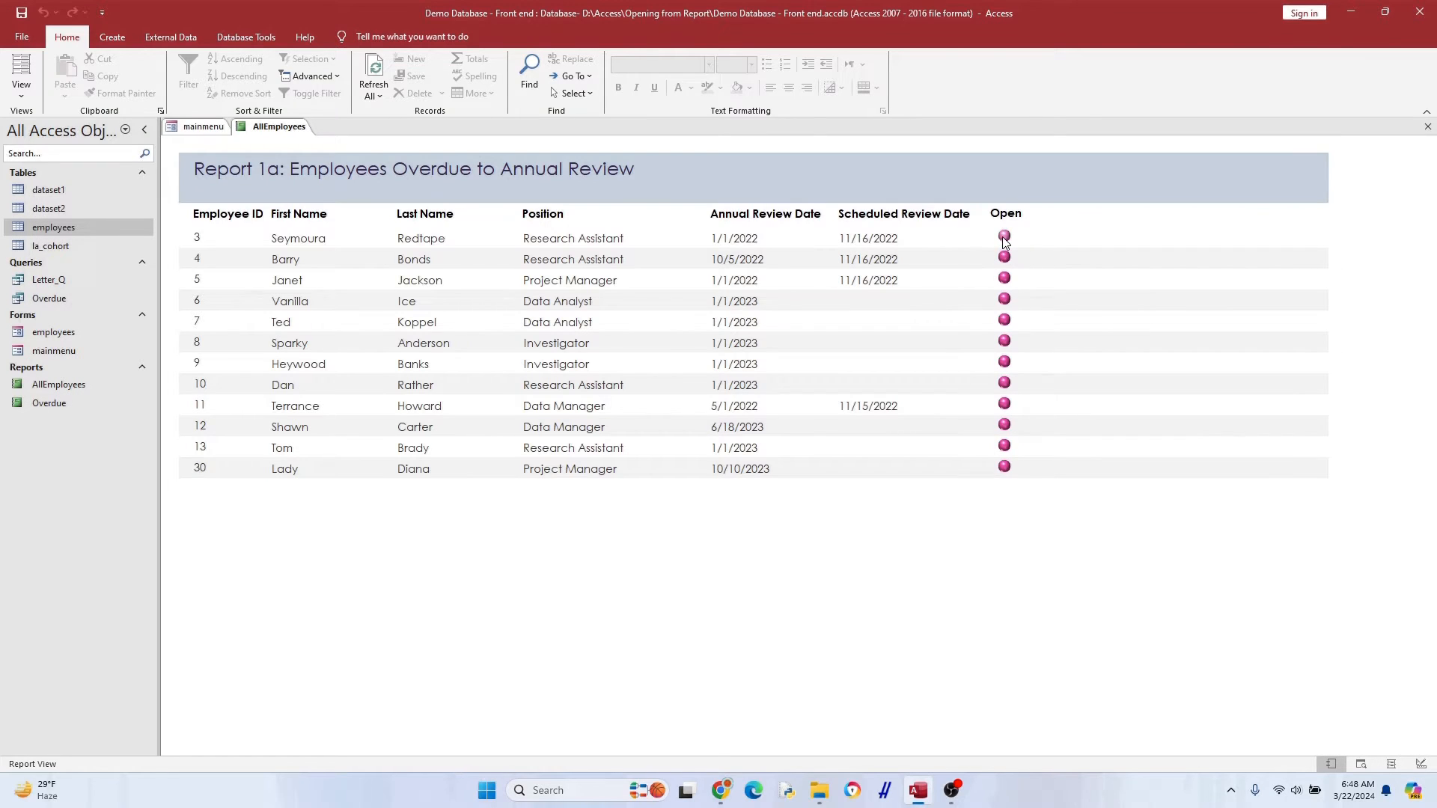
Test the Redtape toggle, dismiss the Redtape parameter prompt, and return to Design View
{"action": "left_click", "coordinate": [1003, 235]}
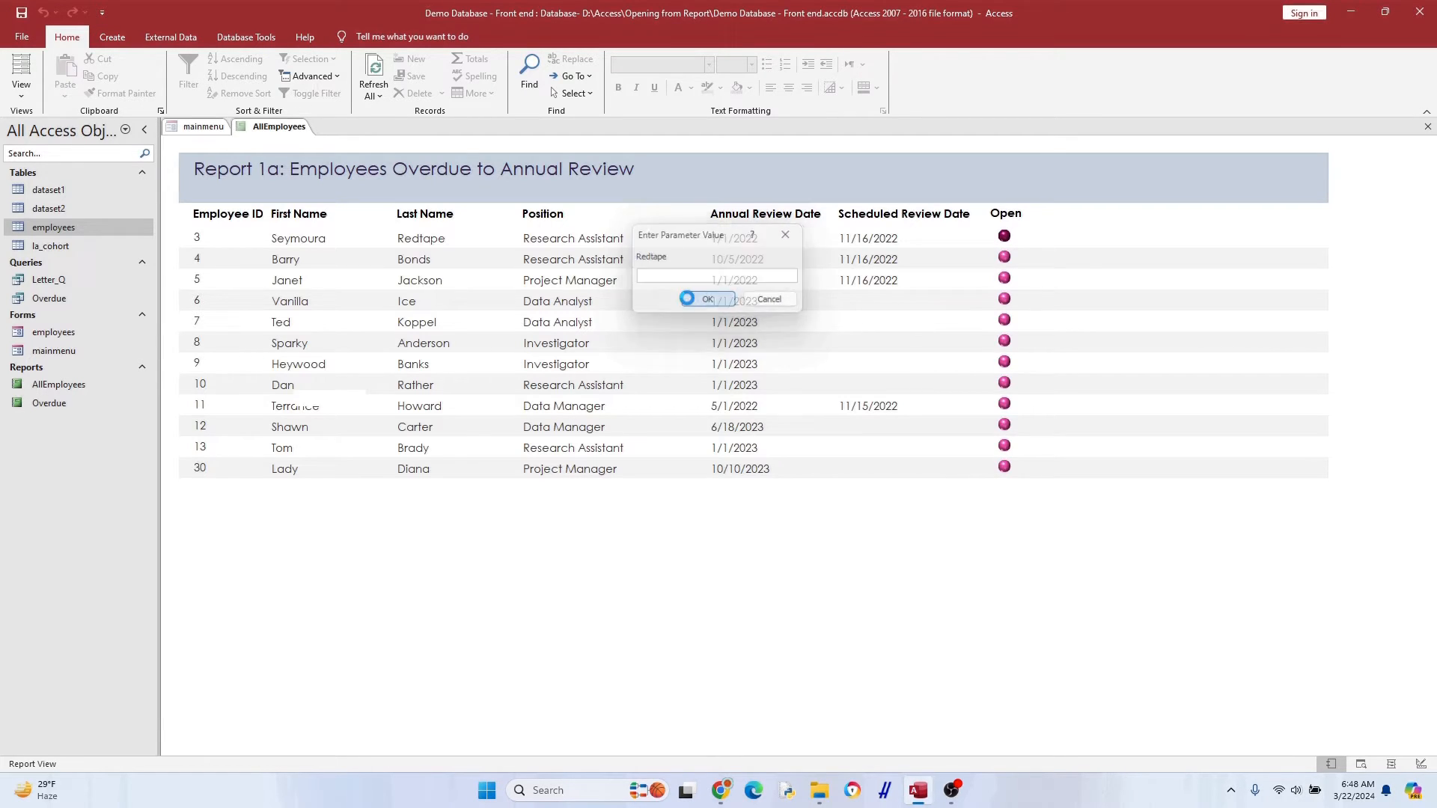
{"action": "left_click", "coordinate": [702, 299]}
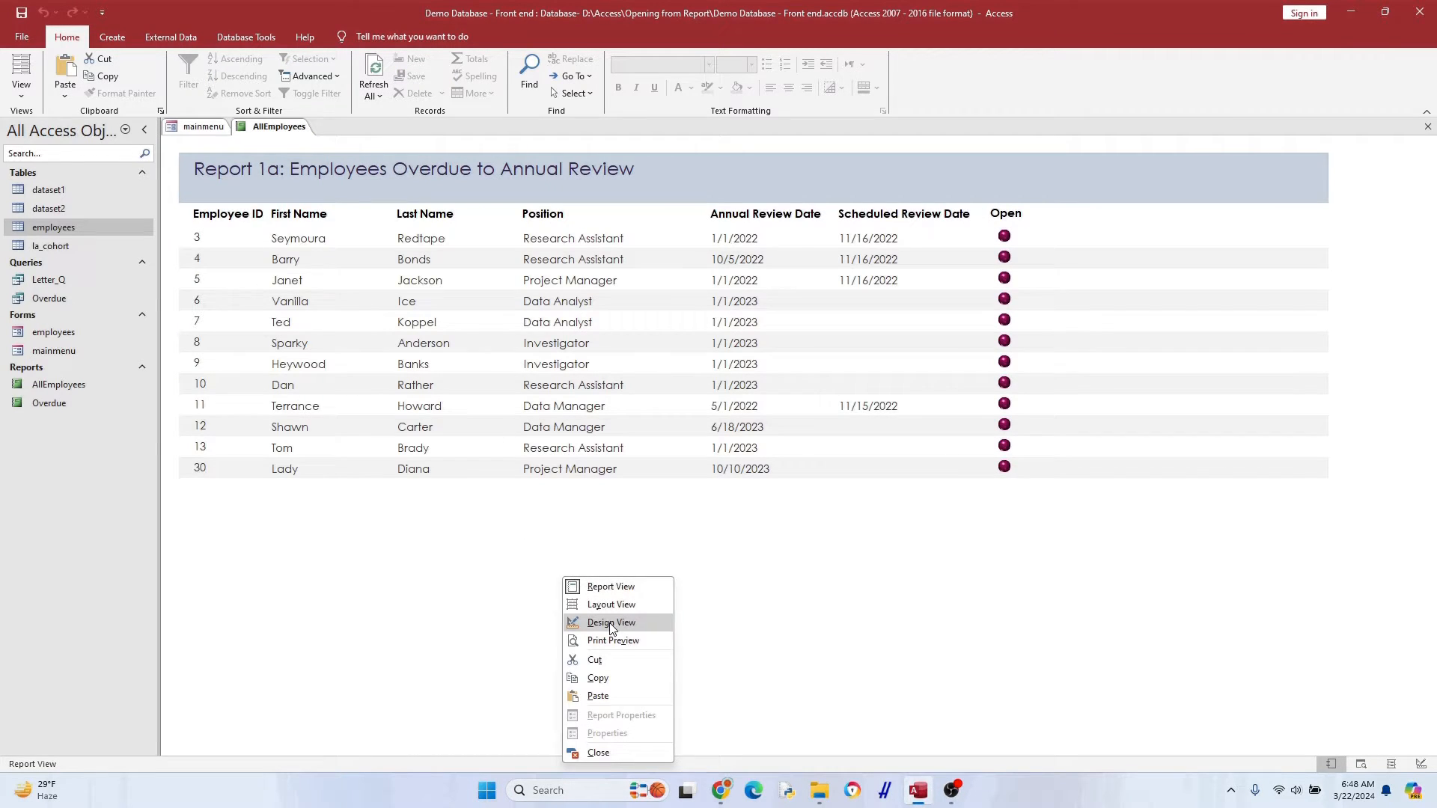
{"action": "left_click", "coordinate": [611, 622]}
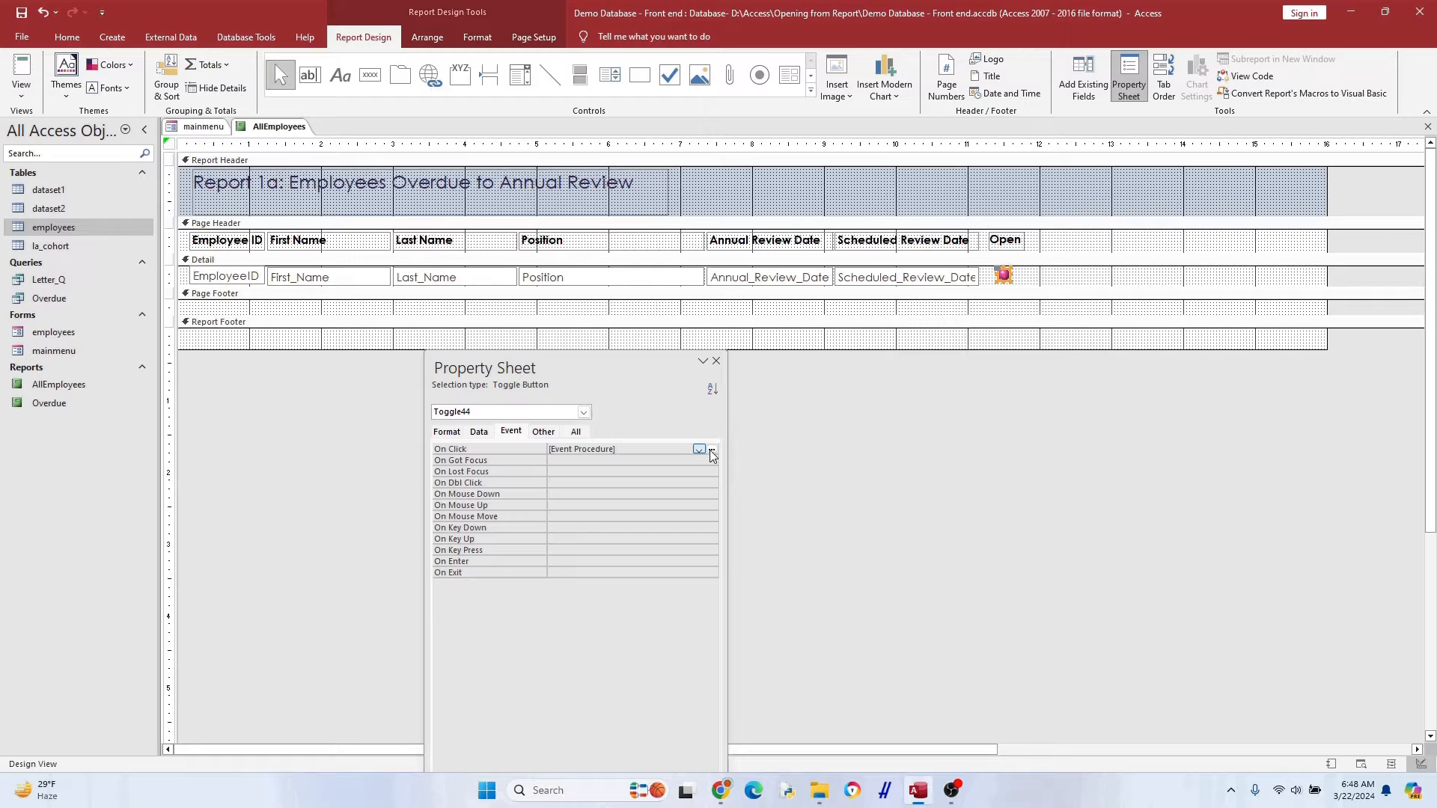
Change the filter to "Last_Name = '" & LastNameReport & "'" in the toggle code
{"action": "left_click", "coordinate": [712, 450]}
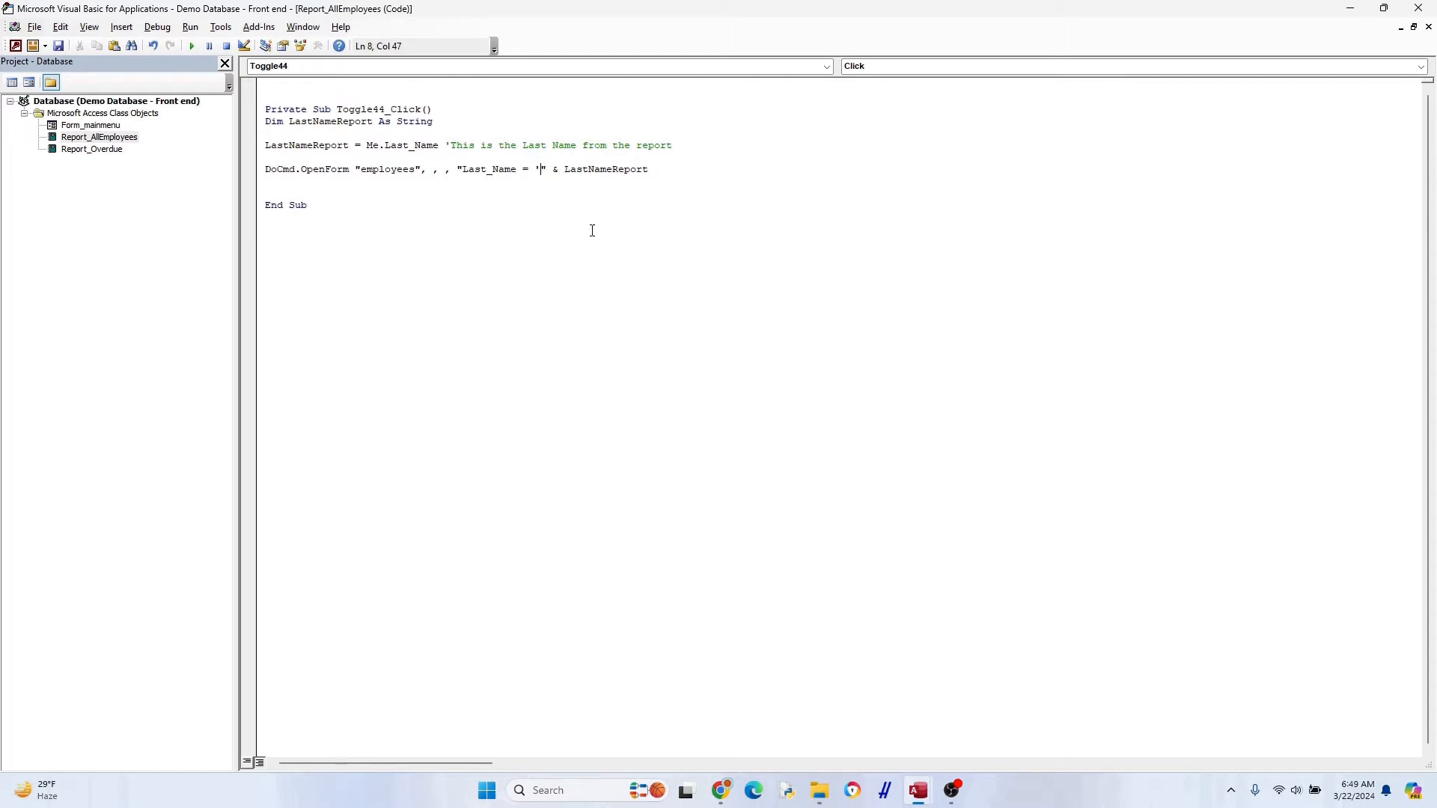
{"action": "type", "text": "&"}
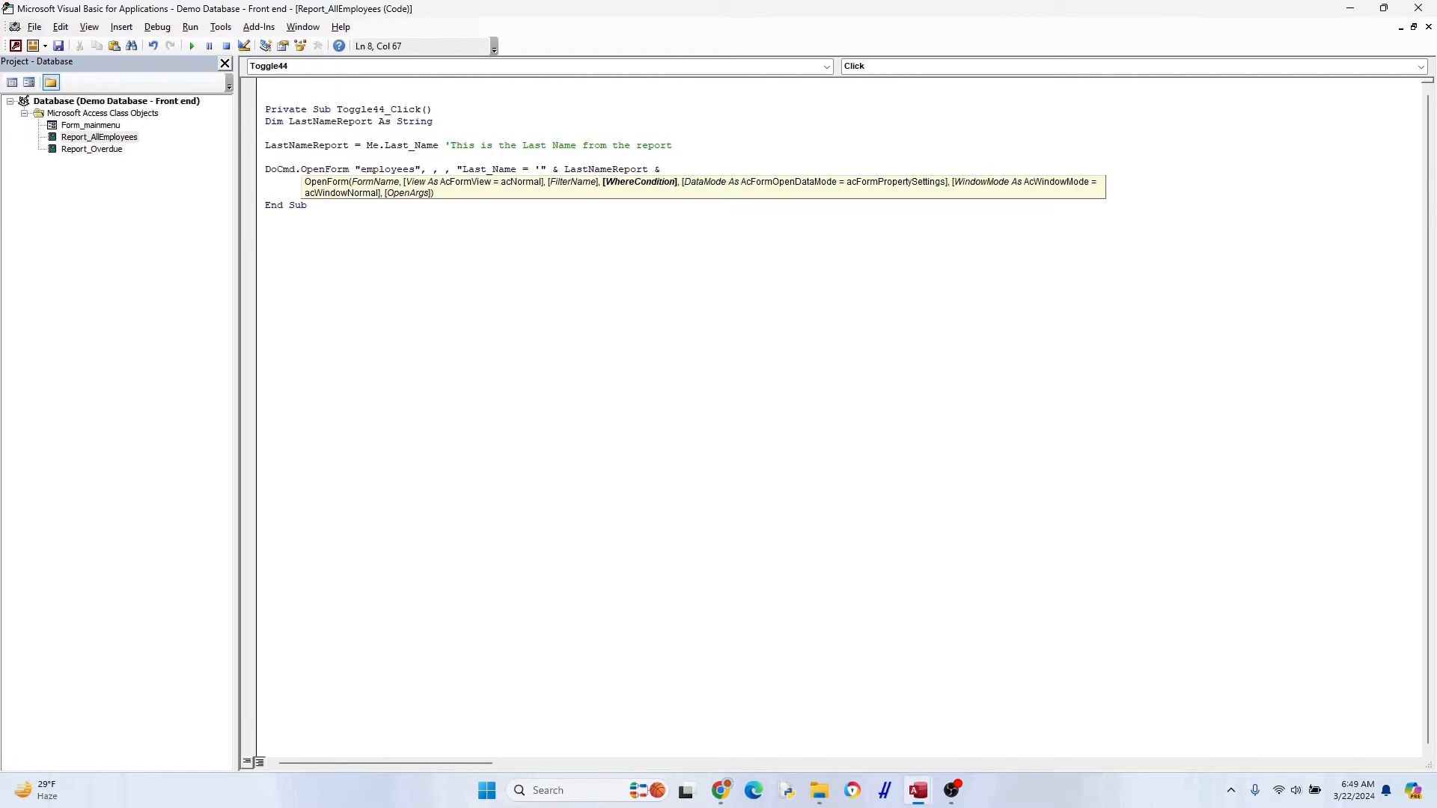
{"action": "type", "text": "\"'\""}
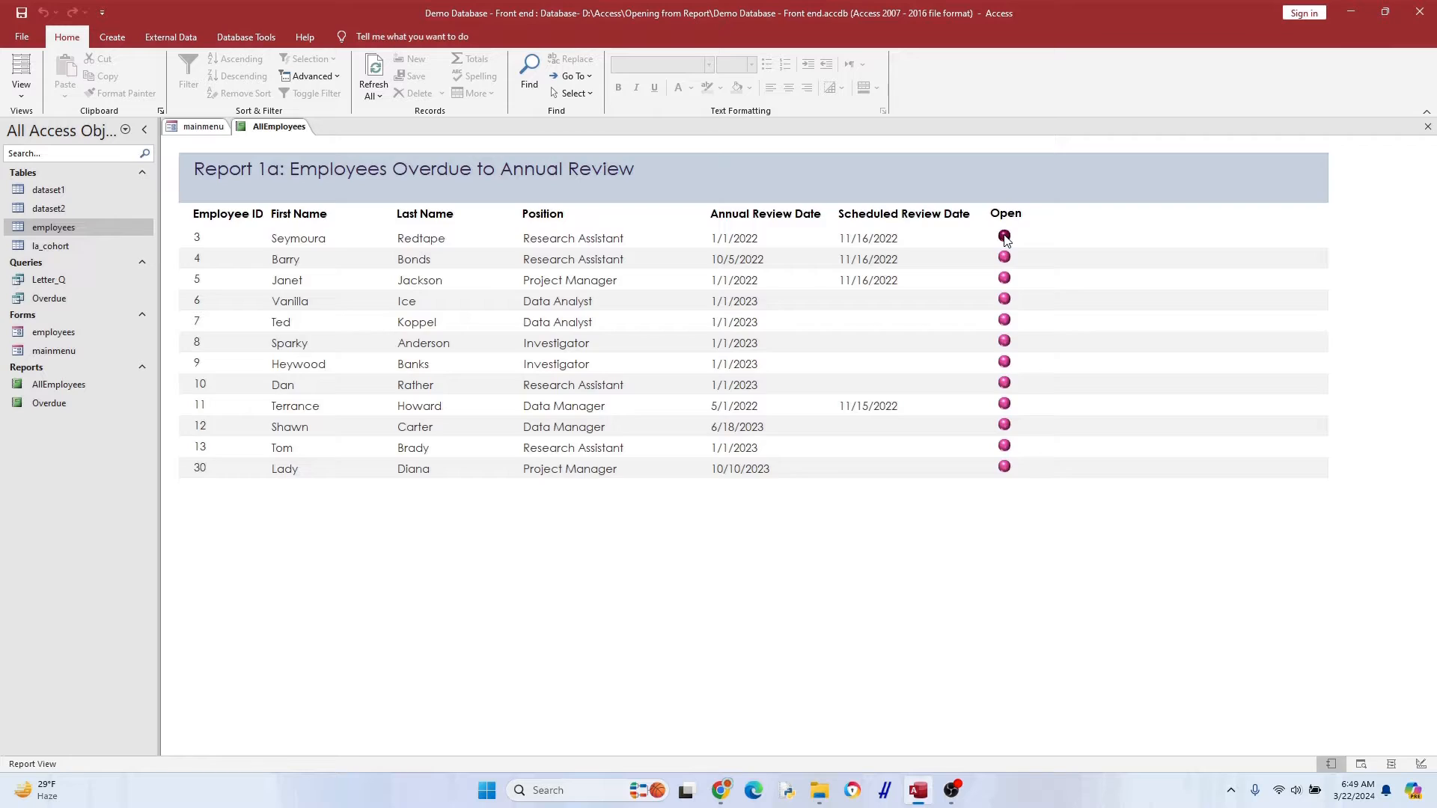
Test the Redtape row's toggle again, then put the report back in Design View
{"action": "left_click", "coordinate": [1005, 237]}
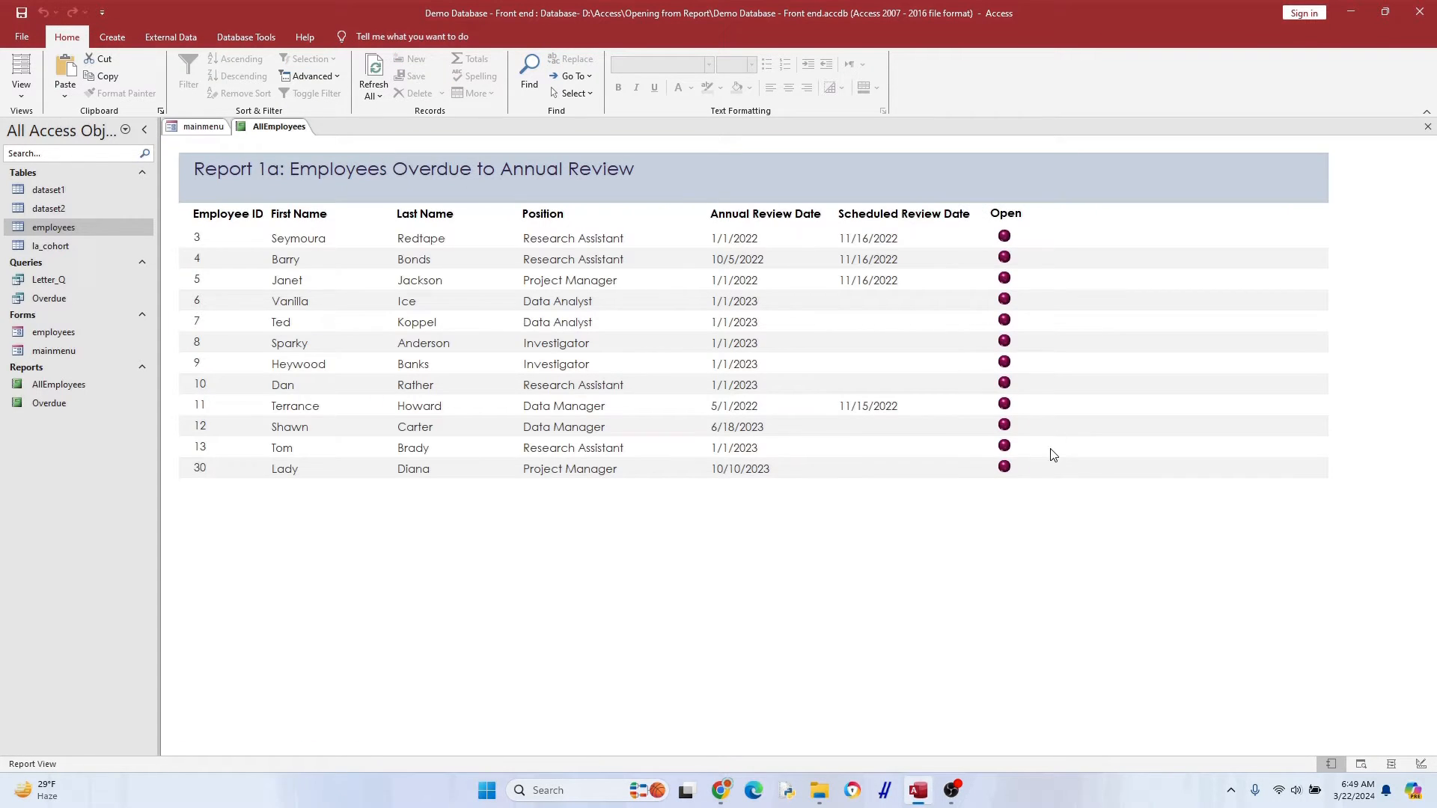
{"action": "left_click", "coordinate": [1004, 467]}
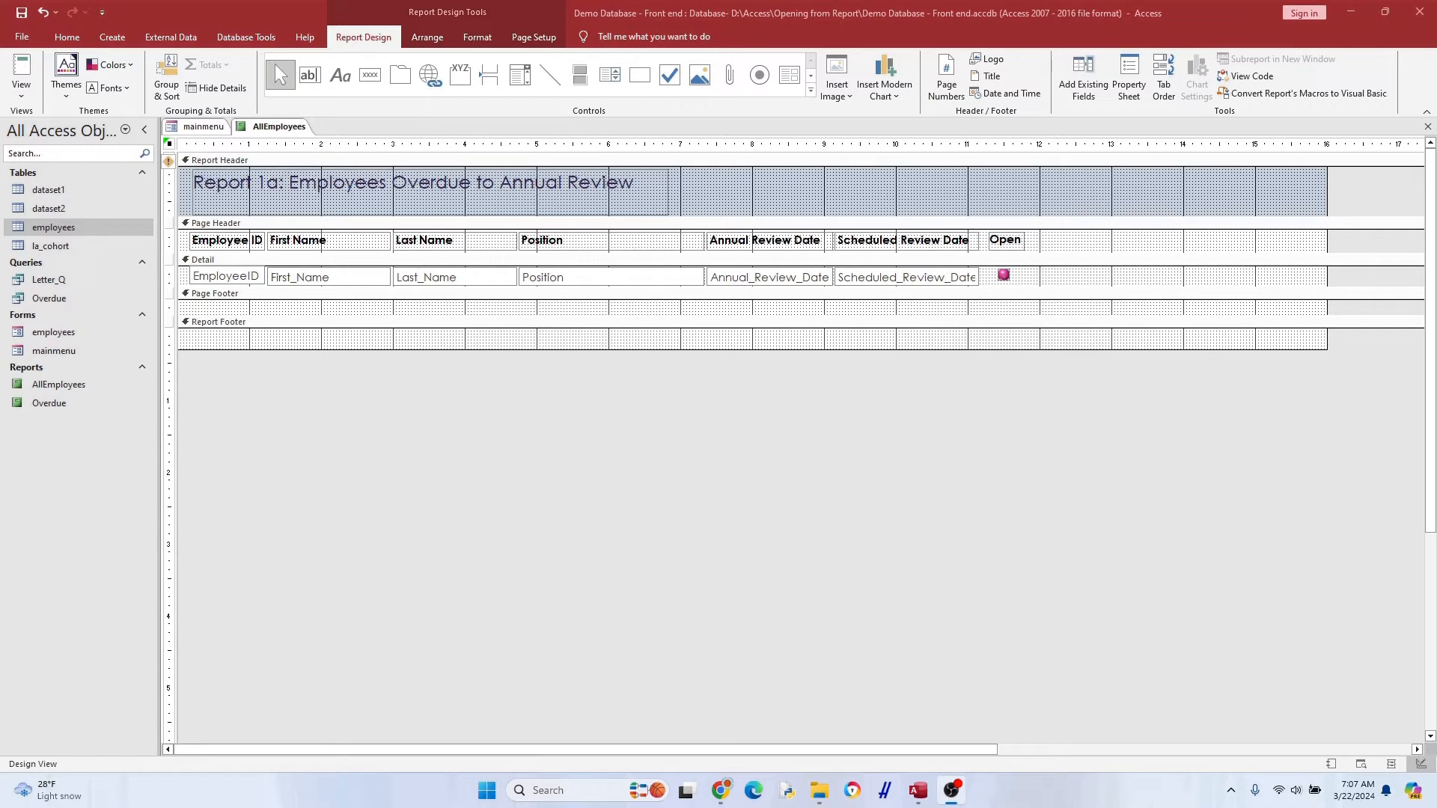
{"action": "mouse_move", "coordinate": [843, 189]}
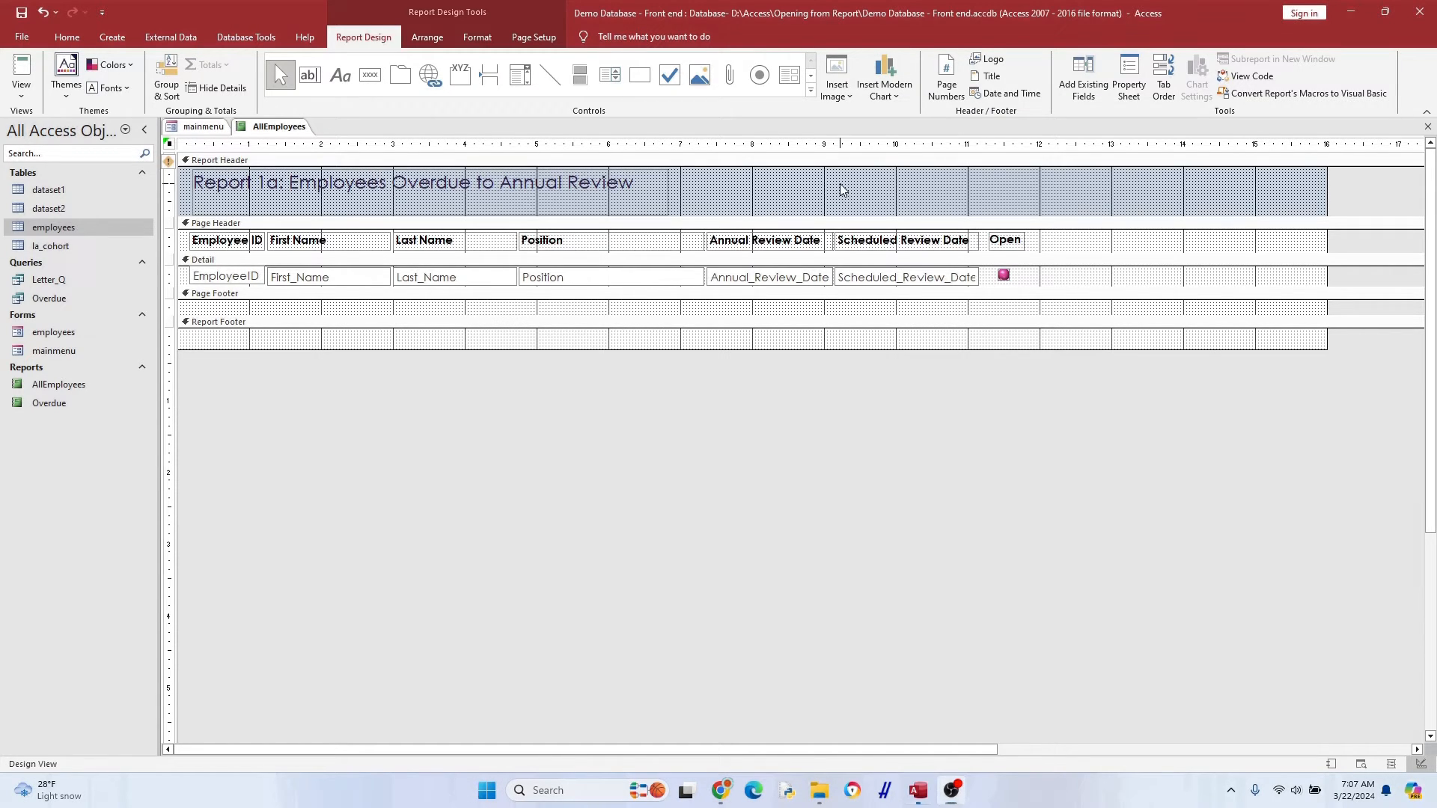
Add an Open Position command button to the Report Header and create its On Click code
{"action": "left_click", "coordinate": [583, 277]}
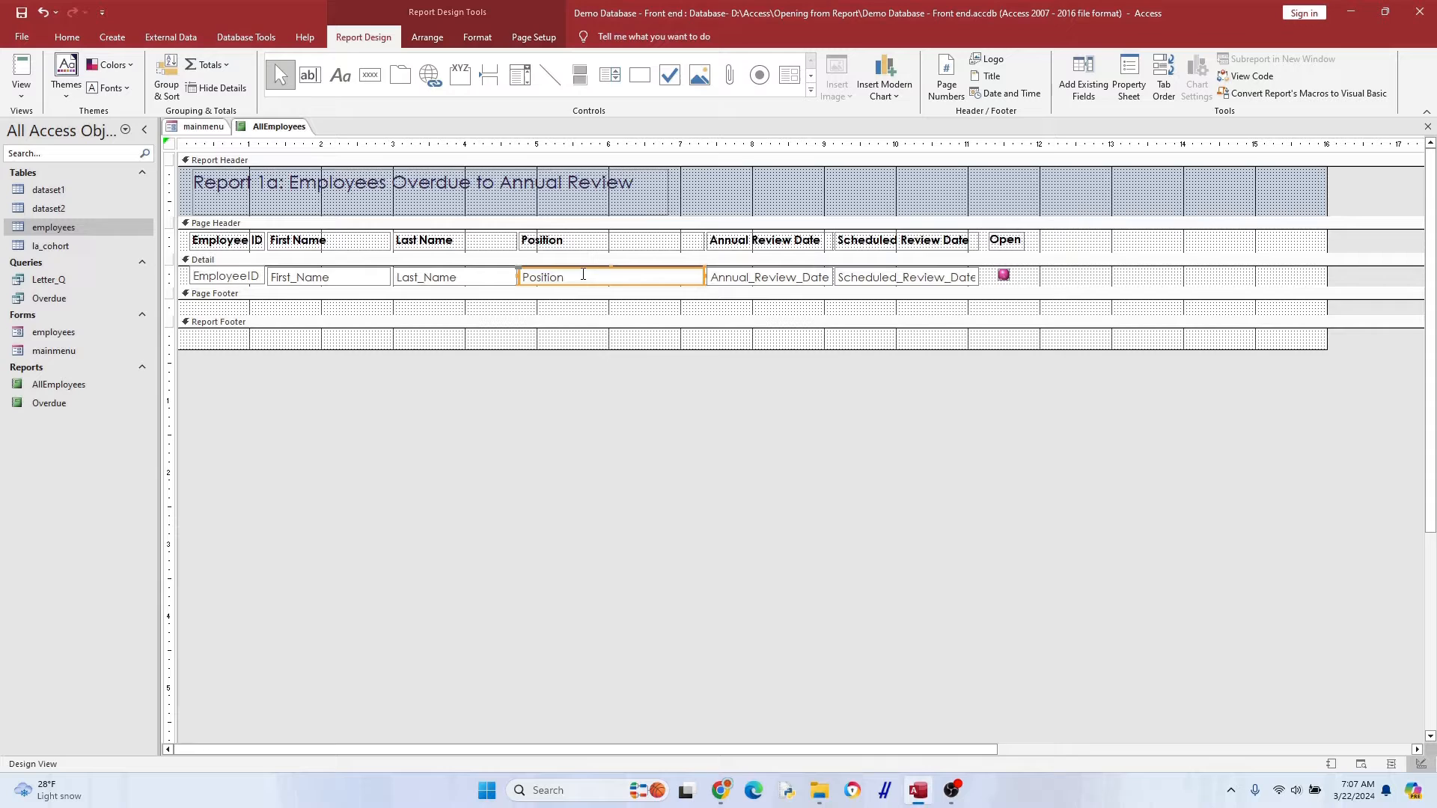
{"action": "left_click", "coordinate": [783, 189]}
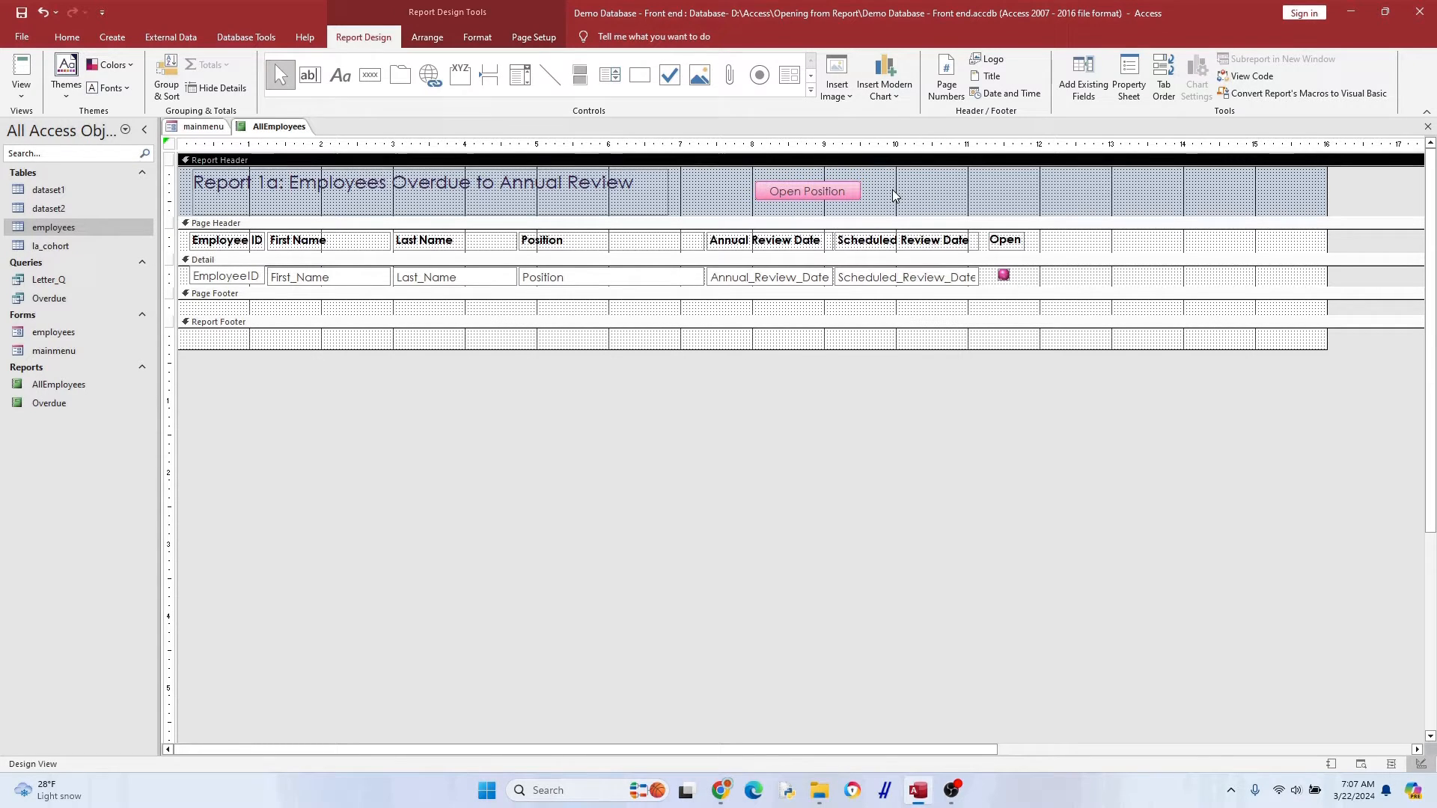
{"action": "right_click", "coordinate": [808, 191]}
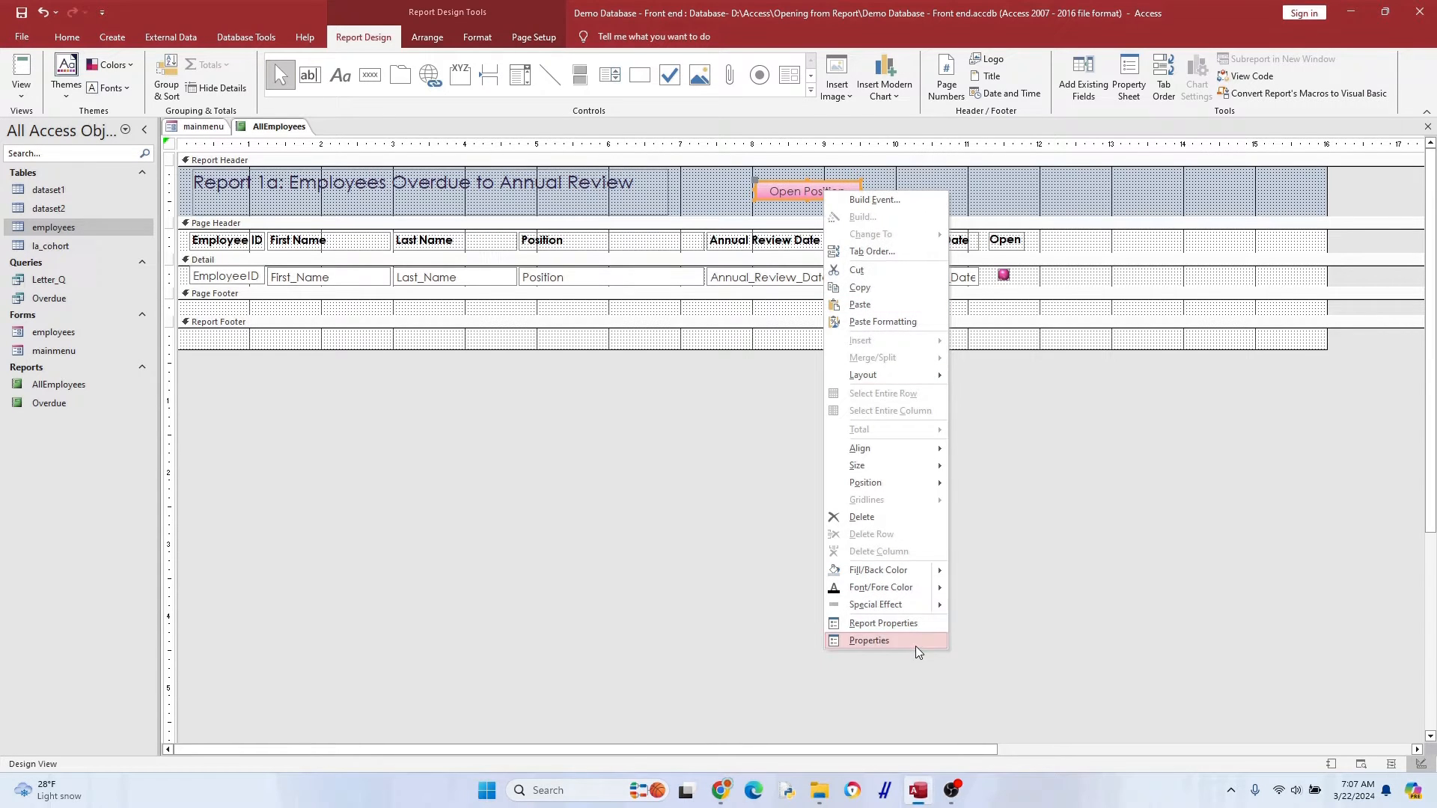
{"action": "left_click", "coordinate": [869, 641]}
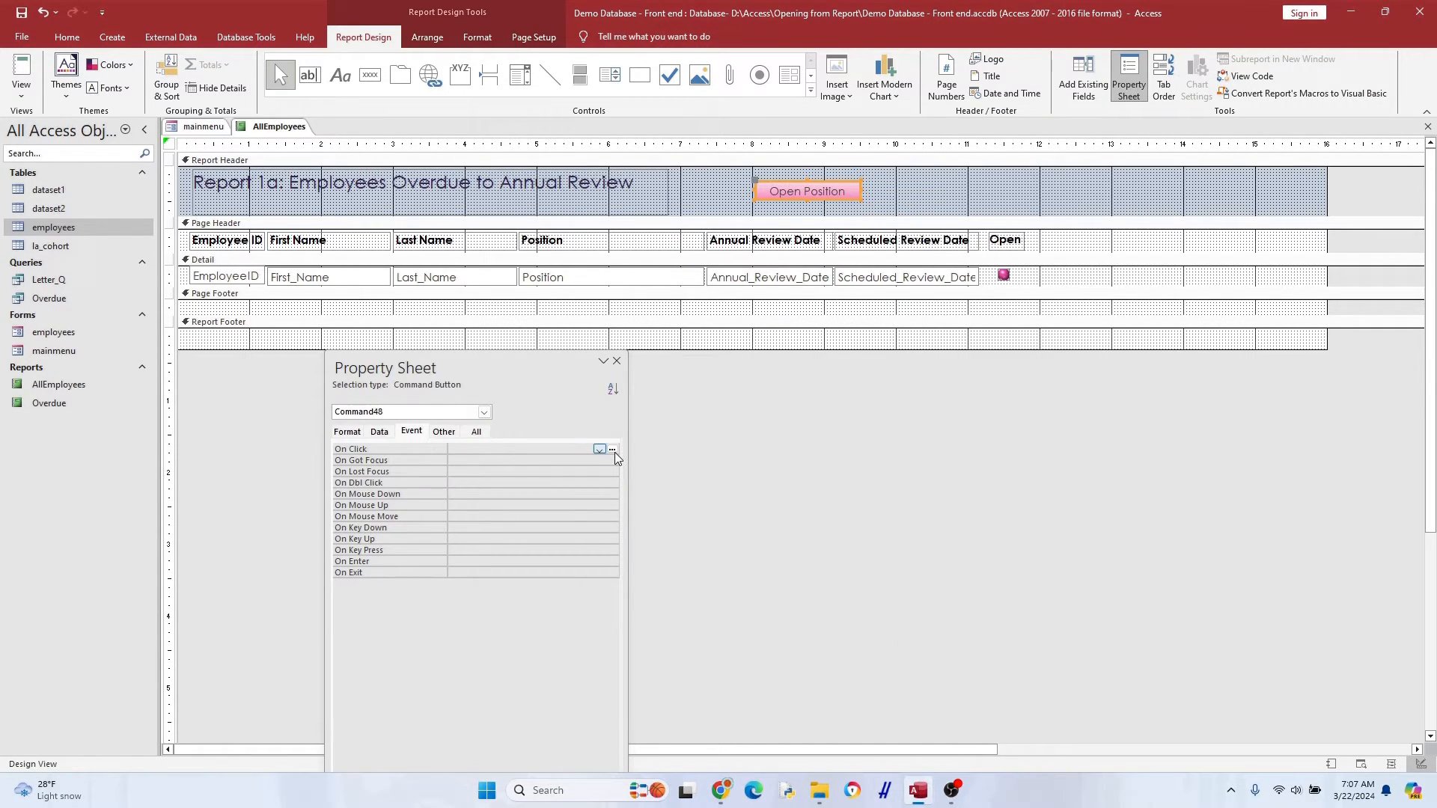
{"action": "left_click", "coordinate": [612, 449]}
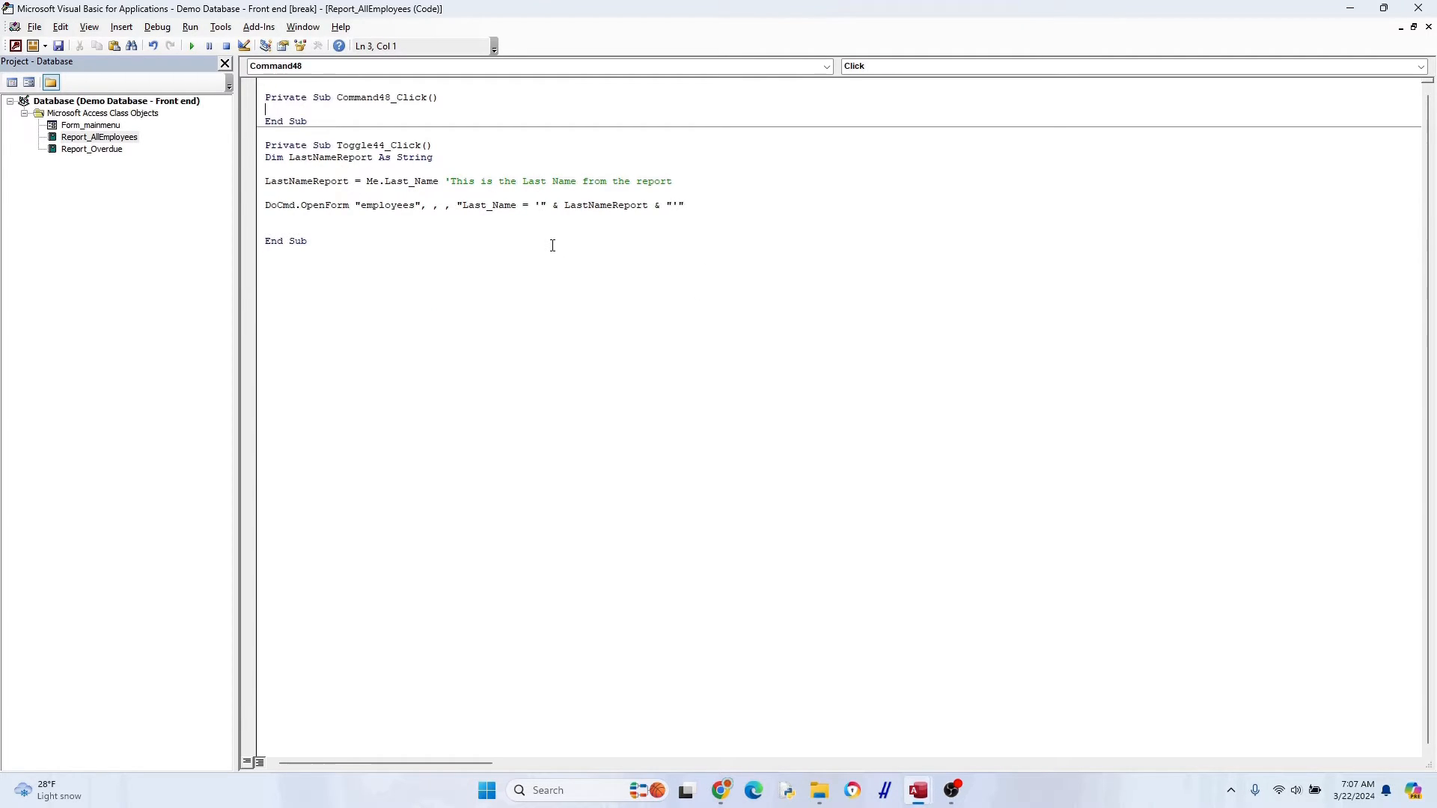
Declare positionValue and set it from an InputBox asking for the employee position
{"action": "type", "text": "dim positionValue as s"}
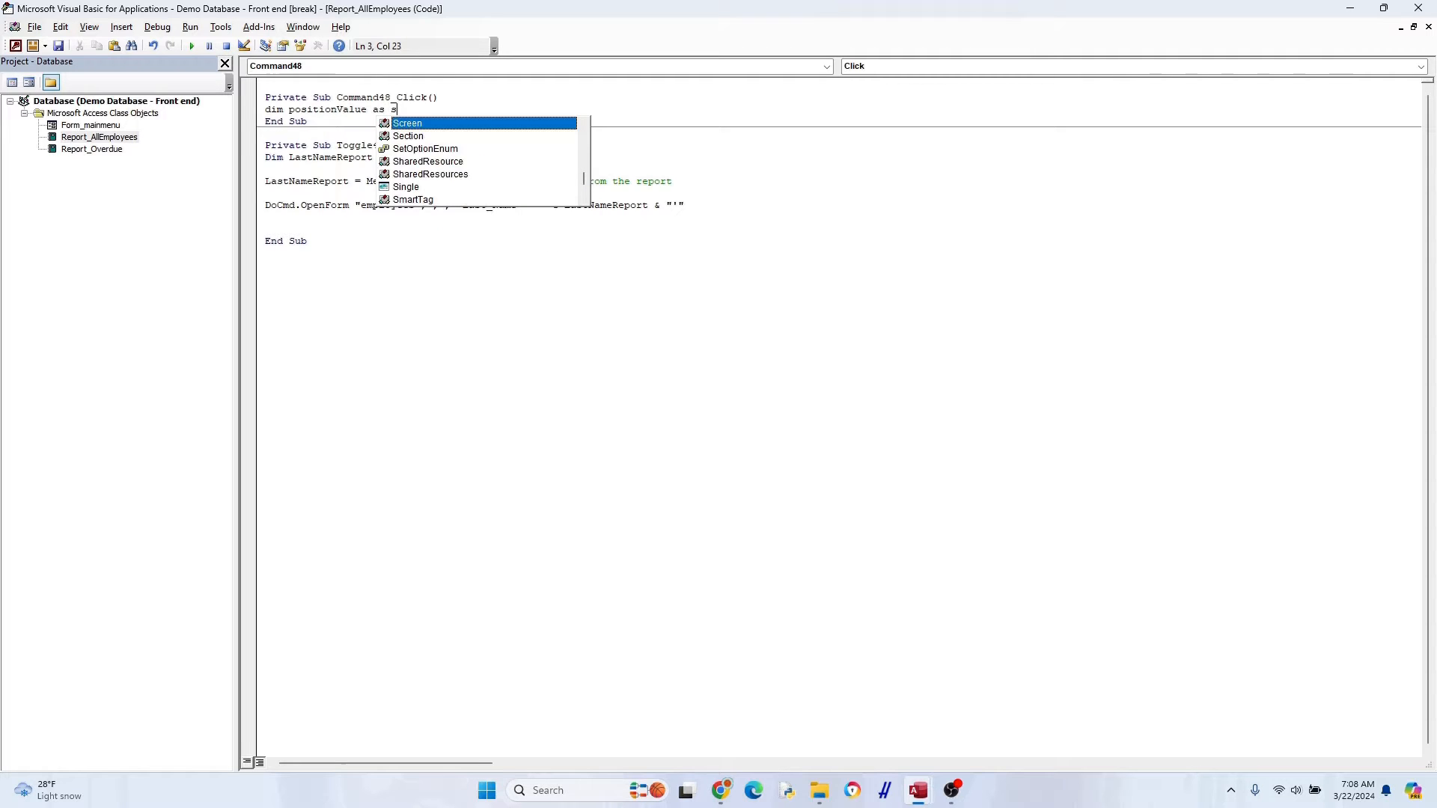
{"action": "key", "text": "Enter"}
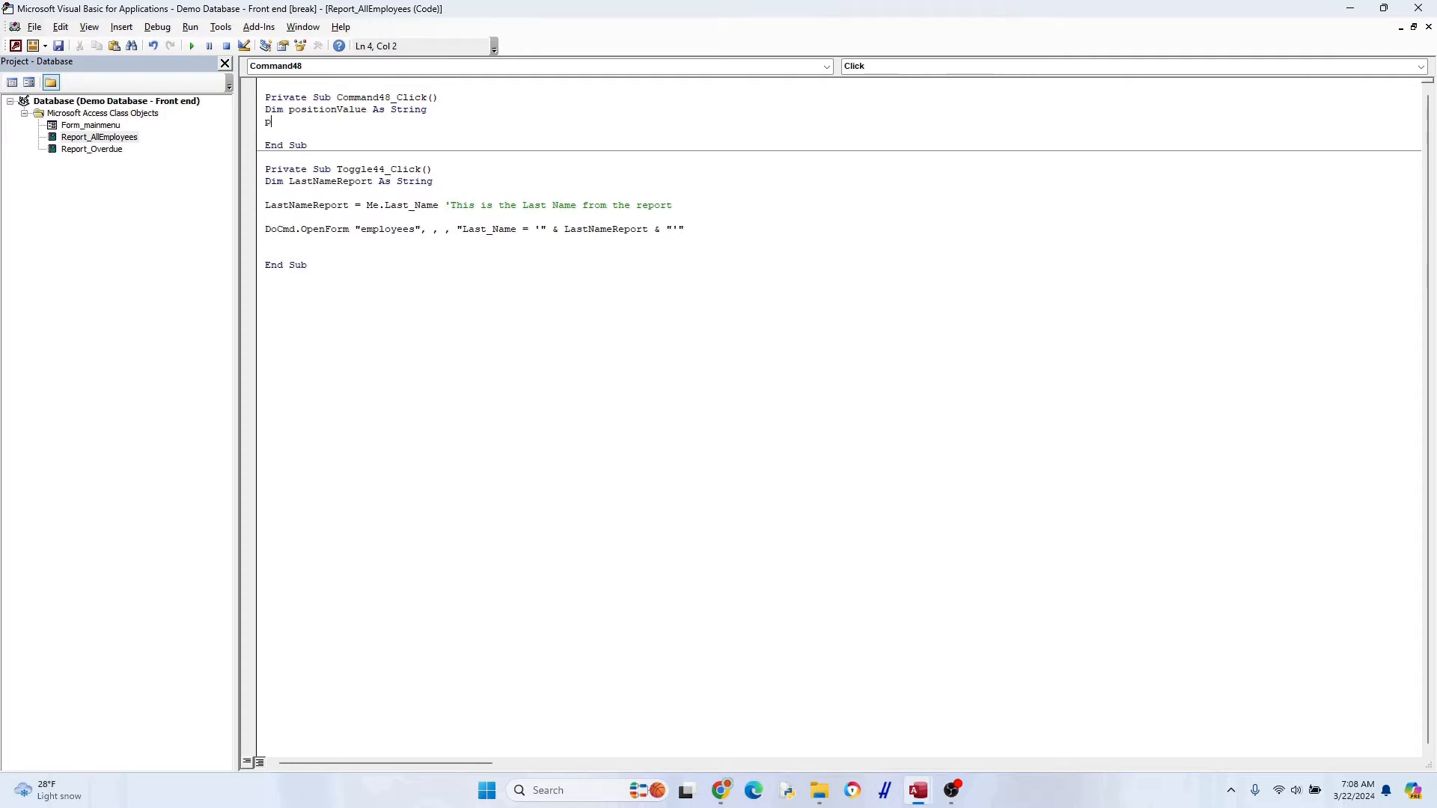
{"action": "type", "text": "ositionValue"}
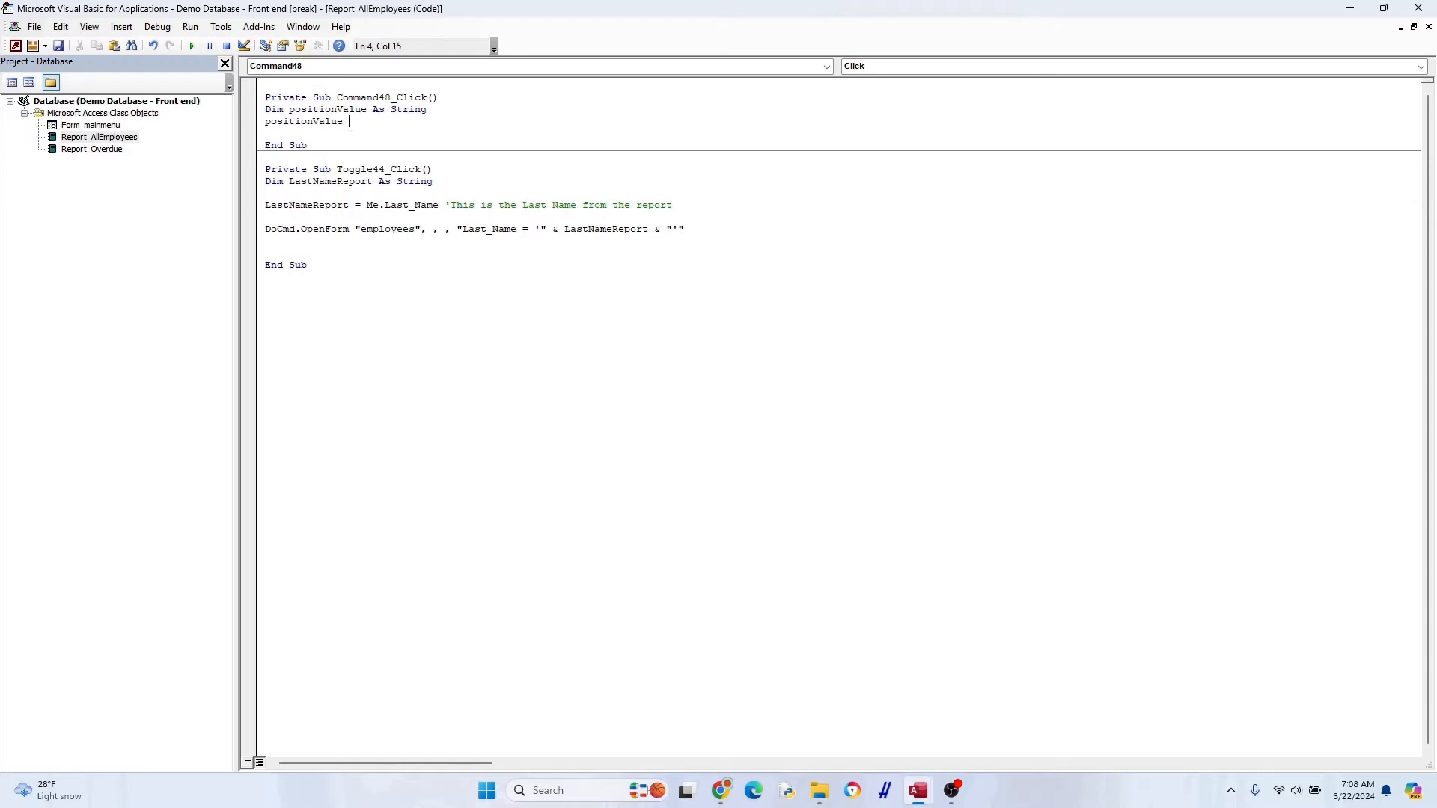
{"action": "type", "text": "= InputBox"}
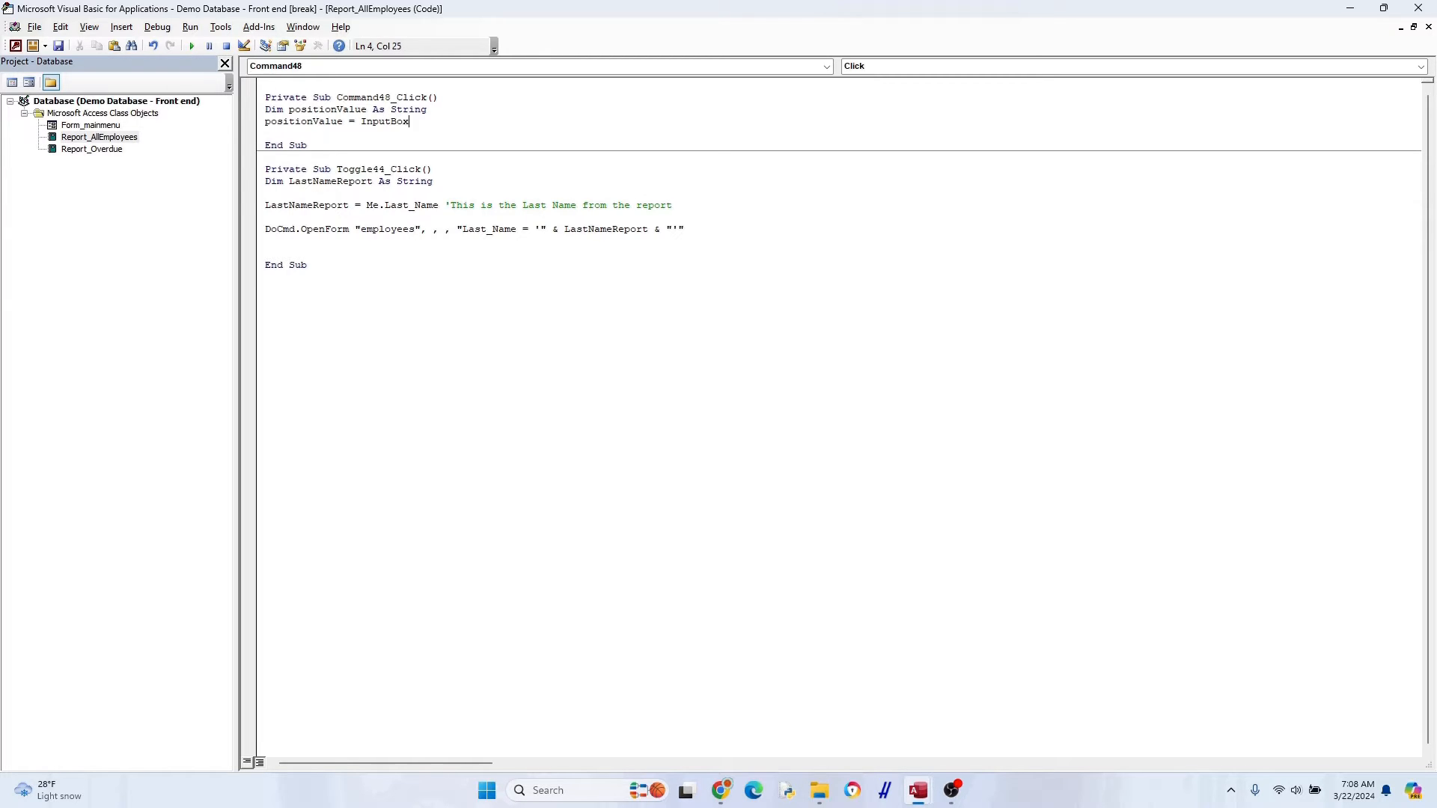
{"action": "type", "text": "(\"Please enter the employee position"}
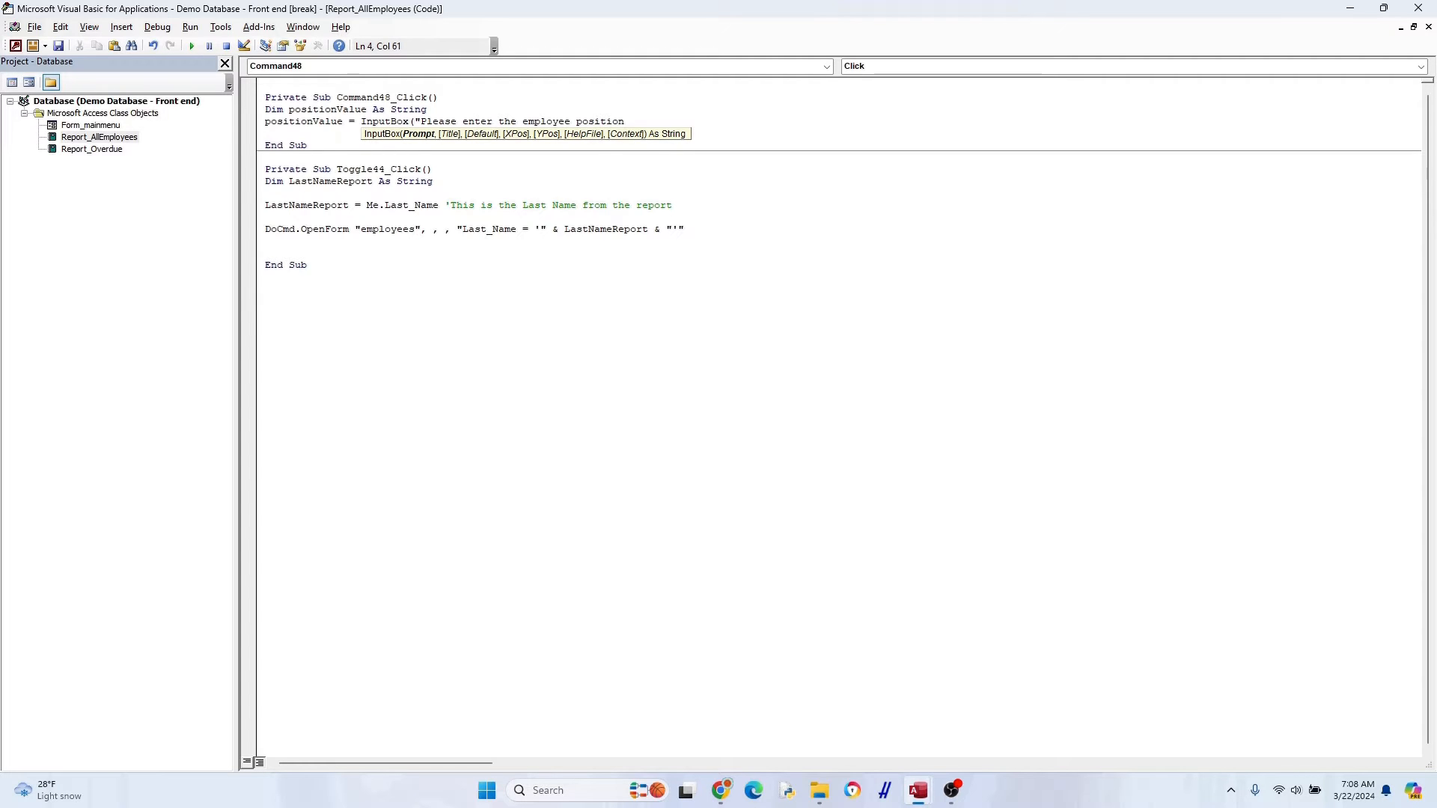
{"action": "type", "text": "to filter your form:\", \"Enter Position"}
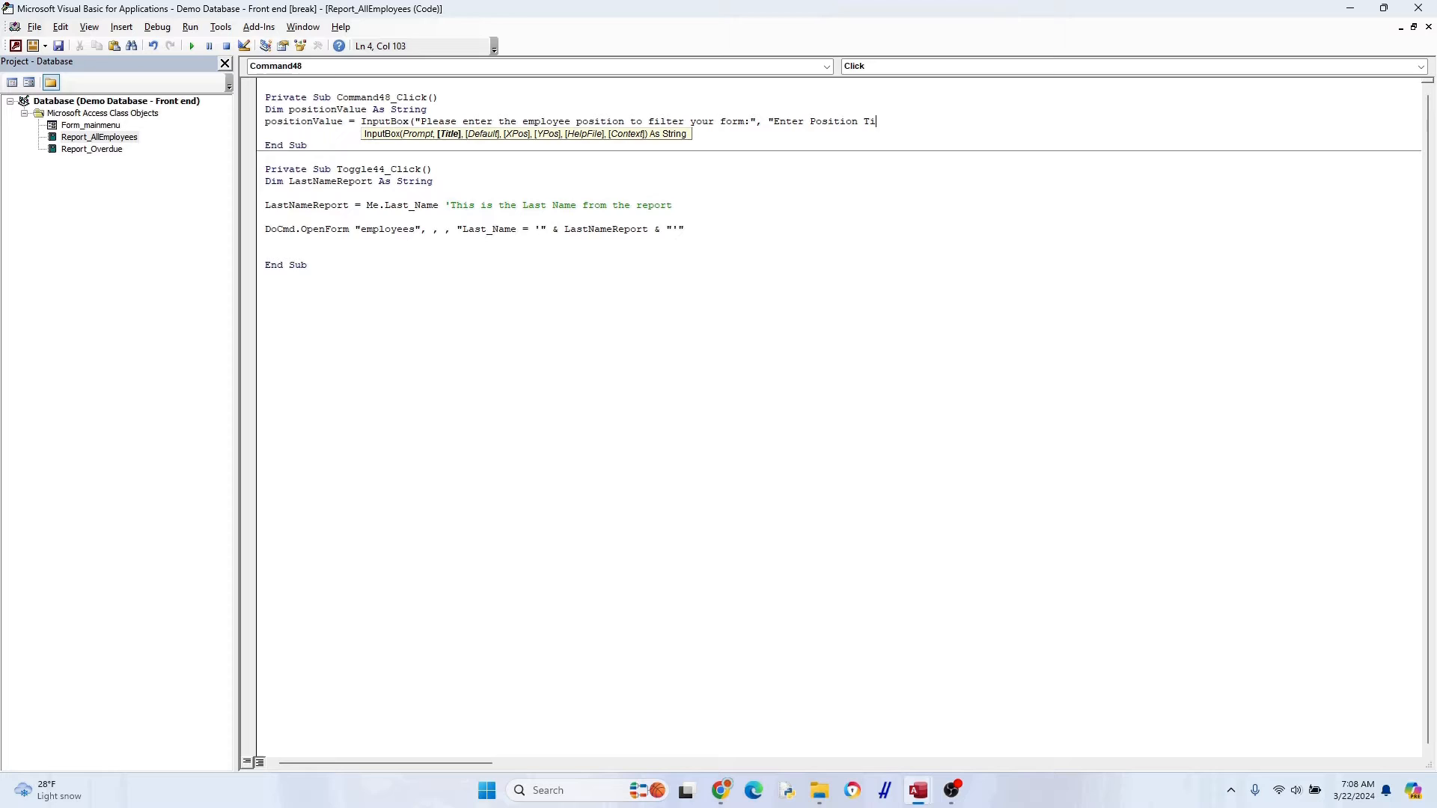
{"action": "type", "text": "Title\")"}
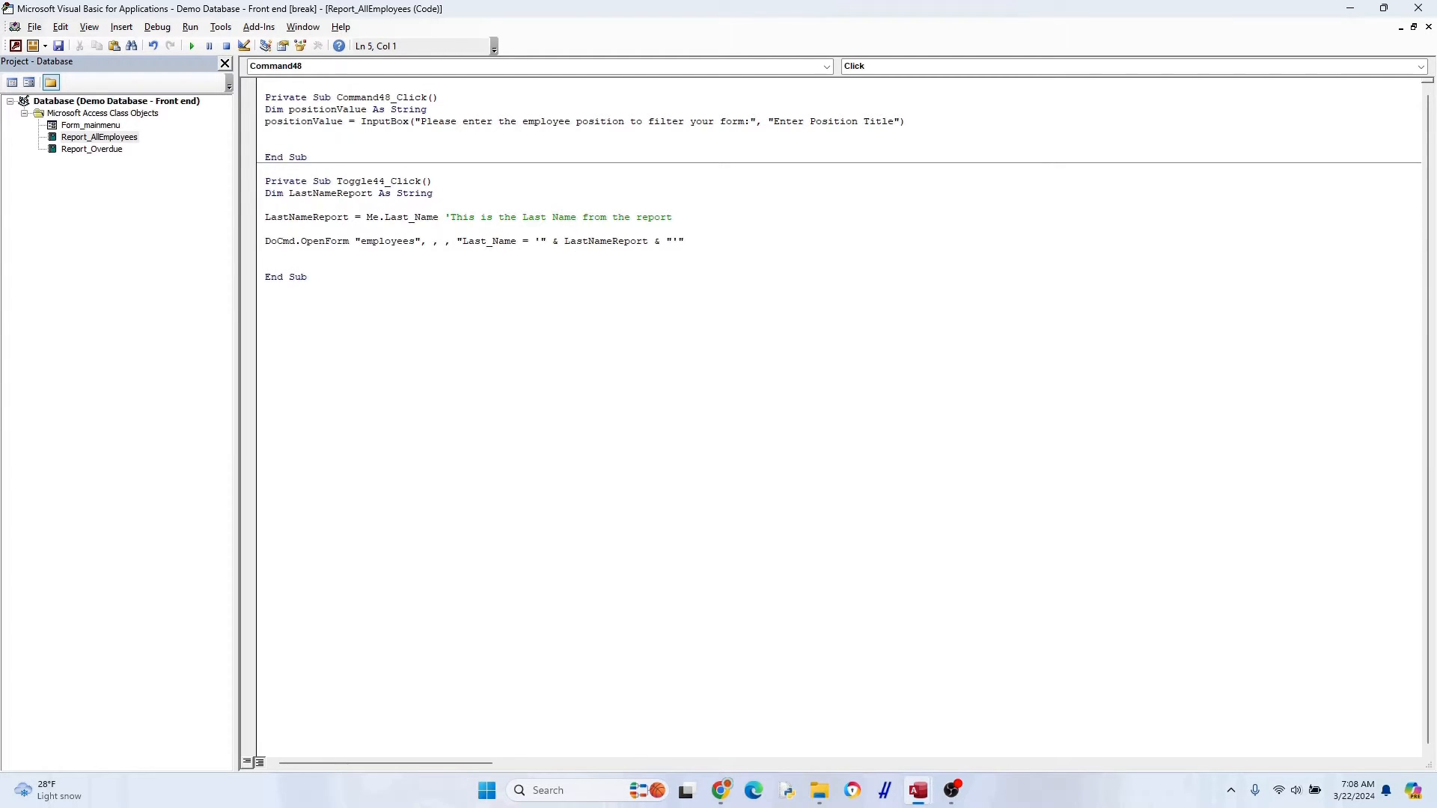
Add DoCmd.OpenForm "employees" with a filter where position equals positionValue
{"action": "type", "text": "docmd."}
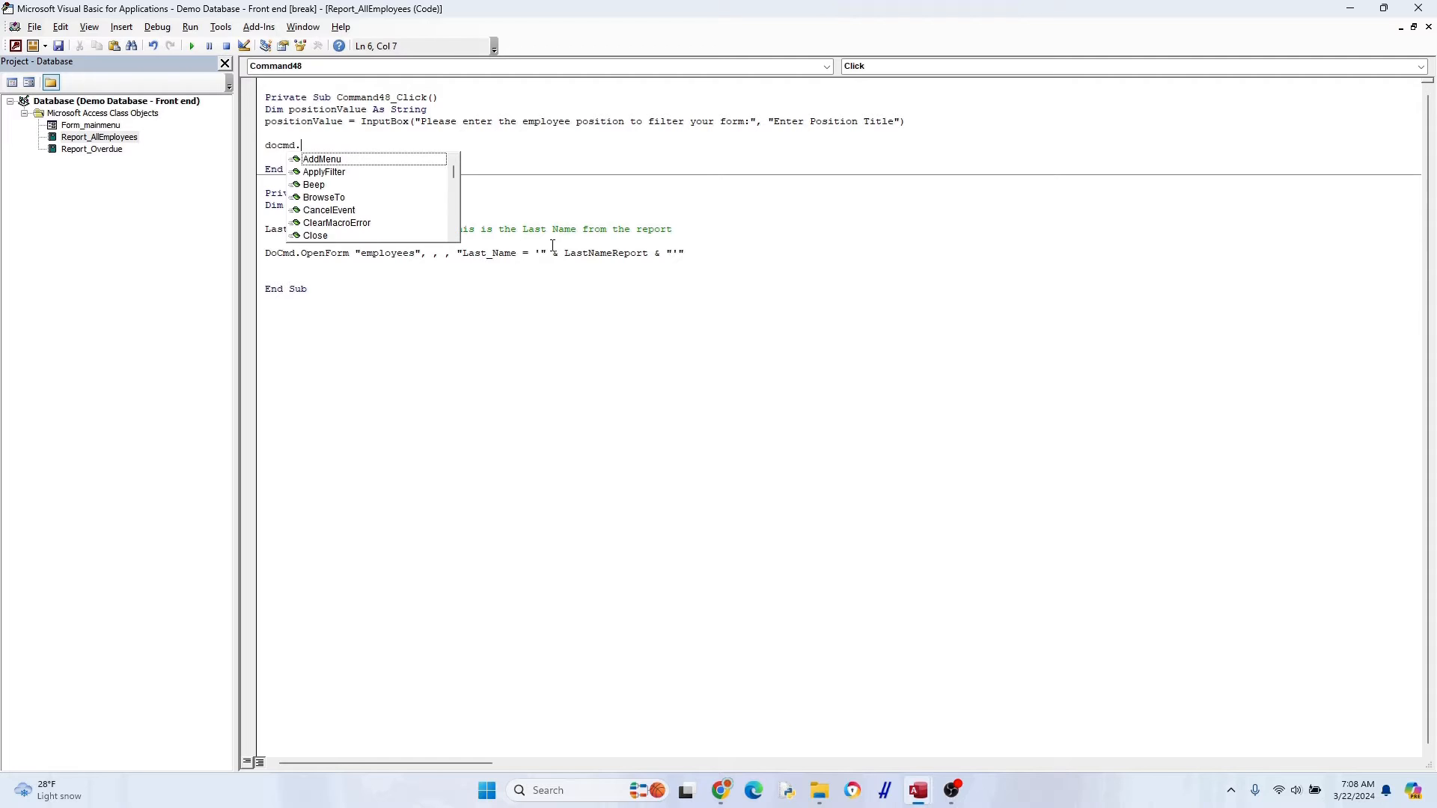
{"action": "type", "text": "OpenForm \"e"}
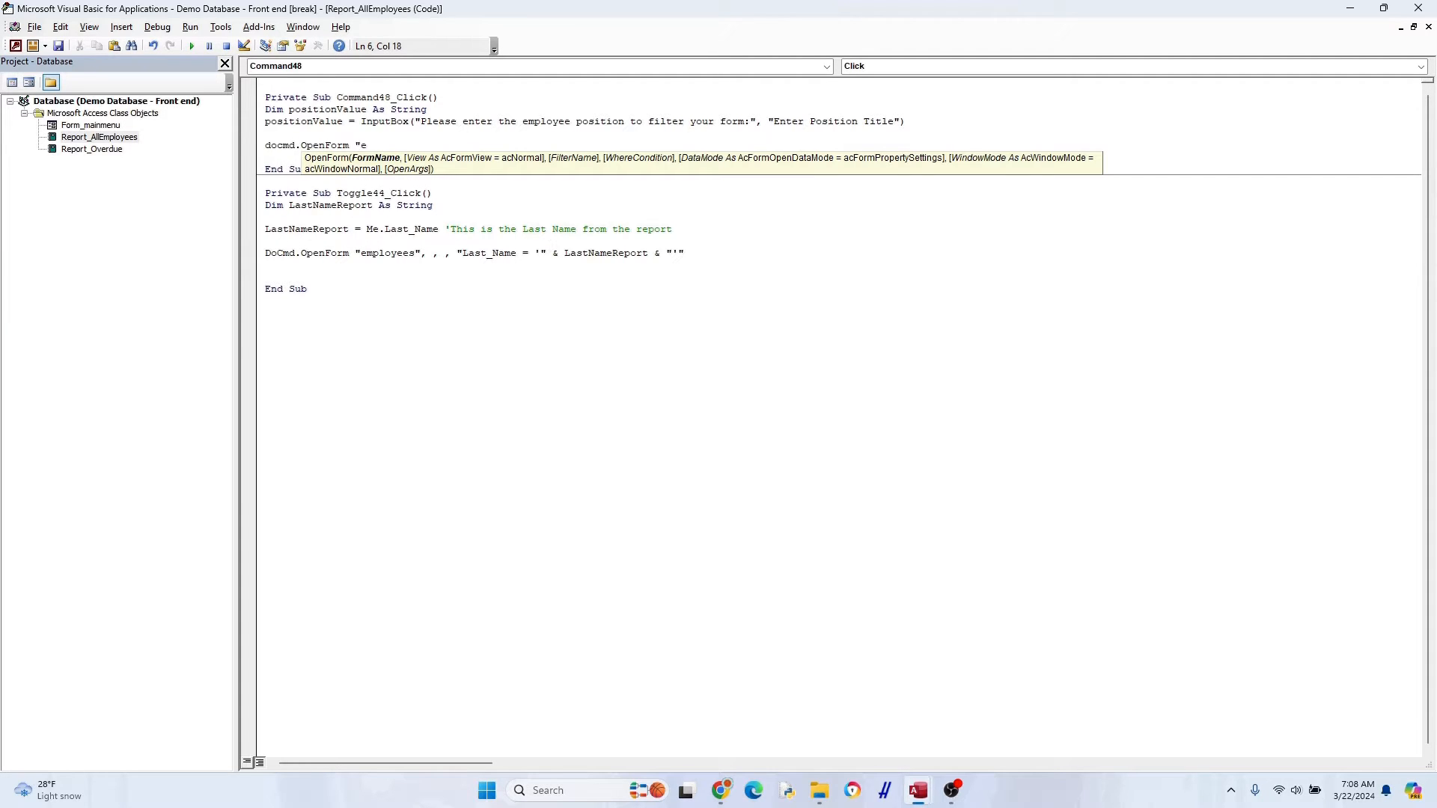
{"action": "type", "text": "mployees\", , ,"}
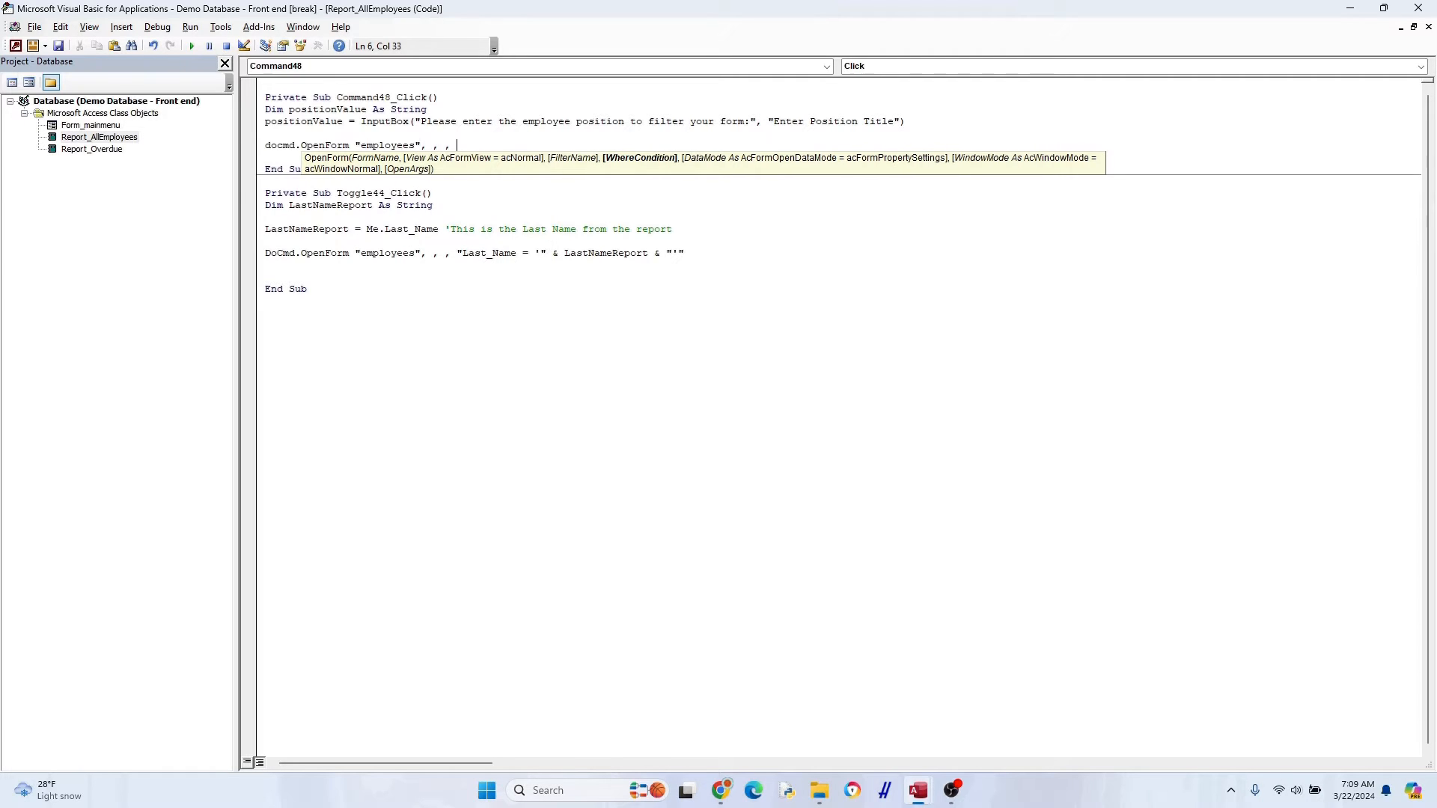
{"action": "type", "text": "\""}
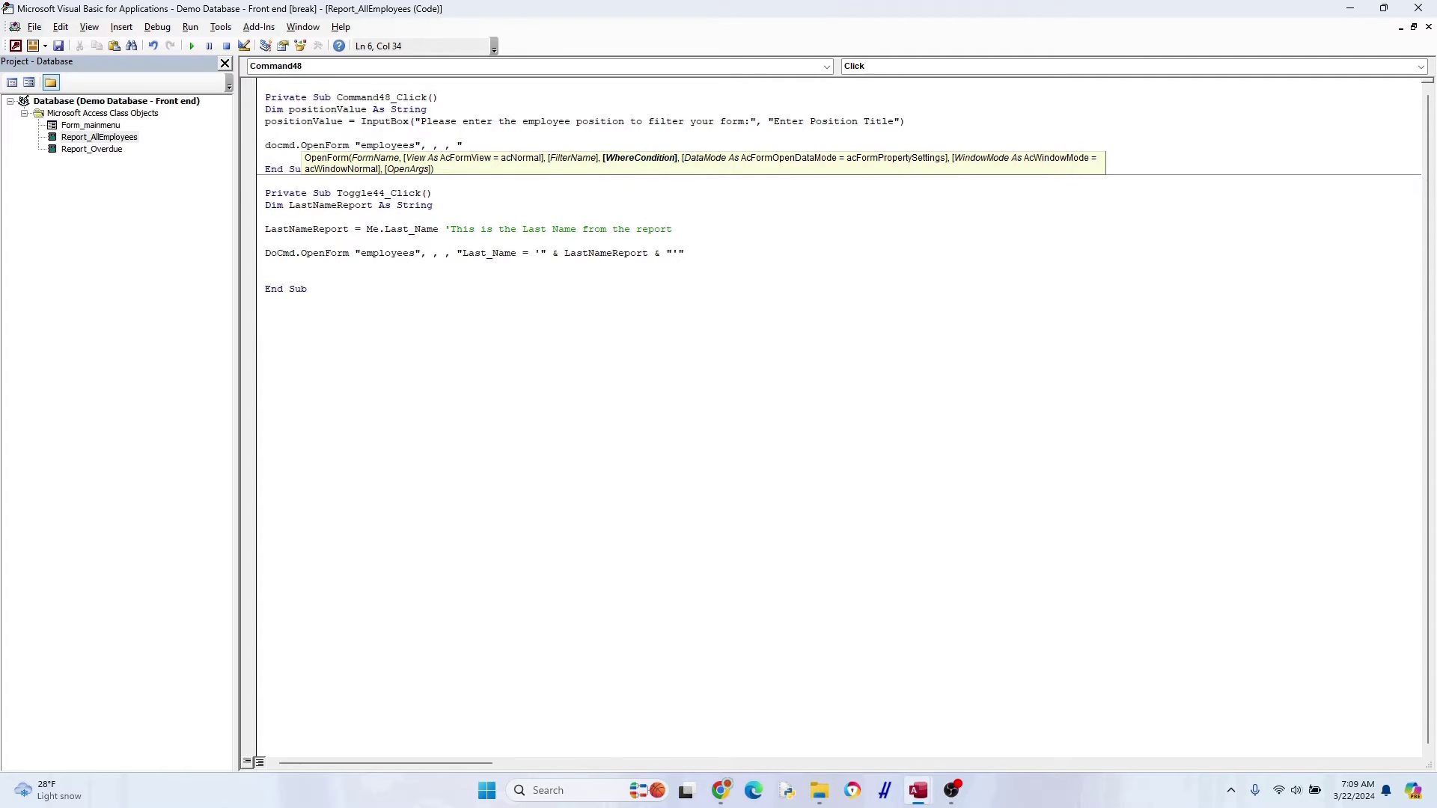
{"action": "type", "text": "\"position"}
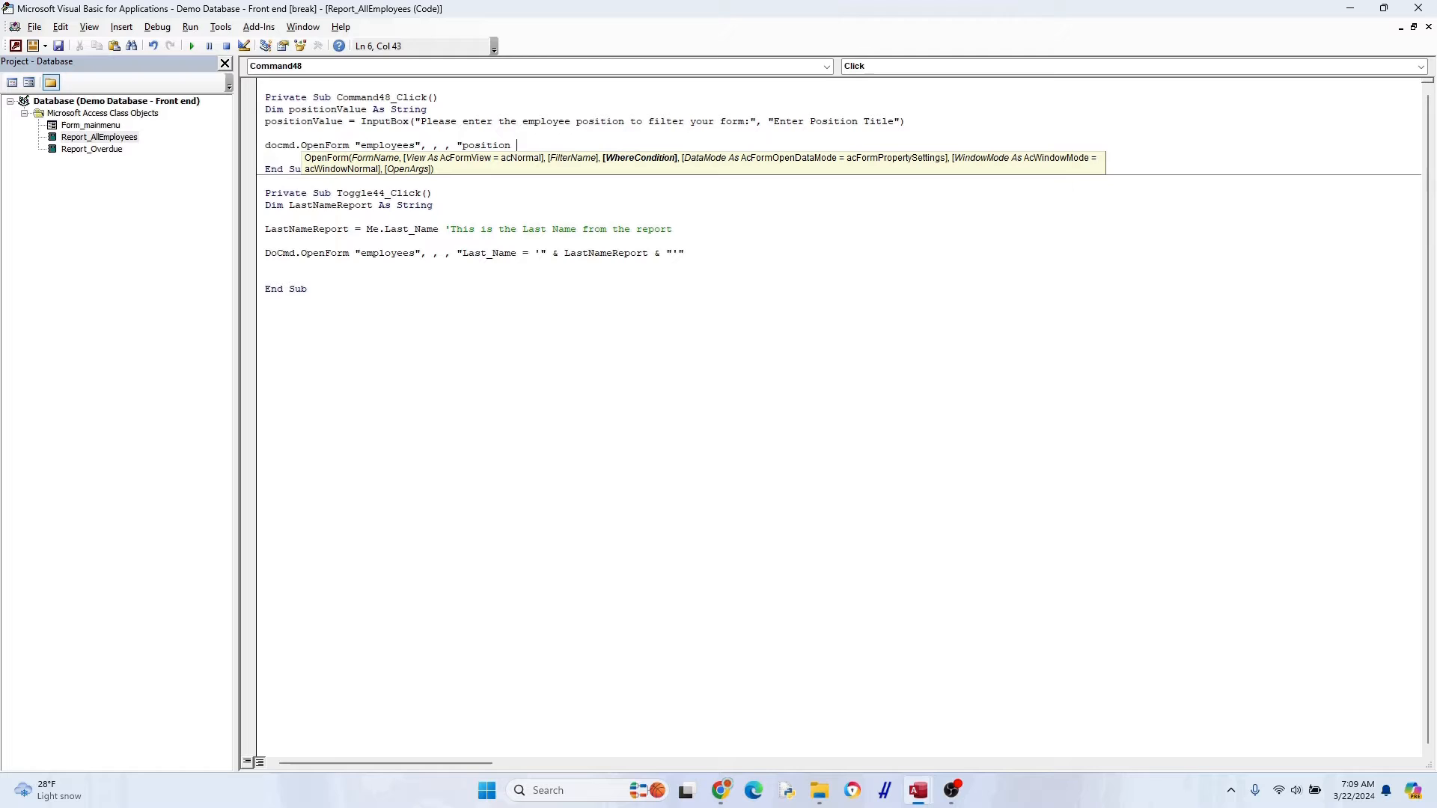
{"action": "type", "text": "= '\""}
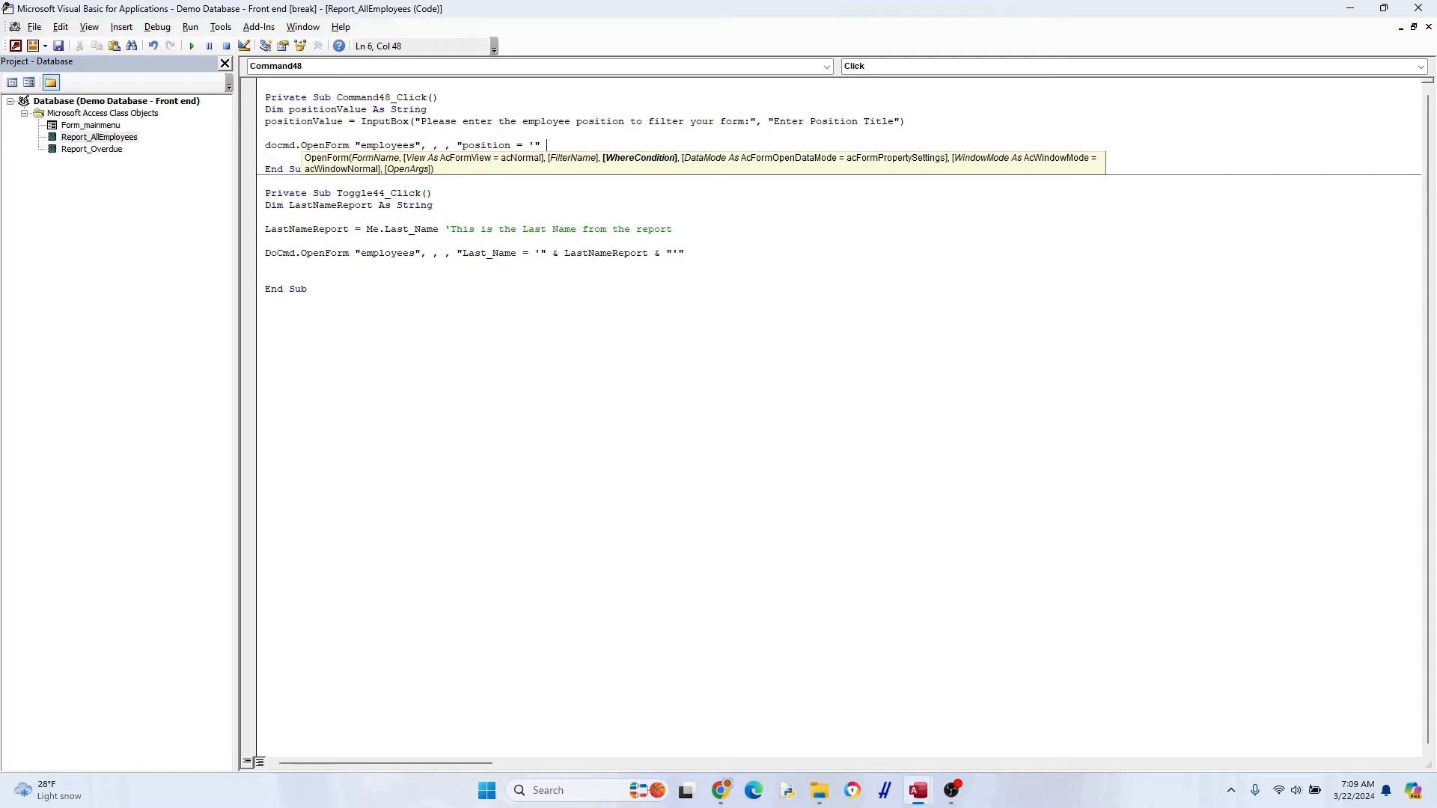
{"action": "type", "text": "& position"}
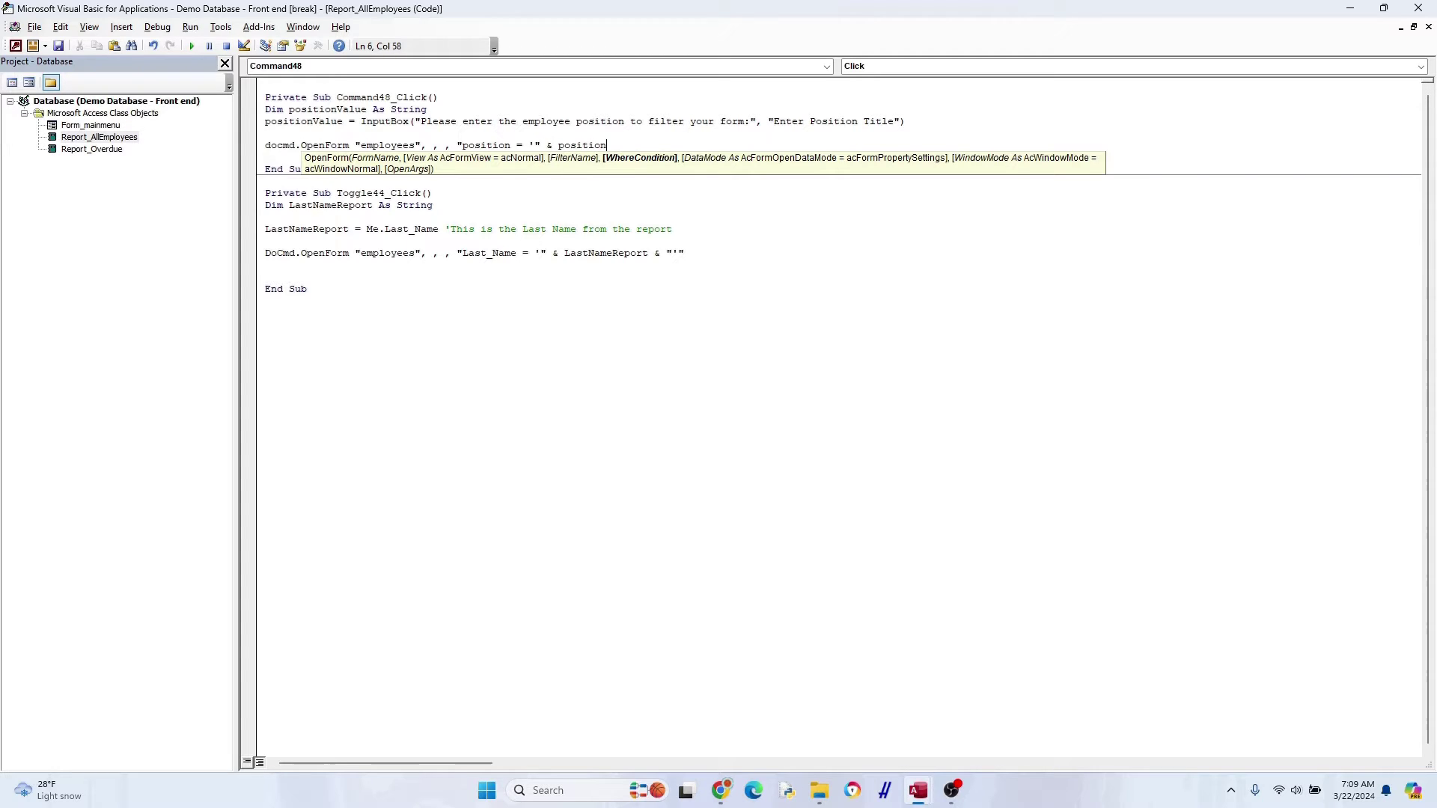
{"action": "type", "text": "Value"}
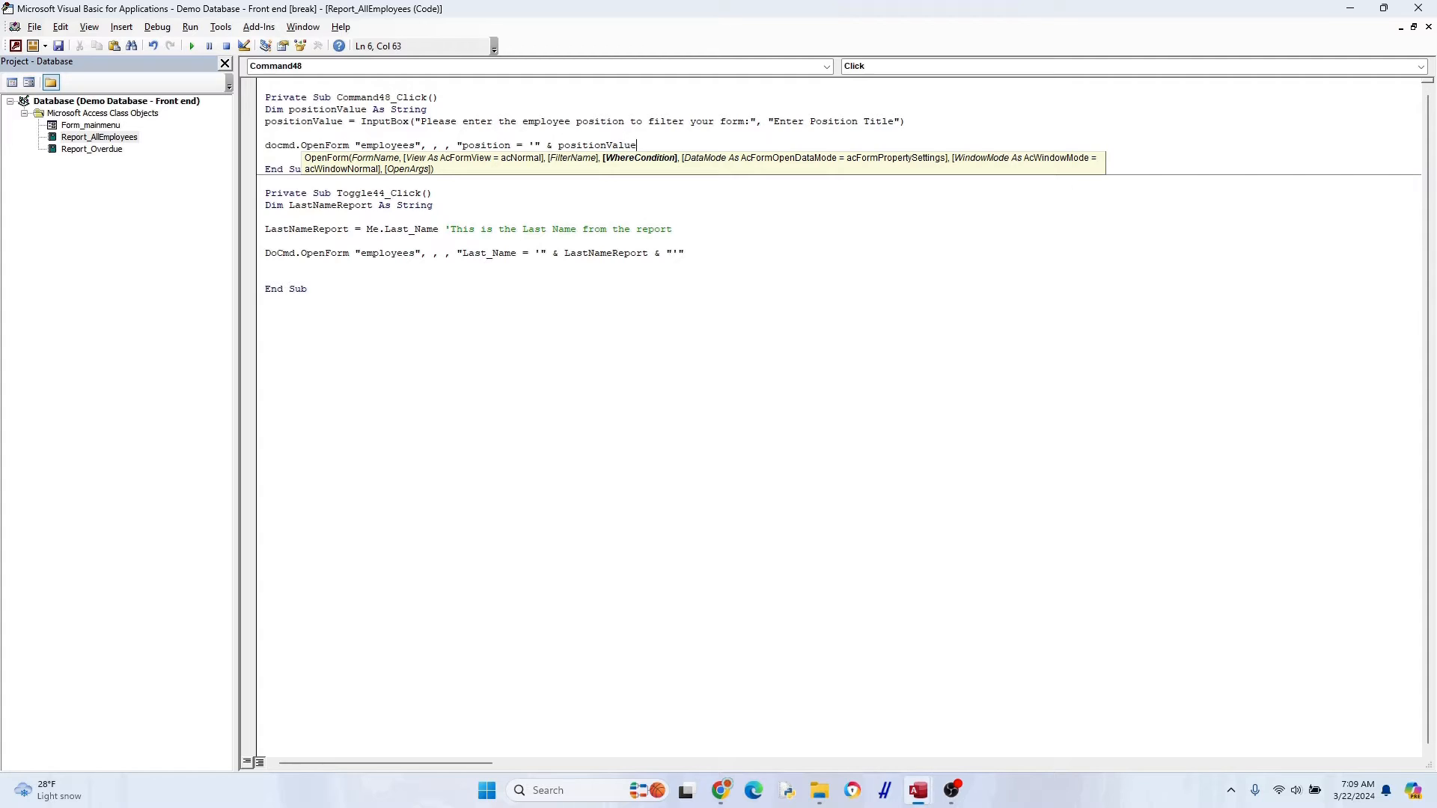
{"action": "type", "text": "& \""}
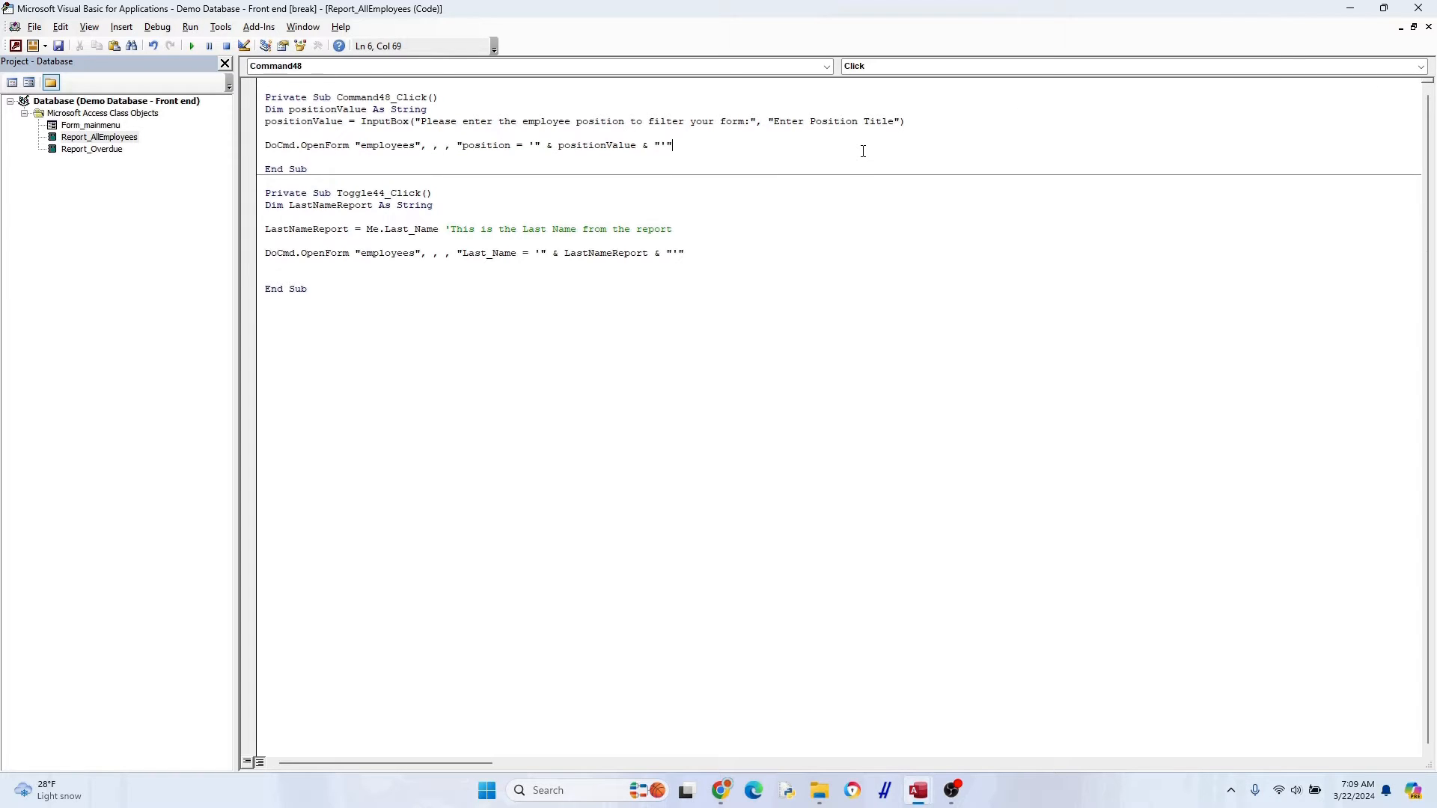
{"action": "mouse_move", "coordinate": [1347, 27]}
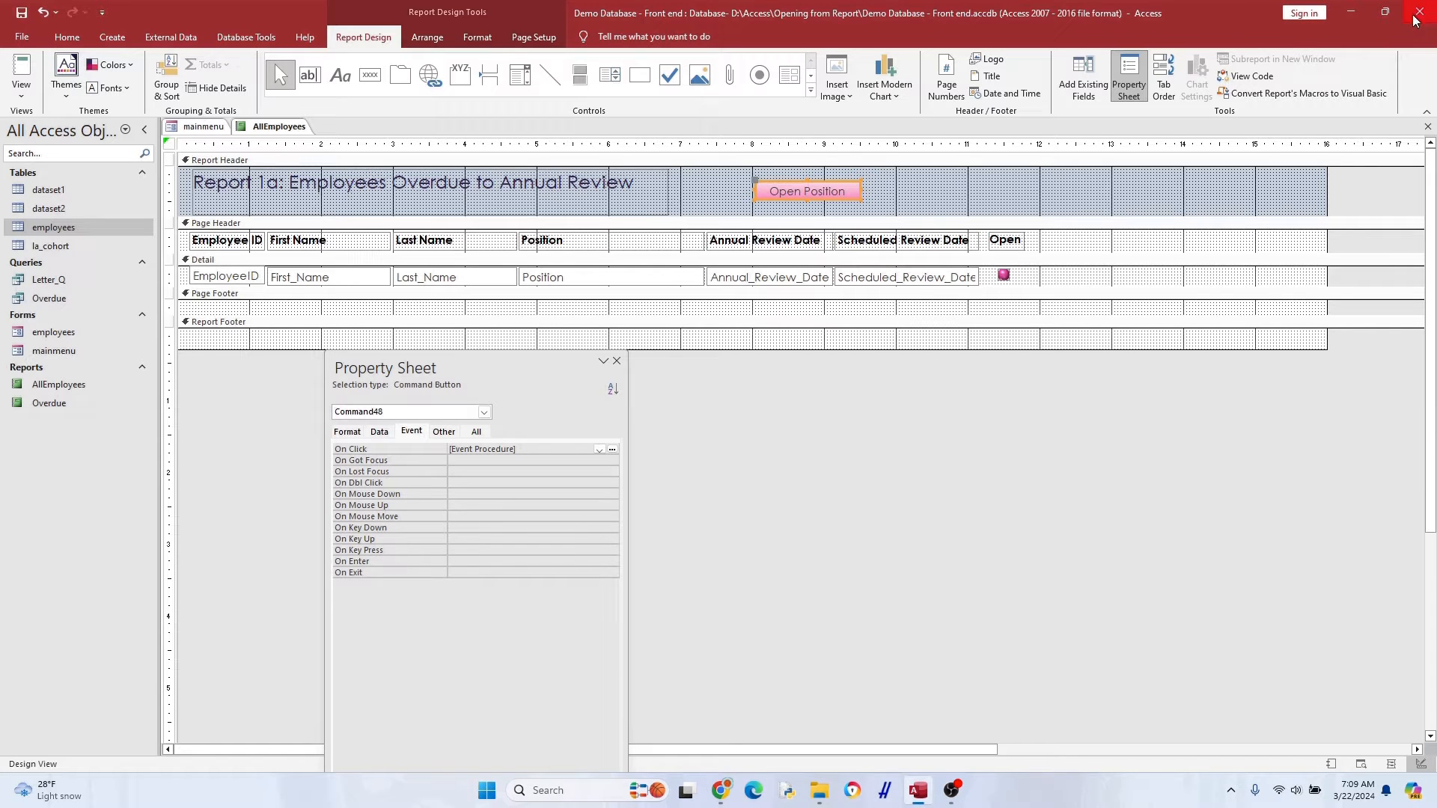
Test Open Position in Report View with Investigator, browsing the filtered employee records
{"action": "left_click", "coordinate": [22, 71]}
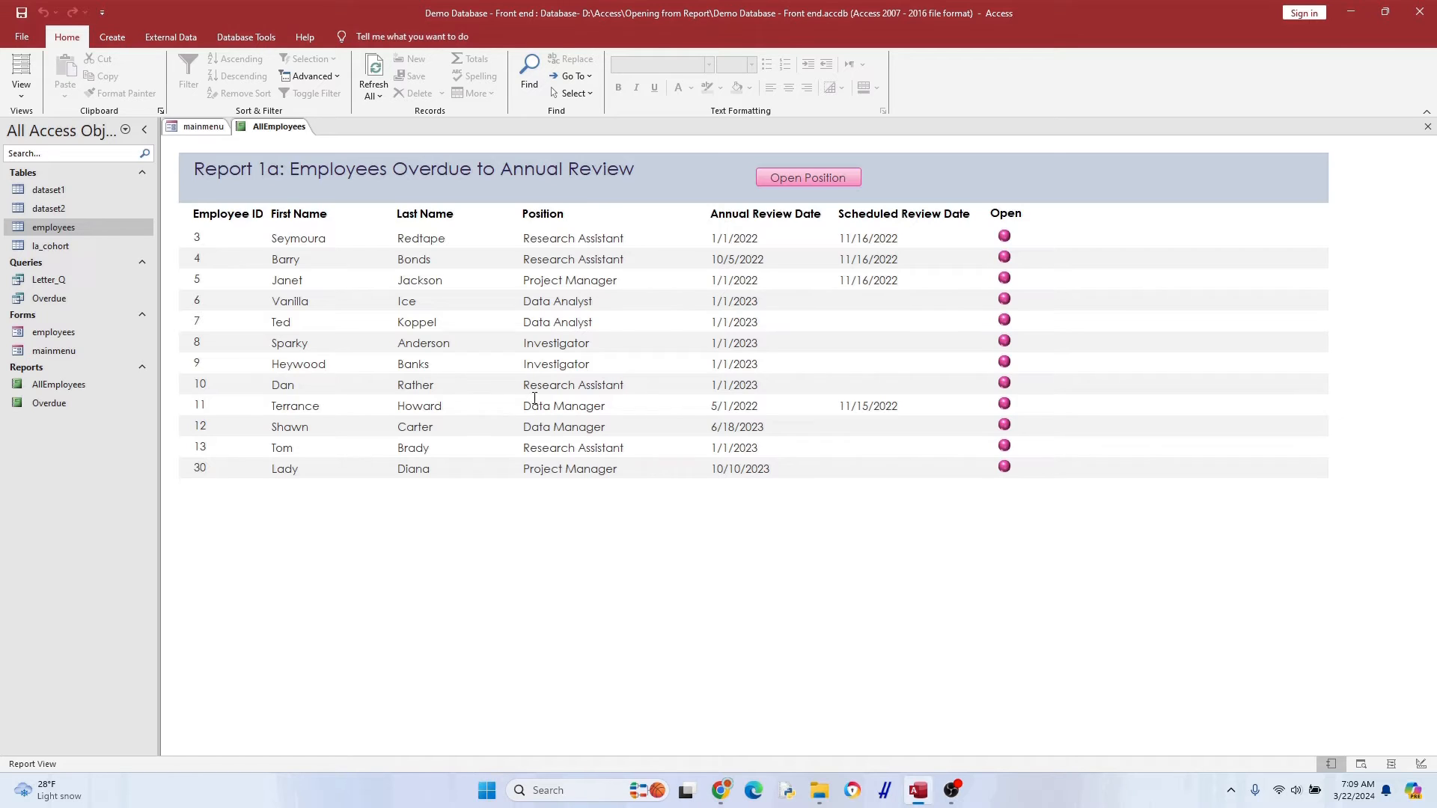
{"action": "double_click", "coordinate": [555, 365]}
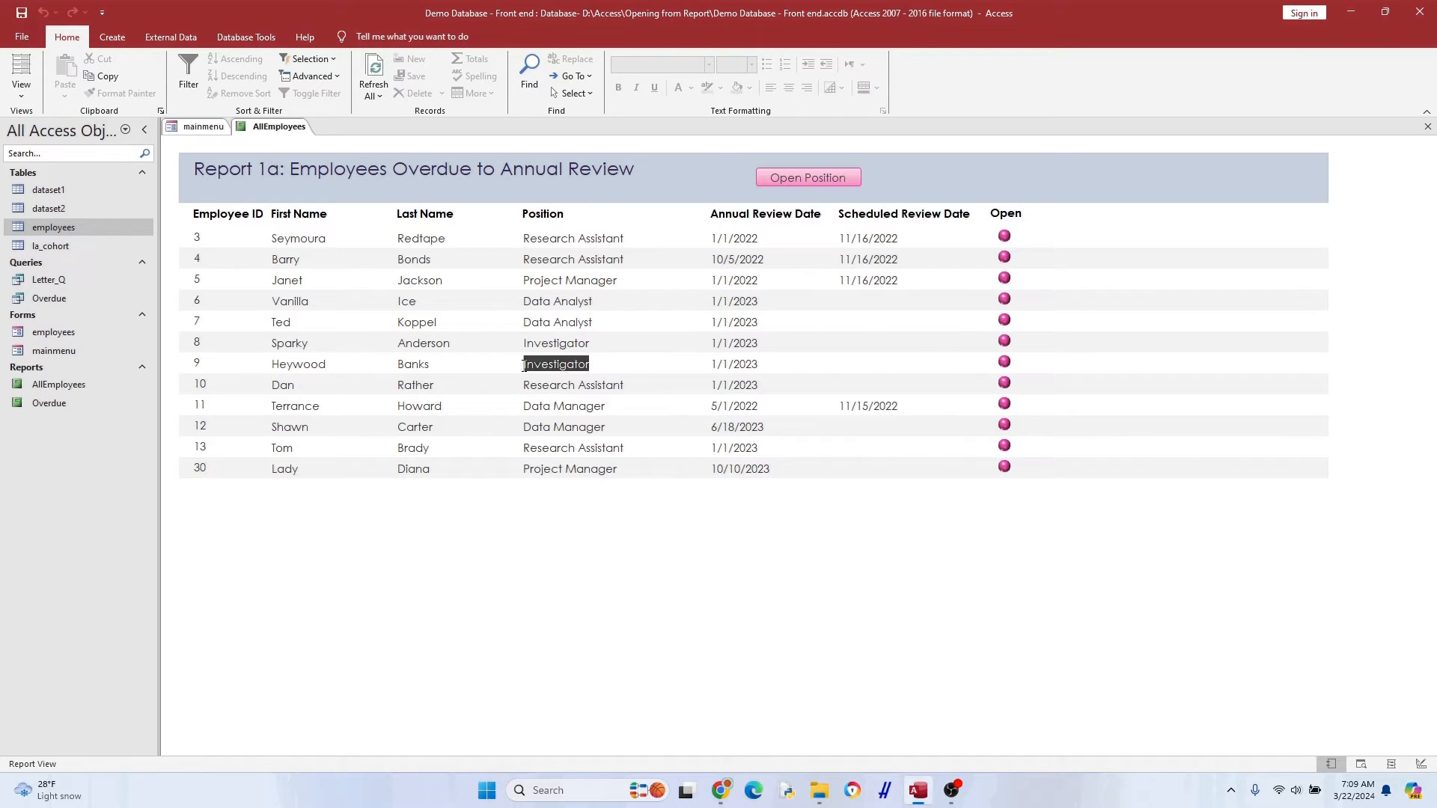
{"action": "mouse_move", "coordinate": [824, 187]}
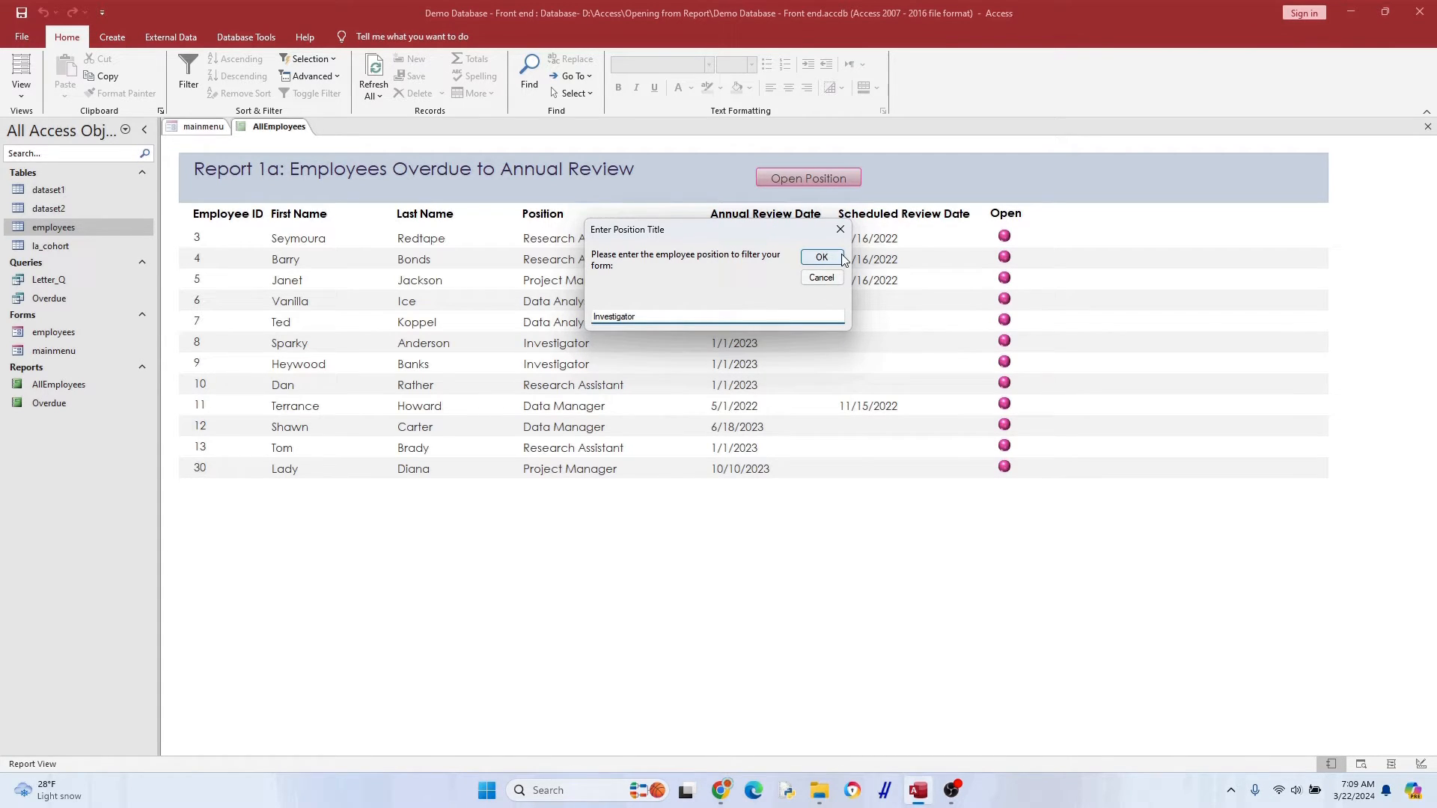
{"action": "left_click", "coordinate": [822, 258]}
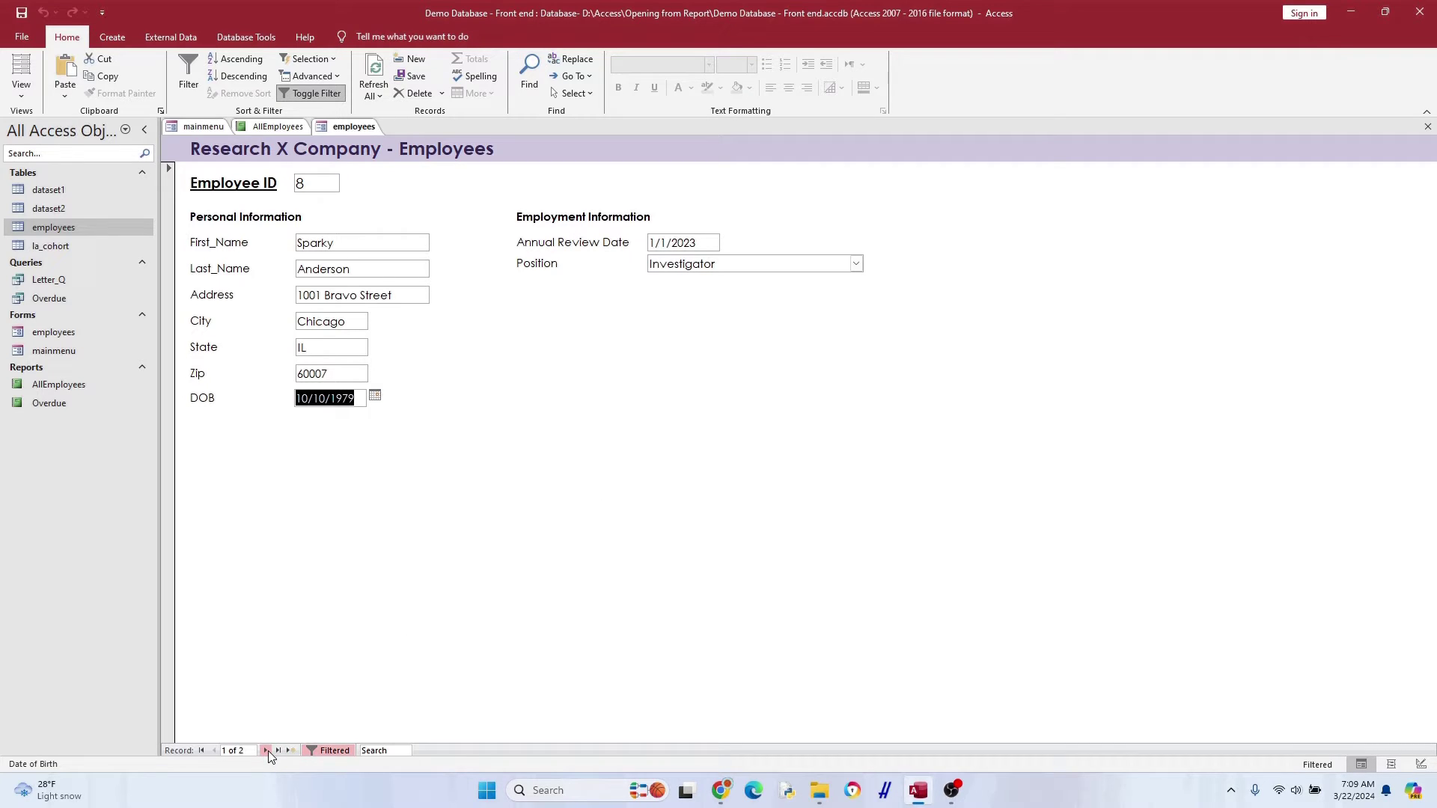
{"action": "left_click", "coordinate": [277, 126]}
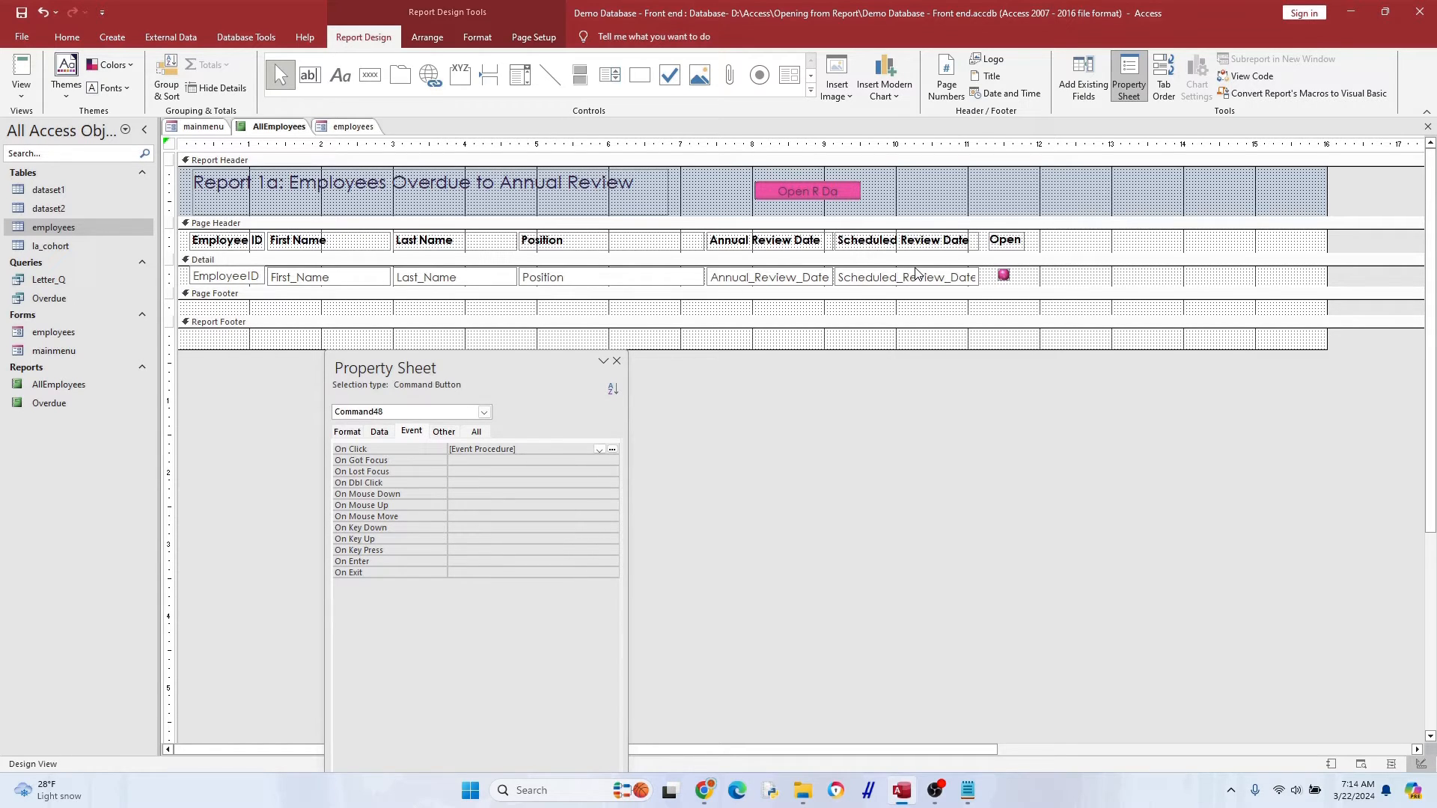
Finish relabelling the button to Open R Date and bring up its click code
{"action": "left_click", "coordinate": [966, 213]}
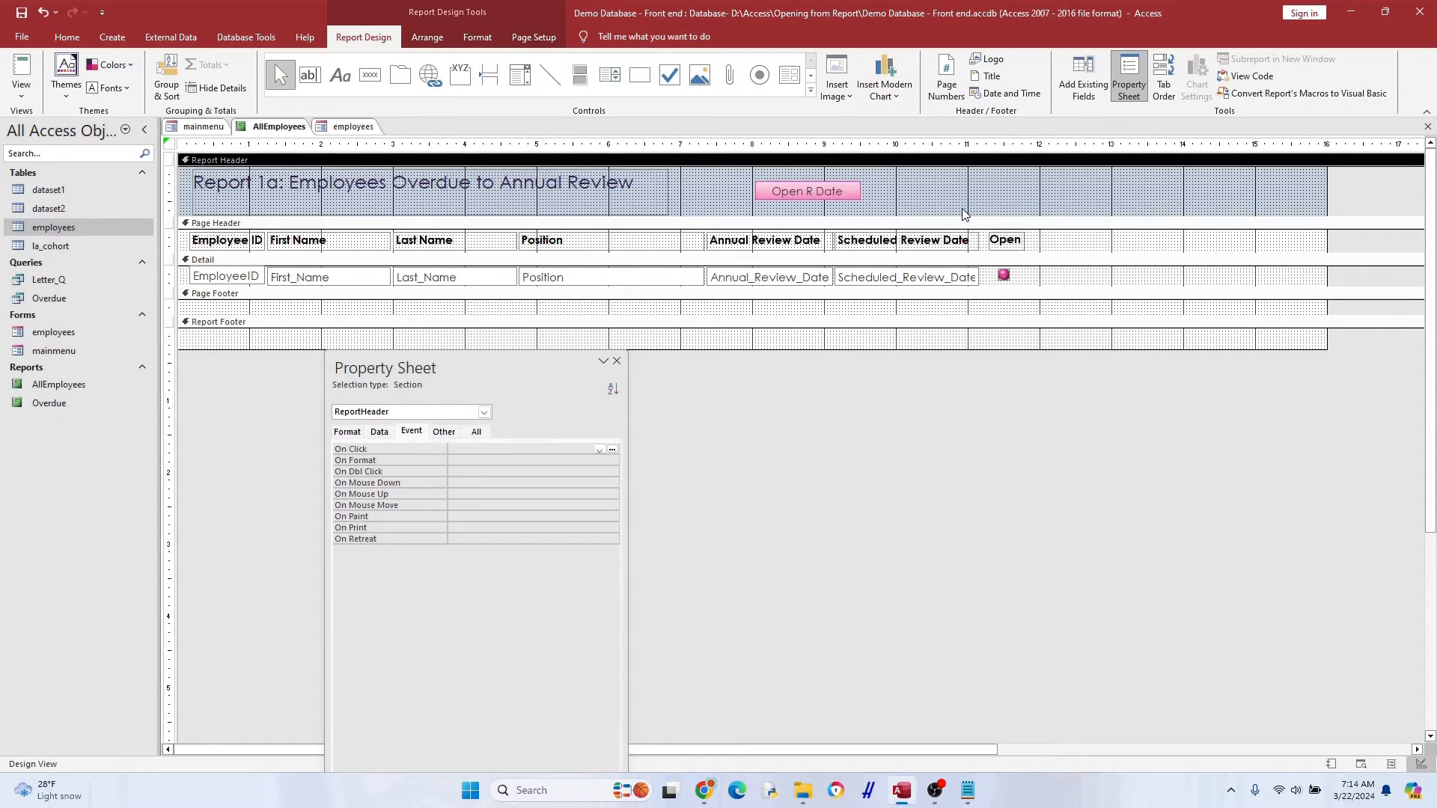
{"action": "left_click", "coordinate": [808, 191]}
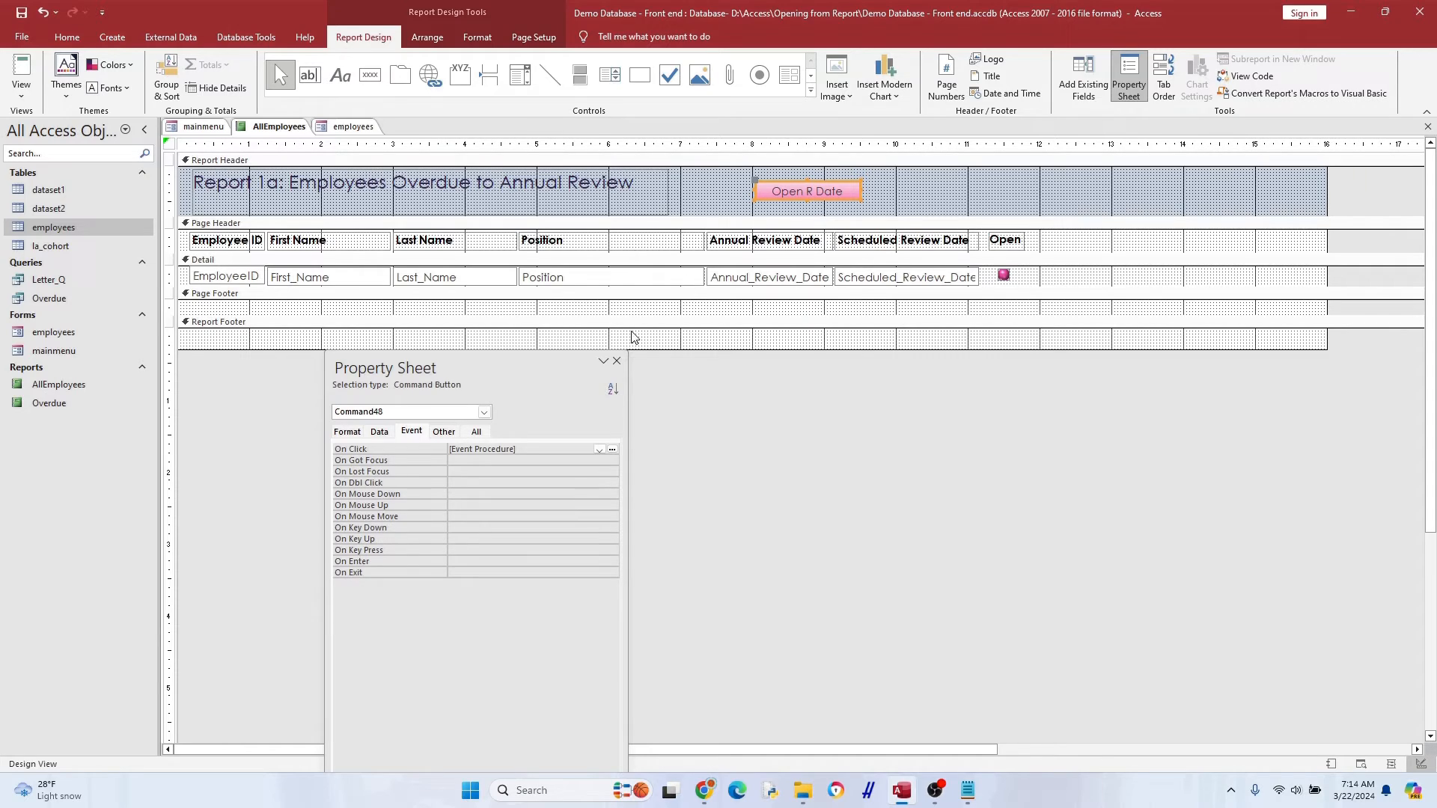
{"action": "left_click", "coordinate": [611, 449]}
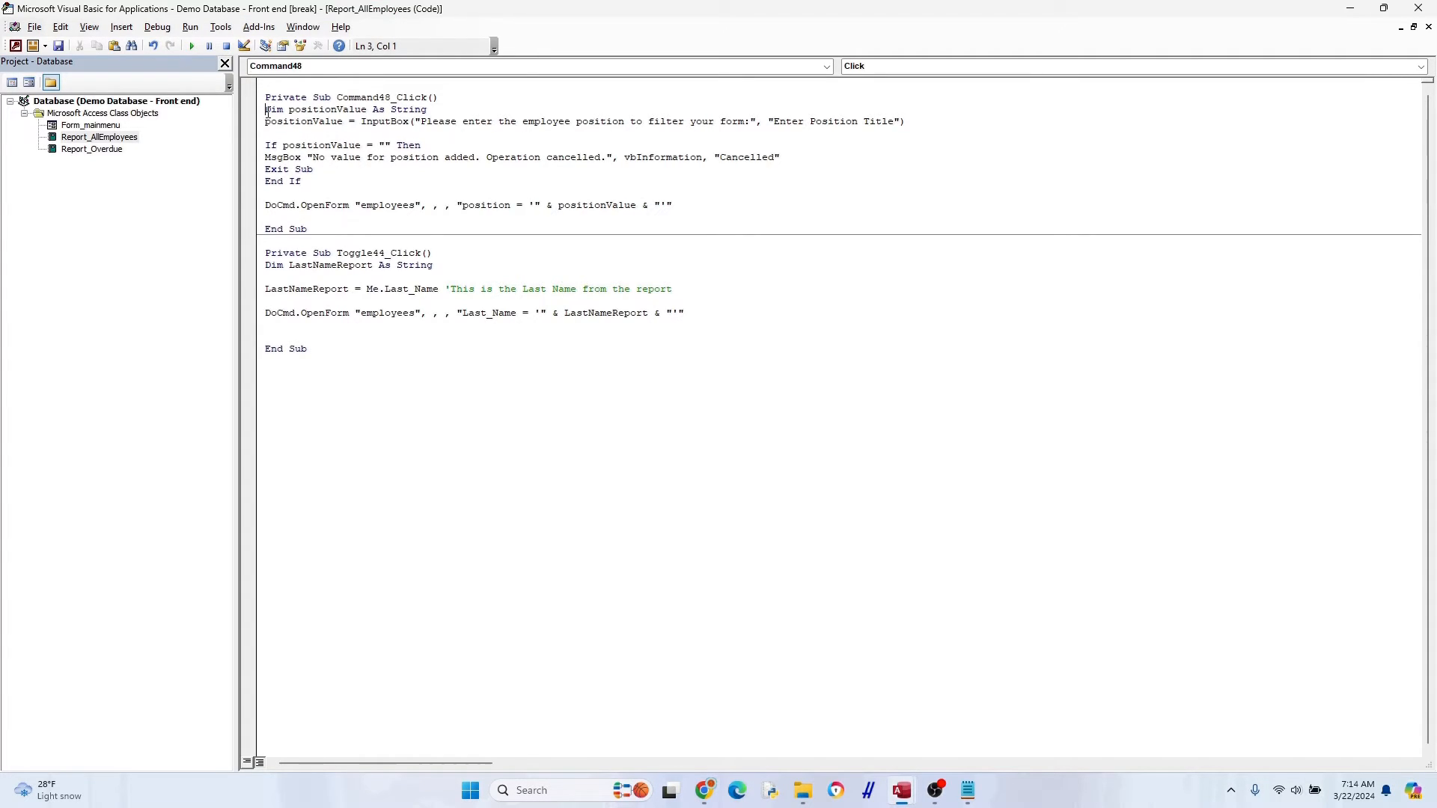
Replace the old position code with declarations for inputString and reviewDate As Date
{"action": "left_click_drag", "start_coordinate": [265, 109], "coordinate": [671, 204]}
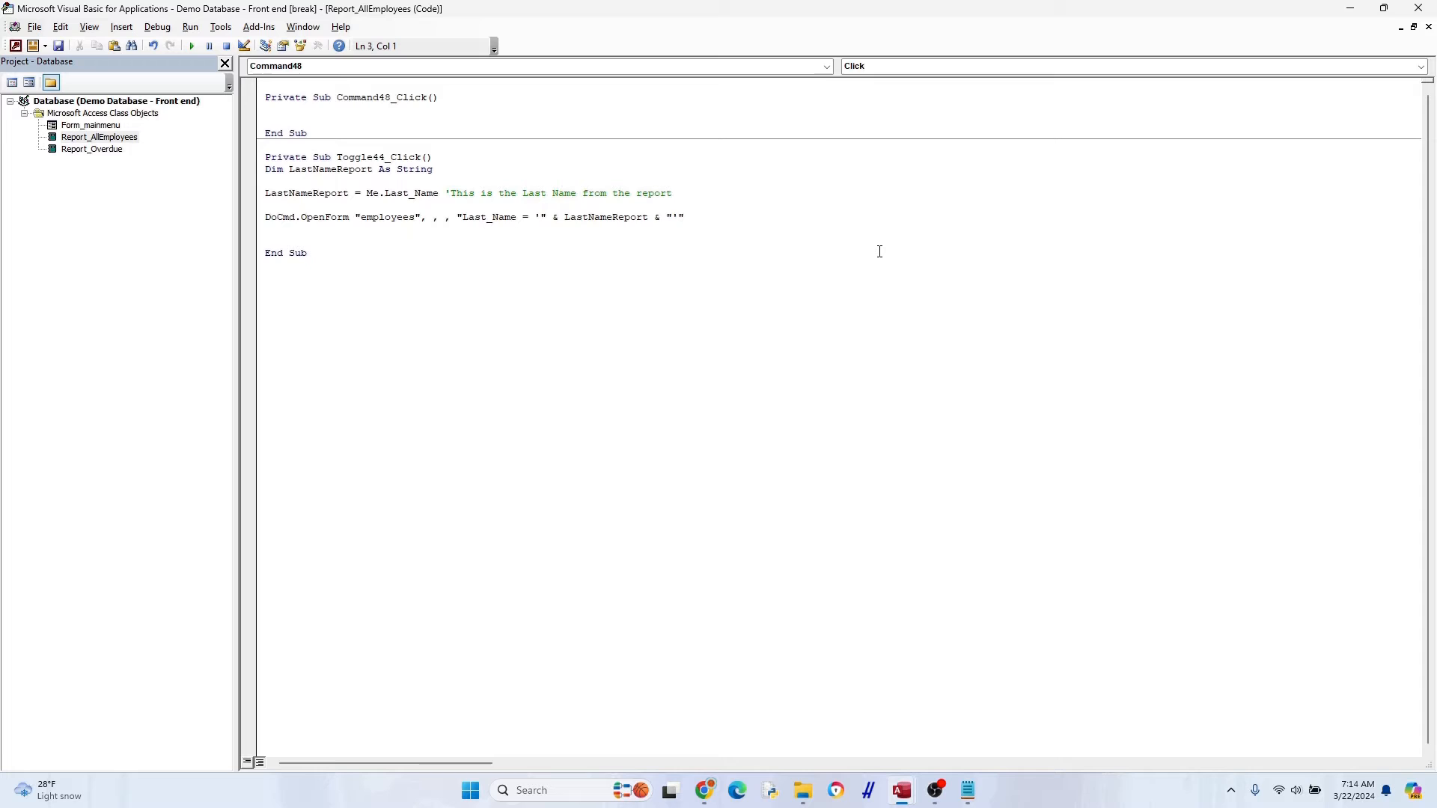
{"action": "type", "text": "dim inputString As String"}
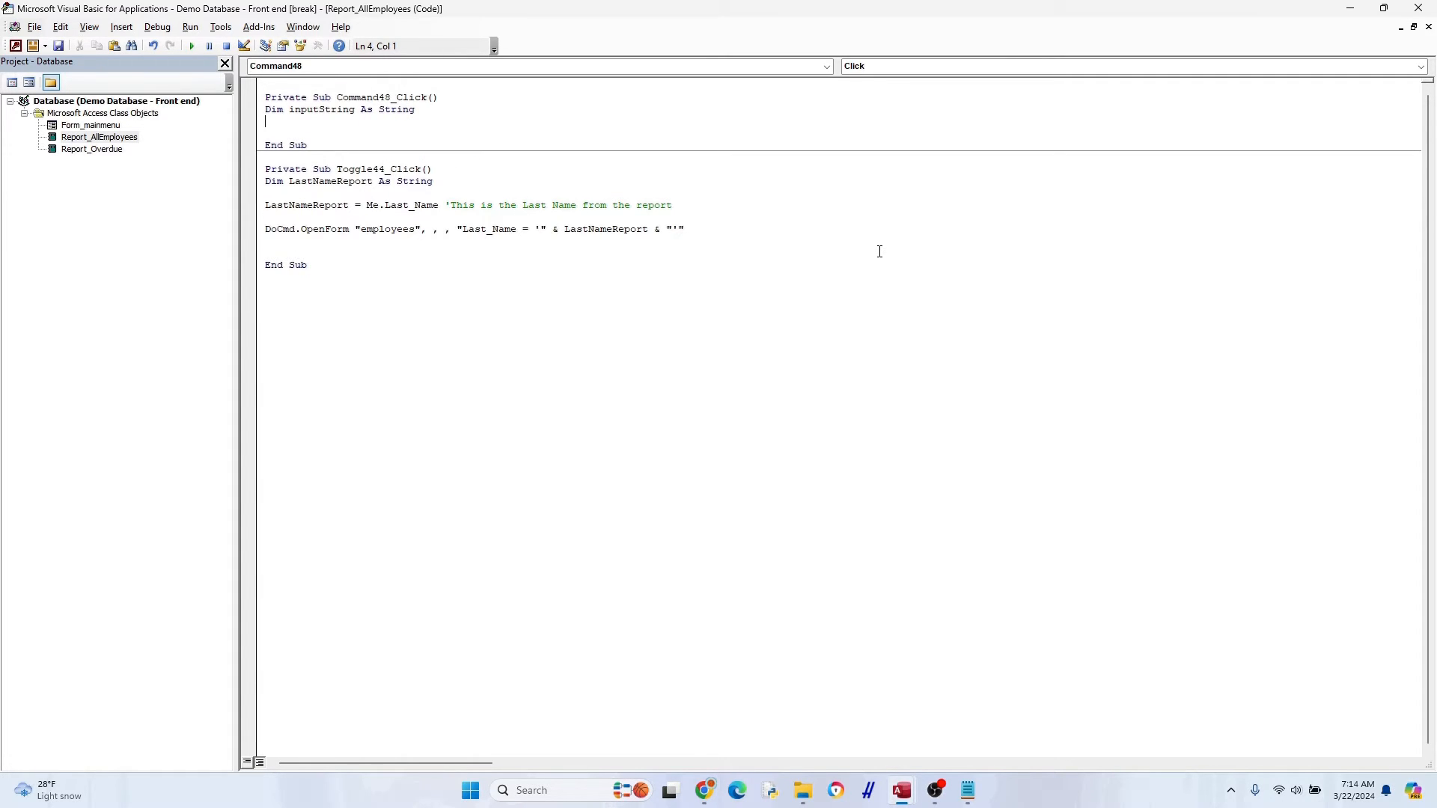
{"action": "type", "text": "Dim reviewDate As Date"}
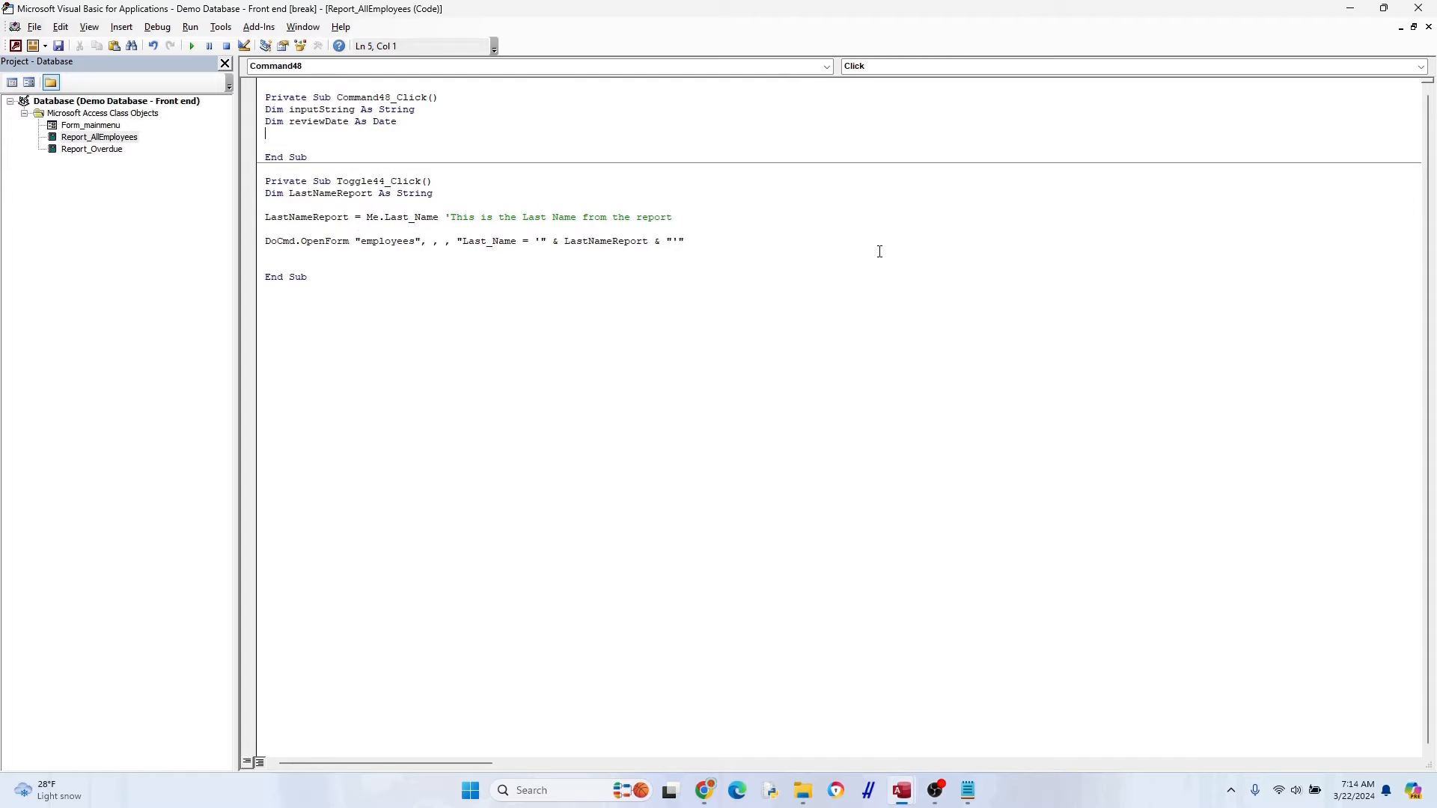
Set inputString from an InputBox asking for the Annual Review Date in MM/DD/YYYY, titled 'Enter R Date'
{"action": "type", "text": "inputString = InputBox(\"Please enter the"}
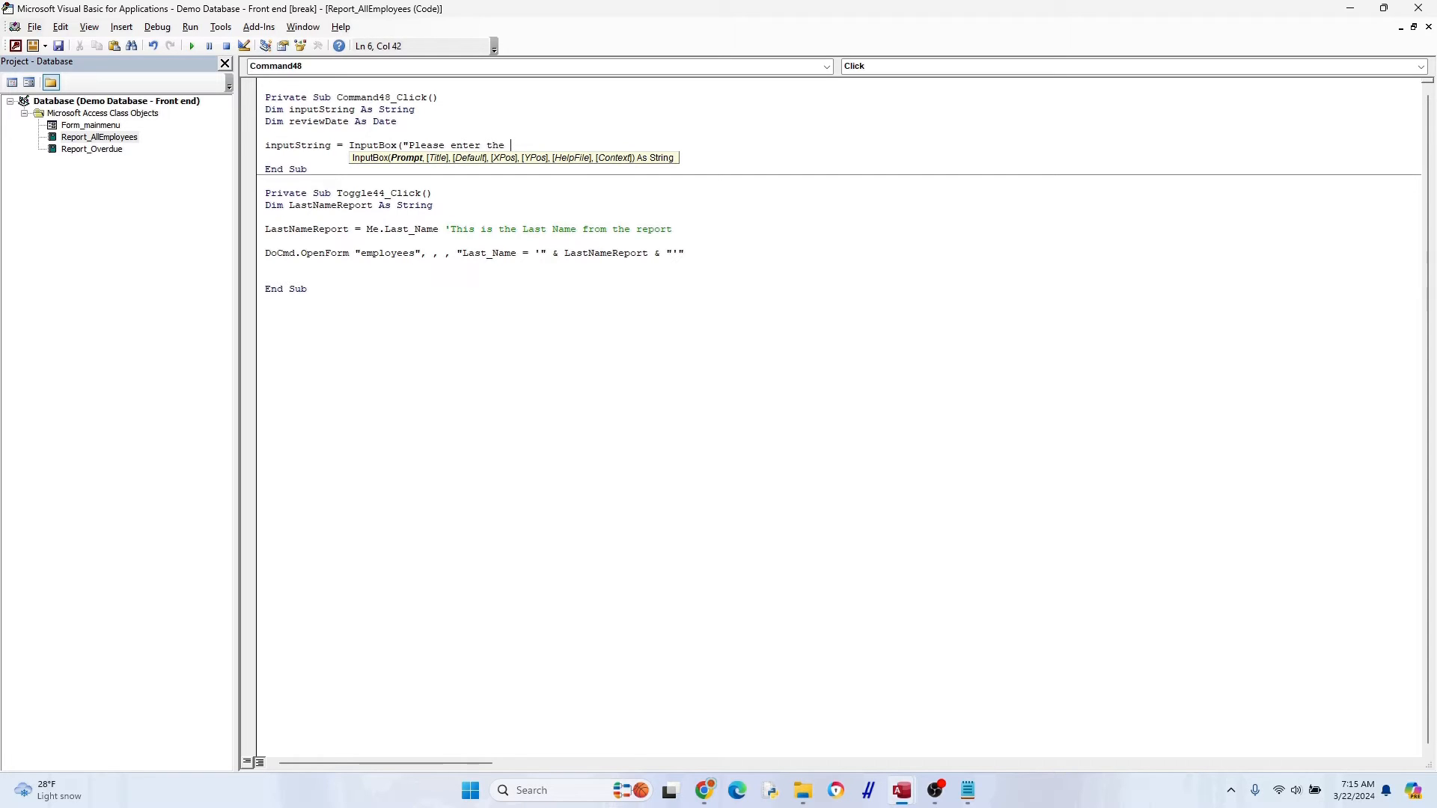
{"action": "type", "text": "Annual Review"}
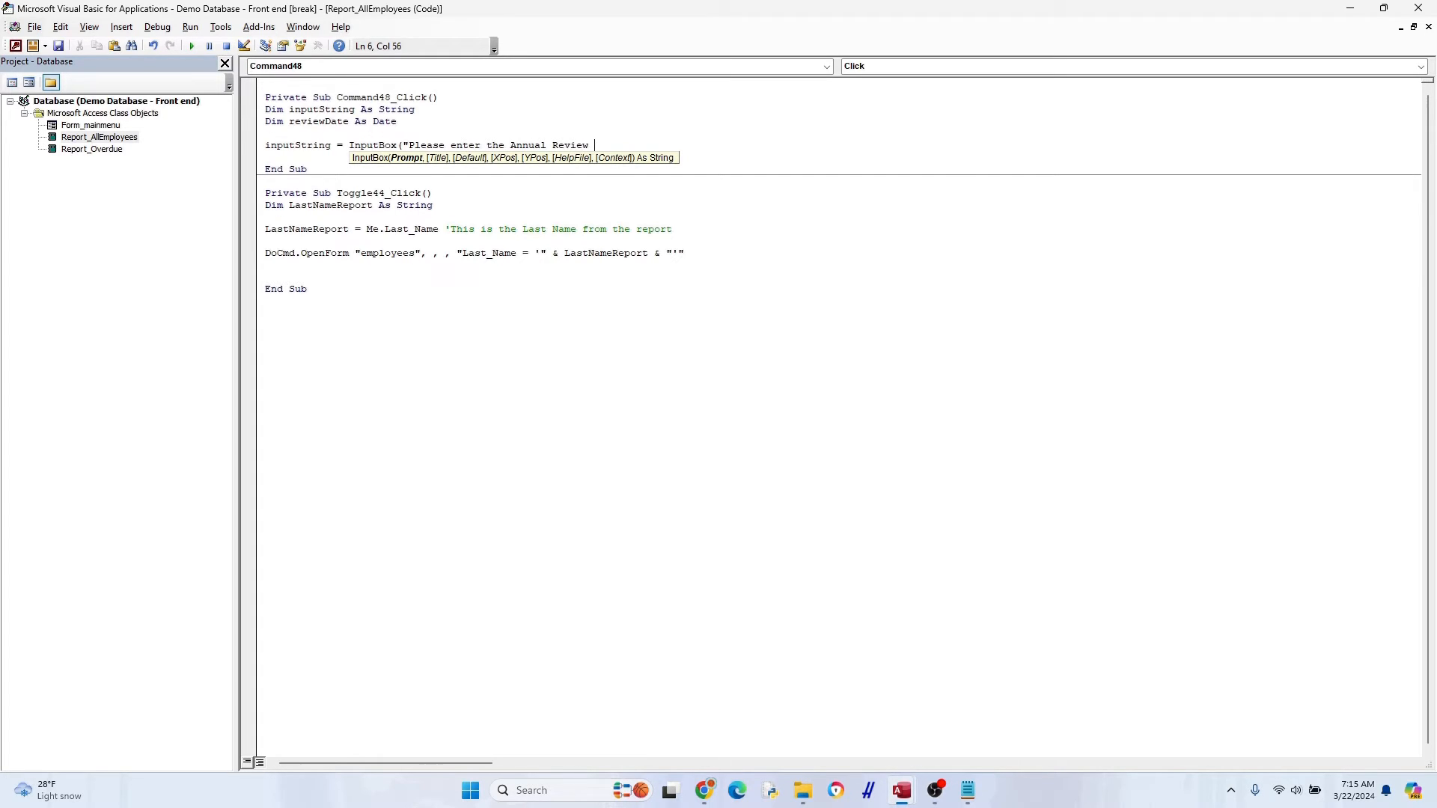
{"action": "type", "text": "Date i"}
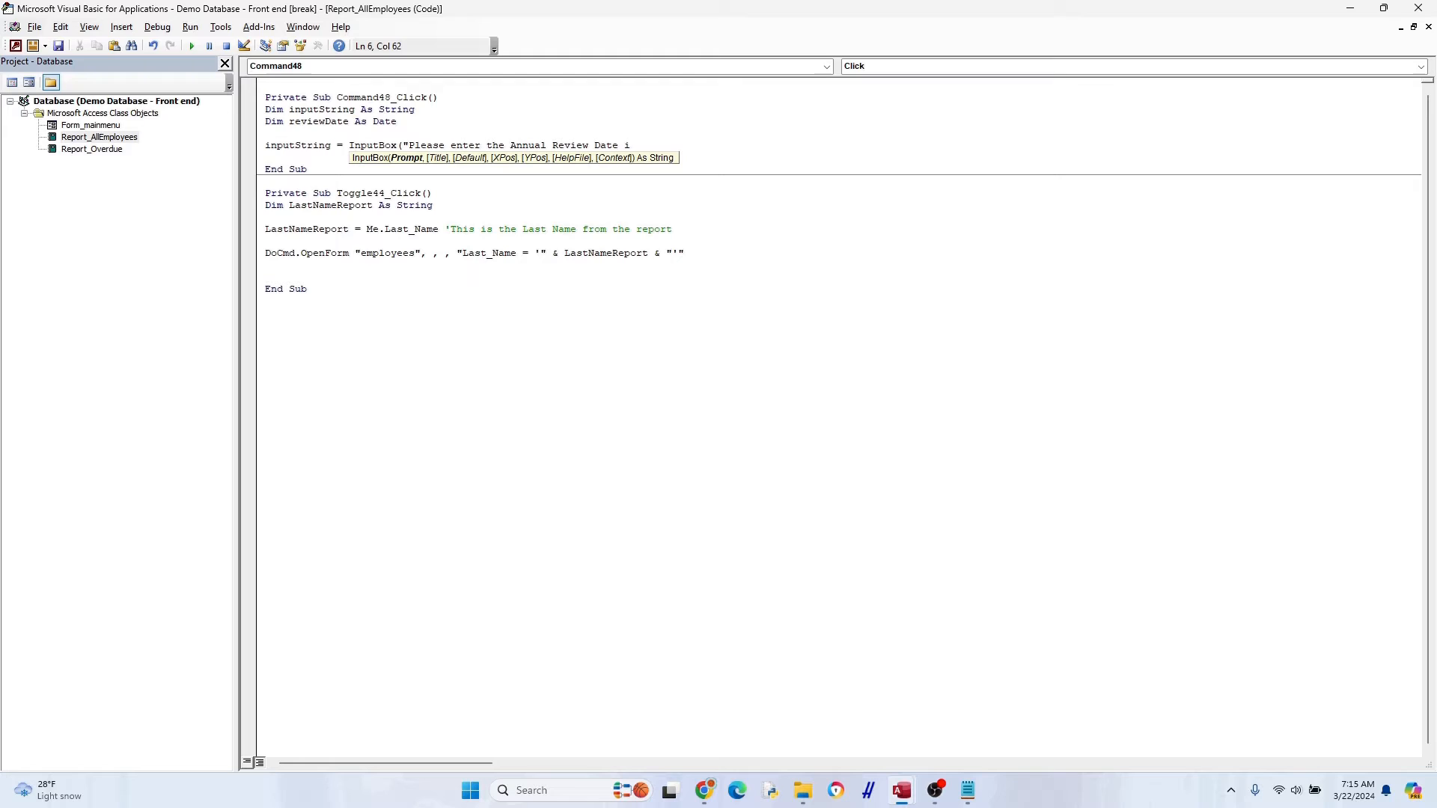
{"action": "type", "text": "in MM/DD"}
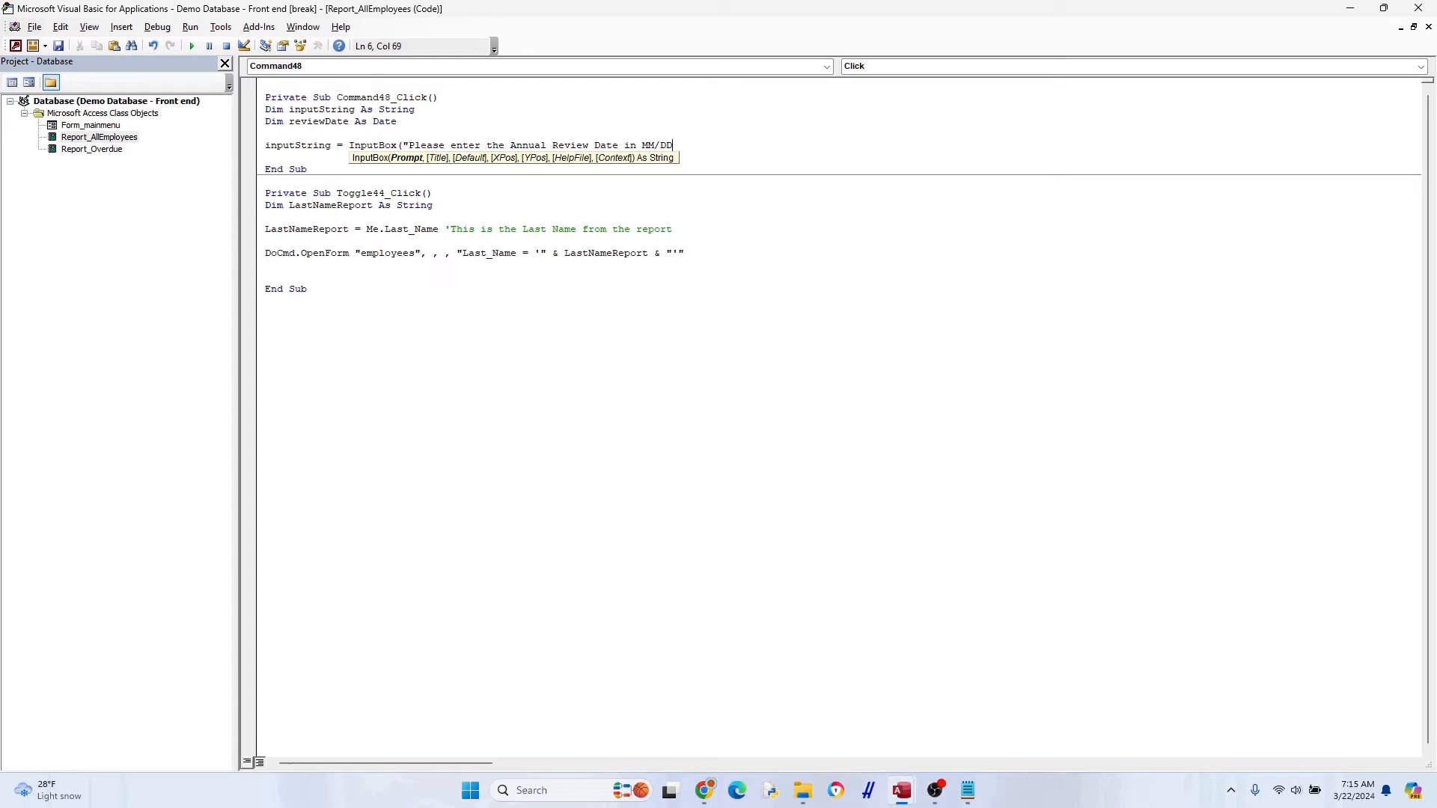
{"action": "type", "text": "/YYYY format:\", \"Enter"}
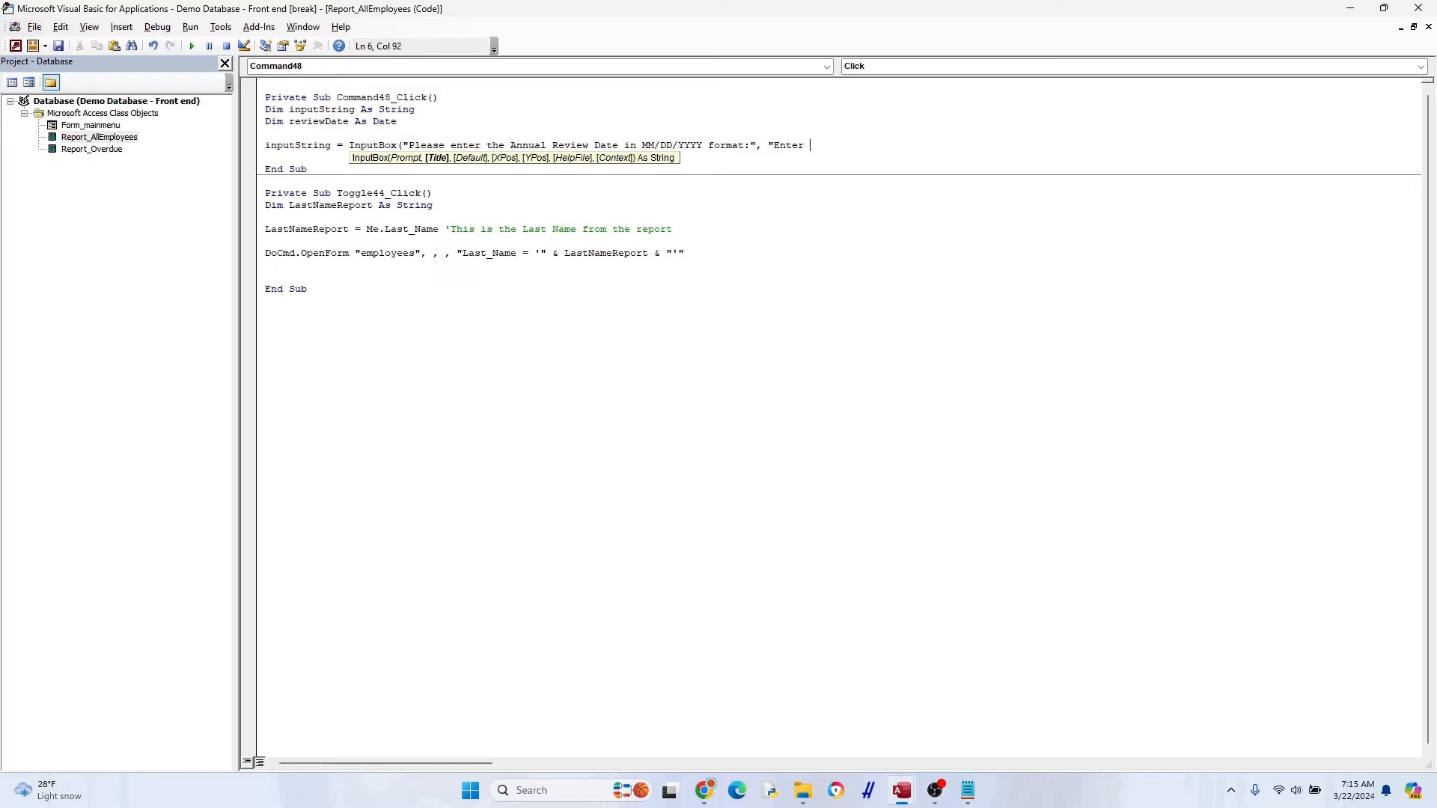
{"action": "type", "text": "R"}
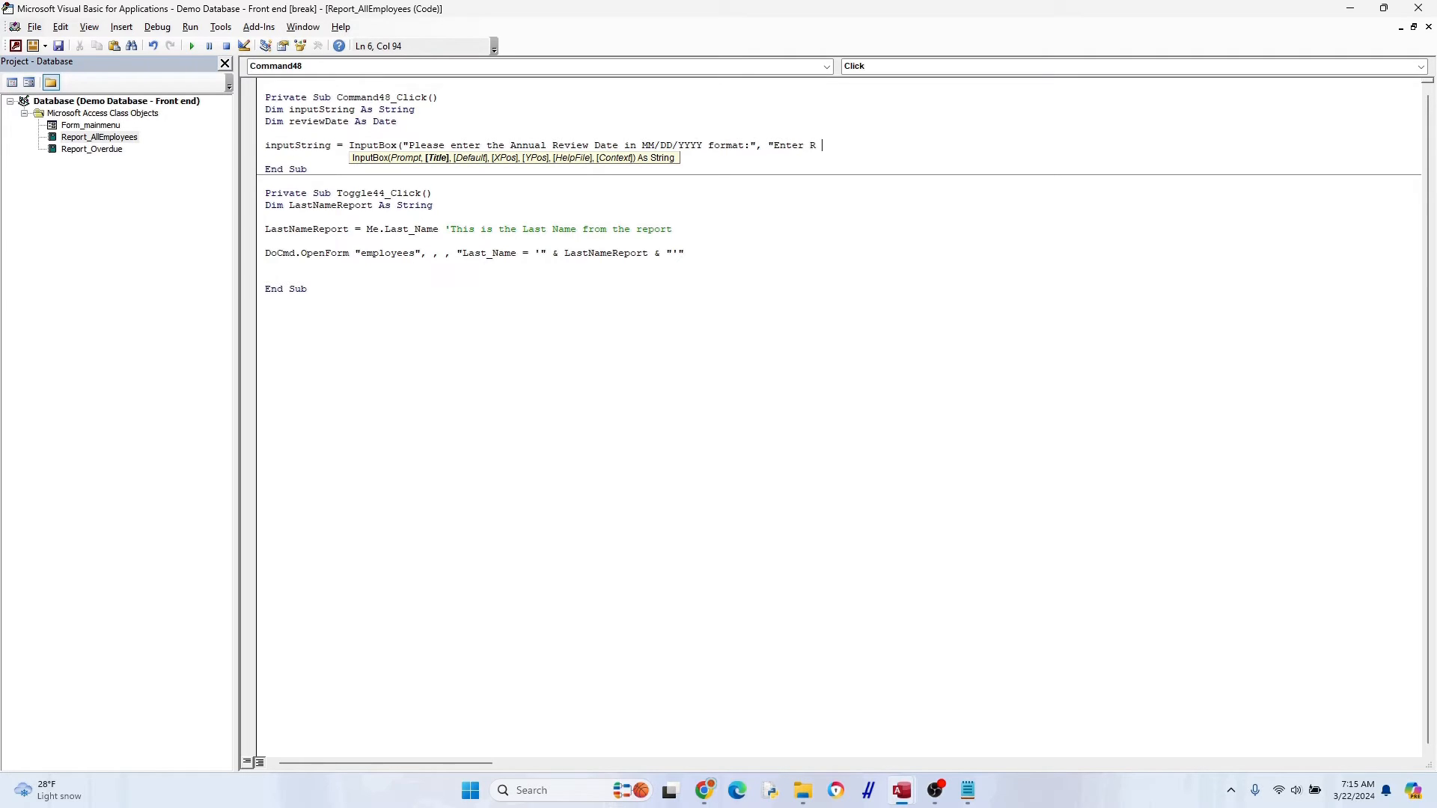
{"action": "type", "text": "Date\"_"}
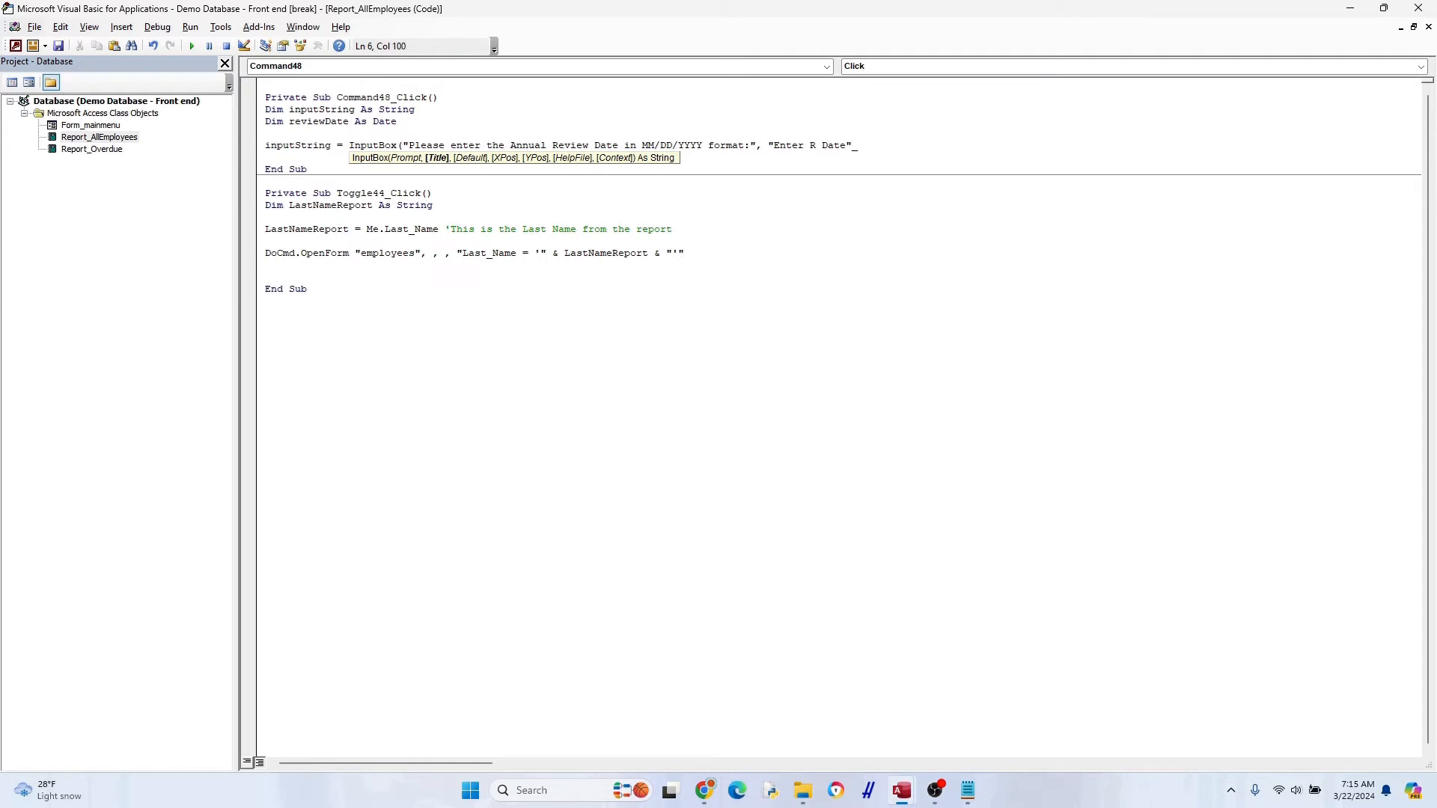
{"action": "left_click", "coordinate": [880, 252]}
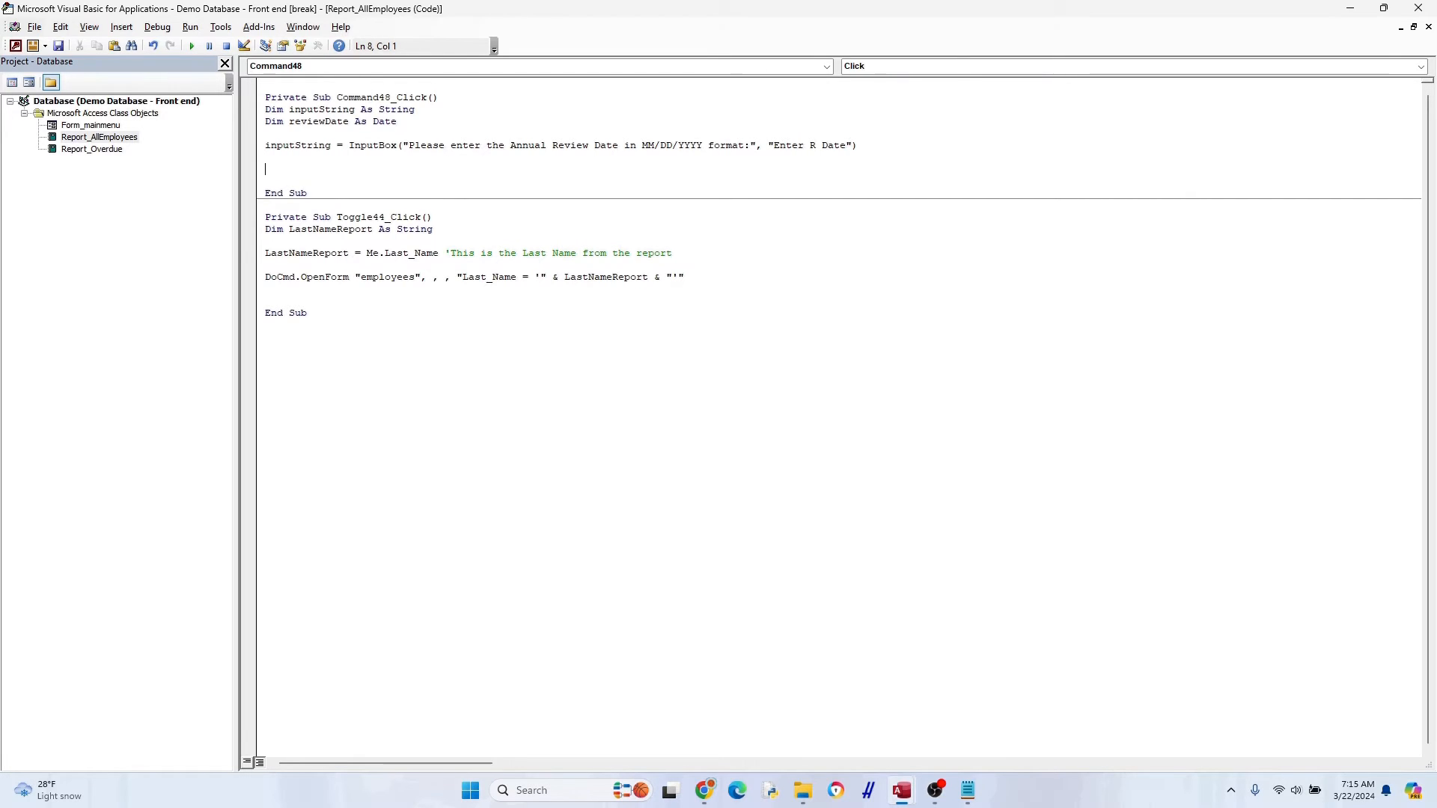
Add an IsDate check with an Invalid Date warning and Exit Sub, plus an 'Open the form!' comment
{"action": "type", "text": "if IsDate(input"}
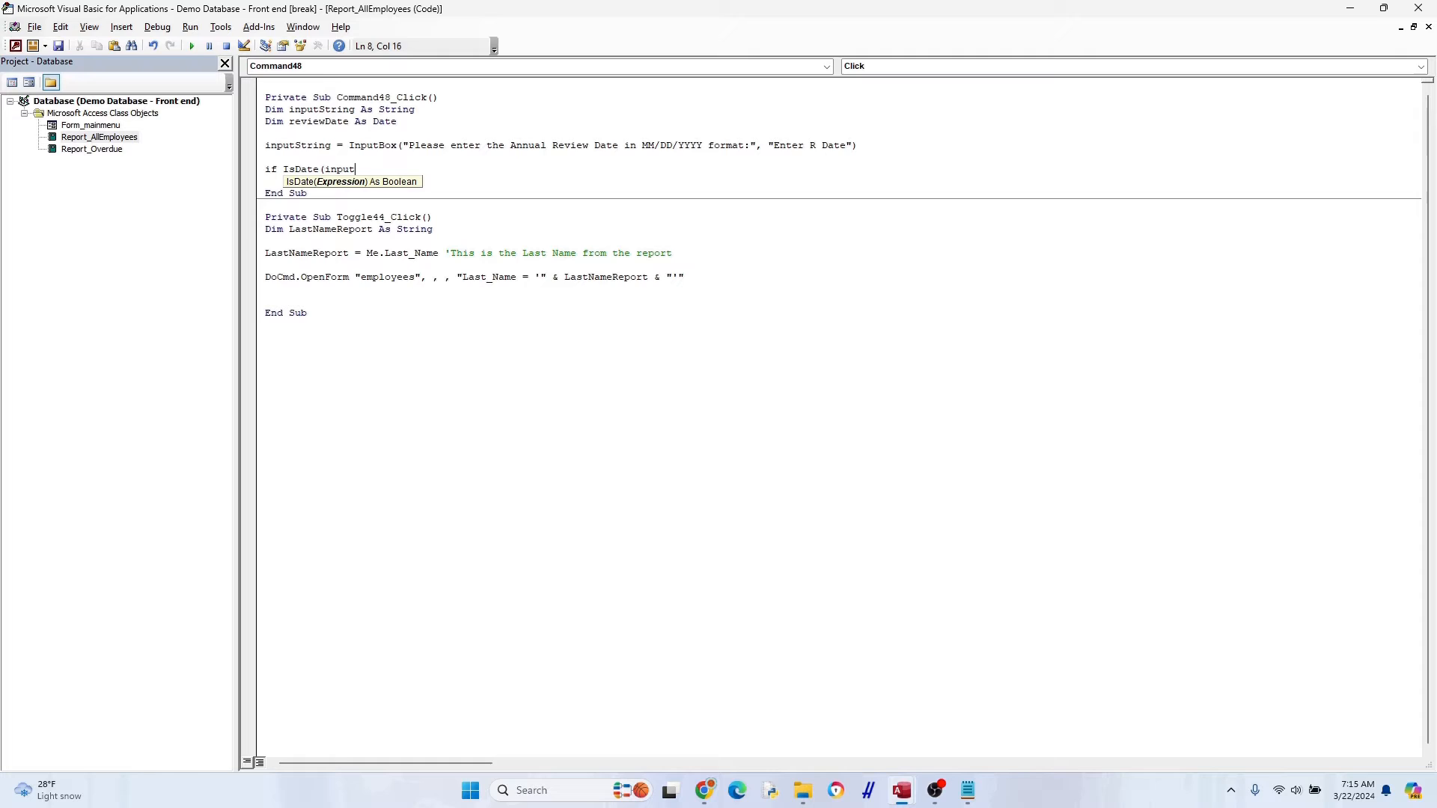
{"action": "type", "text": "String) Then"}
{"action": "type", "text": "reviewDate = CDate(inputString"}
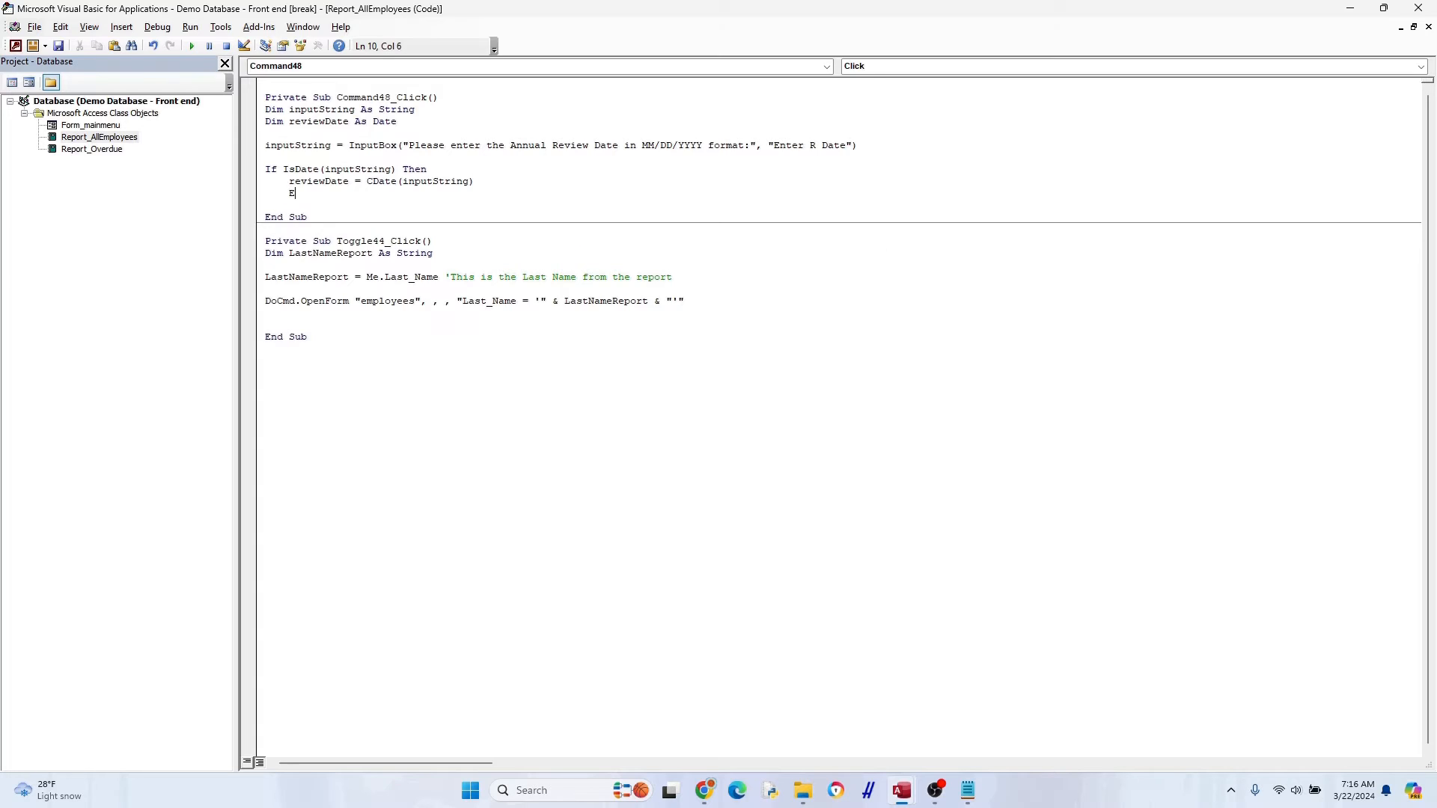
{"action": "type", "text": "Else"}
{"action": "type", "text": "if inputString"}
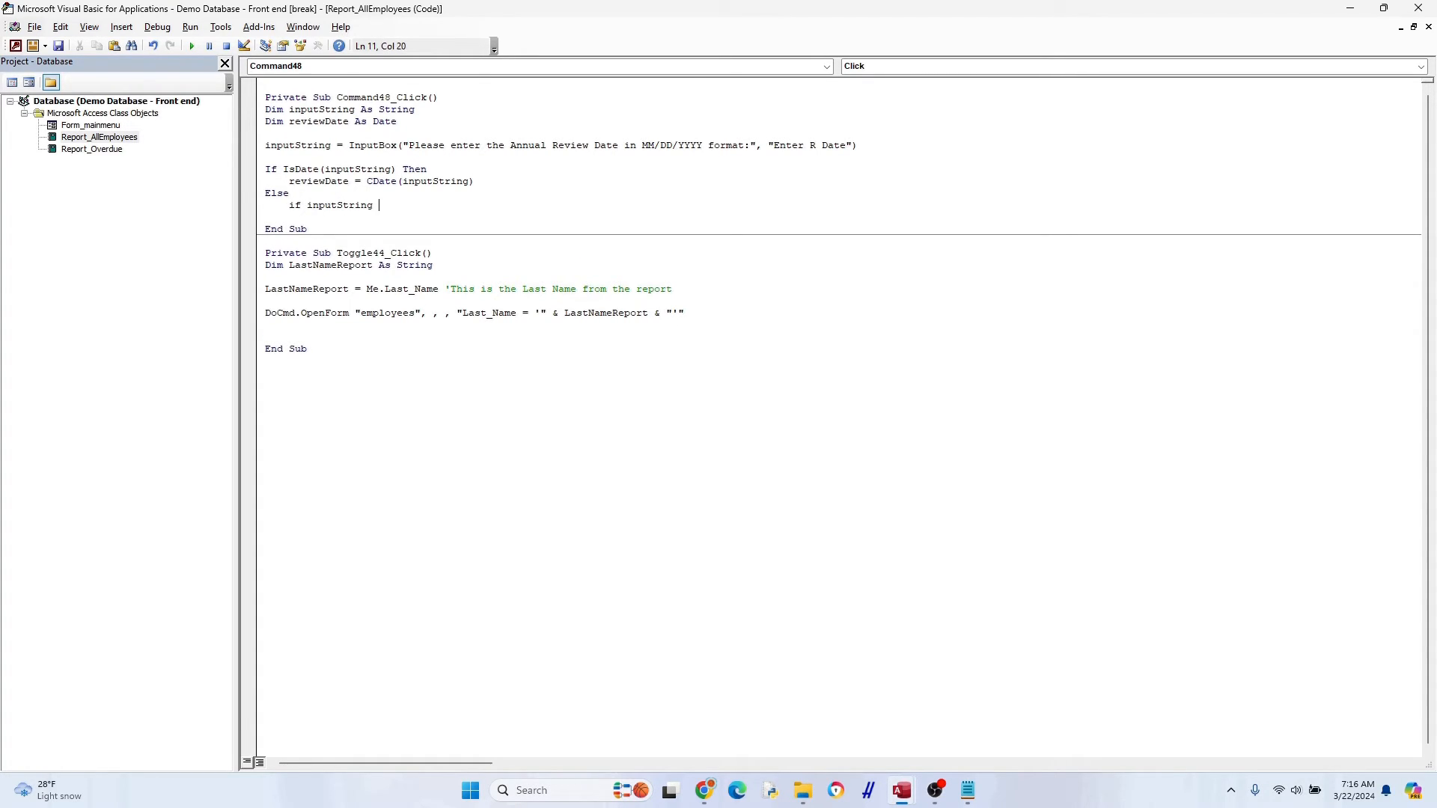
{"action": "type", "text": "<> \"\" Then MsgBox \"The value you ent"}
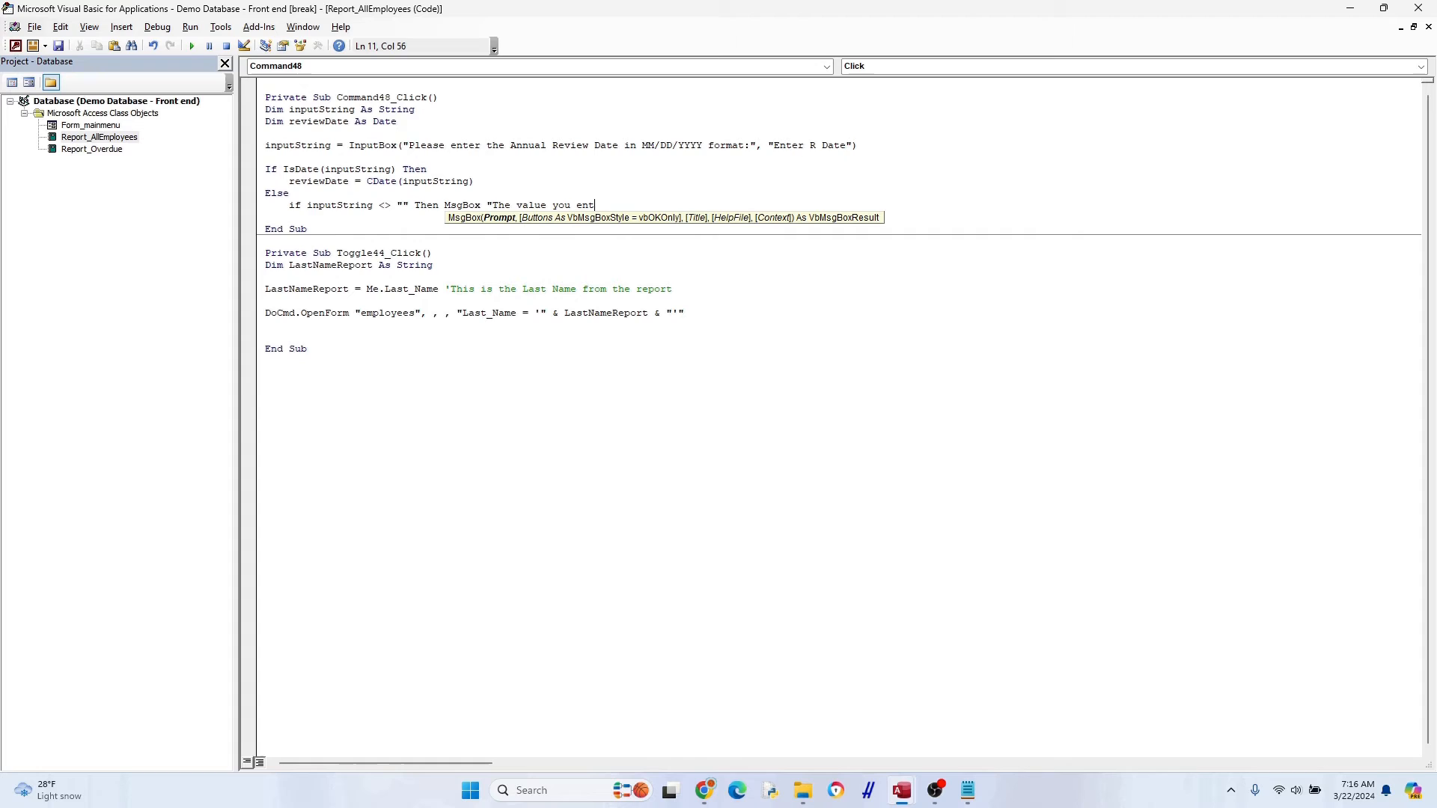
{"action": "type", "text": "ered is not a valid date.  Please try again.\", vbExclamation, \"Invalid Date\""}
{"action": "type", "text": "Exit"}
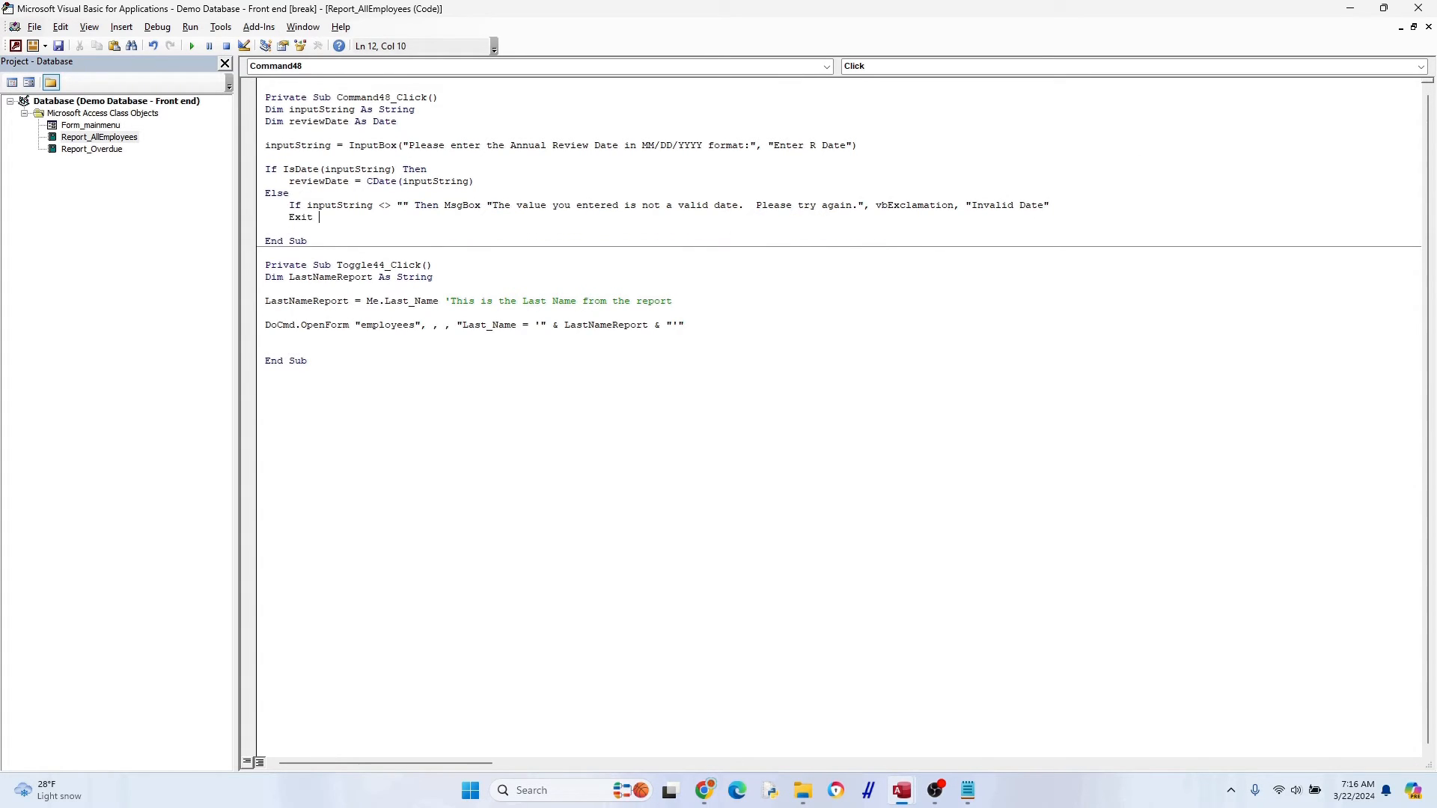
{"action": "type", "text": "Sub"}
{"action": "type", "text": "'"}
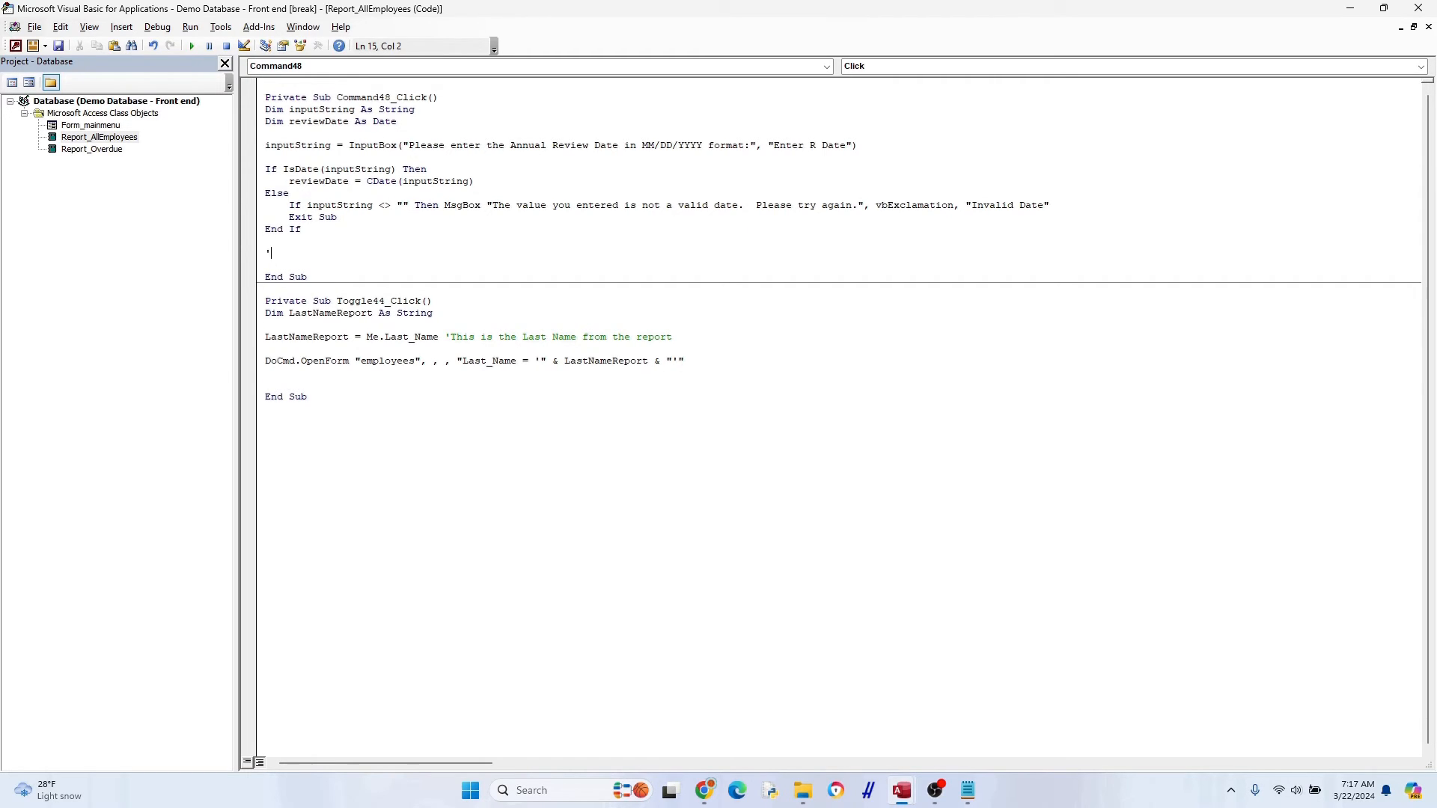
{"action": "type", "text": "Open the form!"}
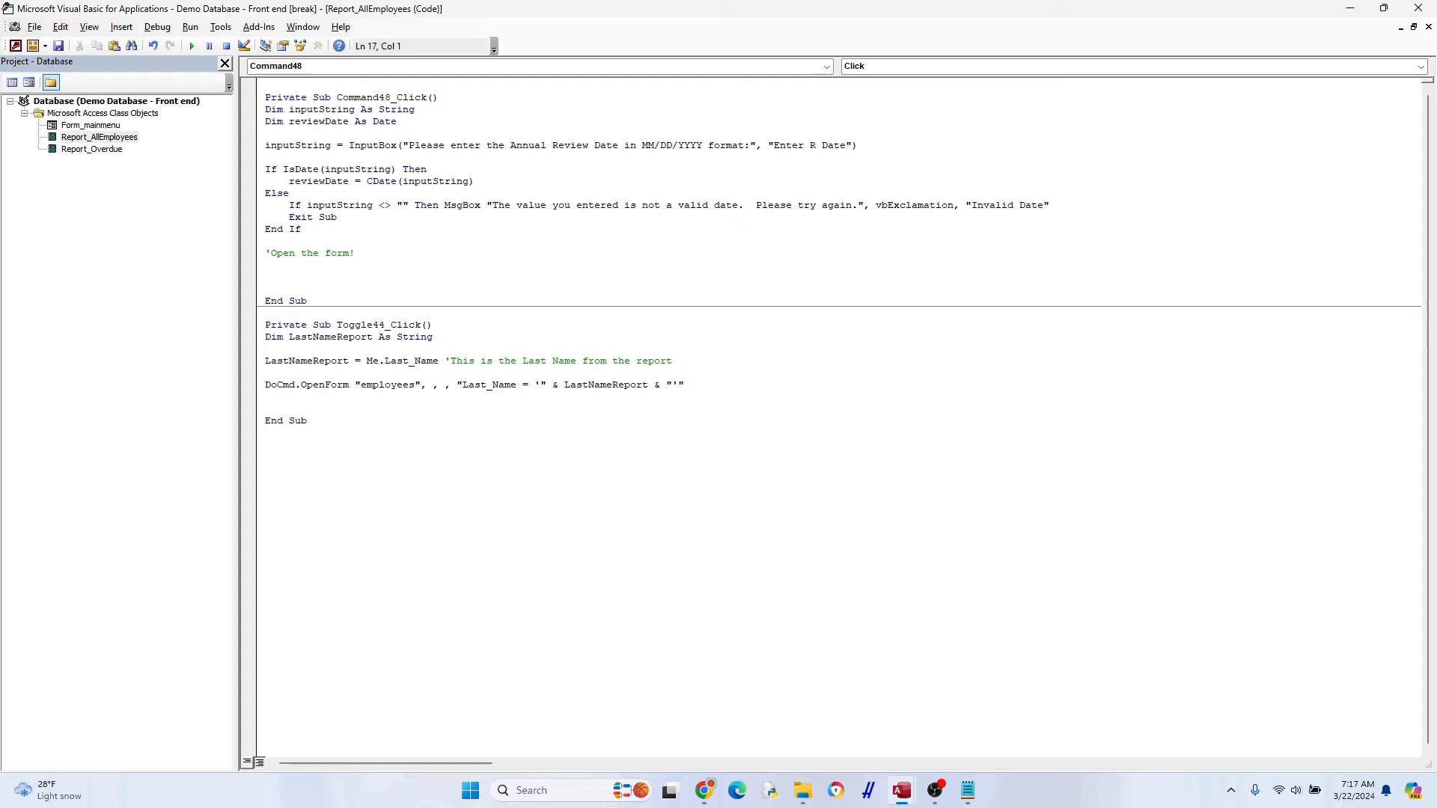
Add DoCmd.OpenForm "employees" filtered on Annual_Review_Date = #Format(reviewDate, "mm/dd/yyyy")#
{"action": "type", "text": "docm"}
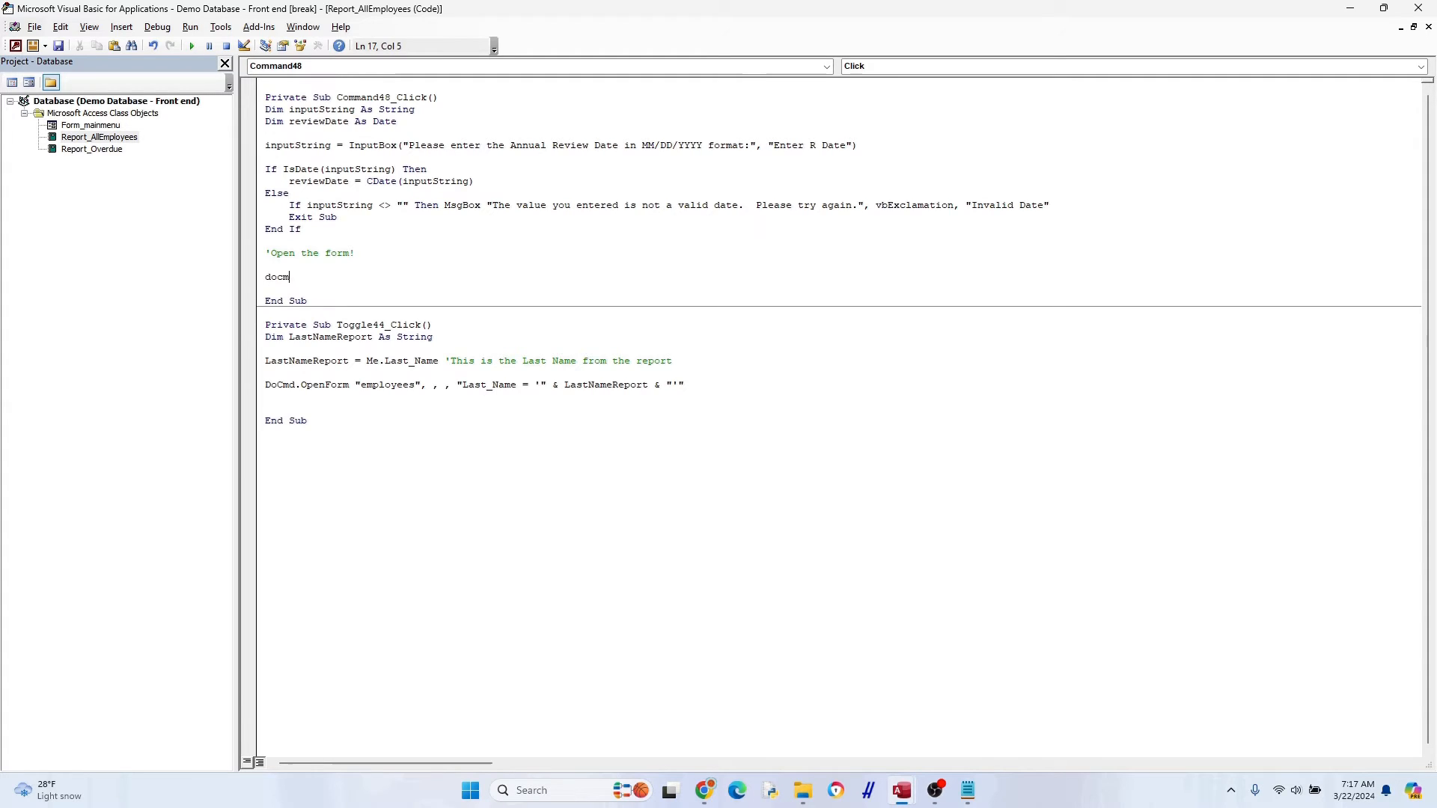
{"action": "type", "text": ".OpenForm"}
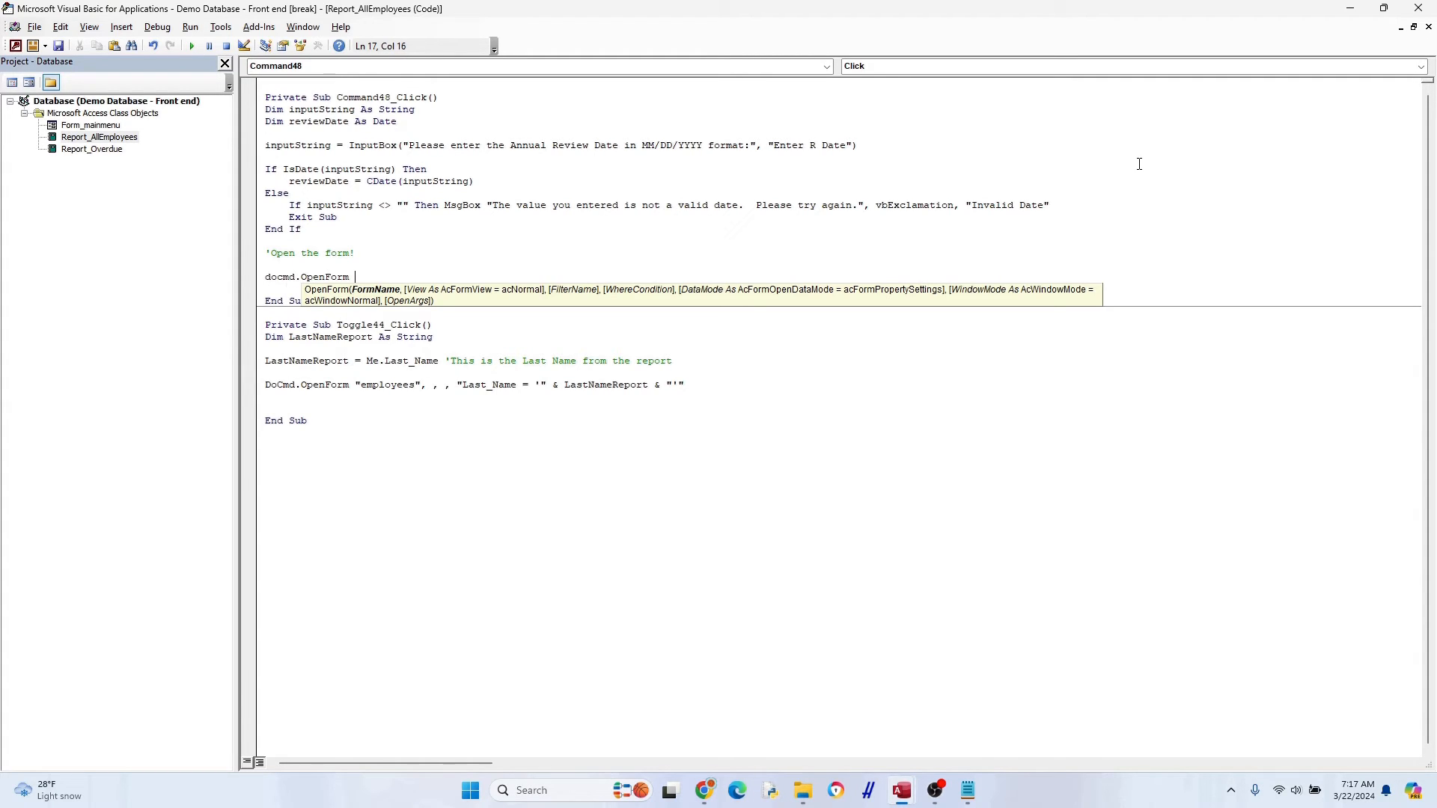
{"action": "type", "text": "\"employees\", , ,"}
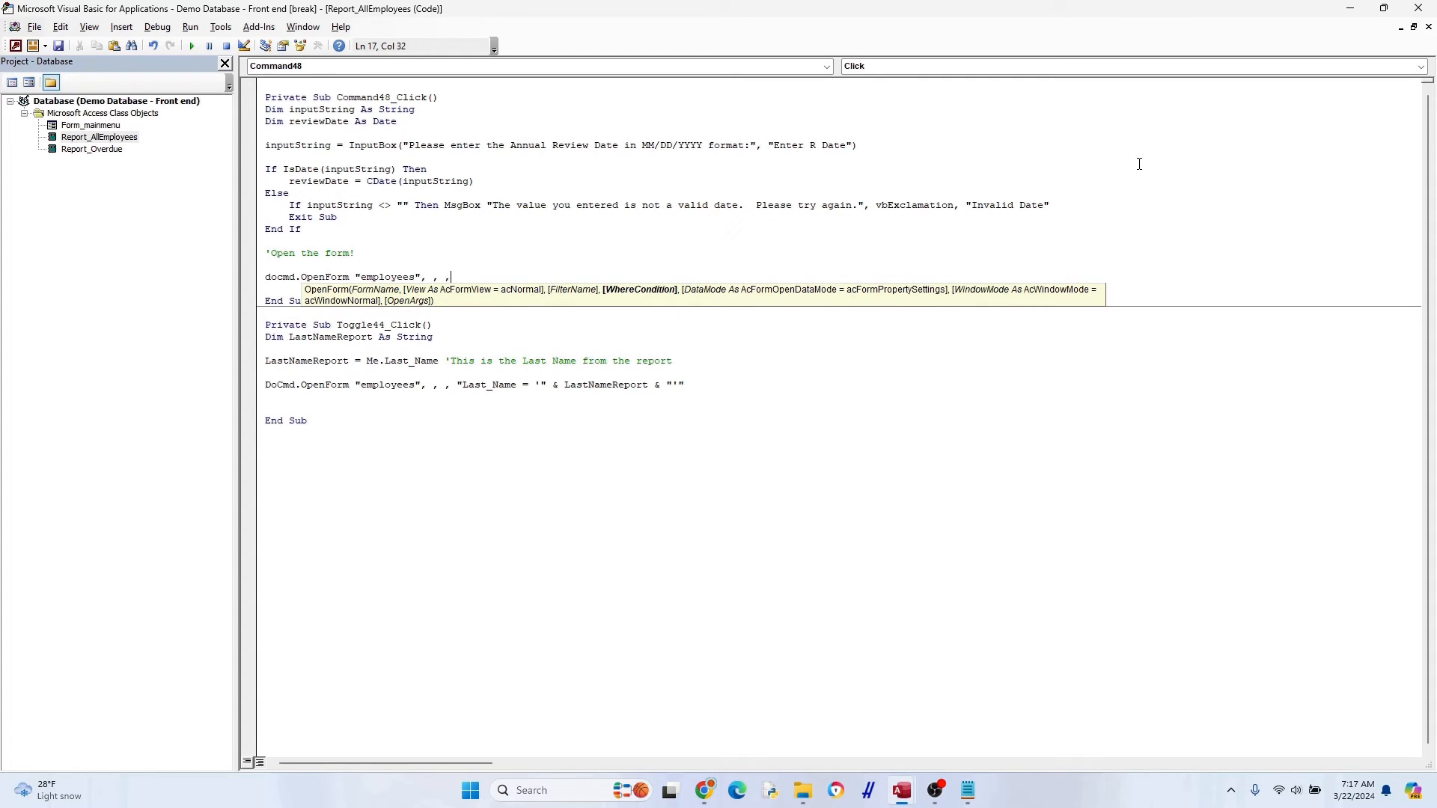
{"action": "type", "text": "\"Annual"}
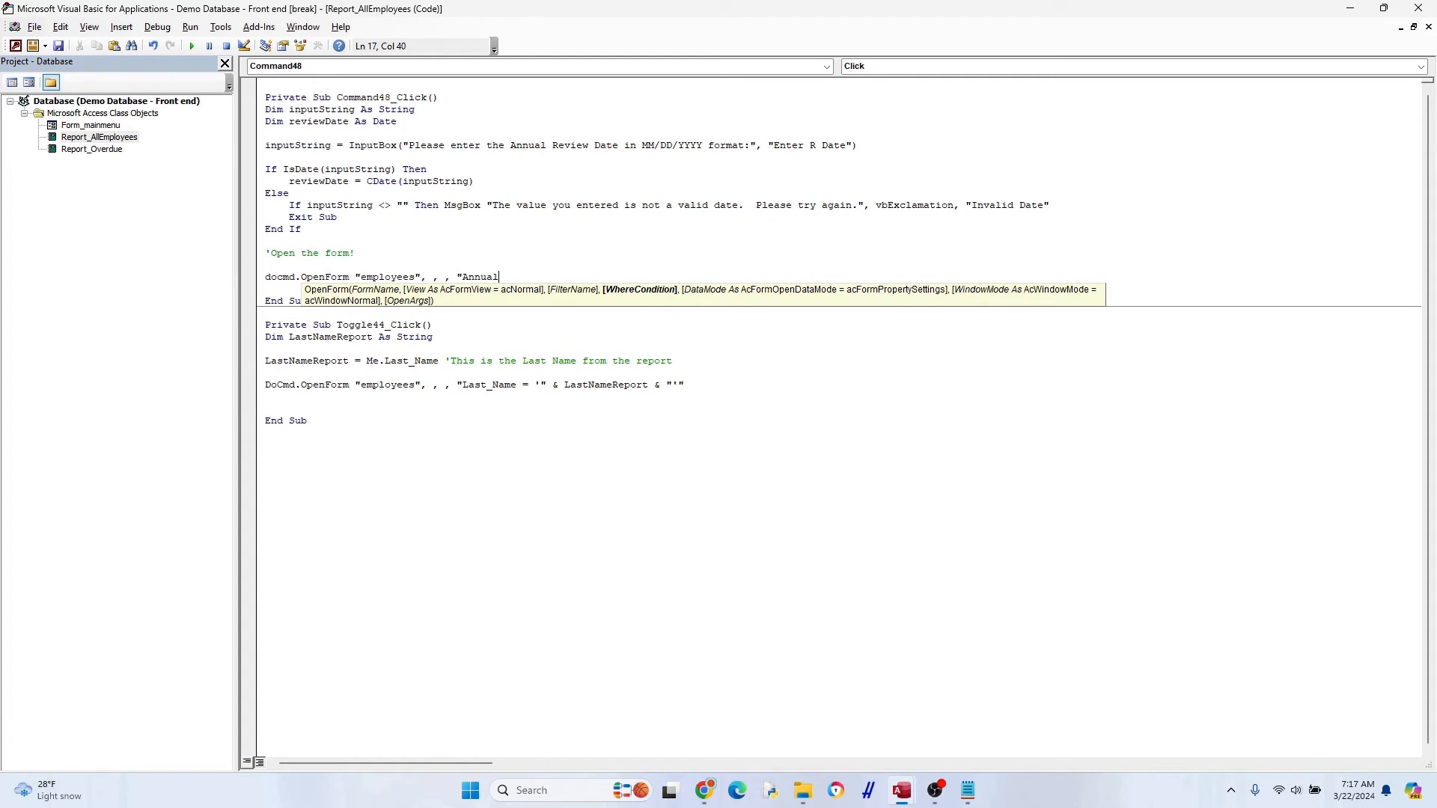
{"action": "type", "text": "_Review_Date ="}
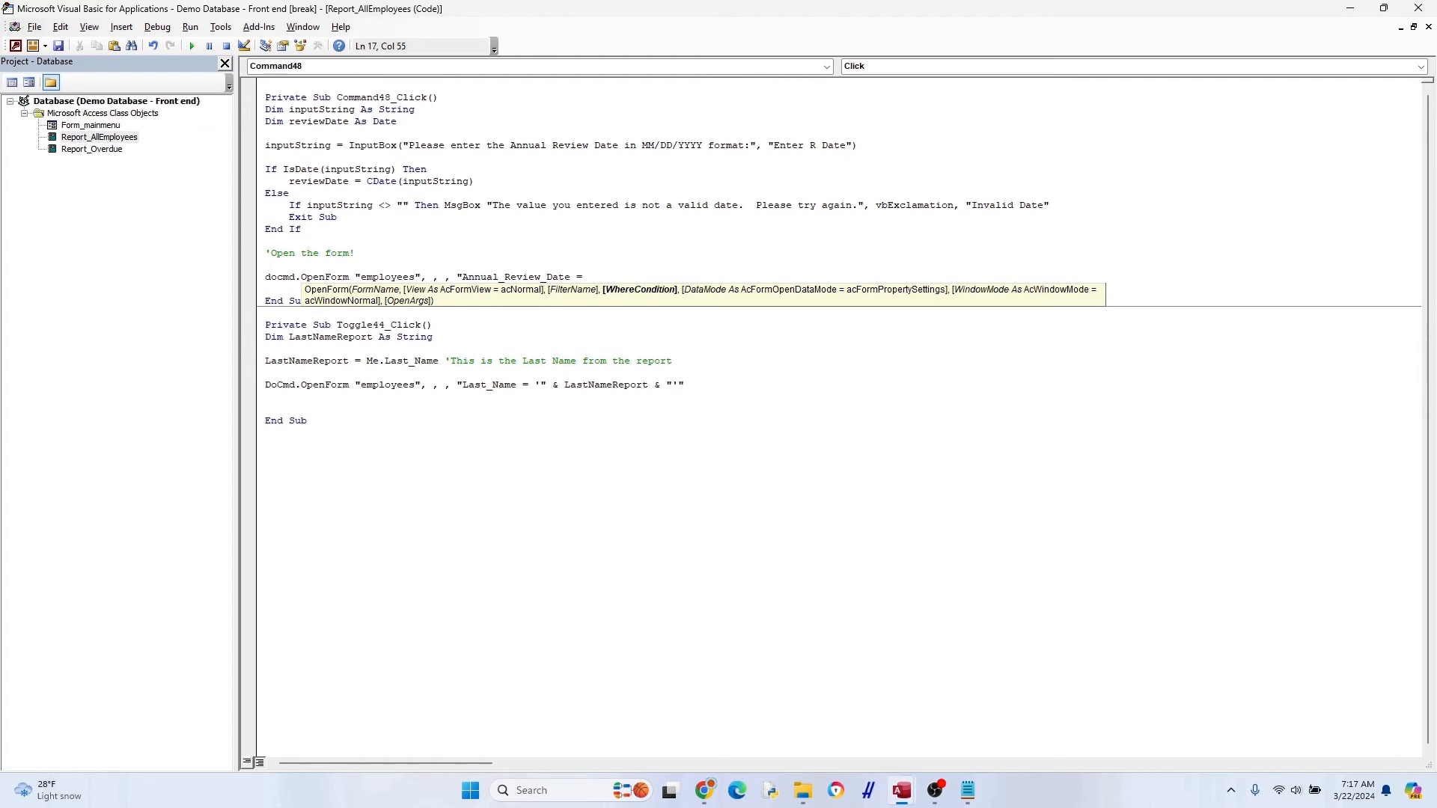
{"action": "type", "text": "#\" &"}
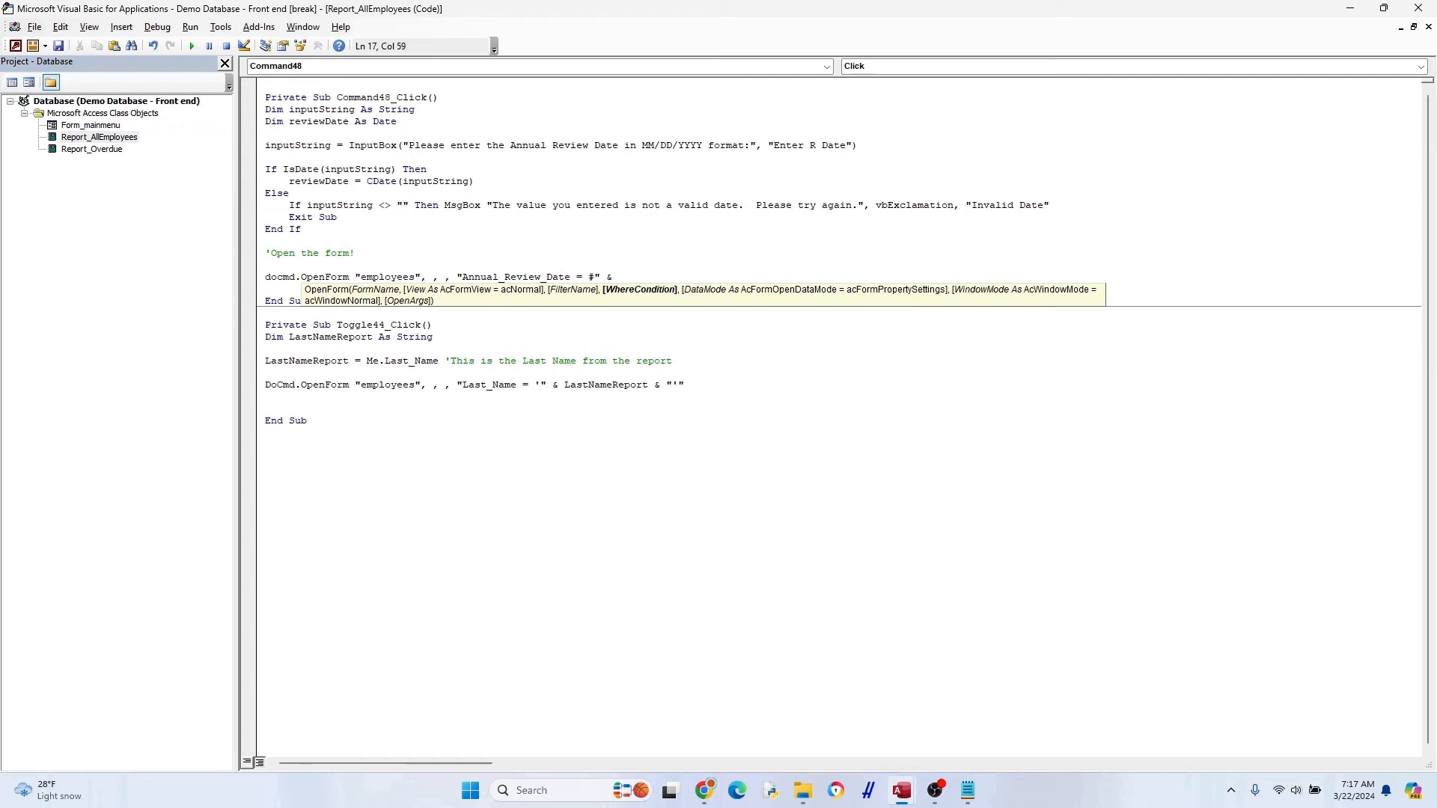
{"action": "type", "text": "Form"}
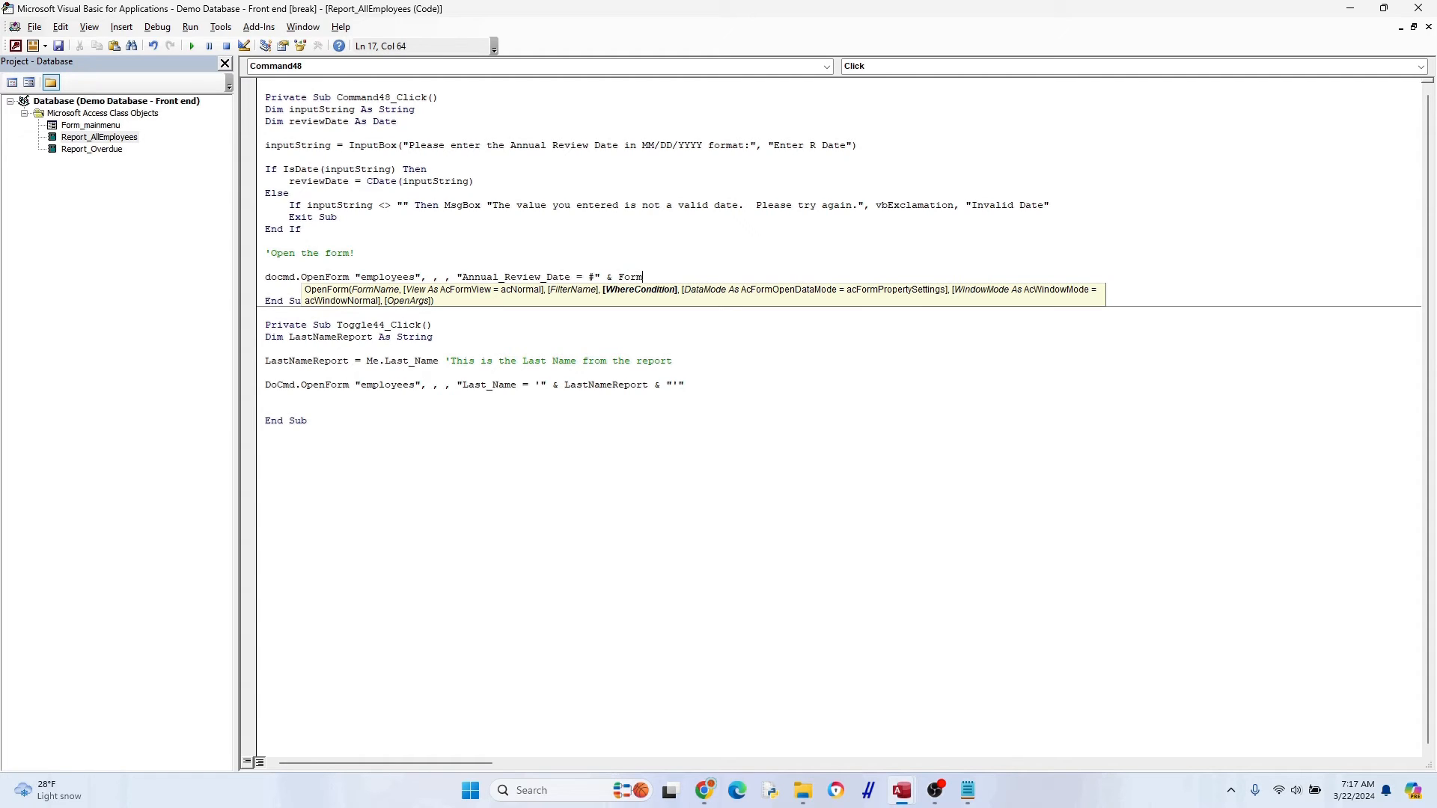
{"action": "type", "text": "Format(reviewDate, \"mm"}
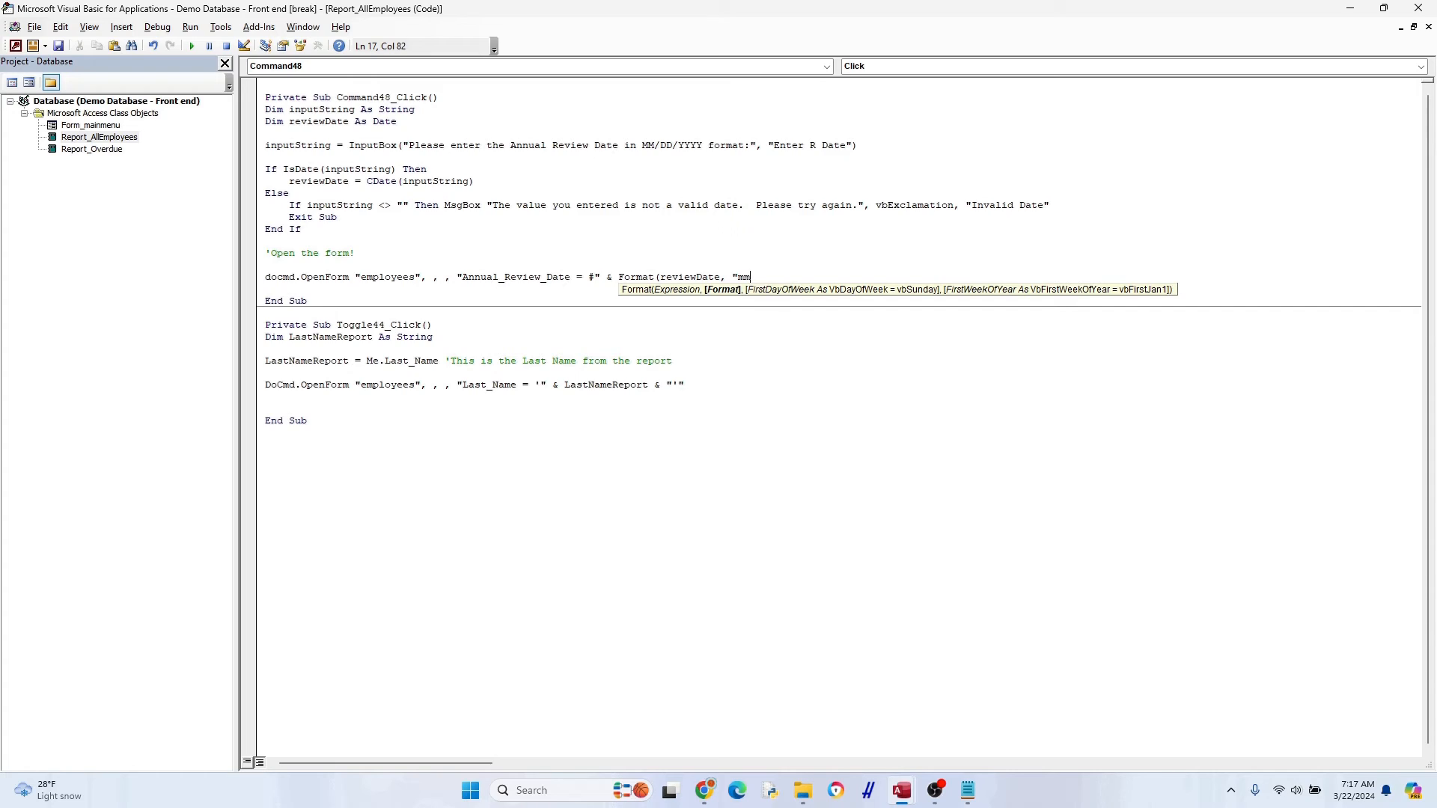
{"action": "type", "text": "/dd/yyyy"}
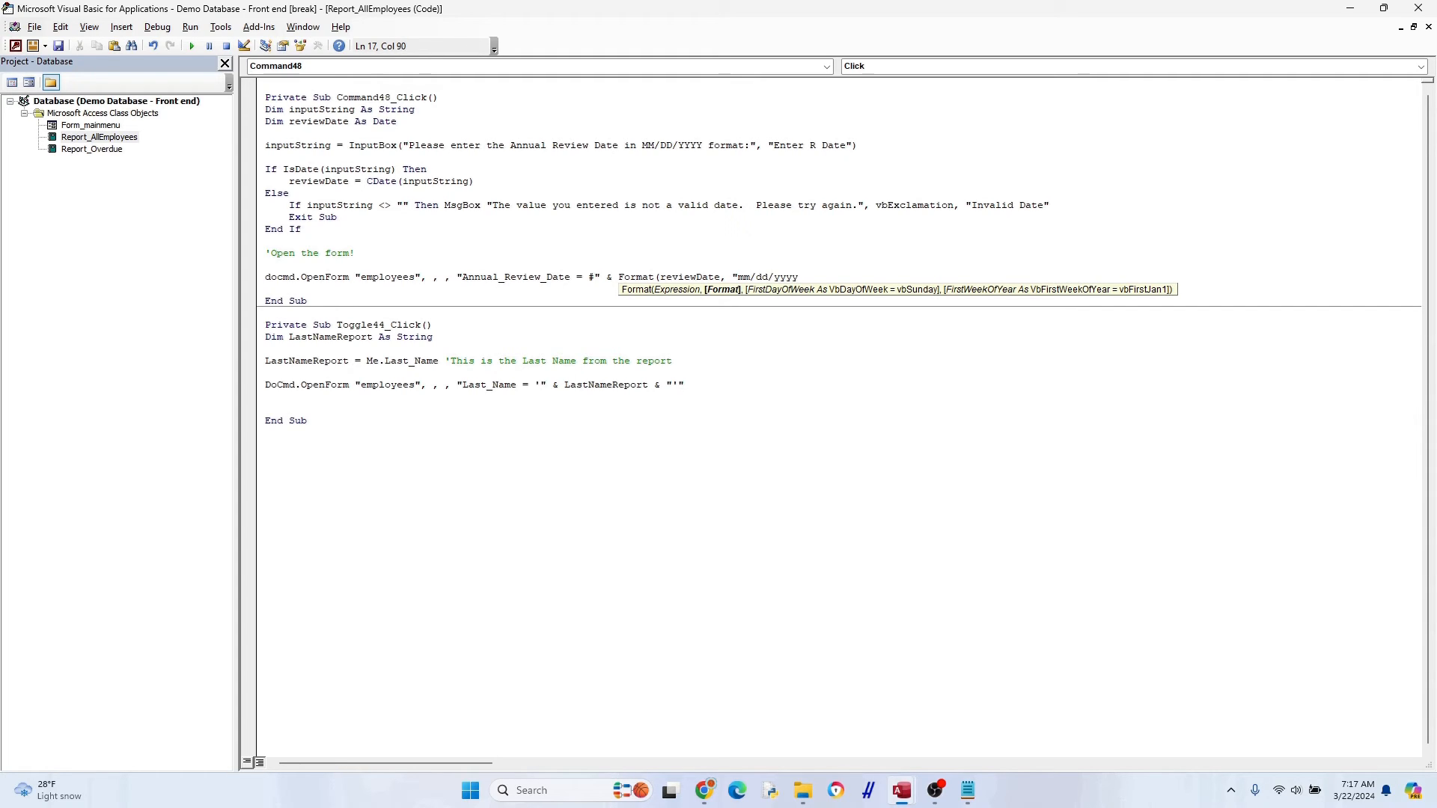
{"action": "type", "text": ")"}
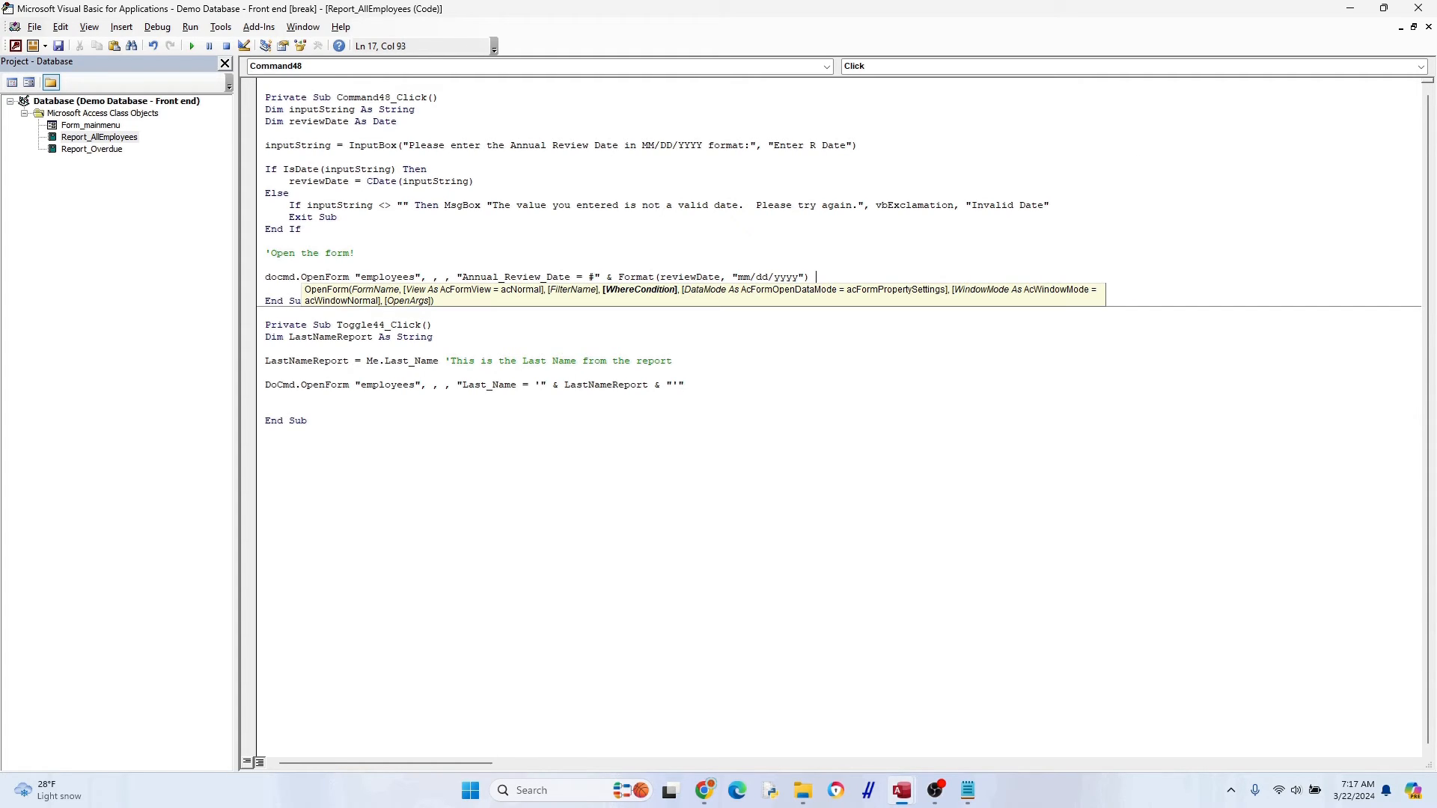
{"action": "type", "text": "& \""}
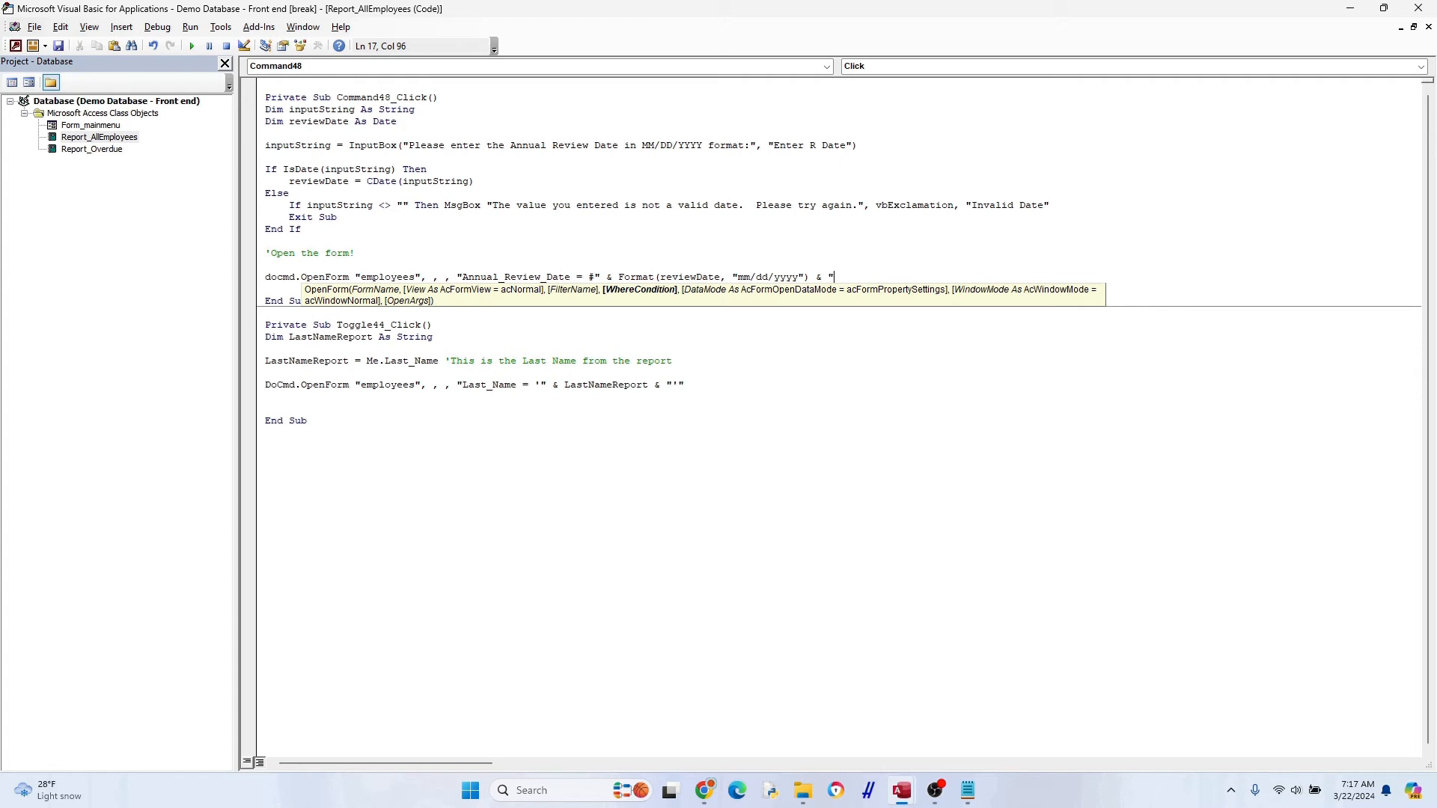
{"action": "type", "text": "#\""}
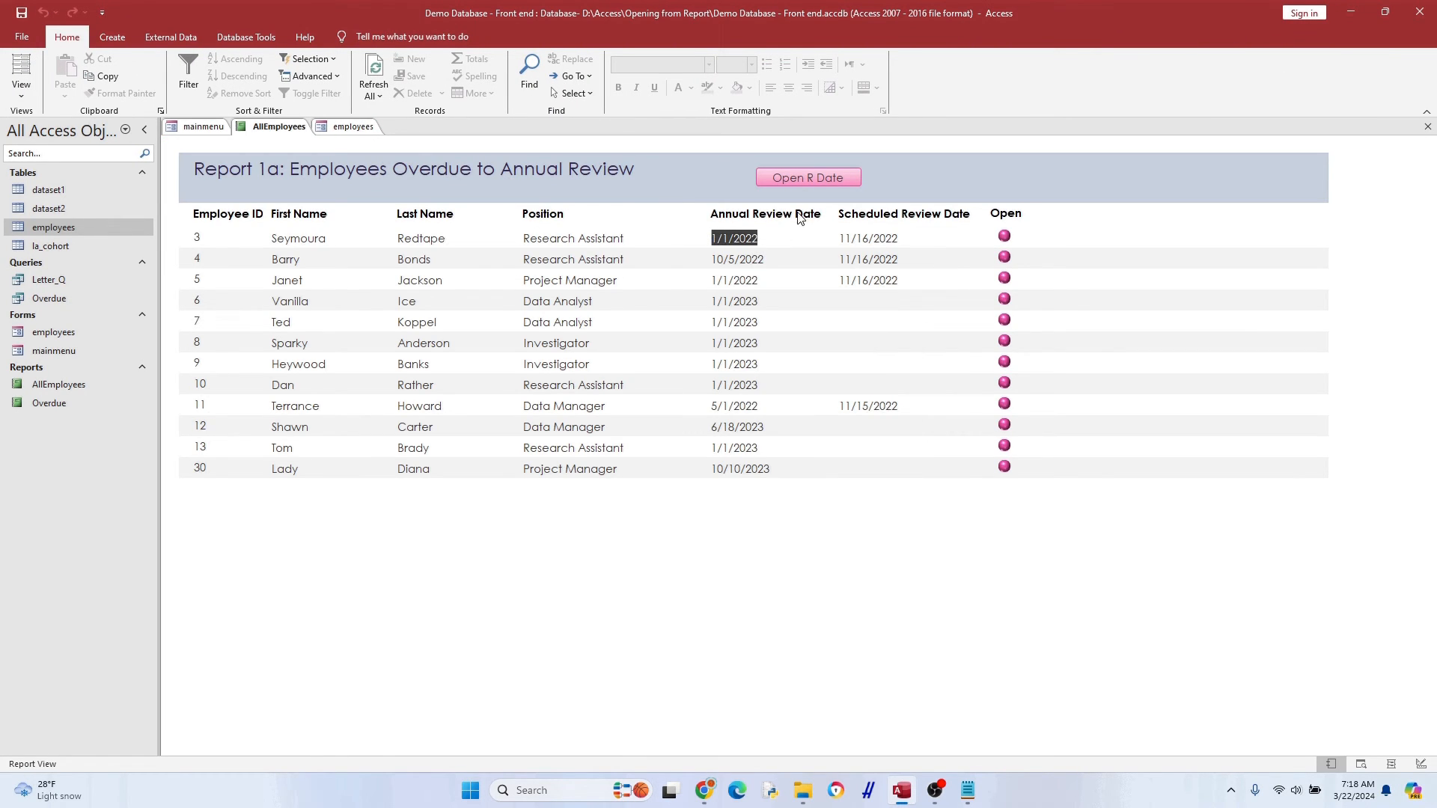
Test Open R Date with 1/1/2022, then return to the AllEmployees report
{"action": "left_click", "coordinate": [809, 177]}
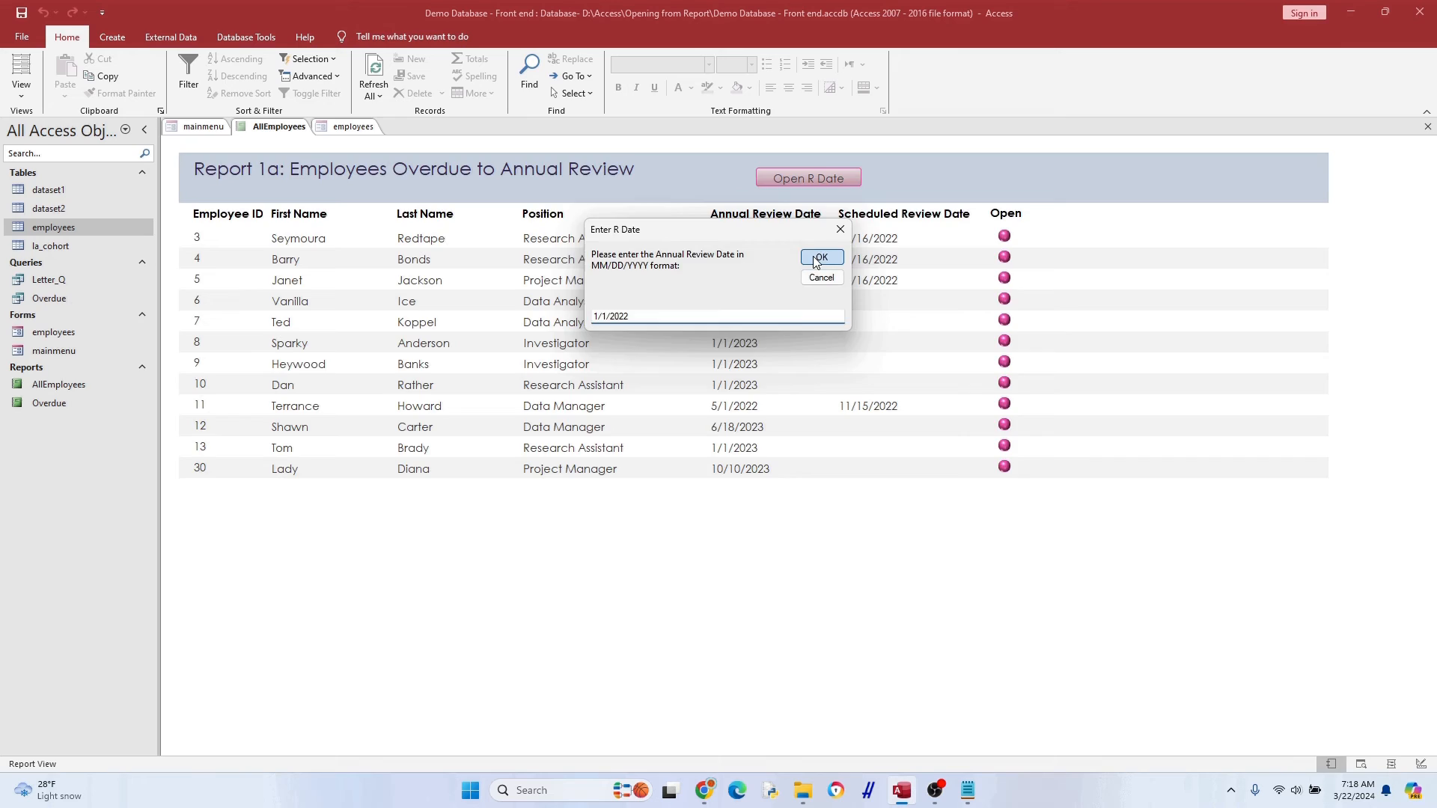
{"action": "left_click", "coordinate": [821, 257]}
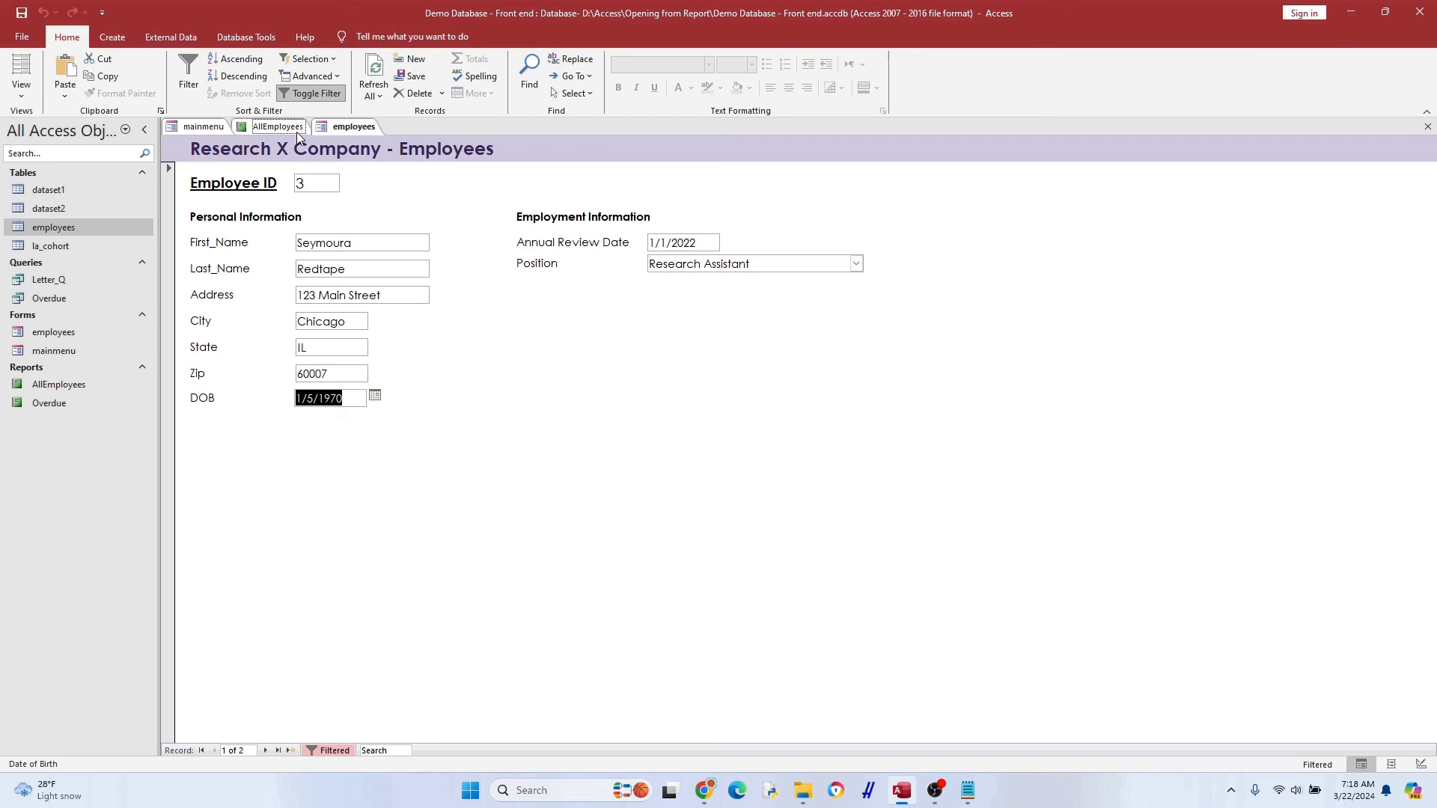
{"action": "left_click", "coordinate": [279, 126]}
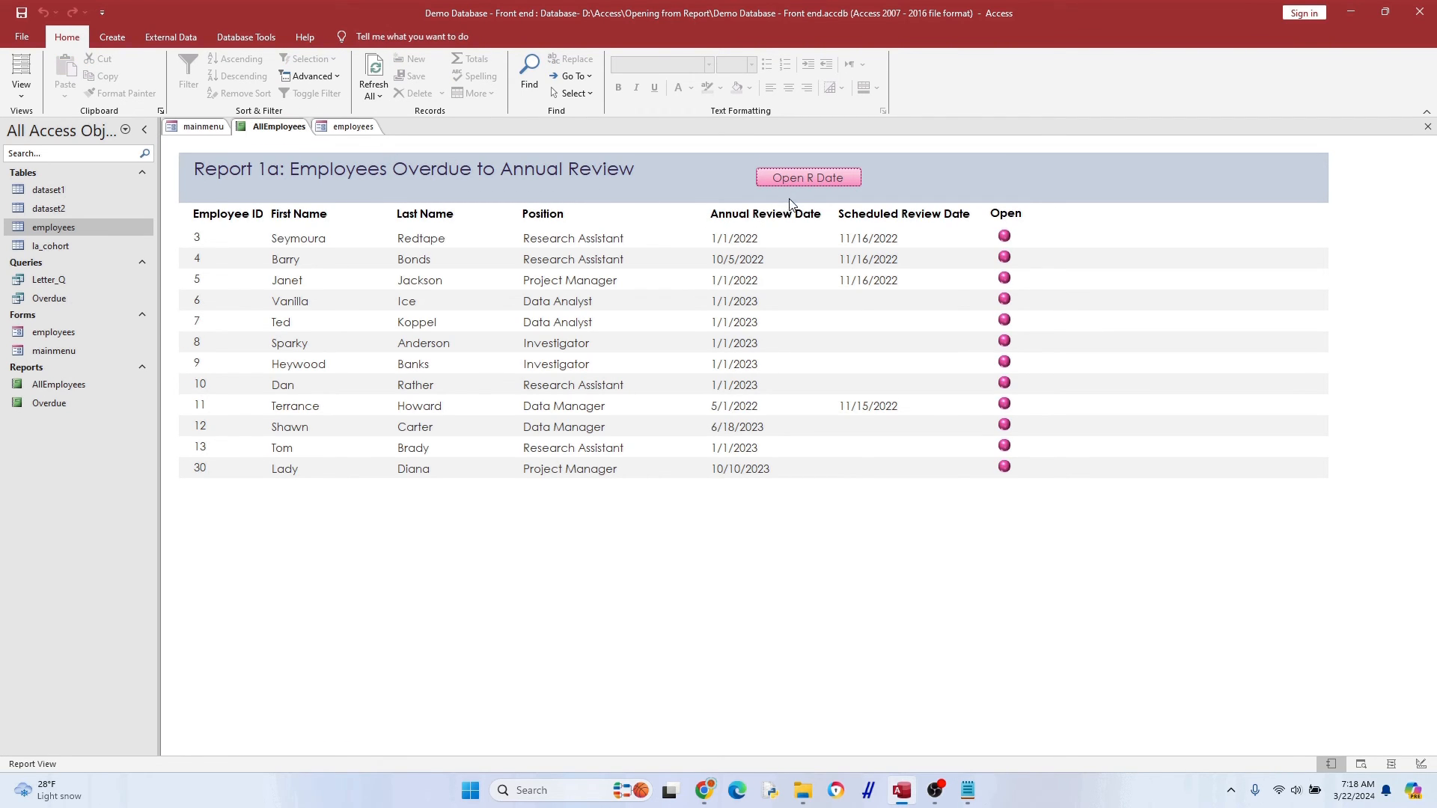
Enter 2022/01/01 in the Open R Date prompt and browse both matching employee records
{"action": "left_click", "coordinate": [809, 178]}
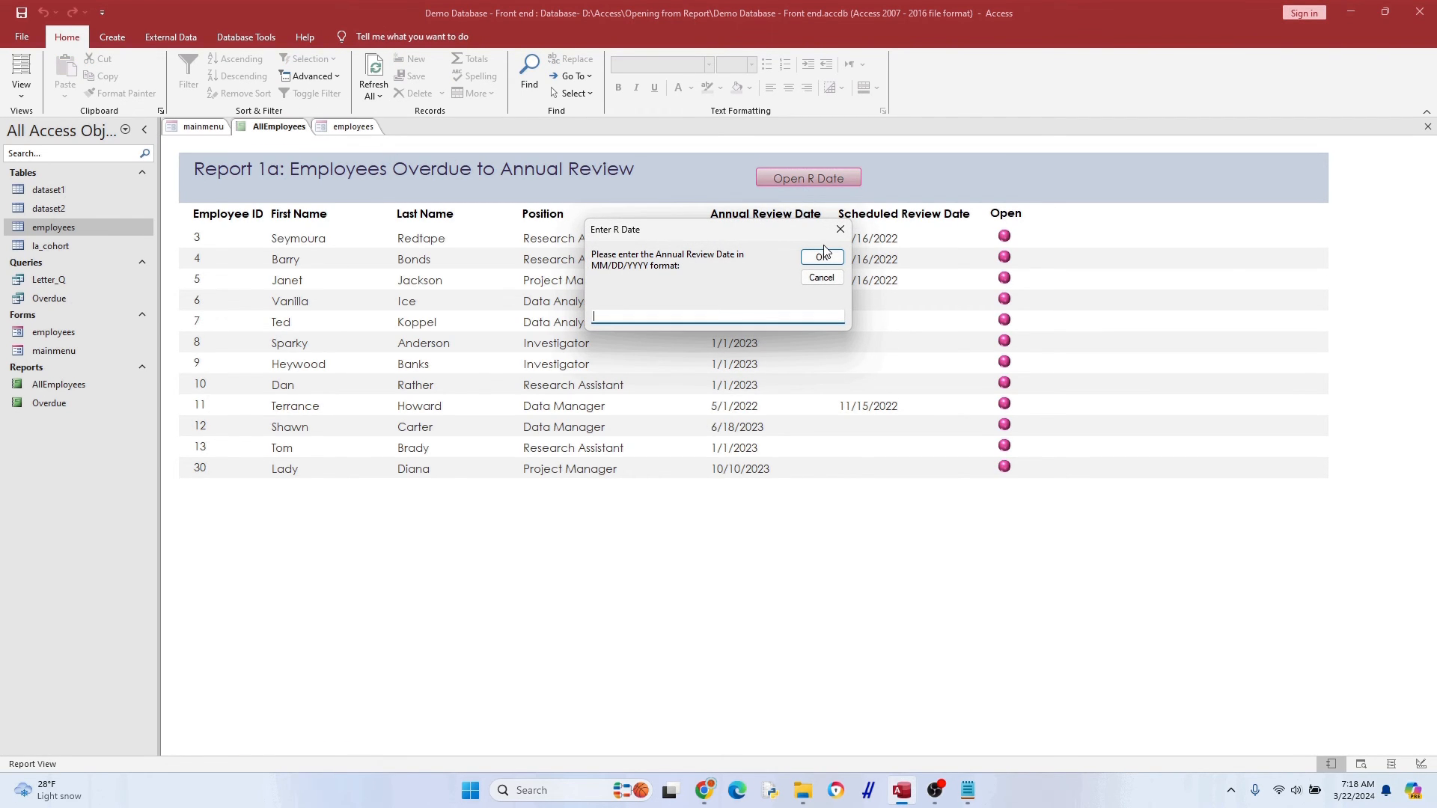
{"action": "type", "text": "01/01/2022"}
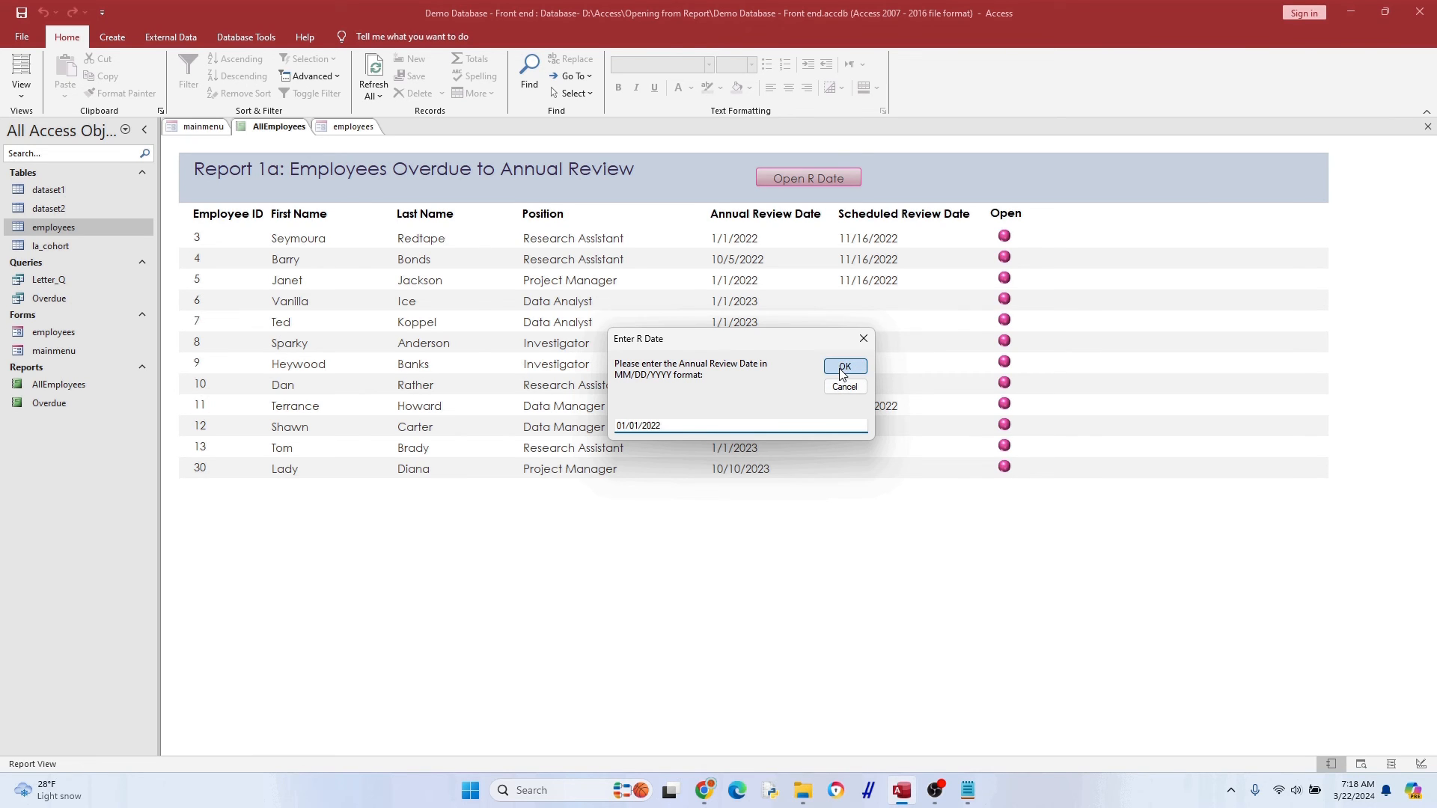
{"action": "left_click", "coordinate": [844, 367]}
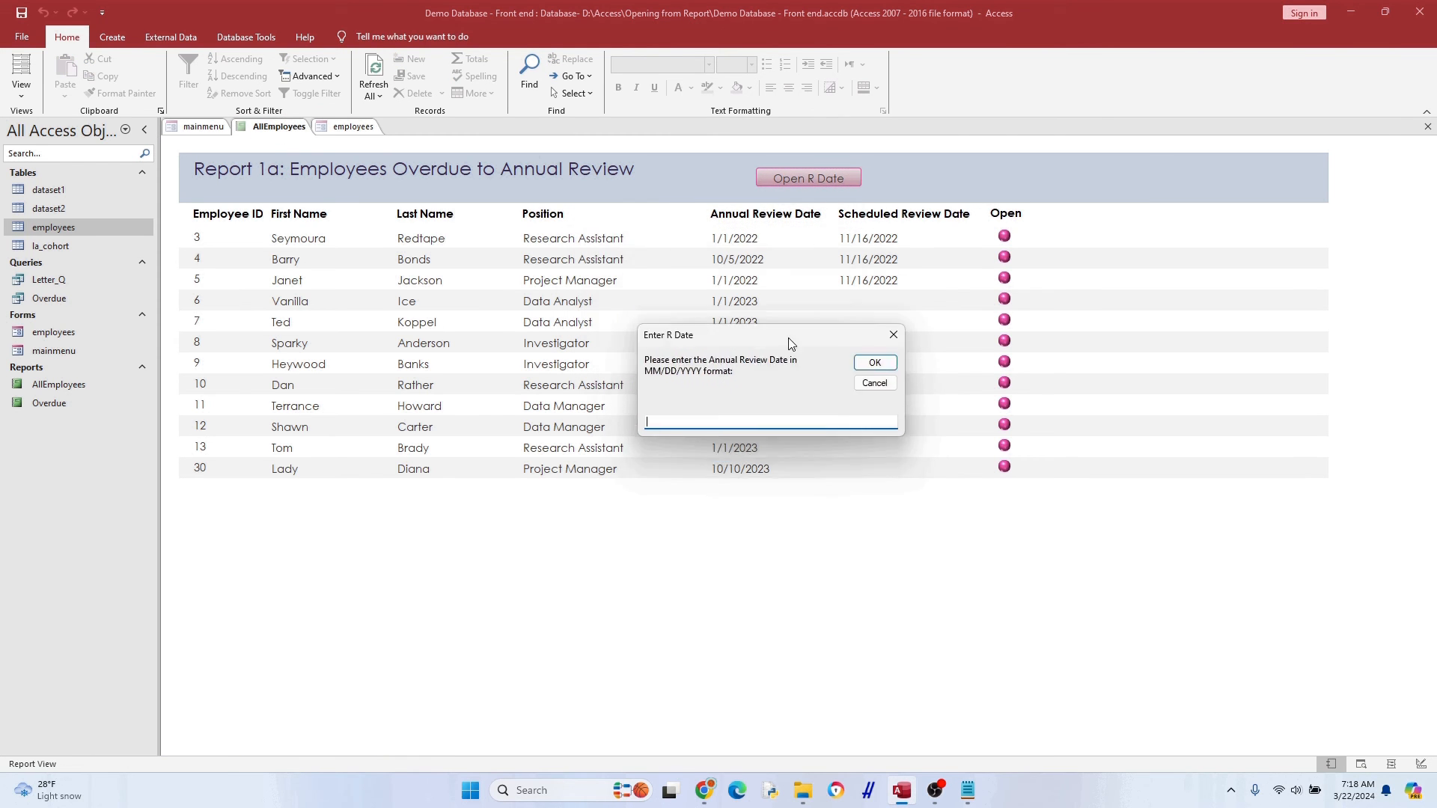
{"action": "type", "text": "2022/"}
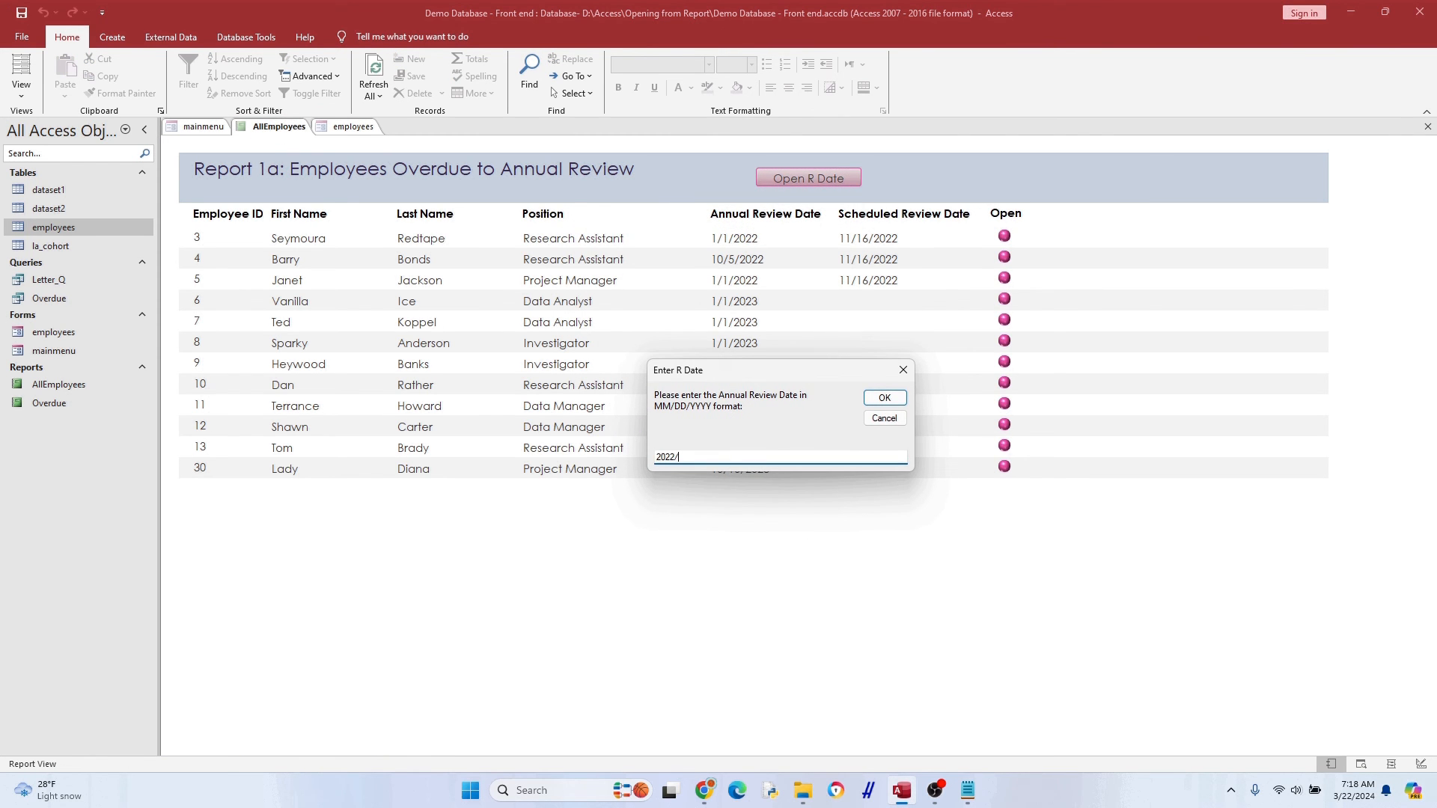
{"action": "type", "text": "01/01"}
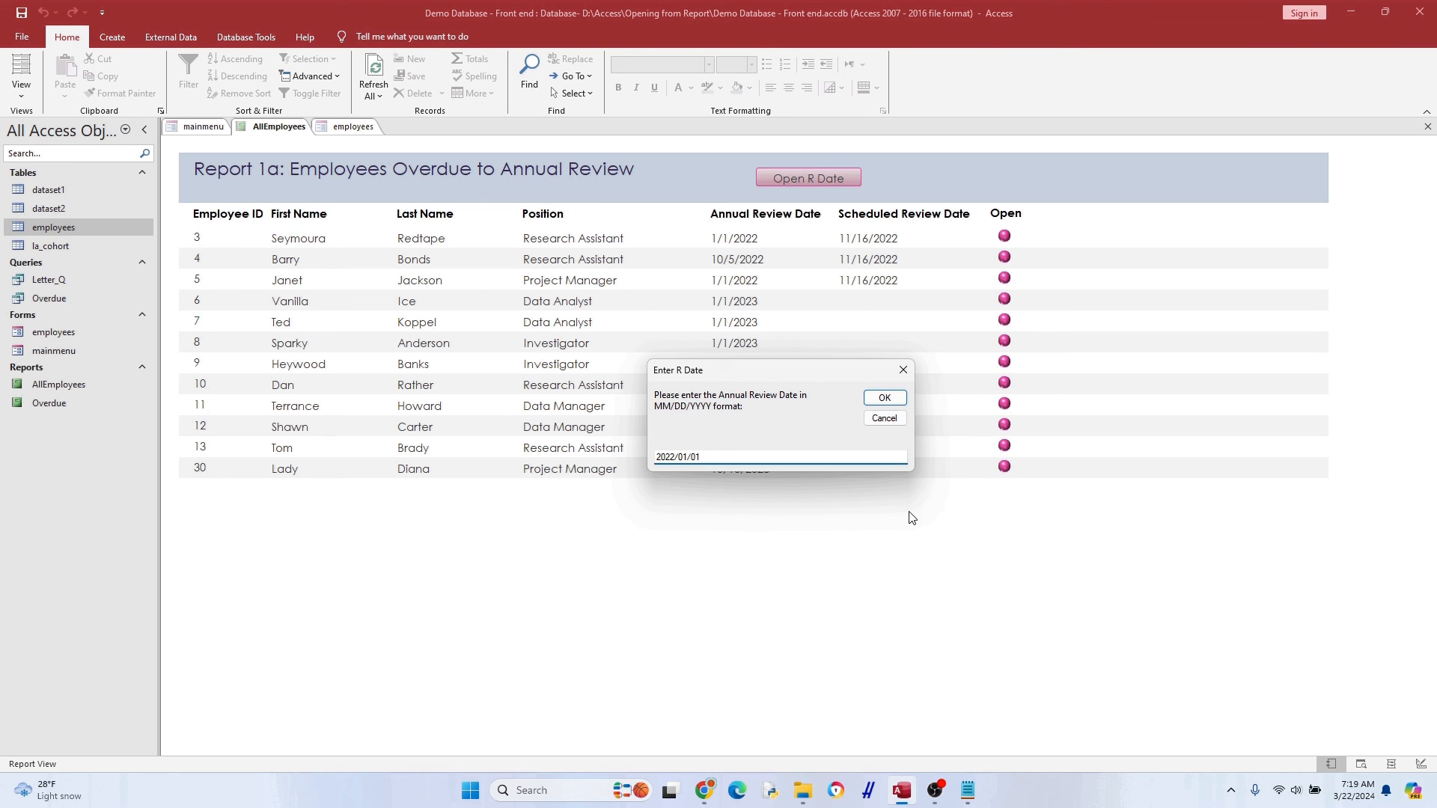
{"action": "left_click", "coordinate": [884, 397]}
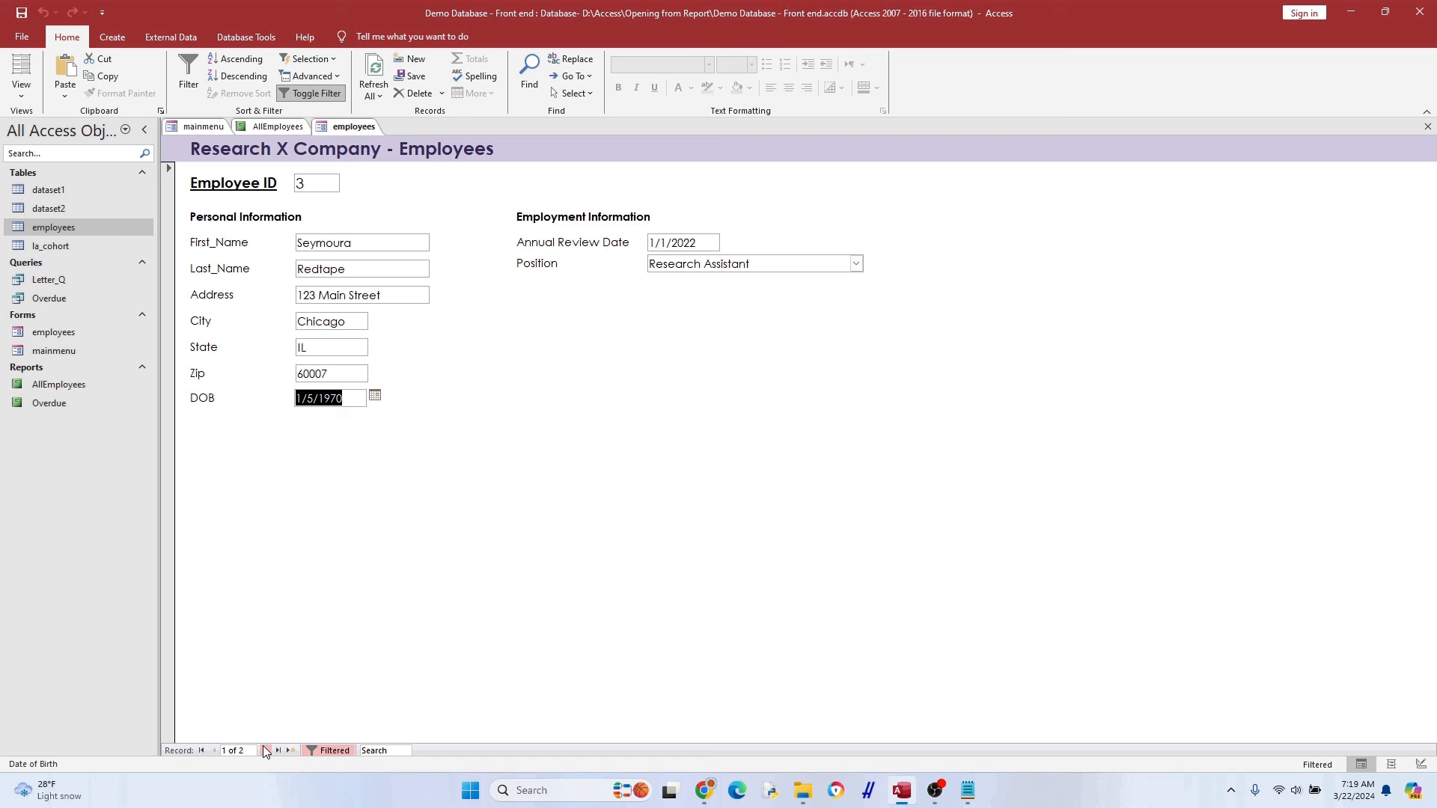
{"action": "left_click", "coordinate": [265, 751]}
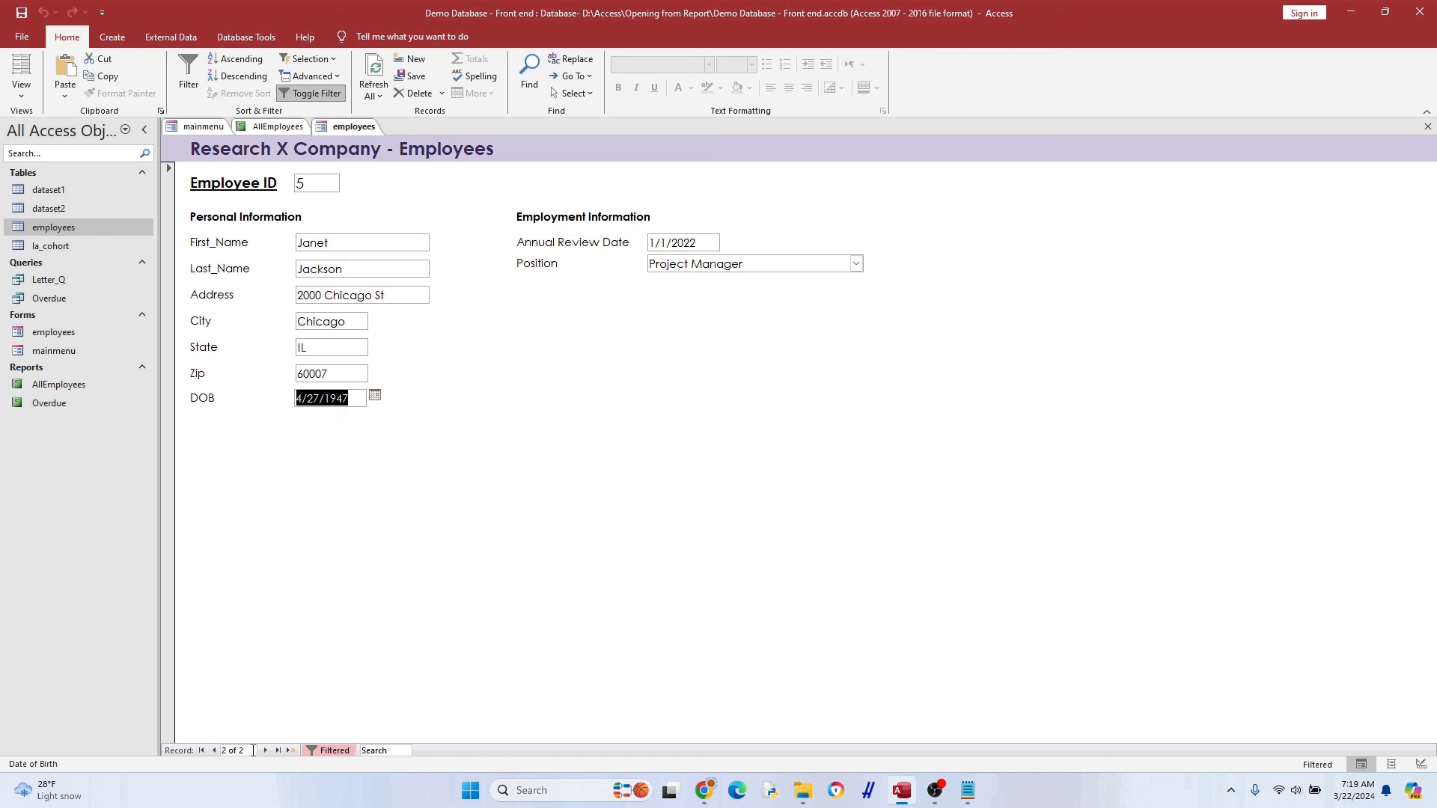
{"action": "left_click", "coordinate": [214, 751]}
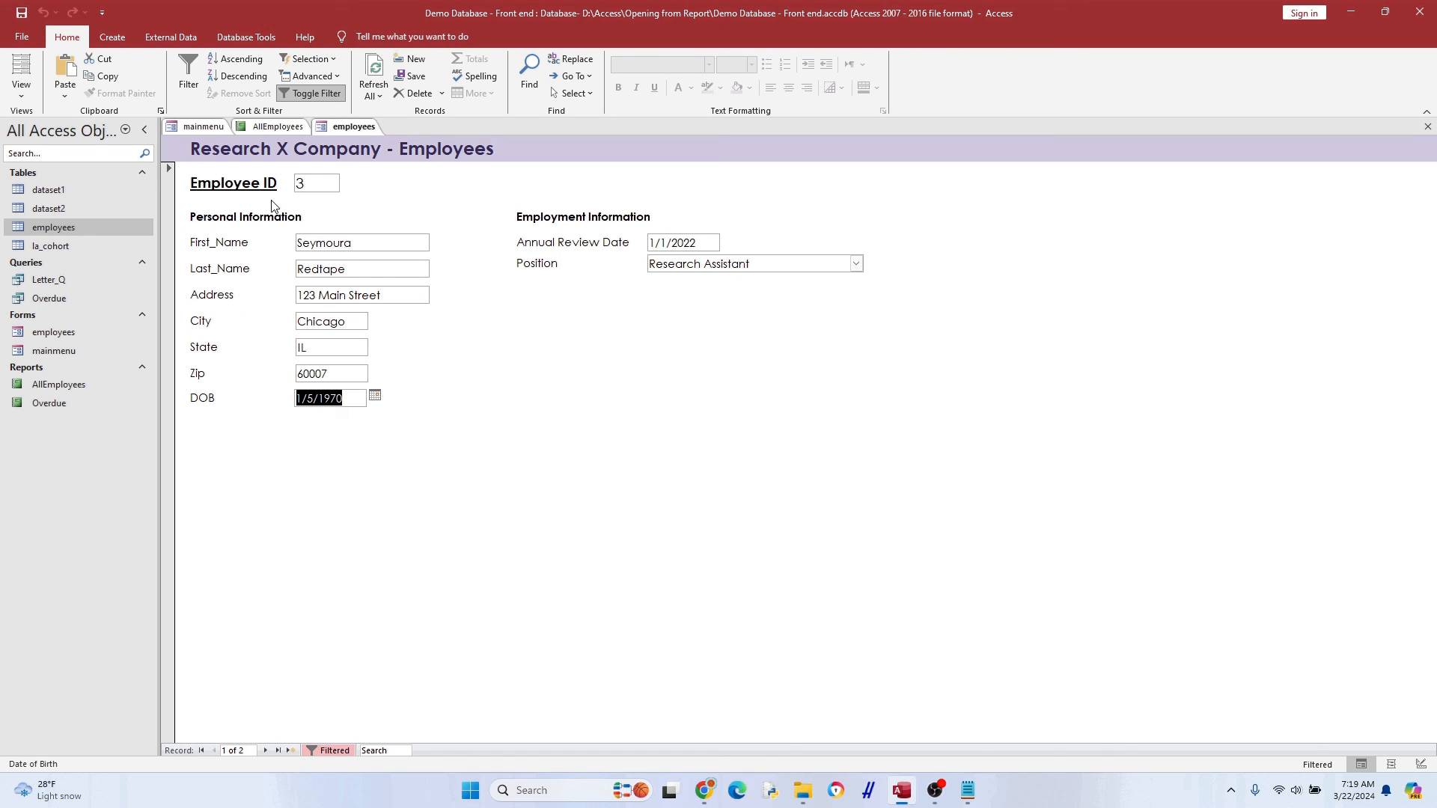